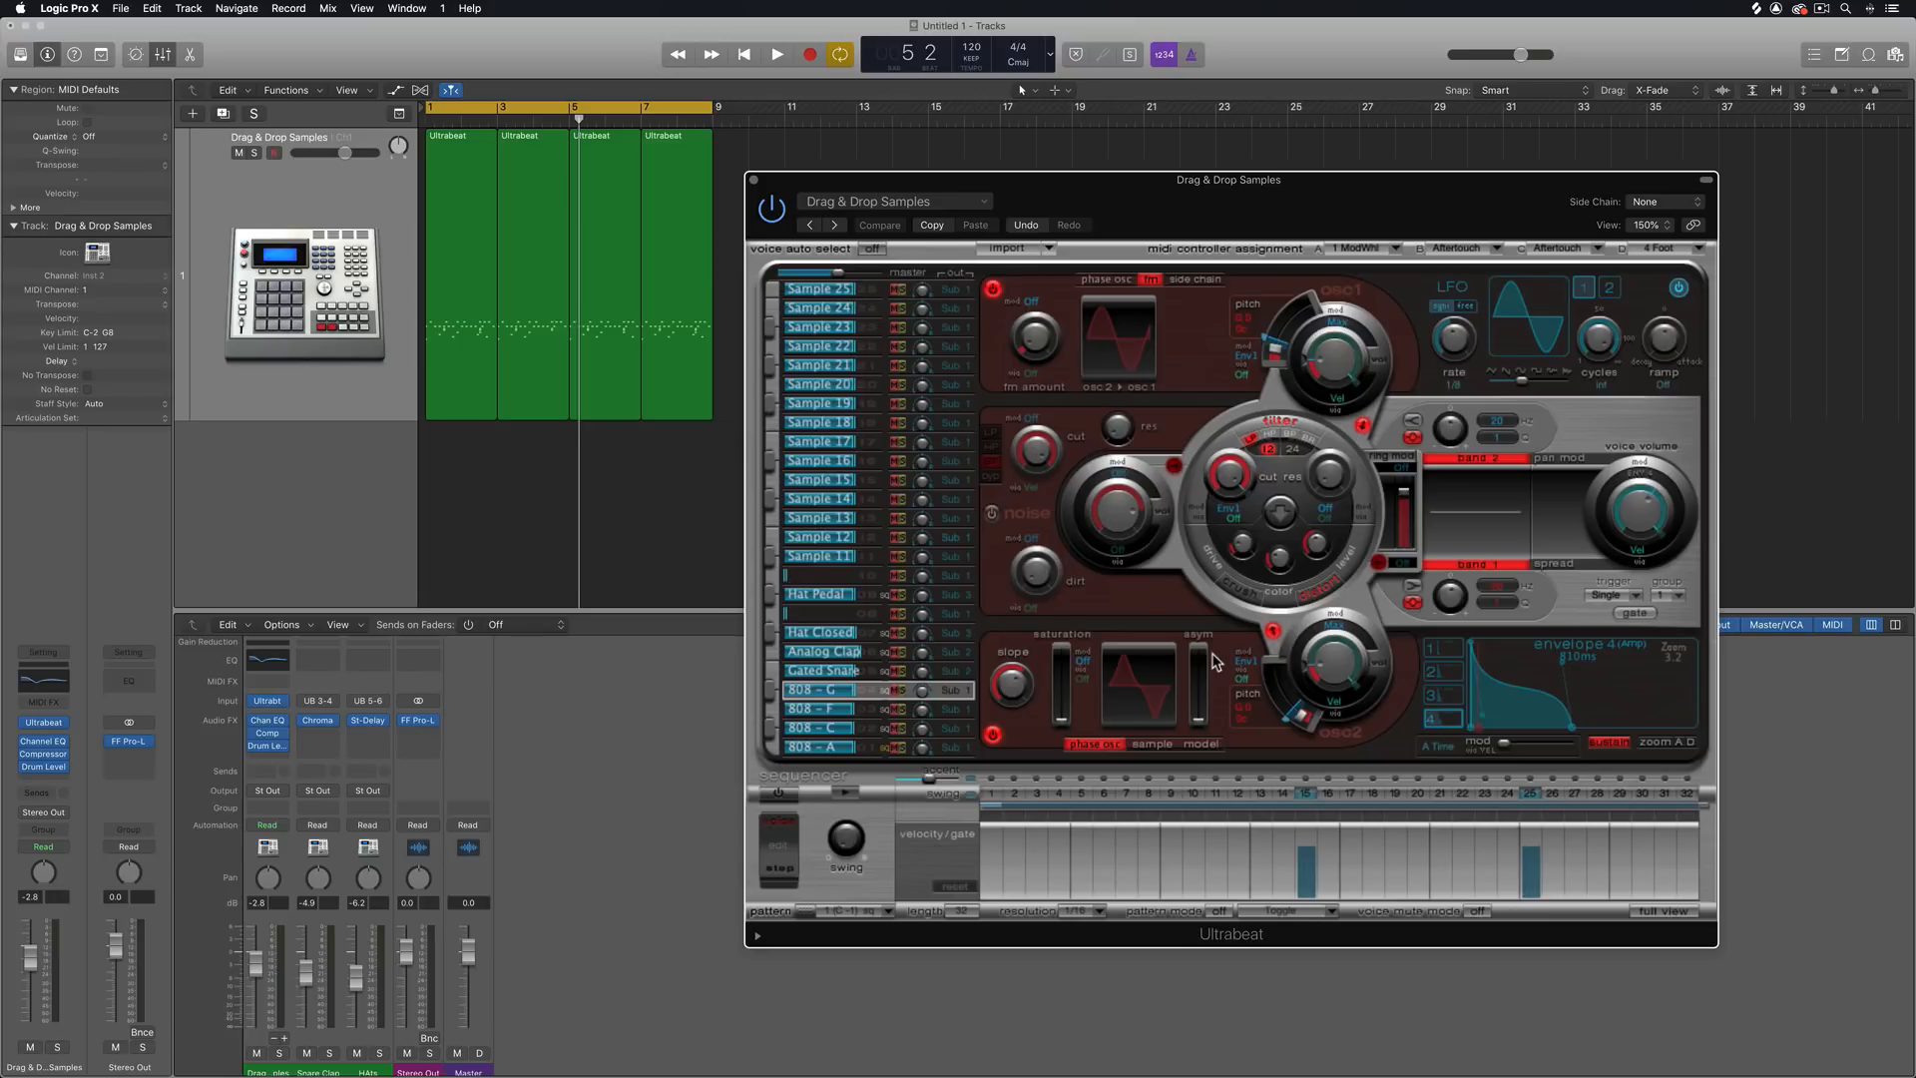
- Switch Ultrabeat to full view and select the 808 - G voice to see every pattern
click(811, 729)
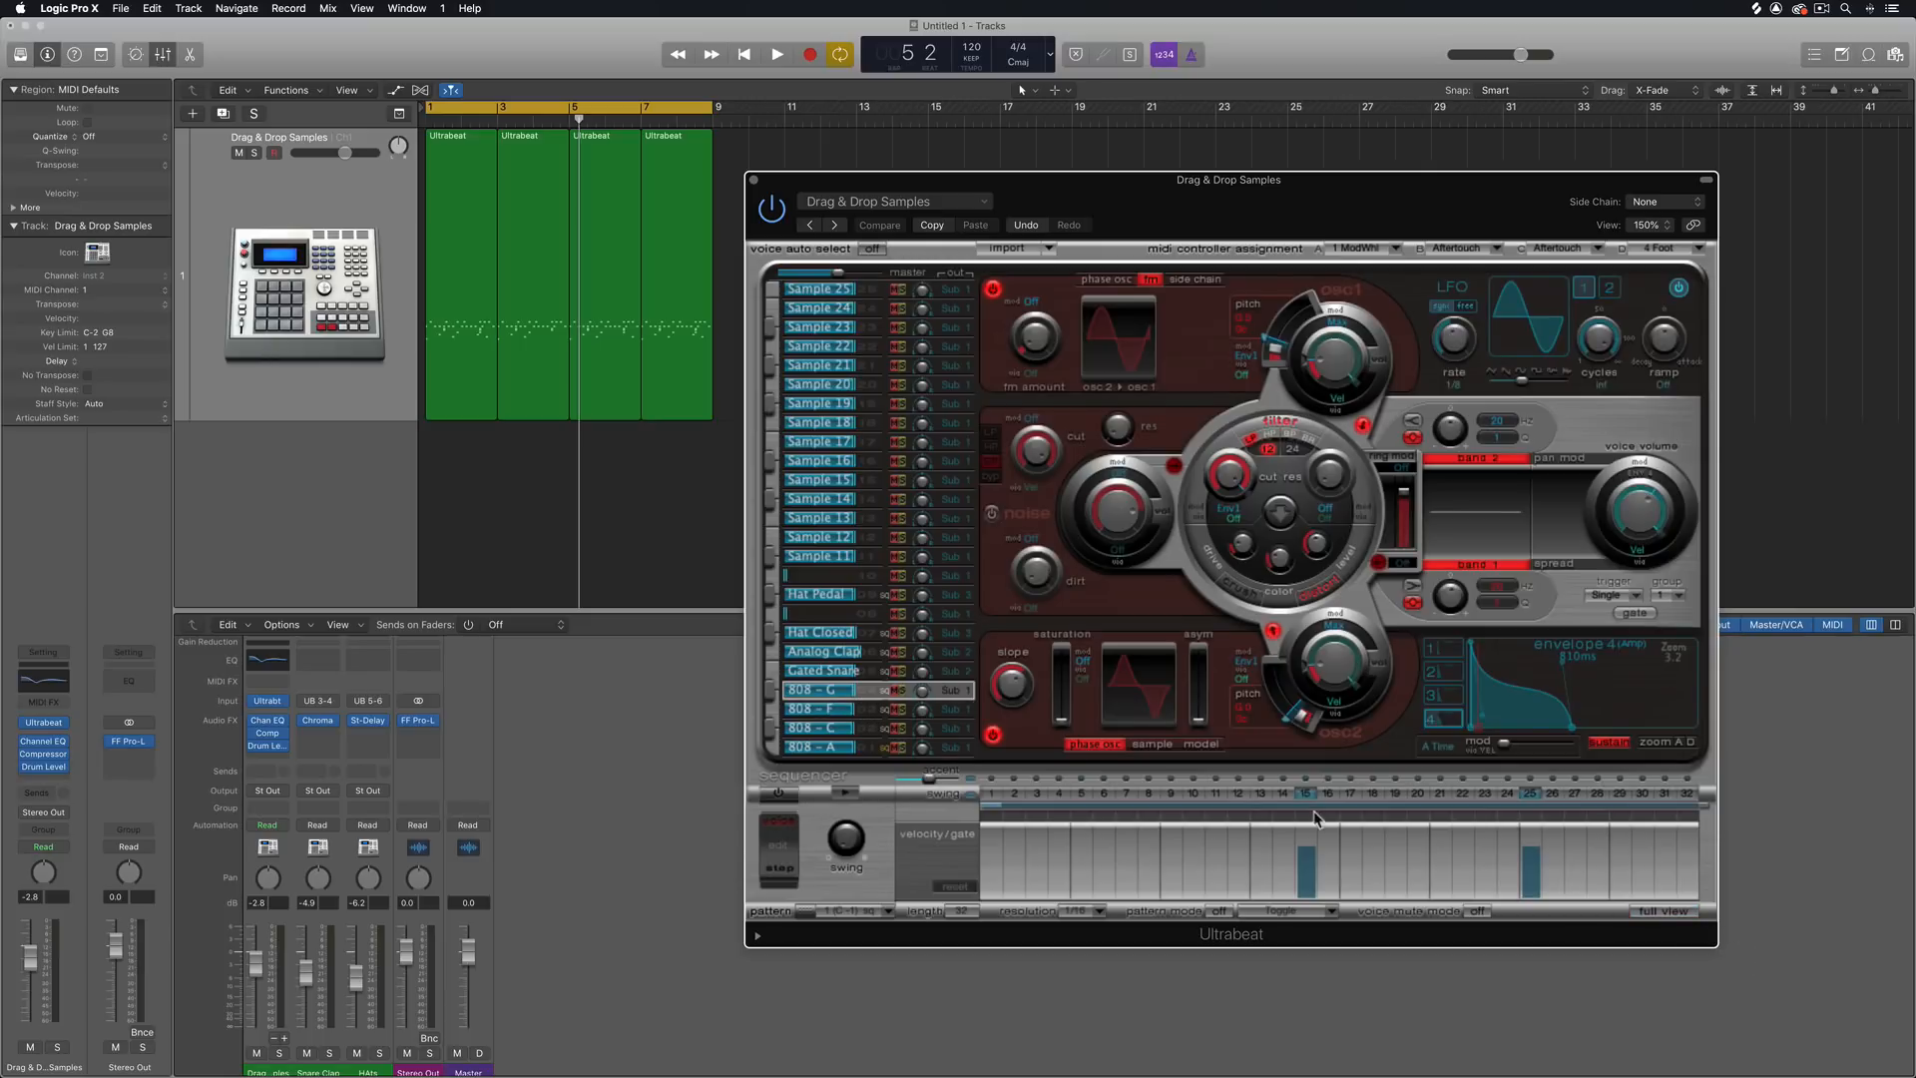
mouse_move(697, 529)
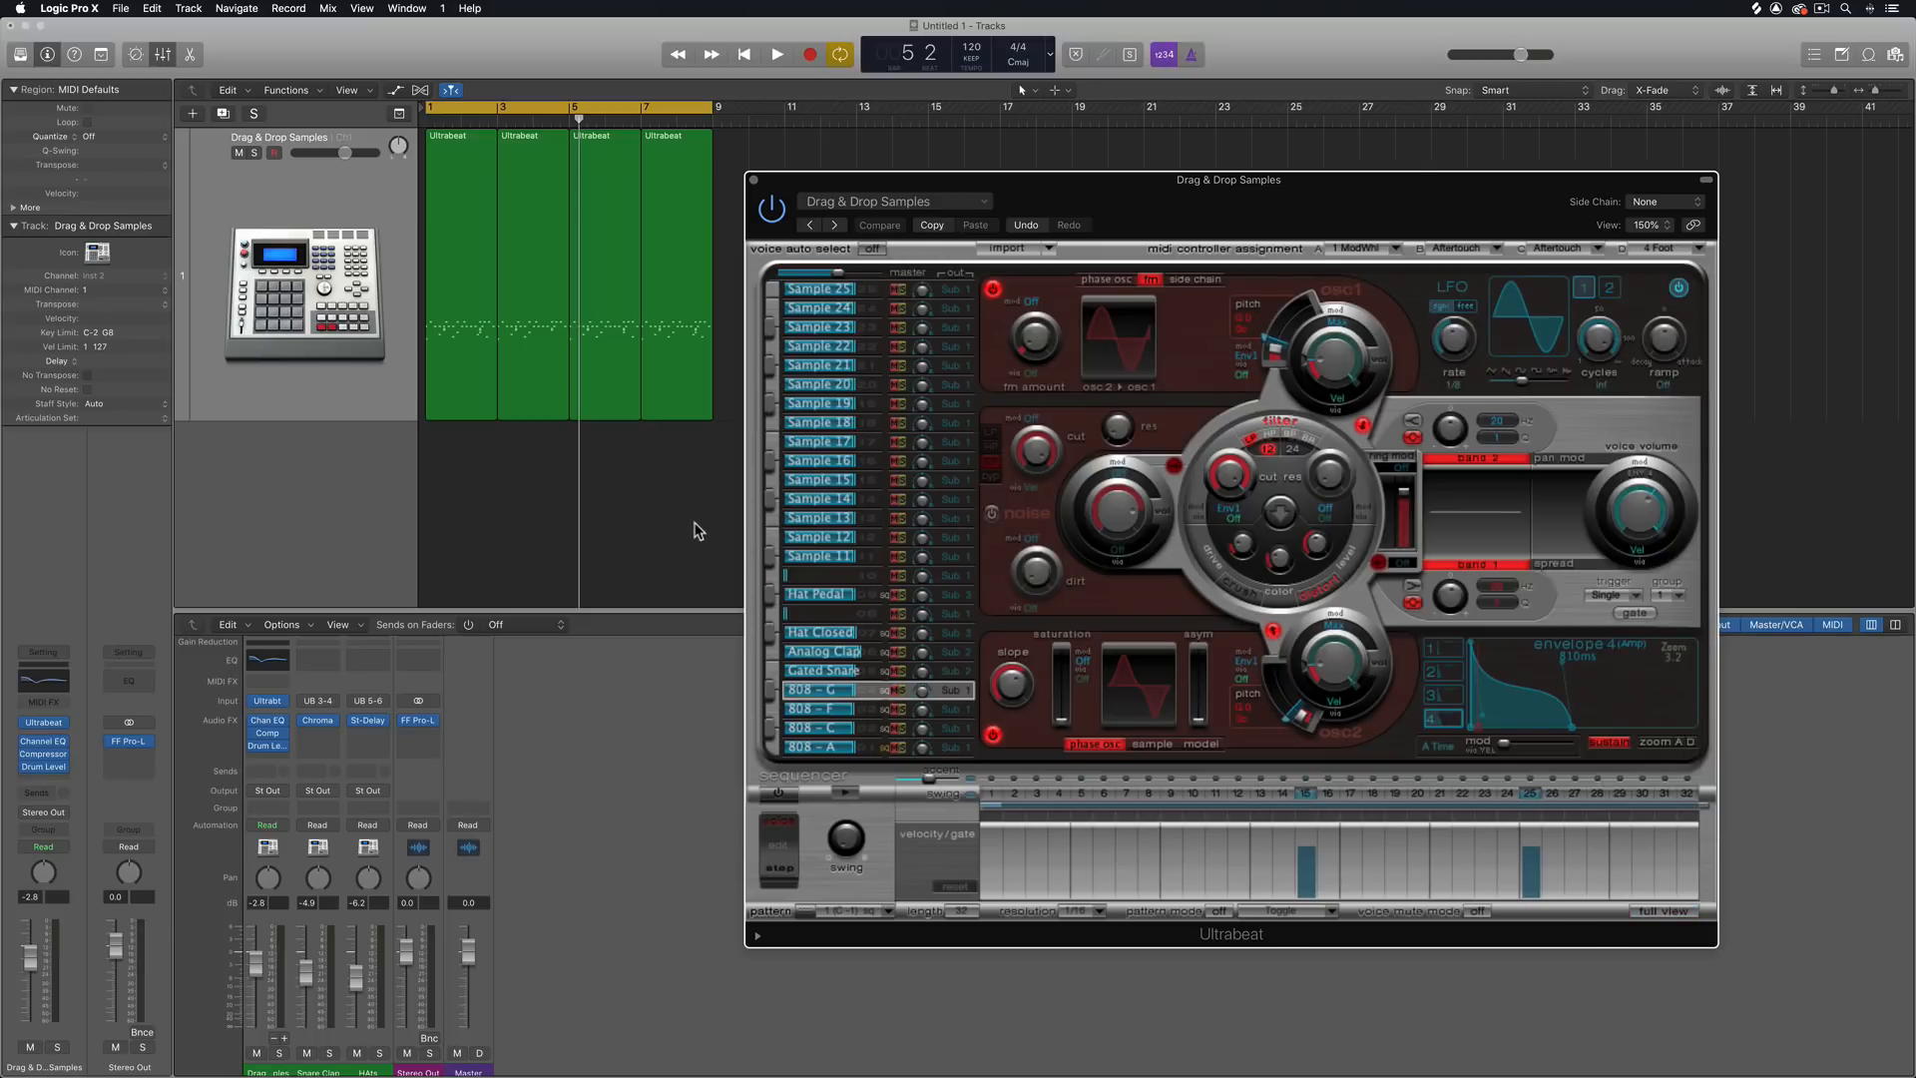
click(776, 54)
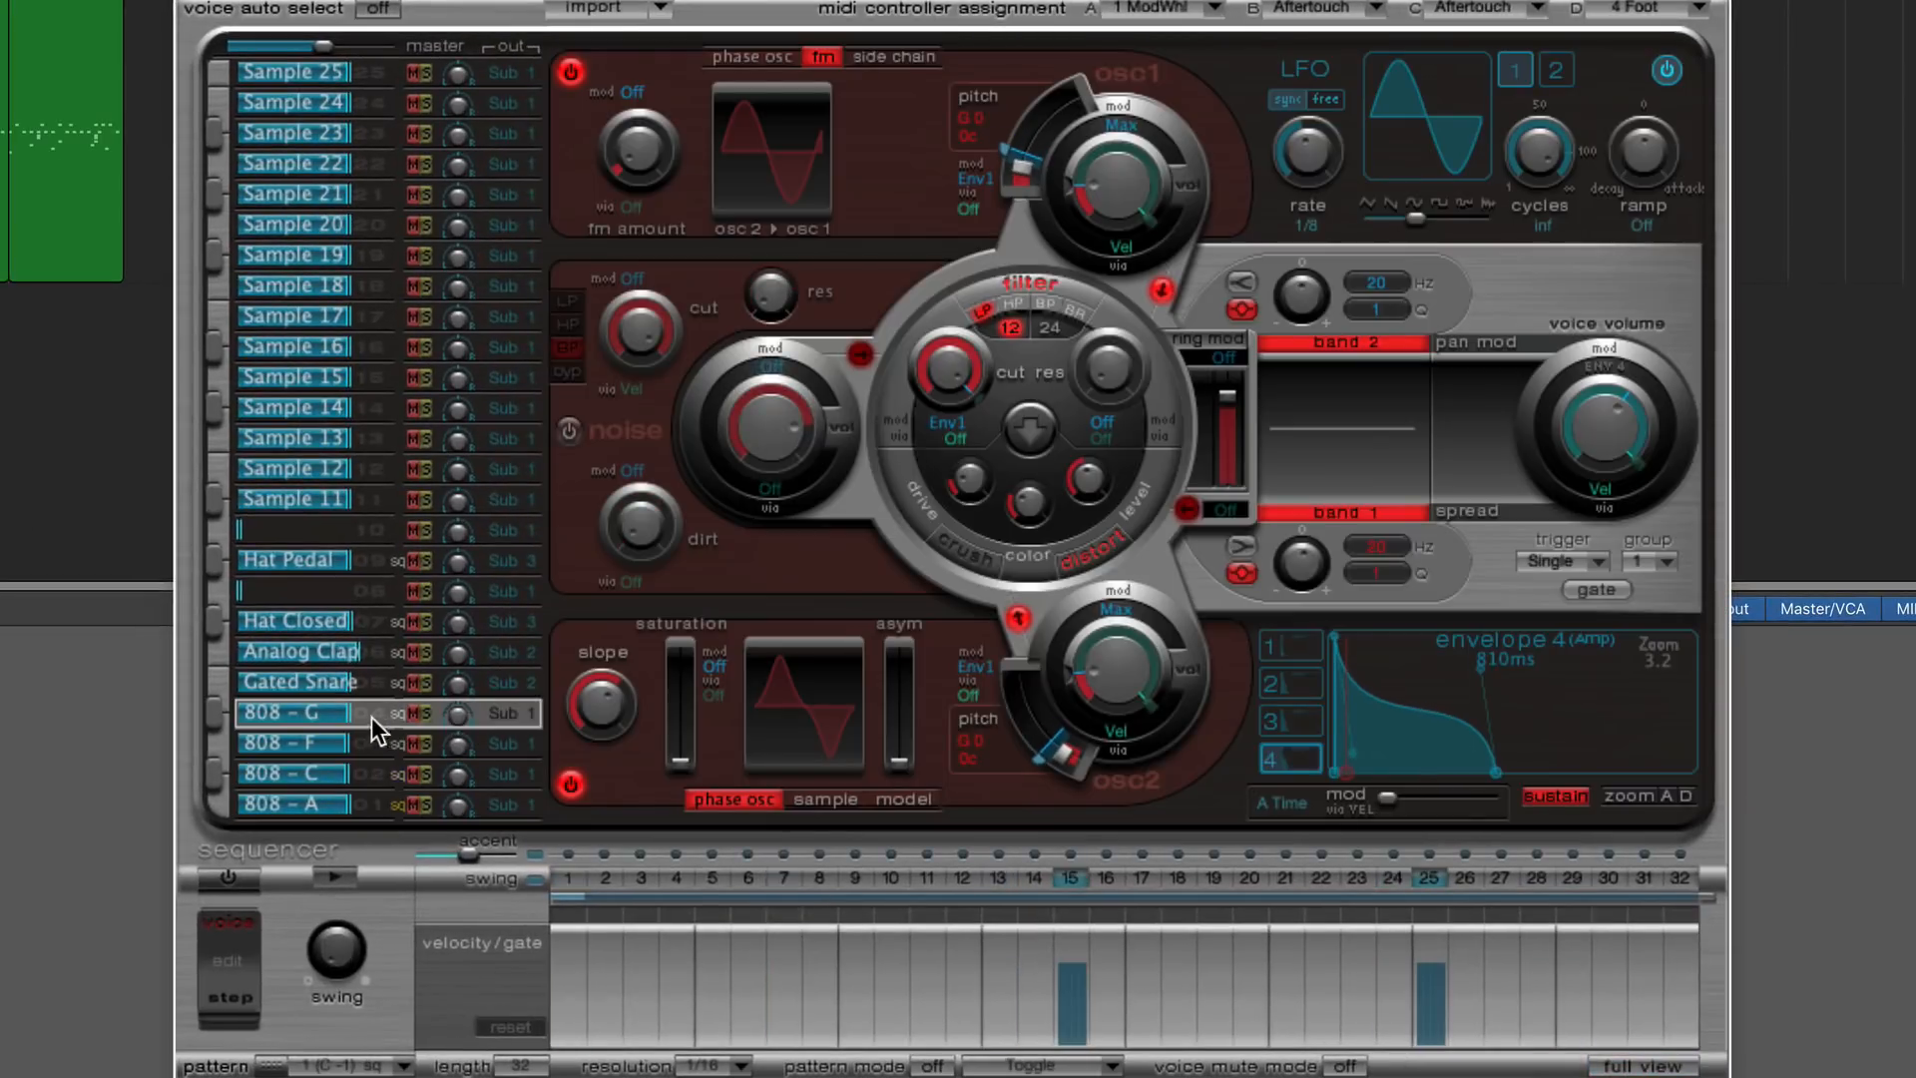
click(293, 804)
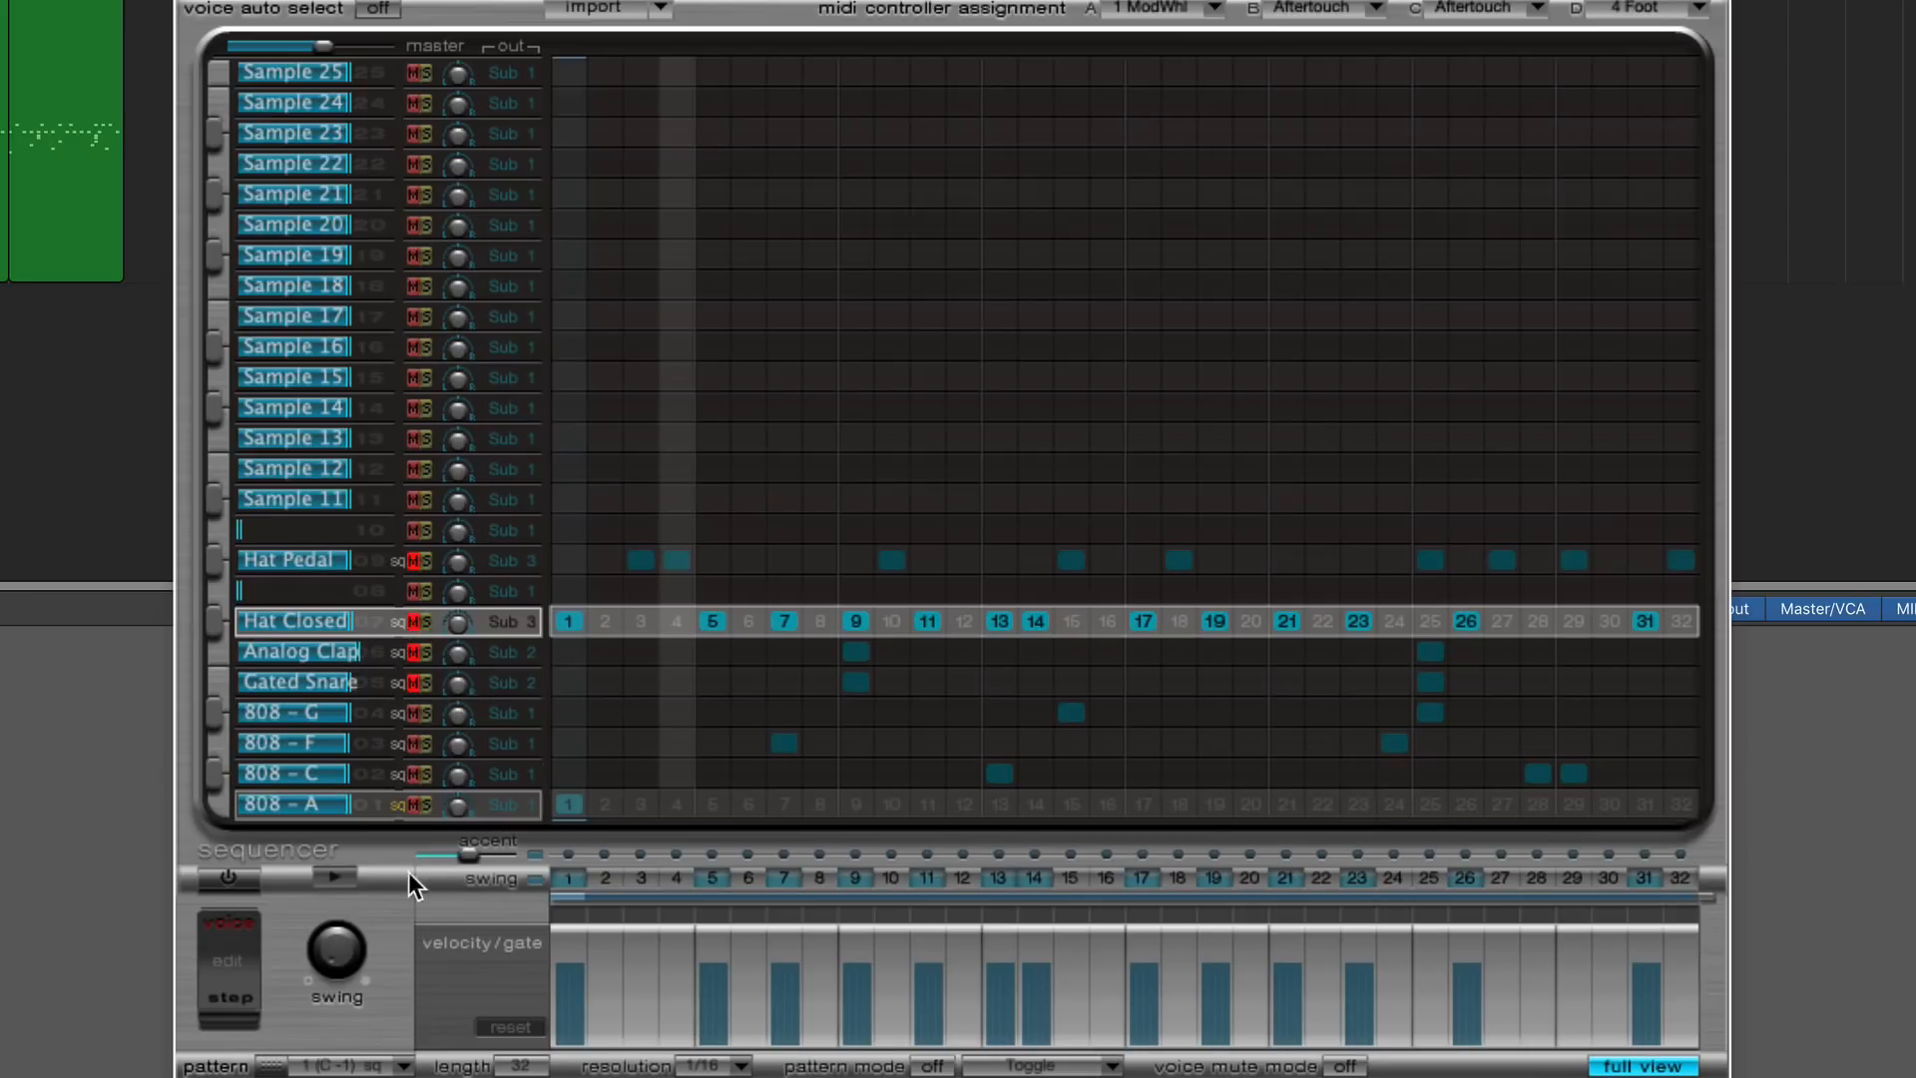
click(331, 878)
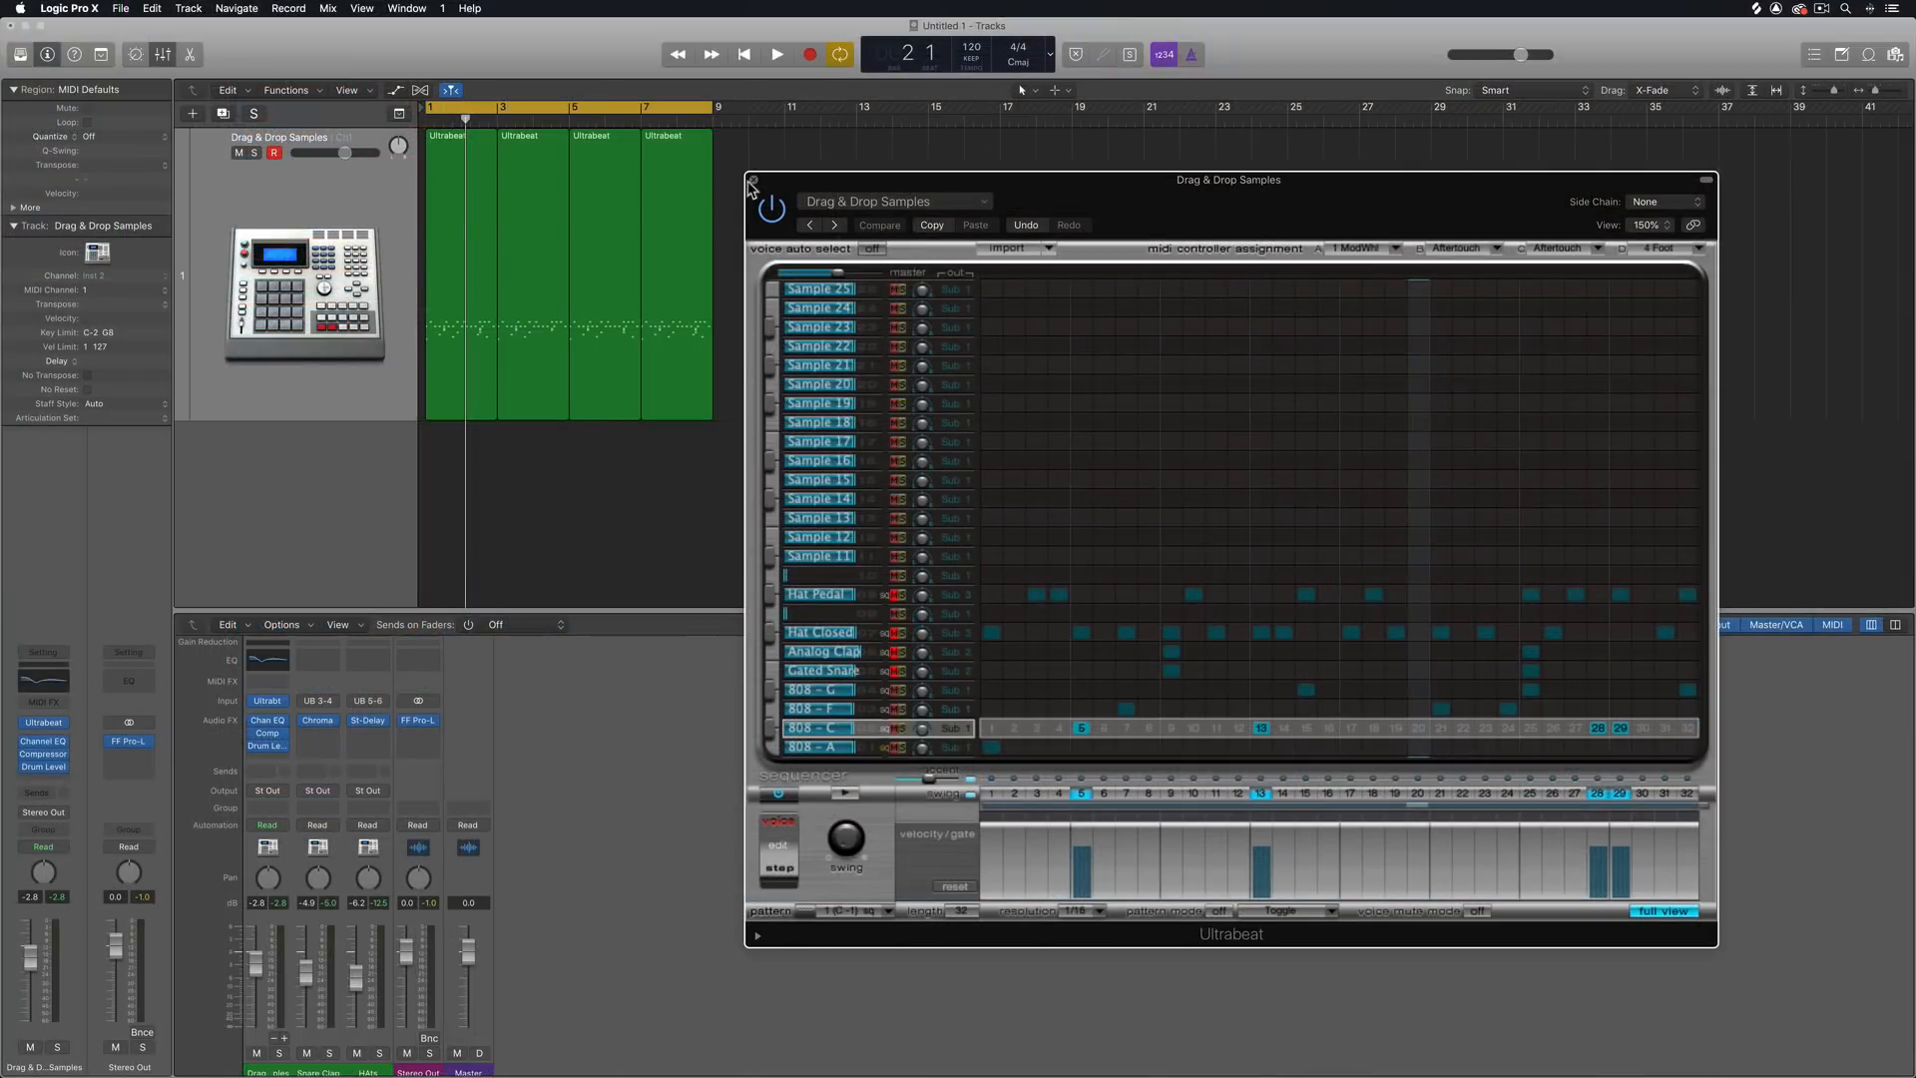
- Create a Software Instrument track Inst 1 and load a fresh Ultrabeat on it
click(752, 182)
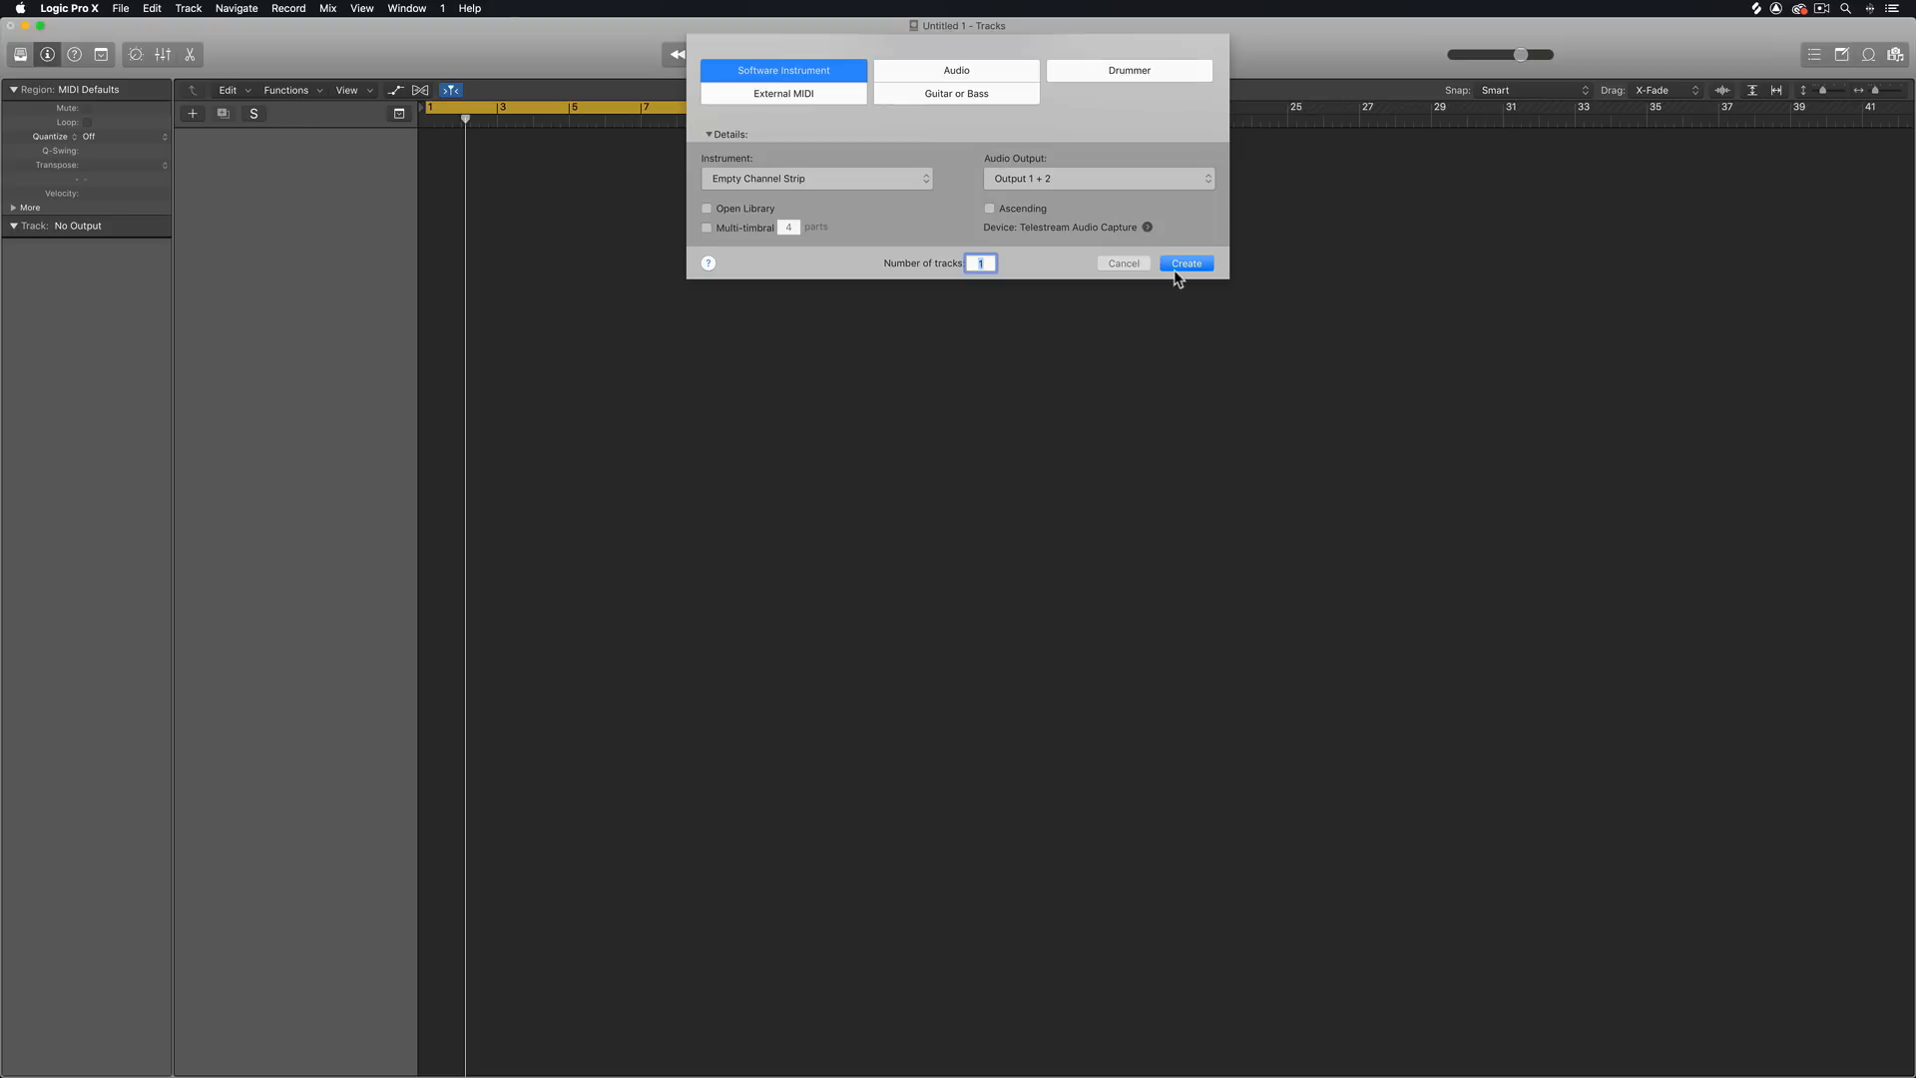
click(1183, 264)
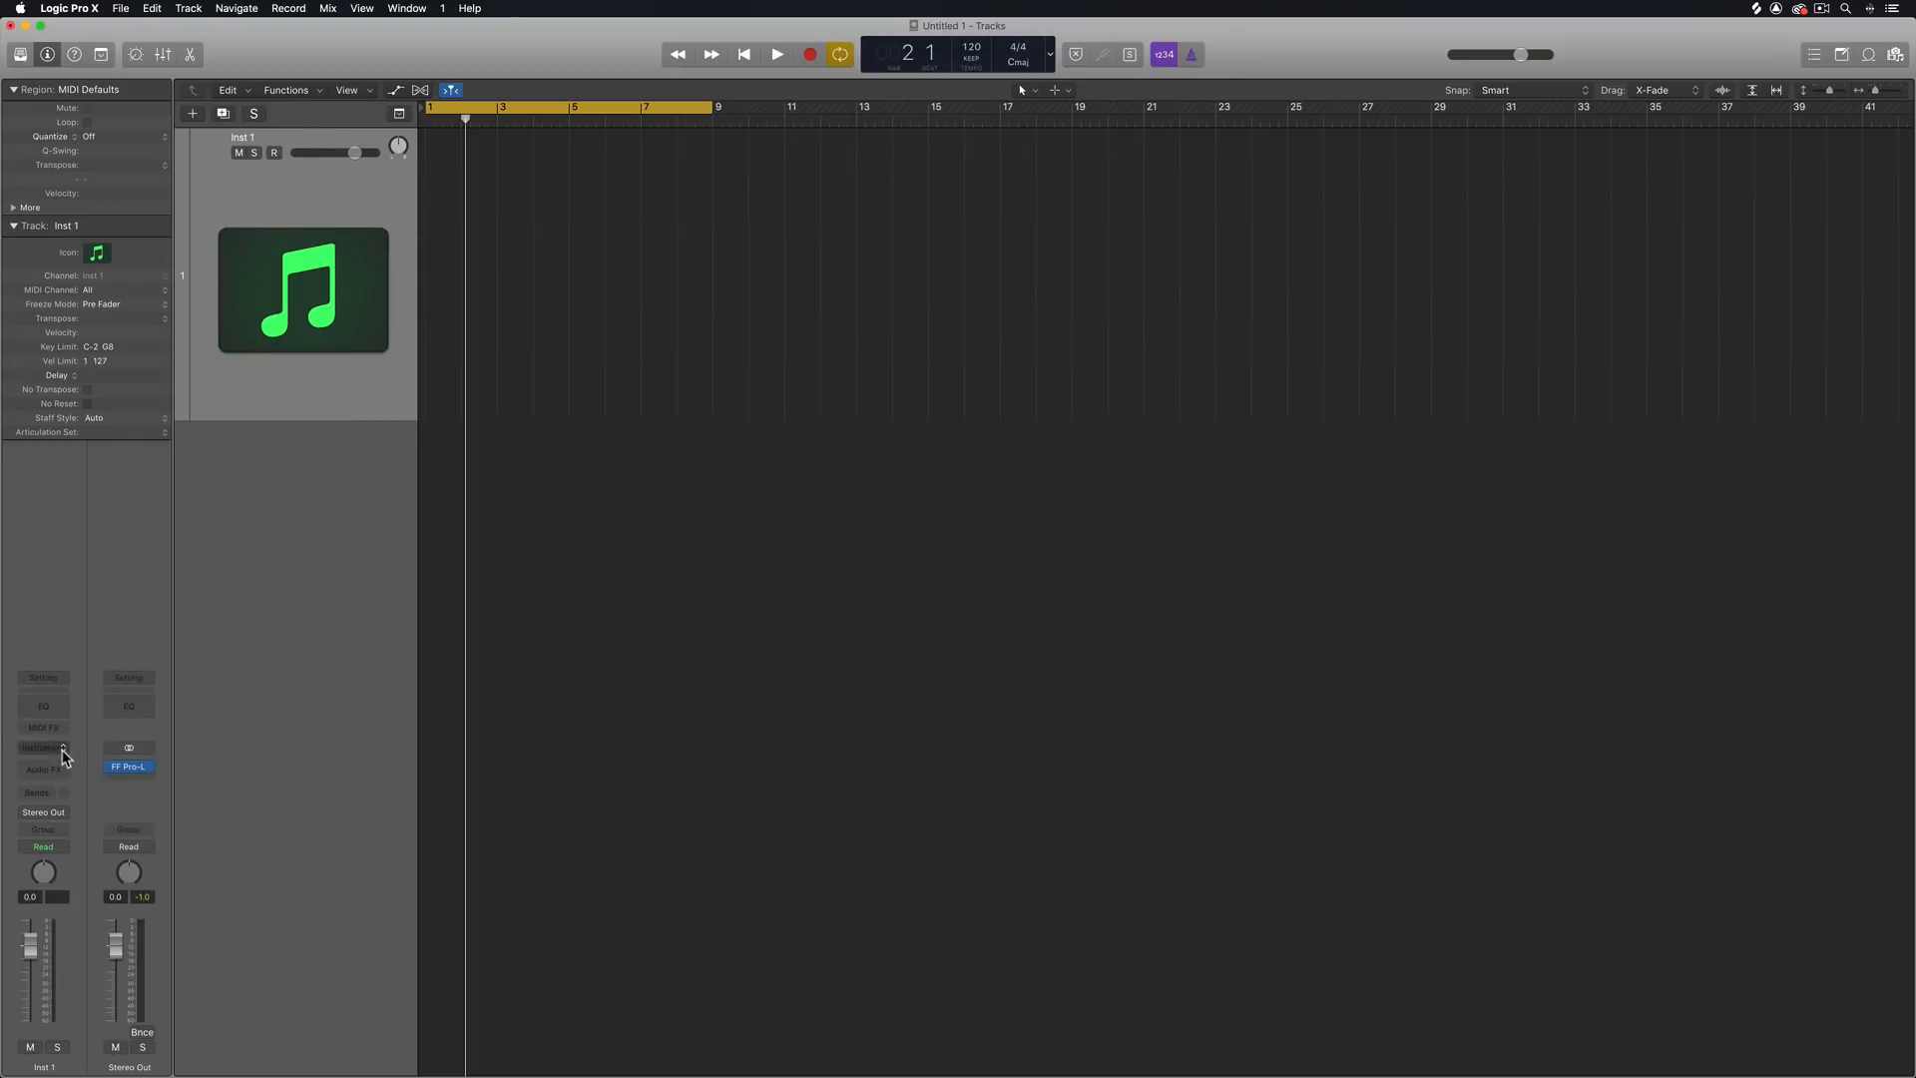
click(41, 746)
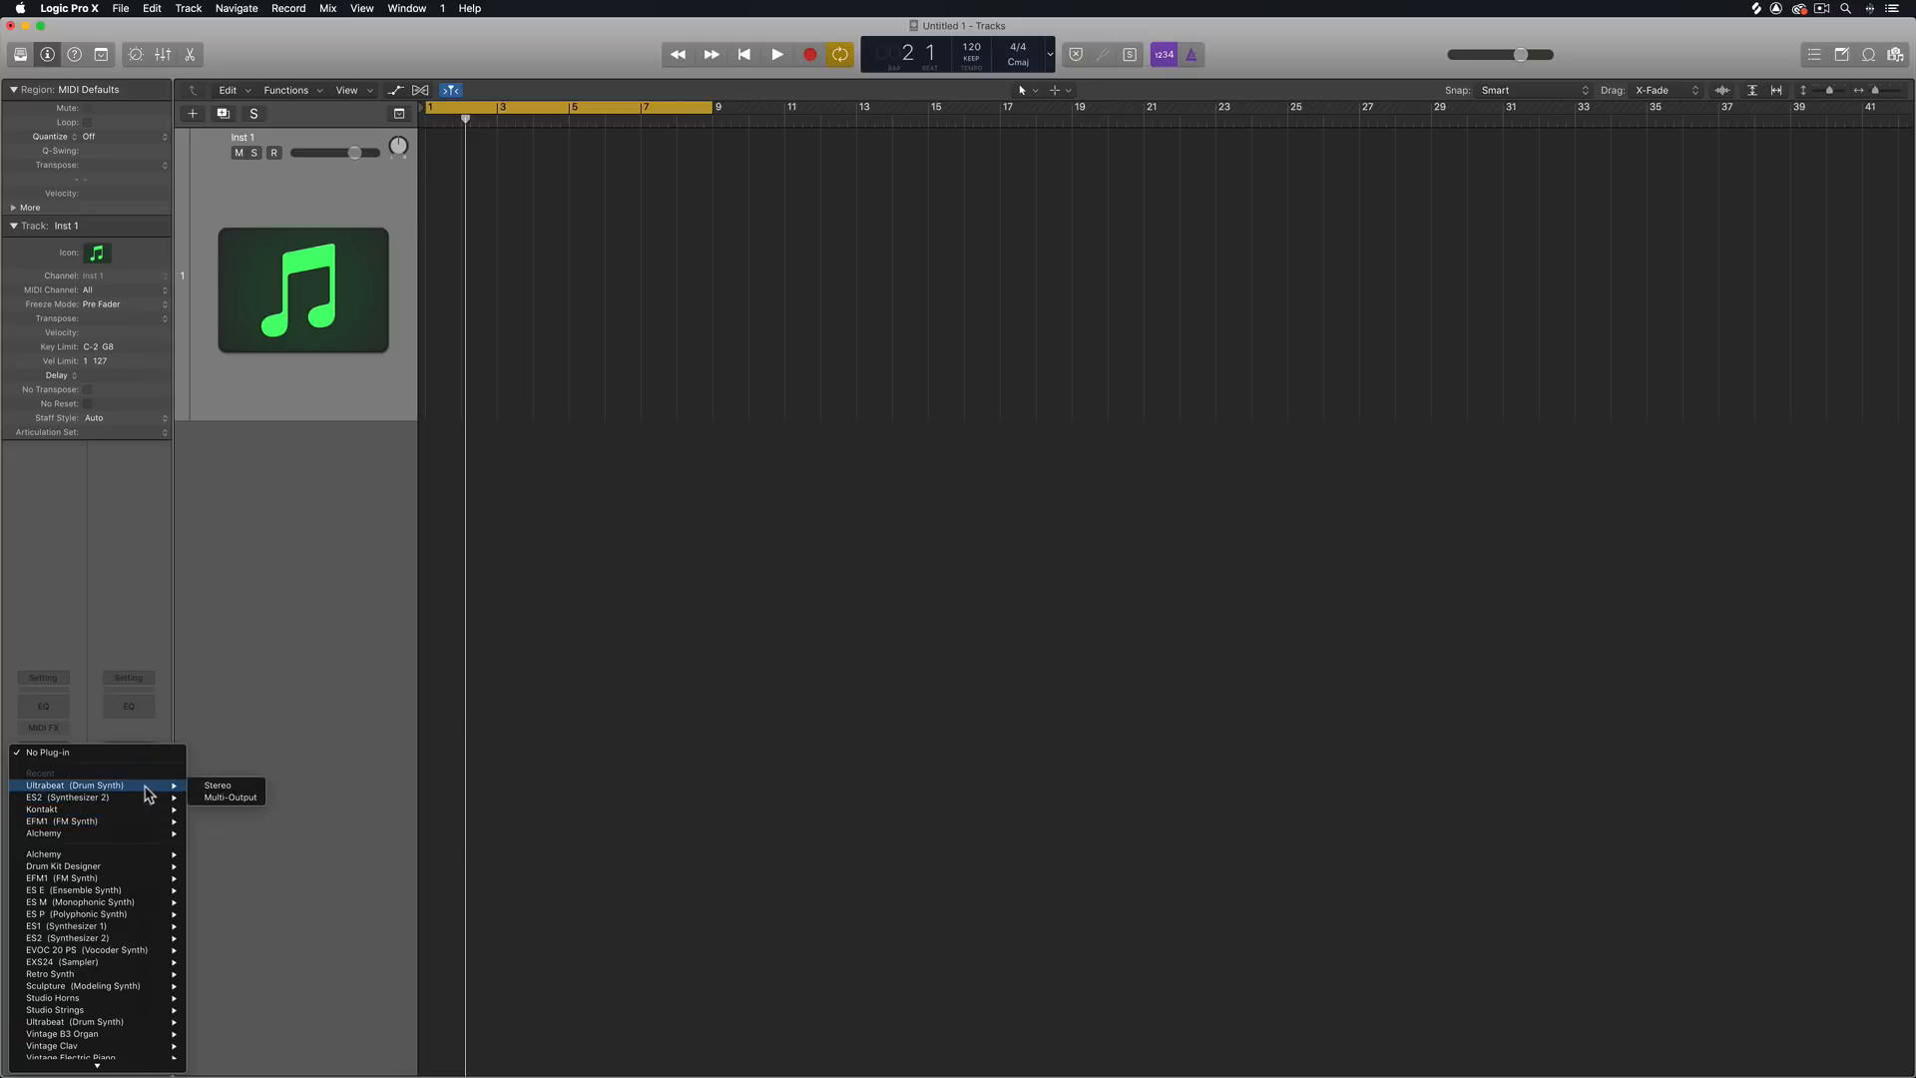
click(217, 784)
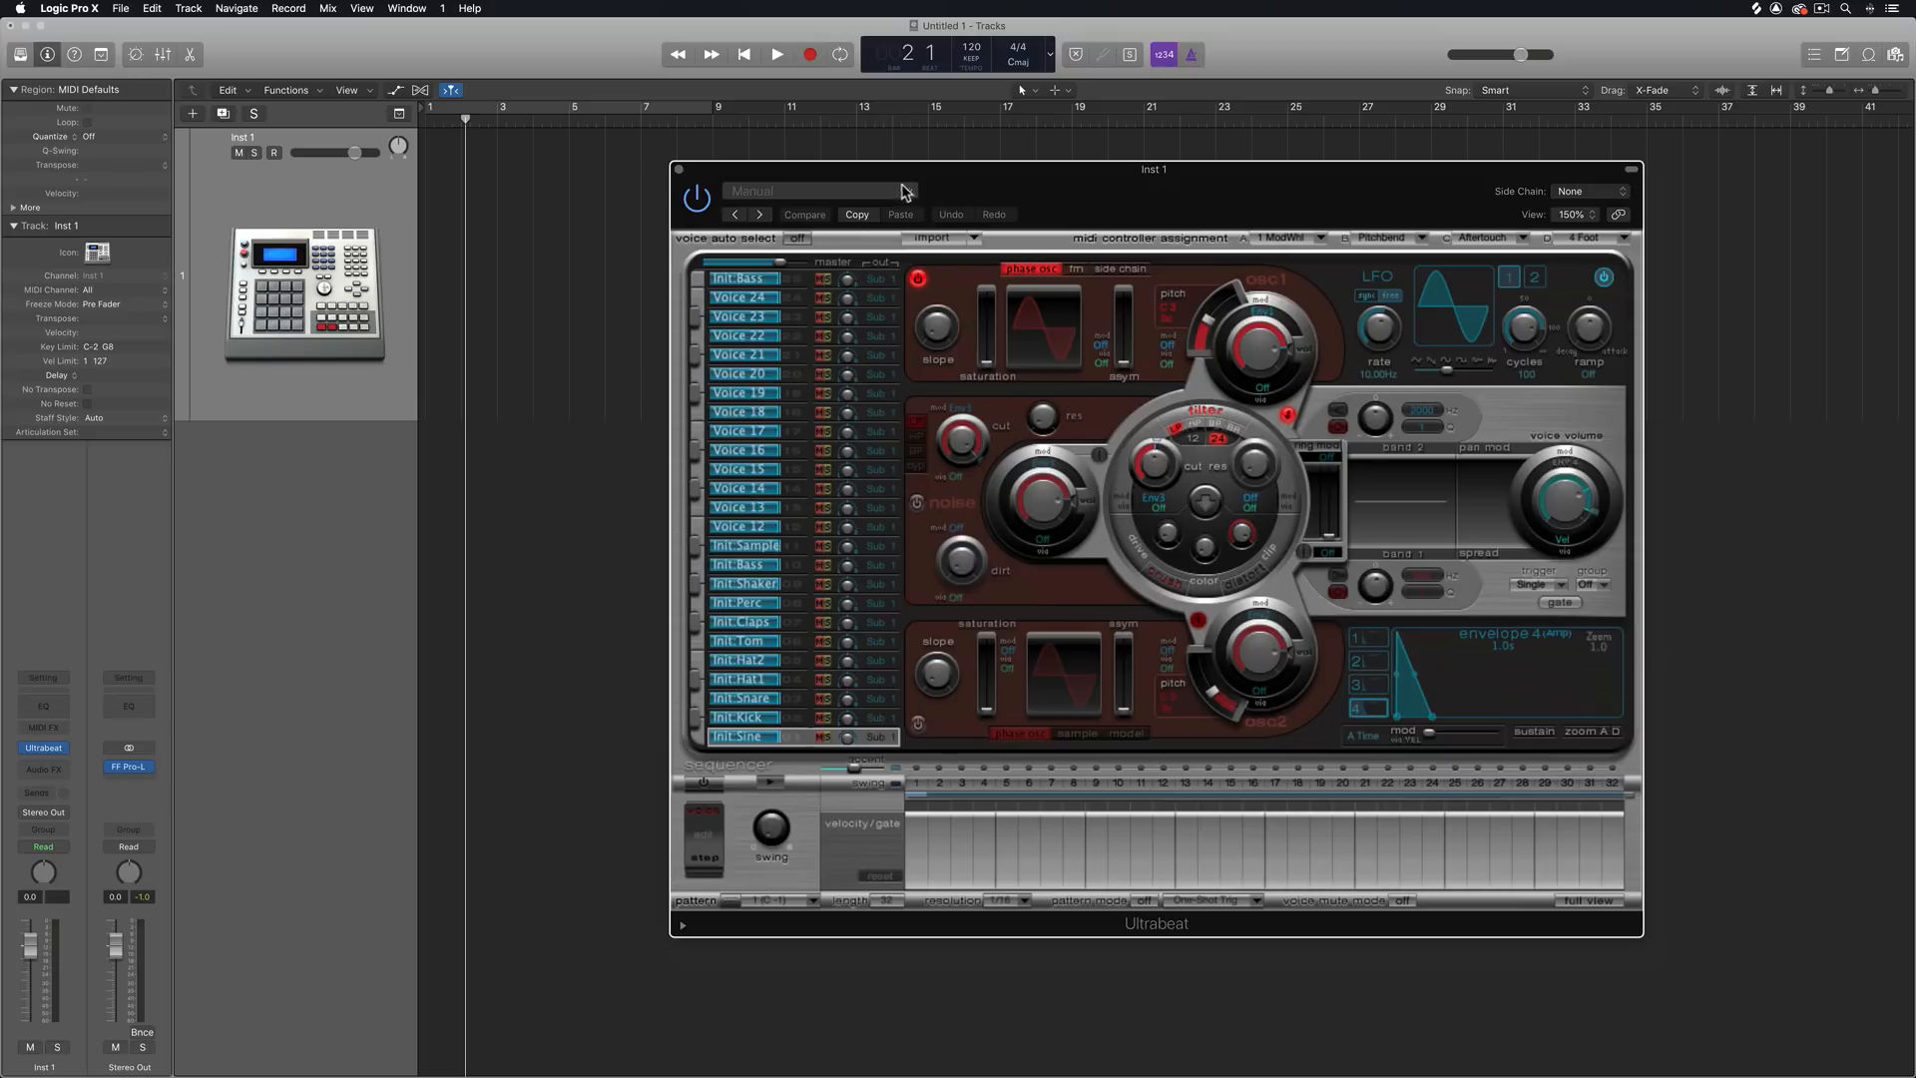
click(44, 746)
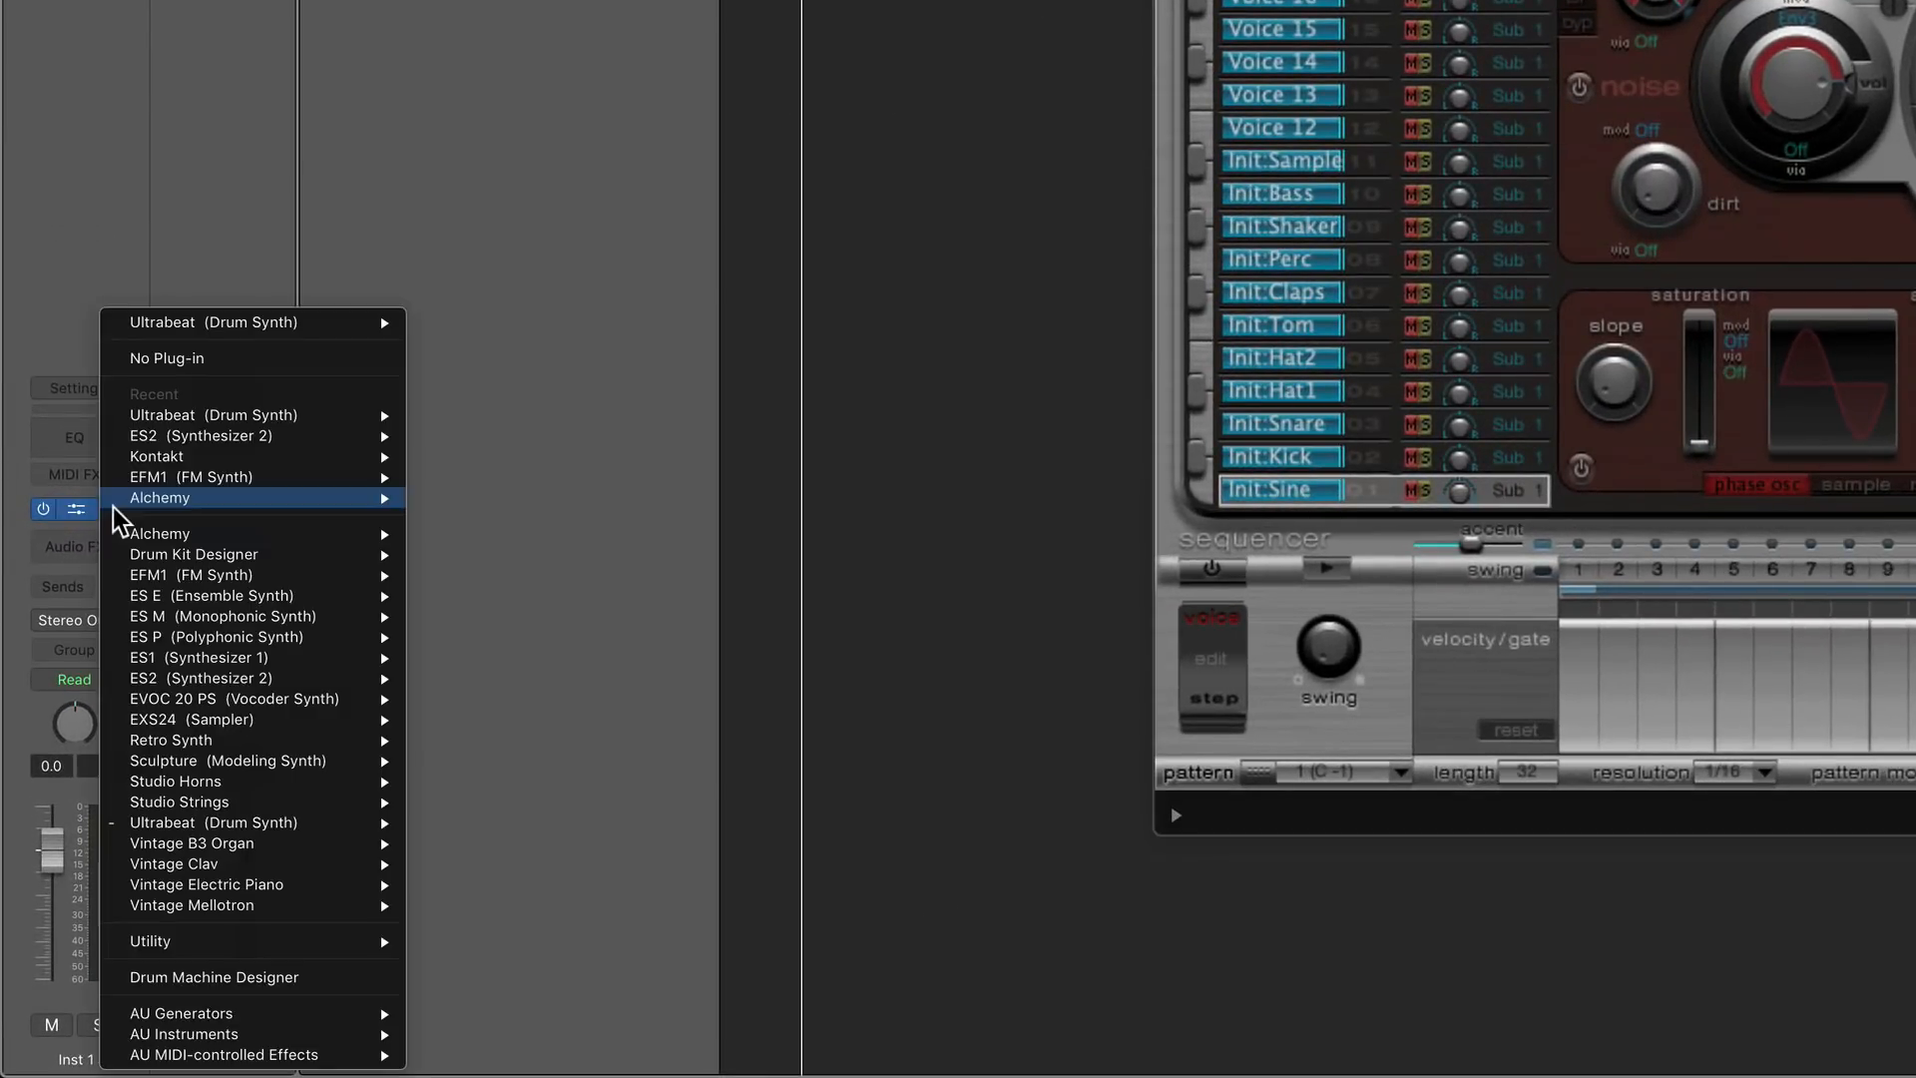
mouse_move(215, 976)
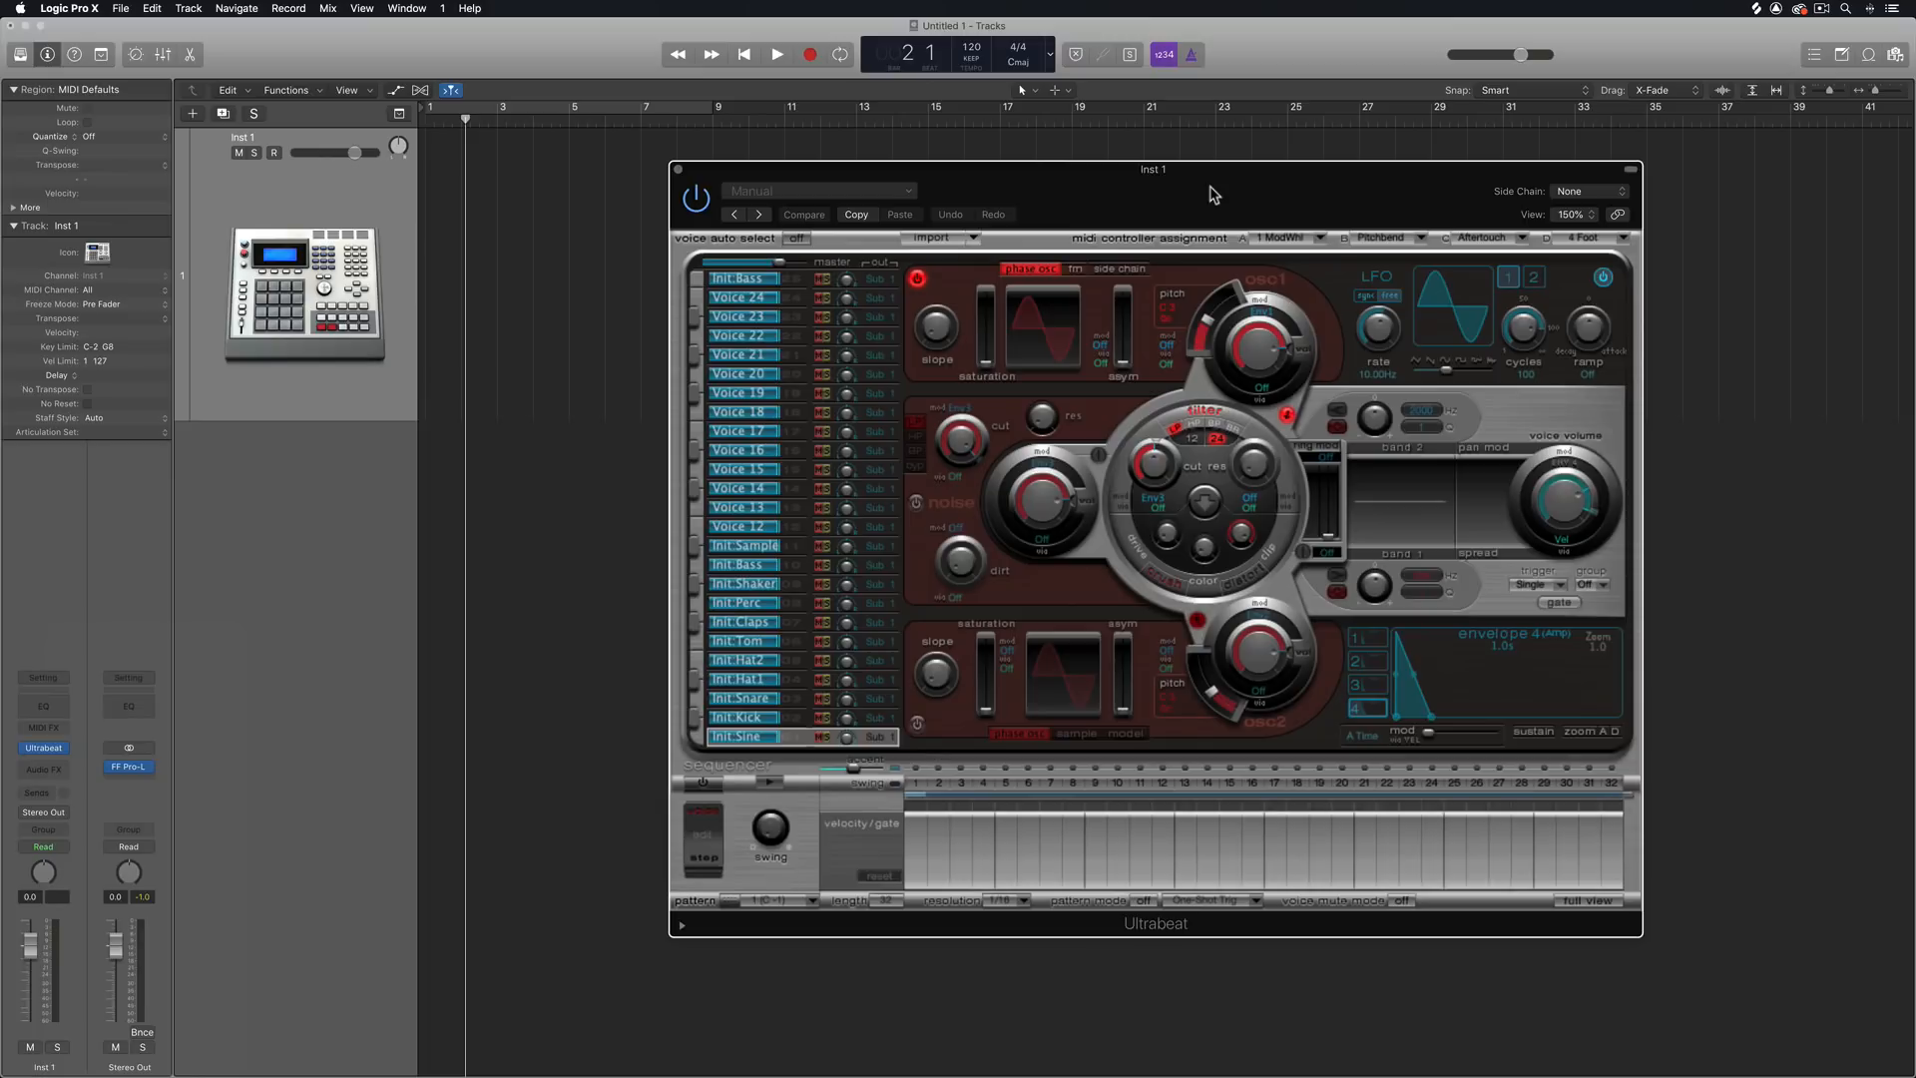
mouse_move(1113, 190)
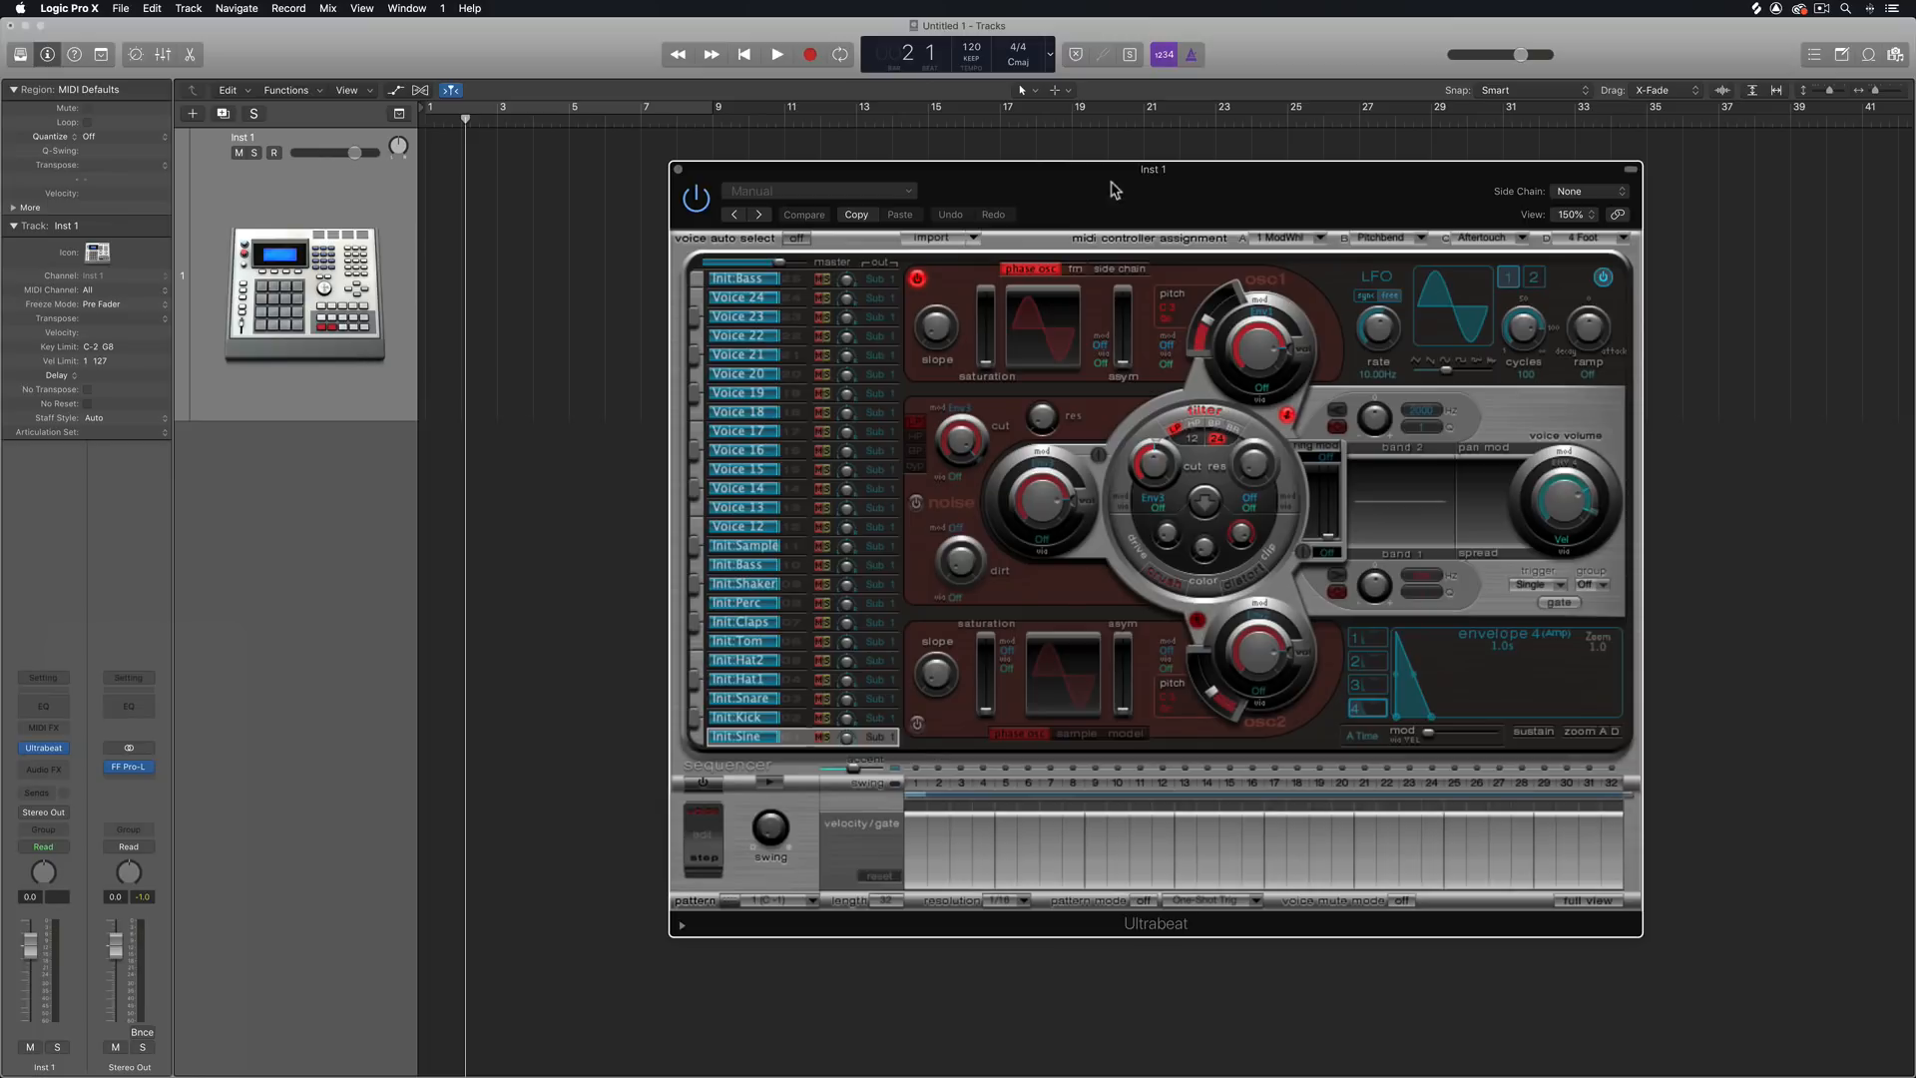
- Load the Drag & Drop Samples kit, rename Sample 01 to '808 - 1', set oscillator 2 to Phase Osc
click(818, 189)
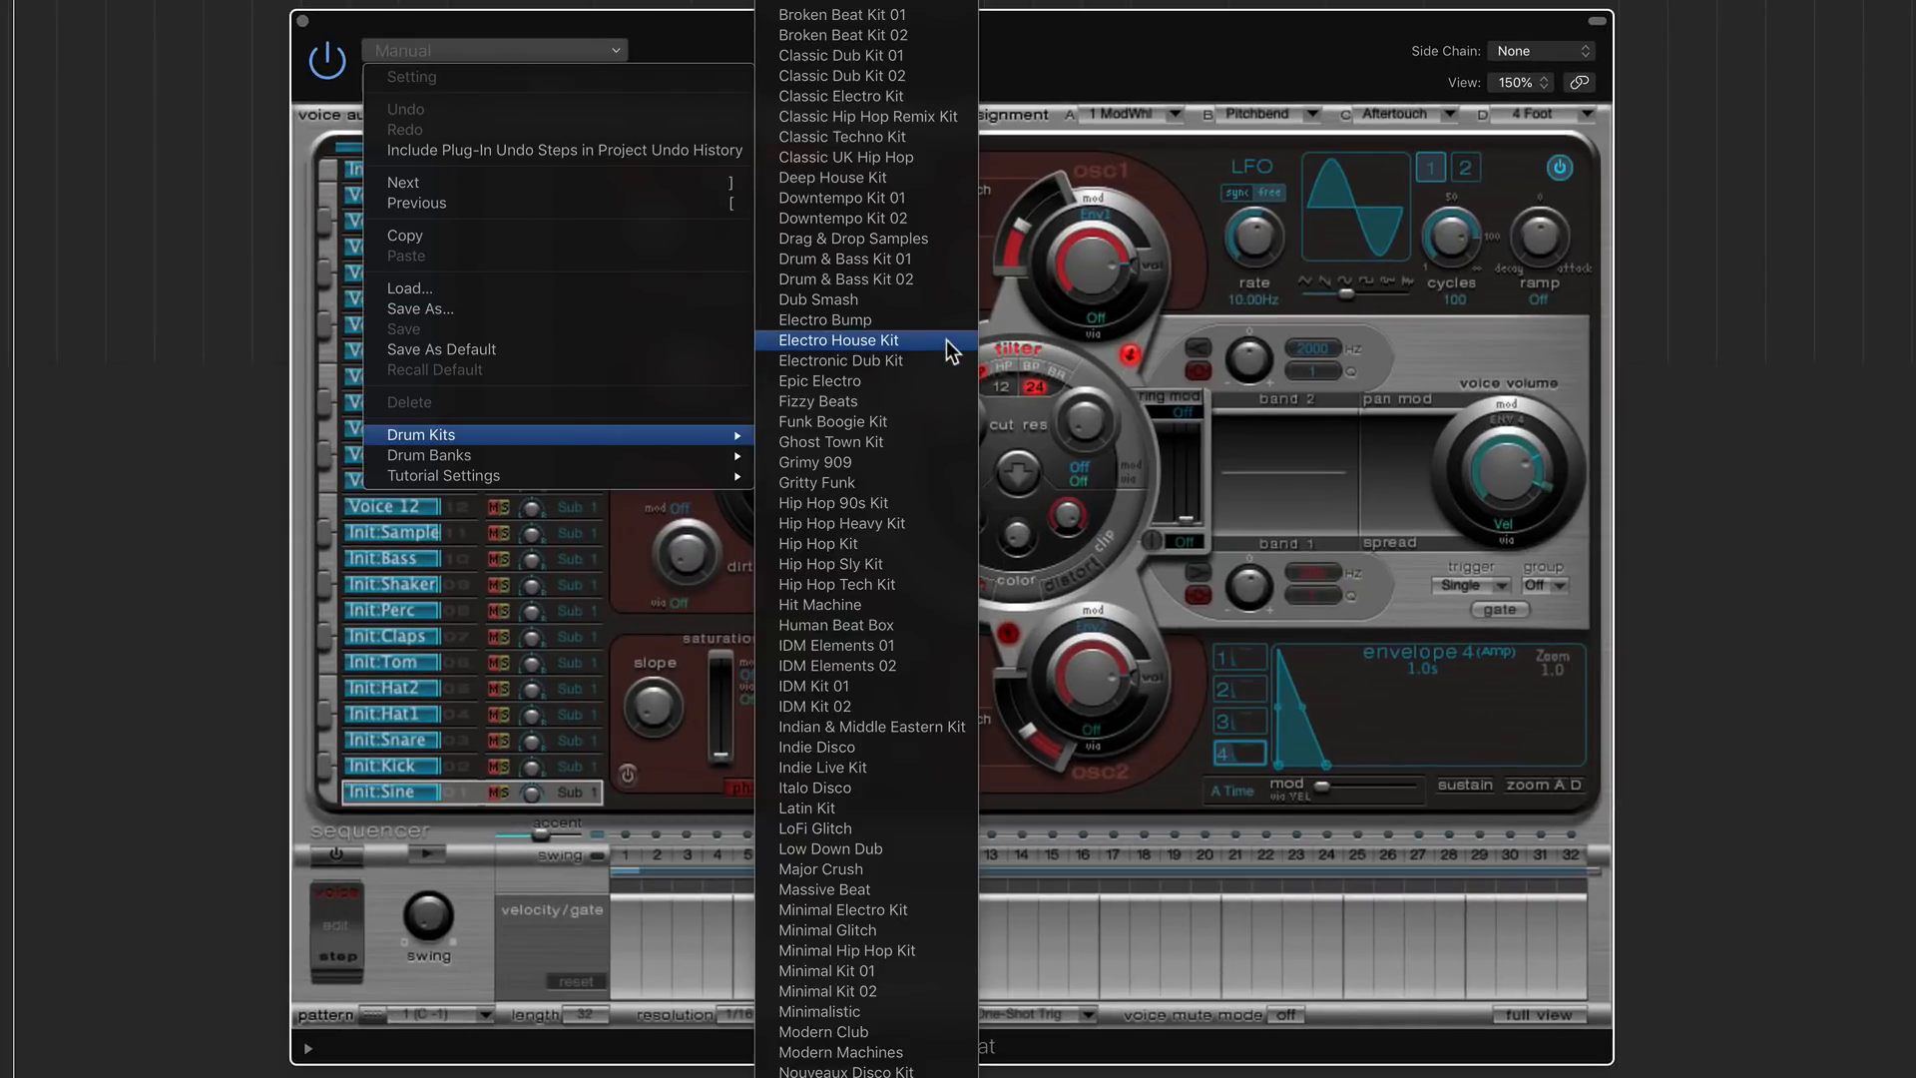
click(840, 341)
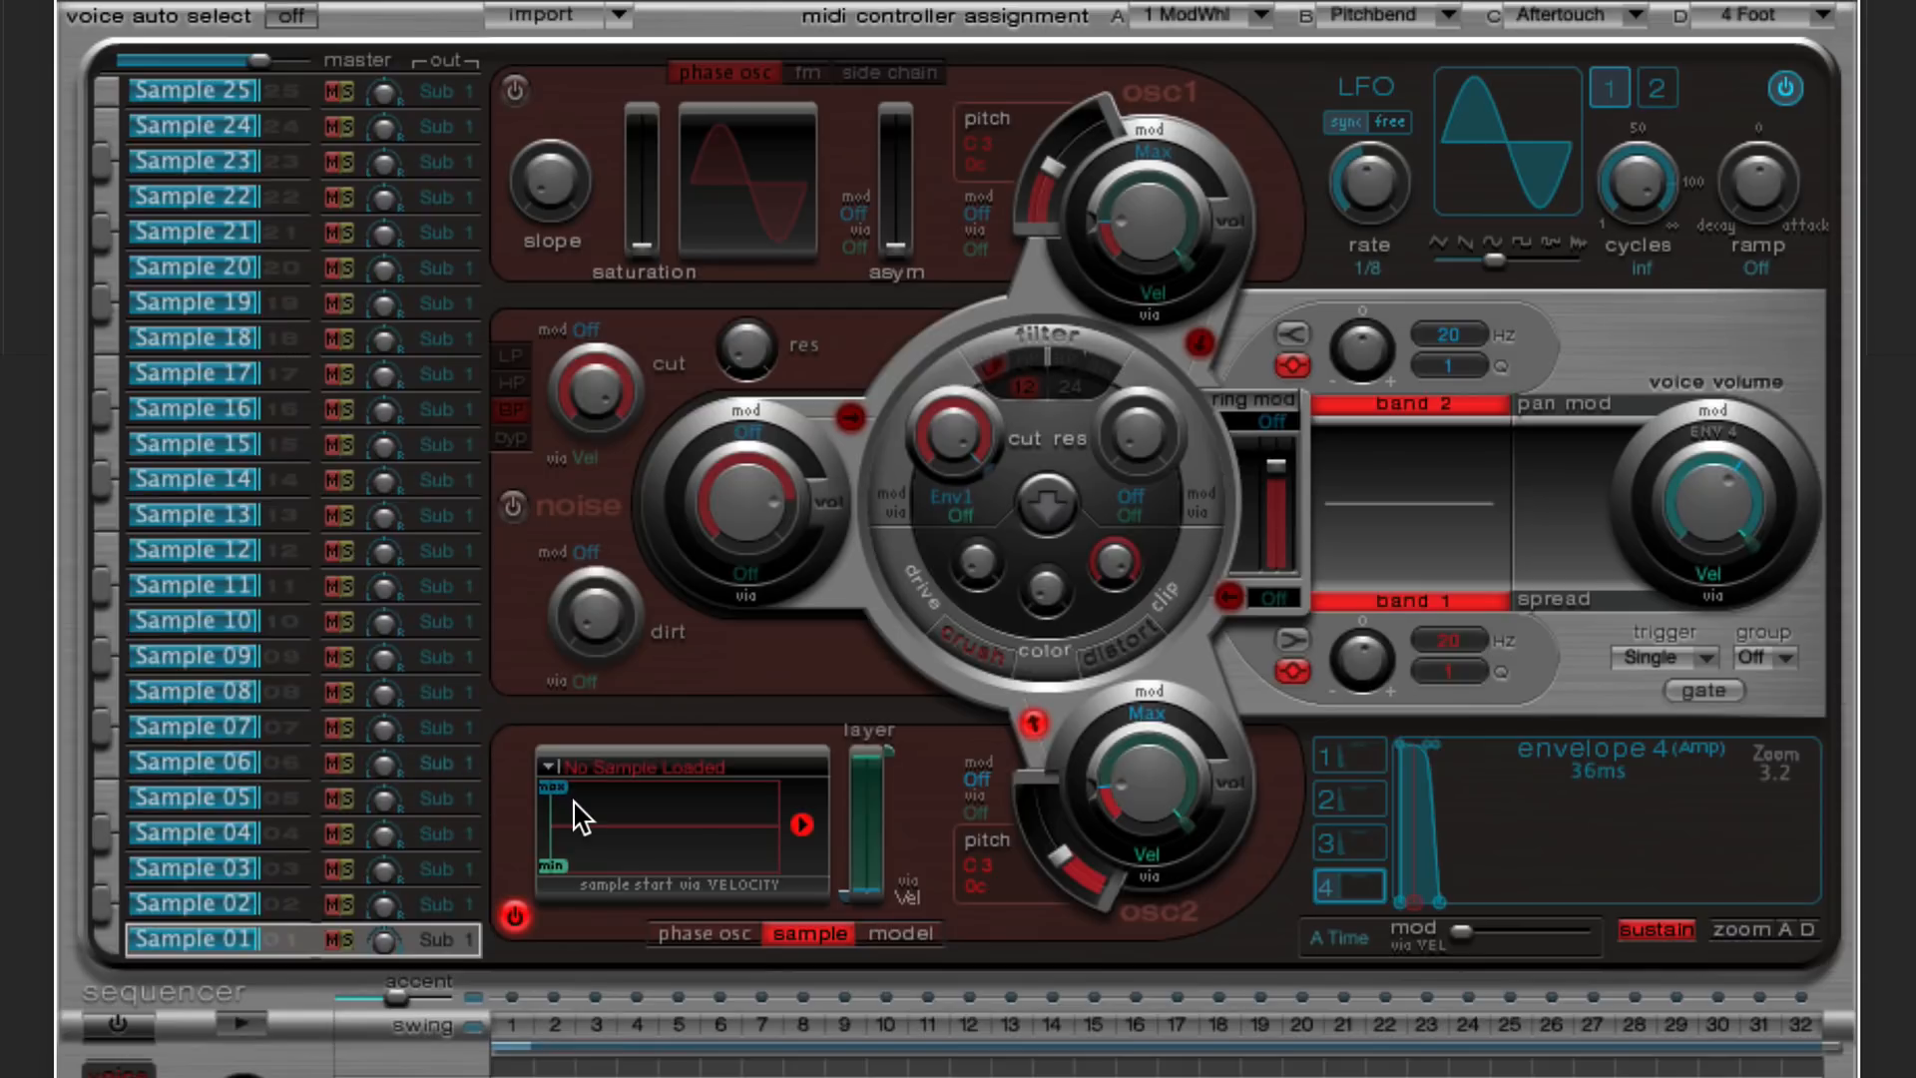
mouse_move(134, 954)
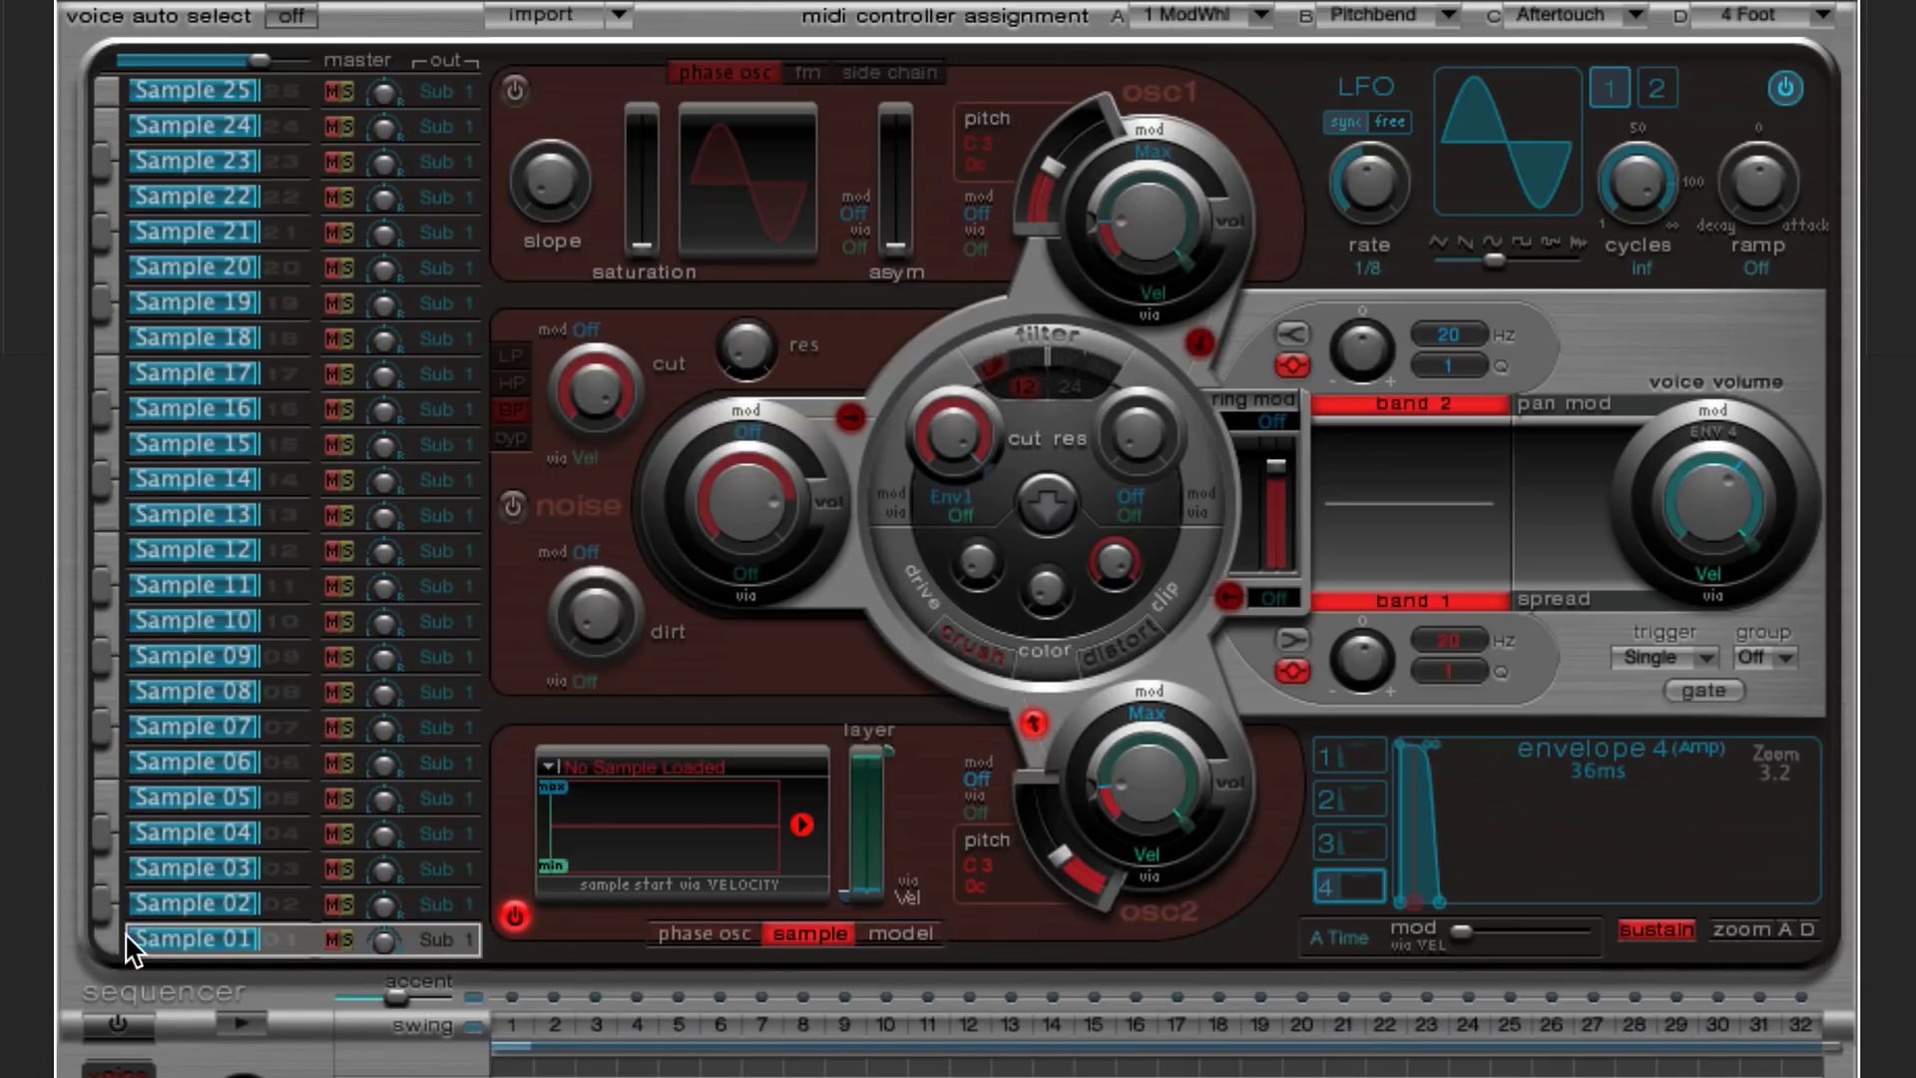
double_click(190, 940)
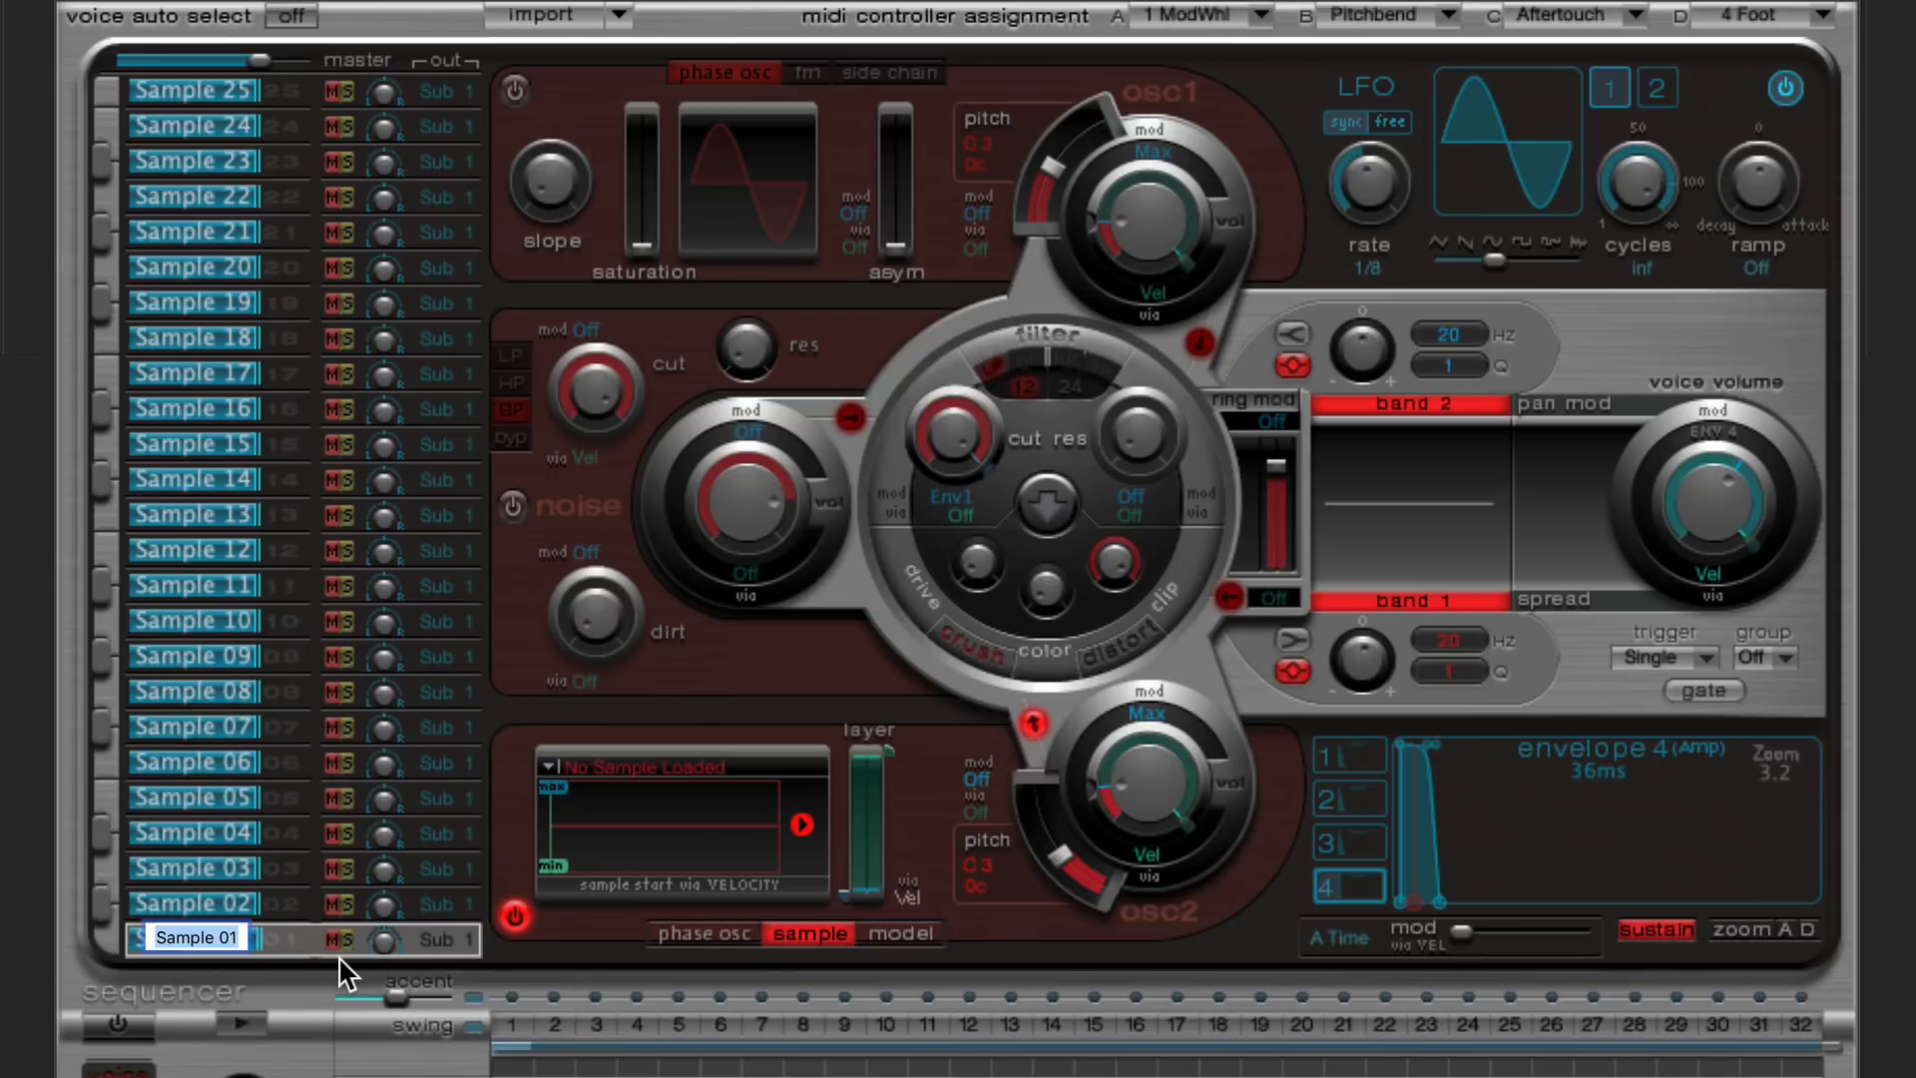
text(808 - 1)
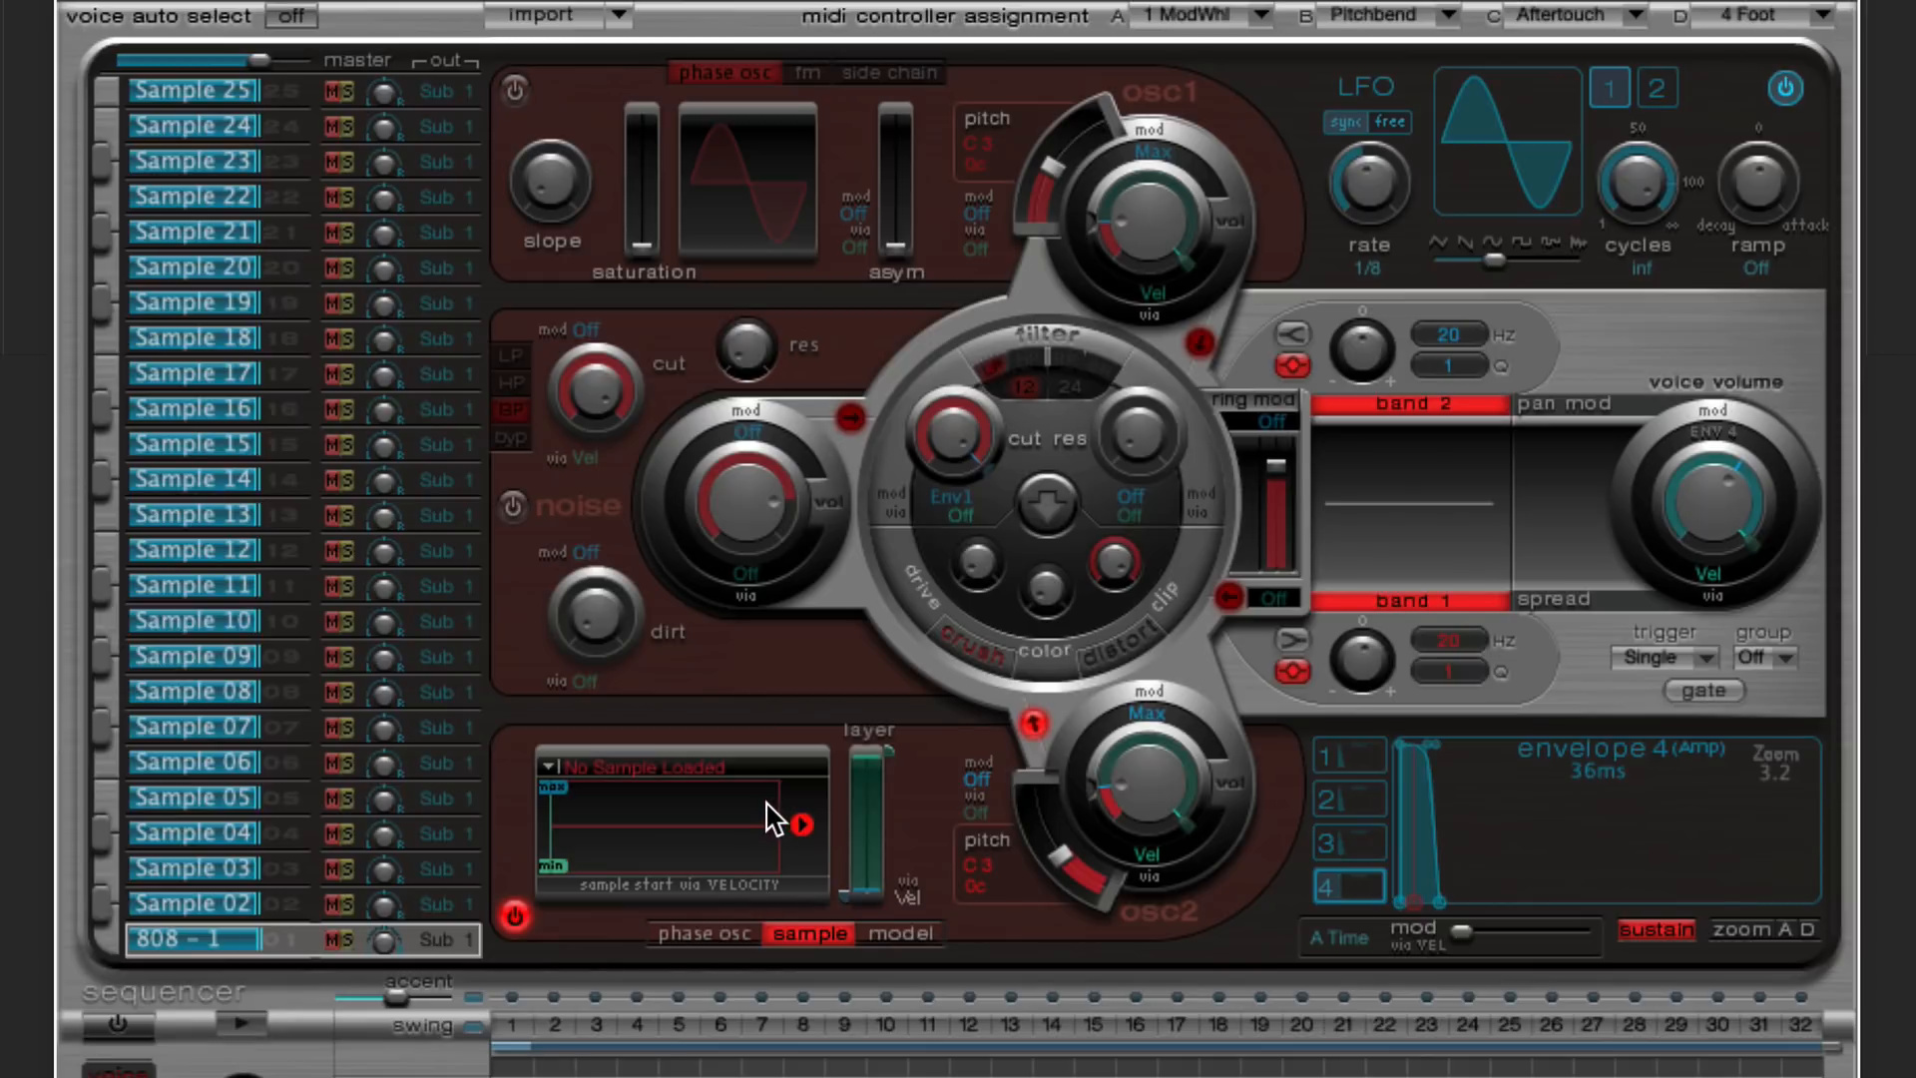
click(700, 934)
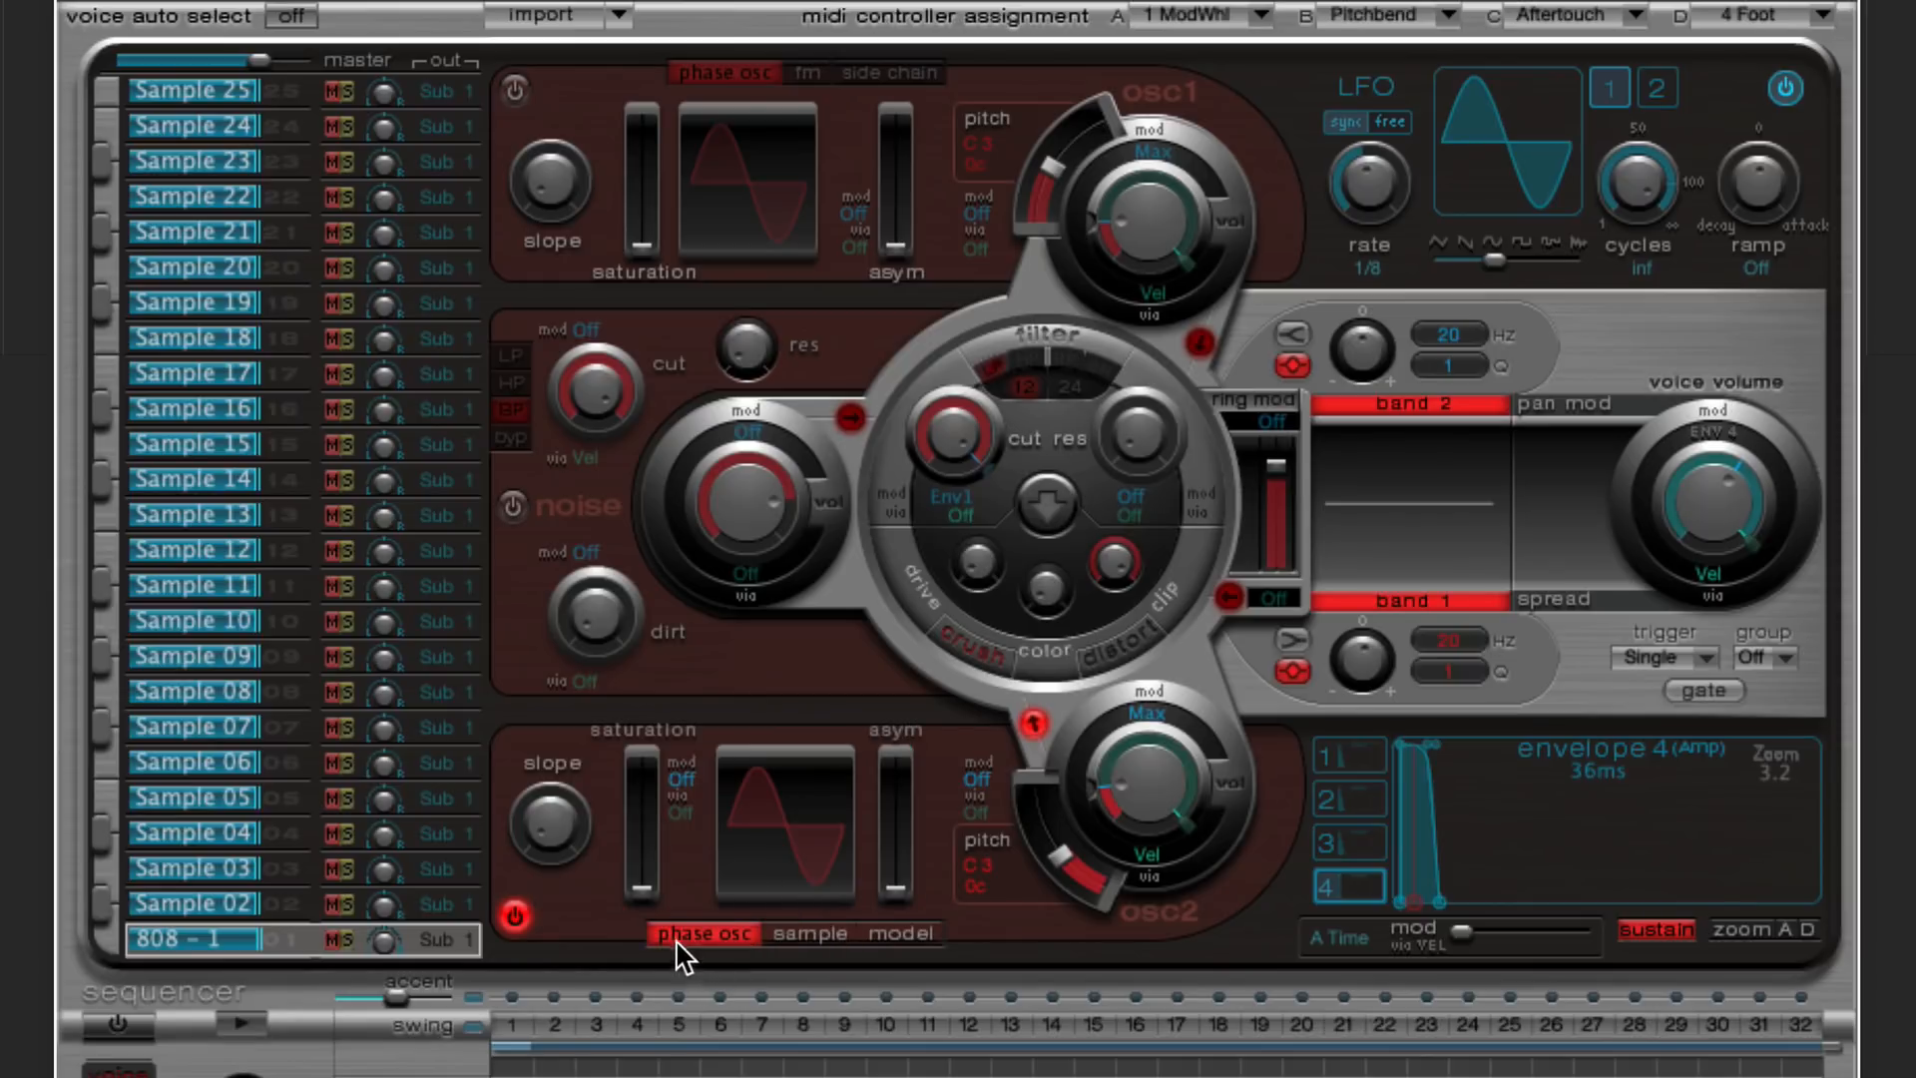
mouse_move(590, 65)
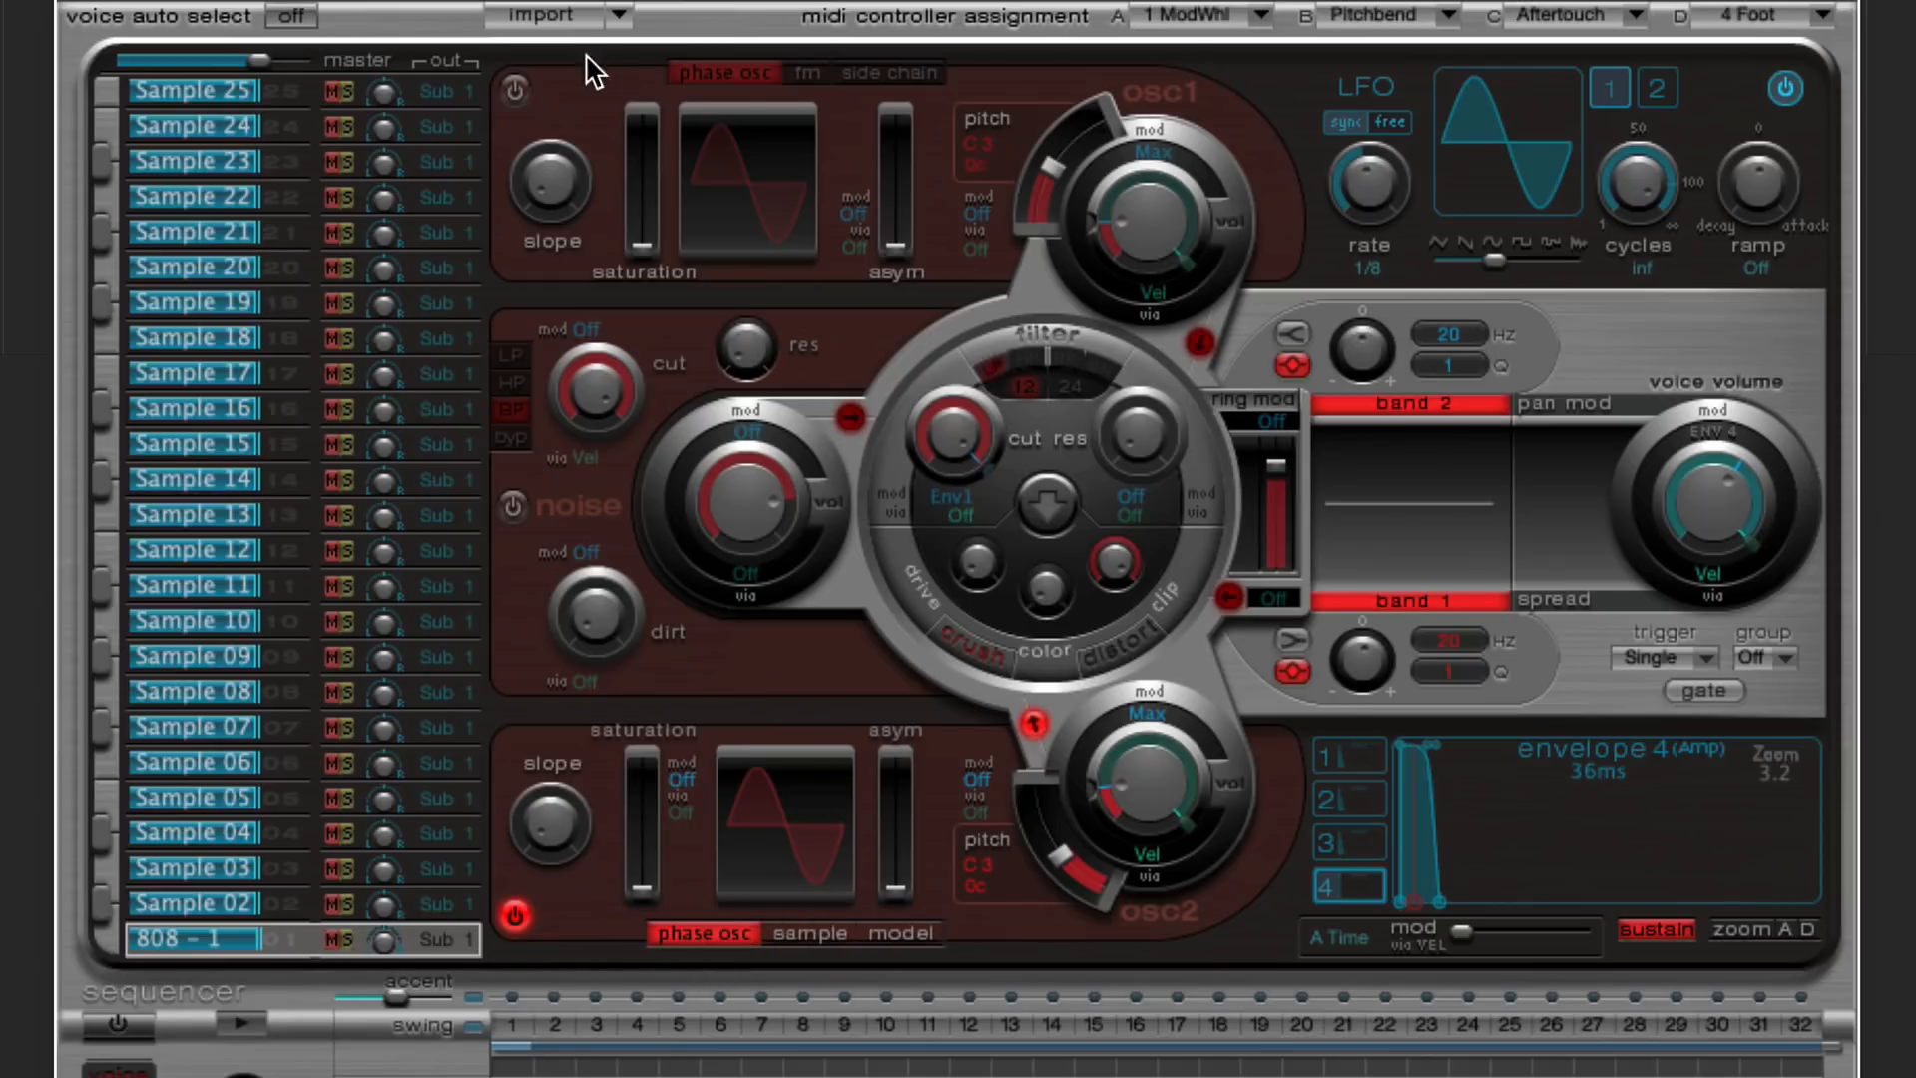
- Tune oscillator 2 of the 808 - 1 voice down from C3 to A0
click(804, 72)
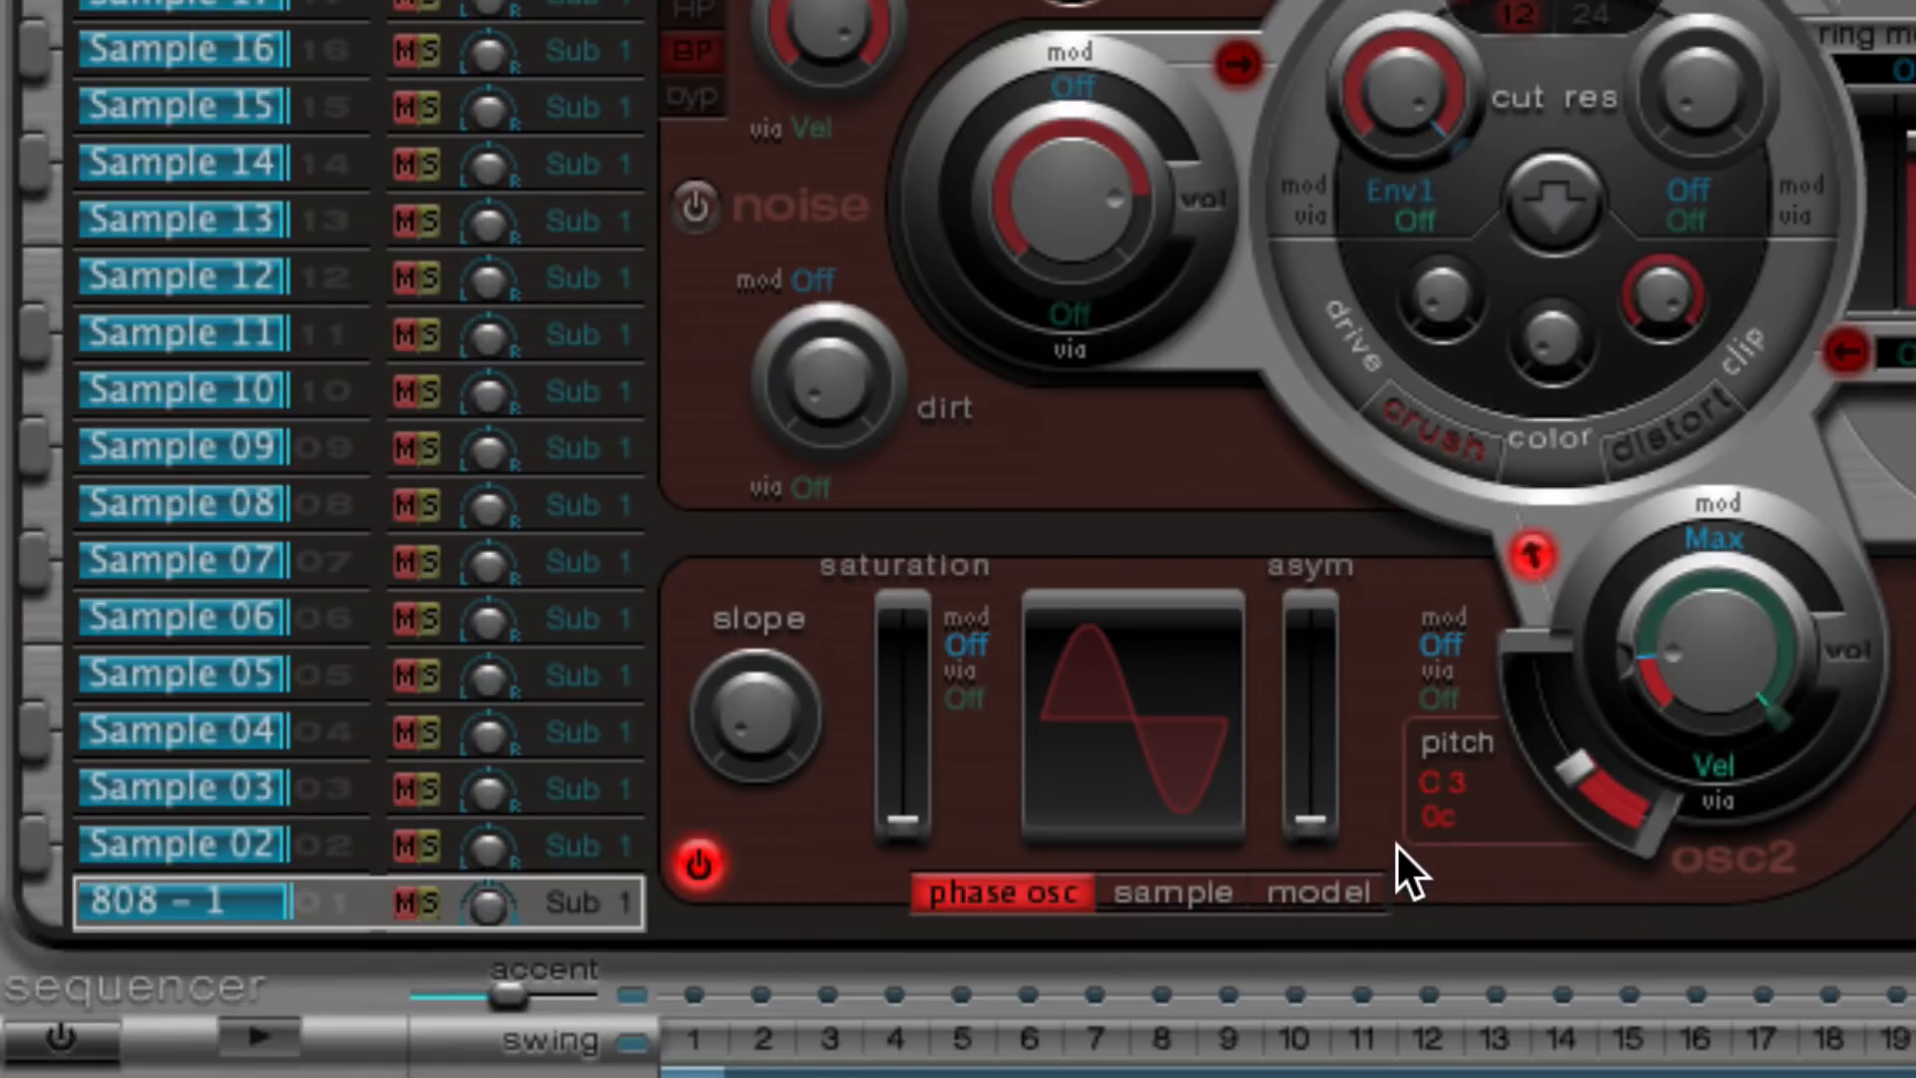
drag(1612, 806, 1601, 830)
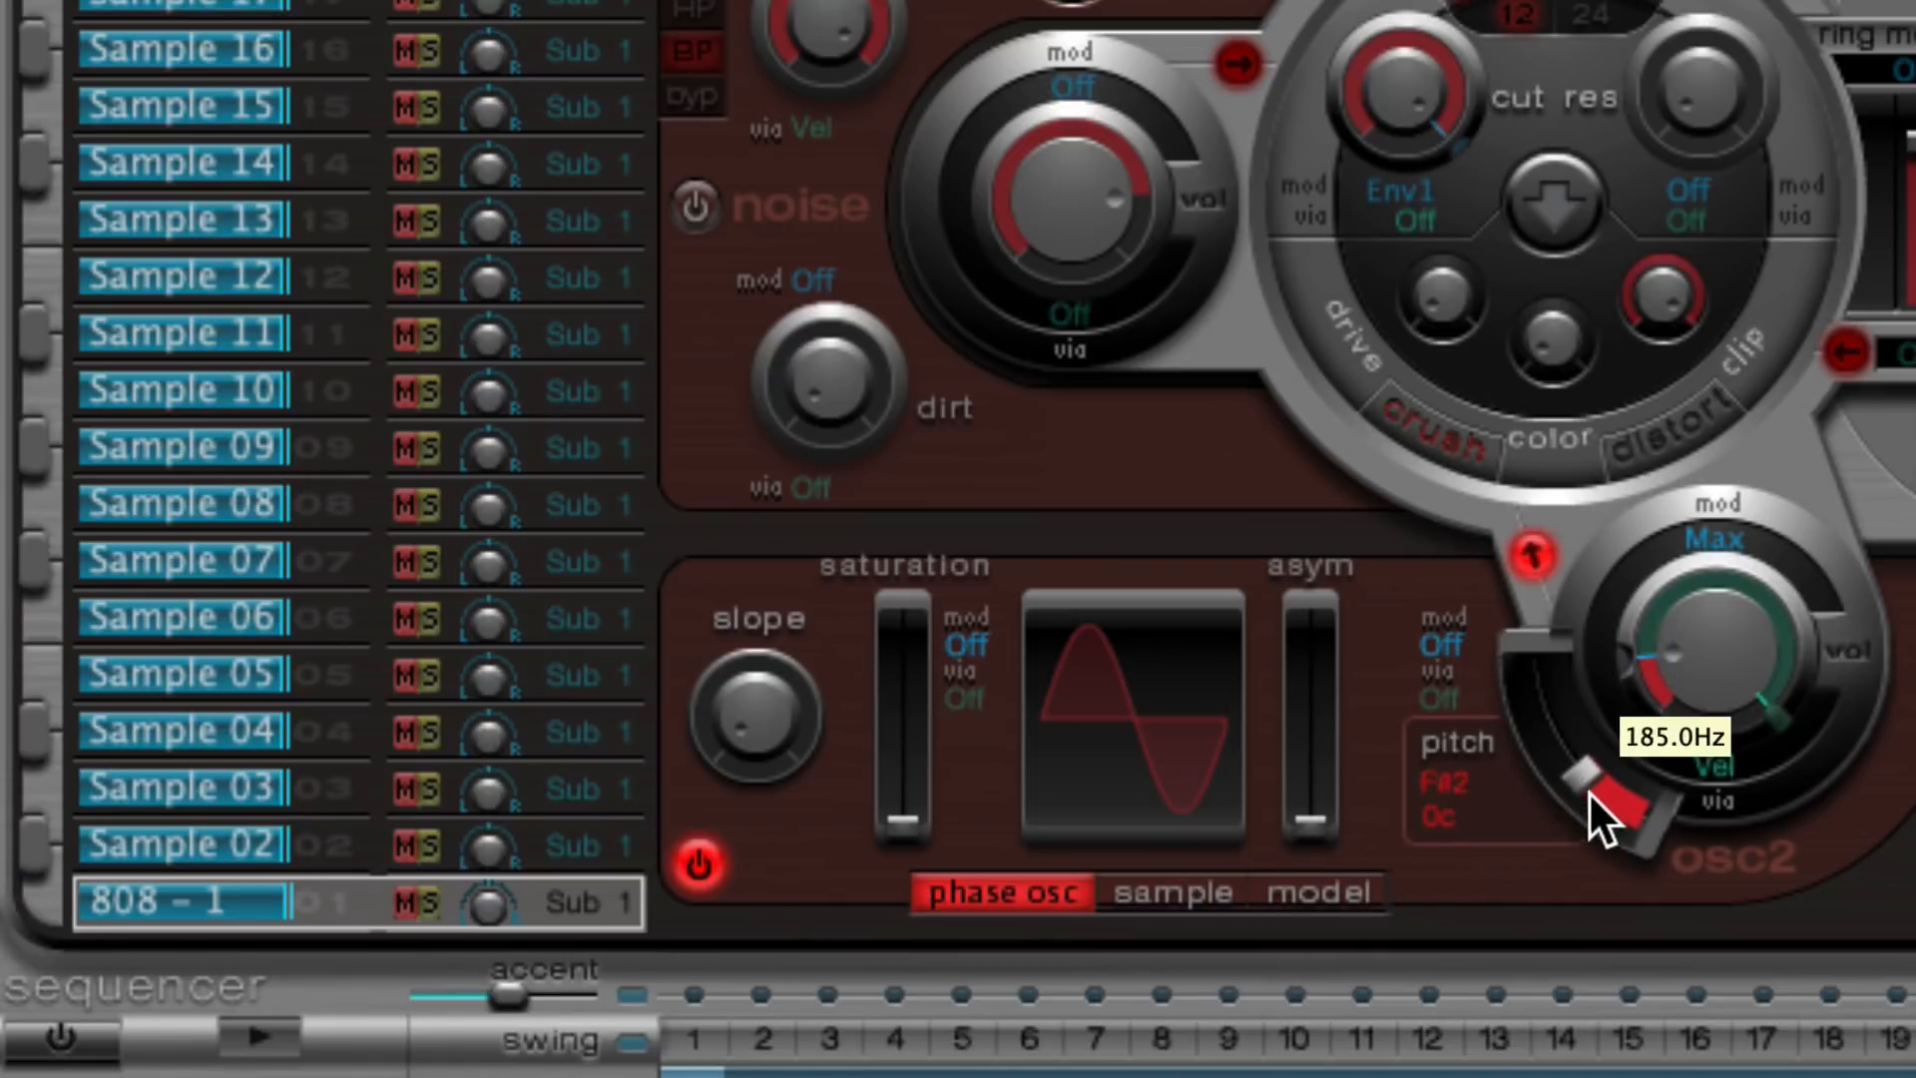
drag(1600, 806, 1612, 856)
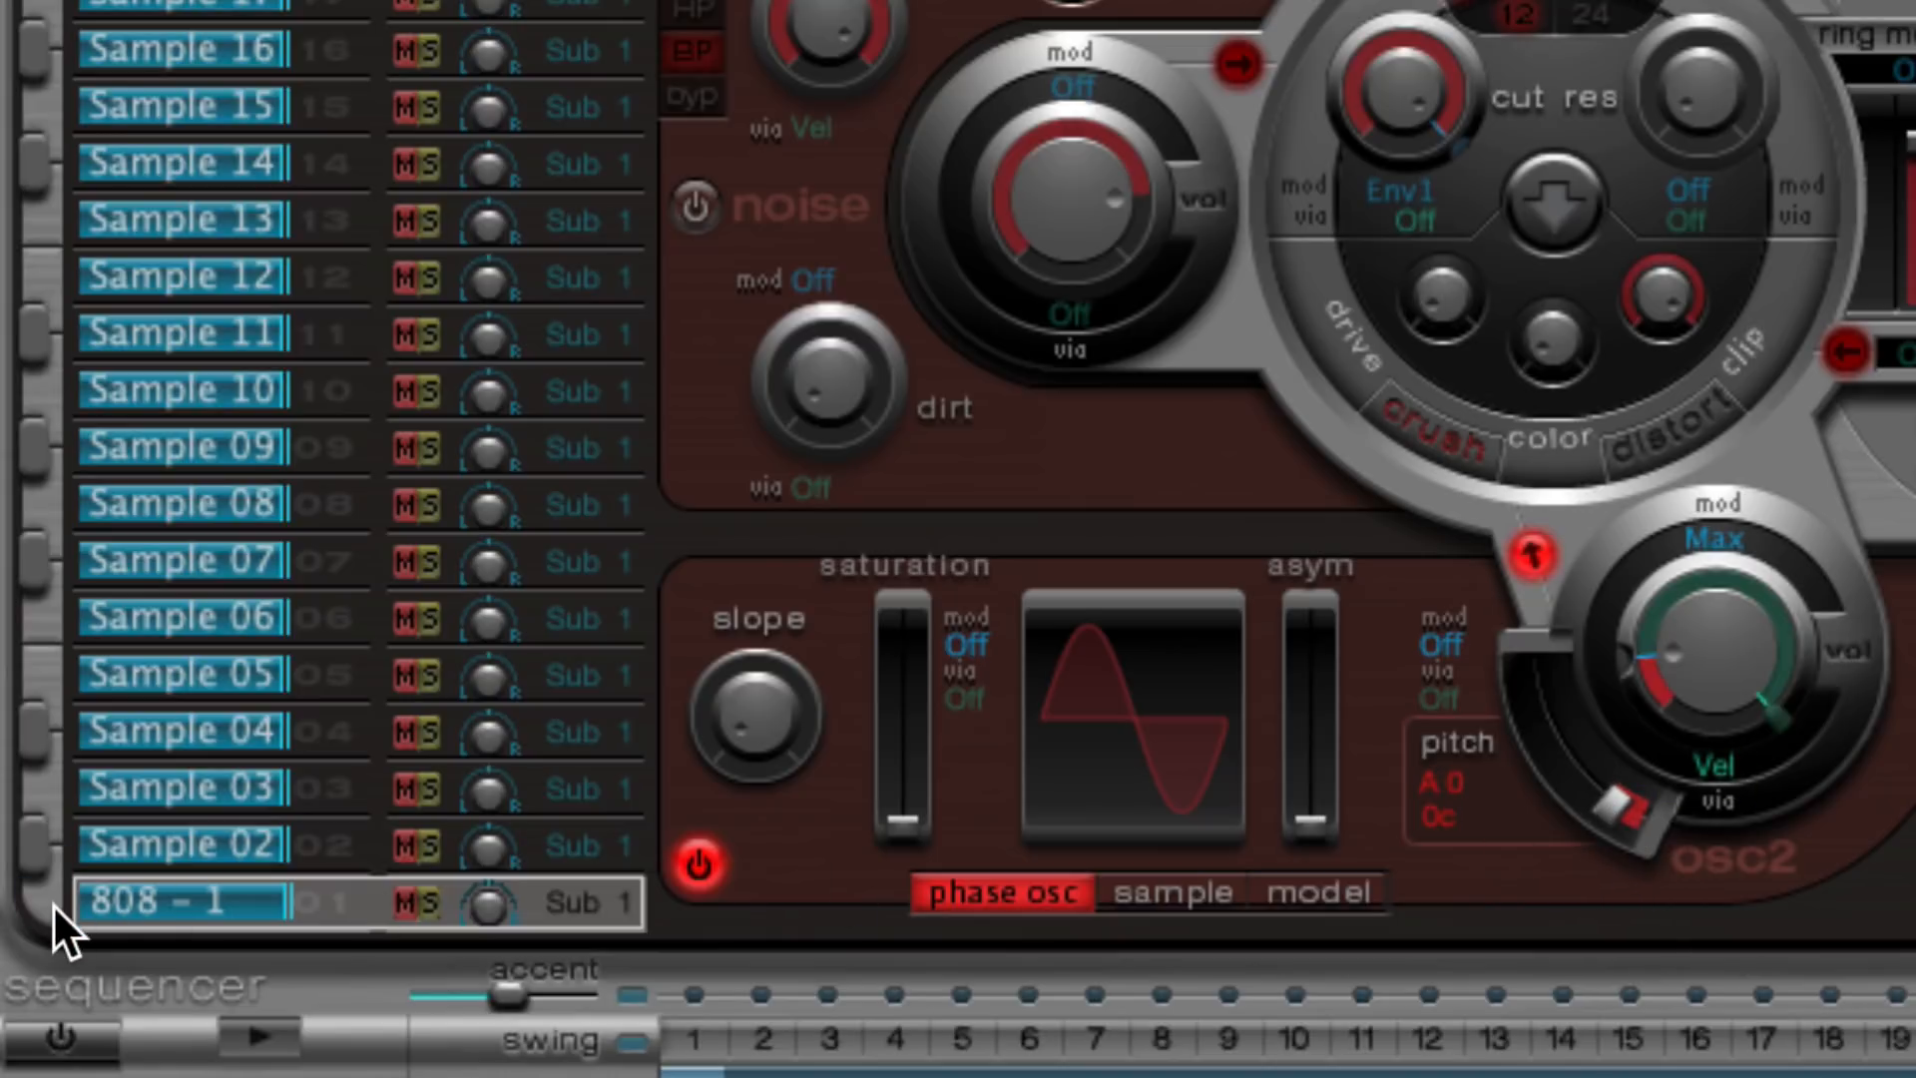
mouse_move(1222, 275)
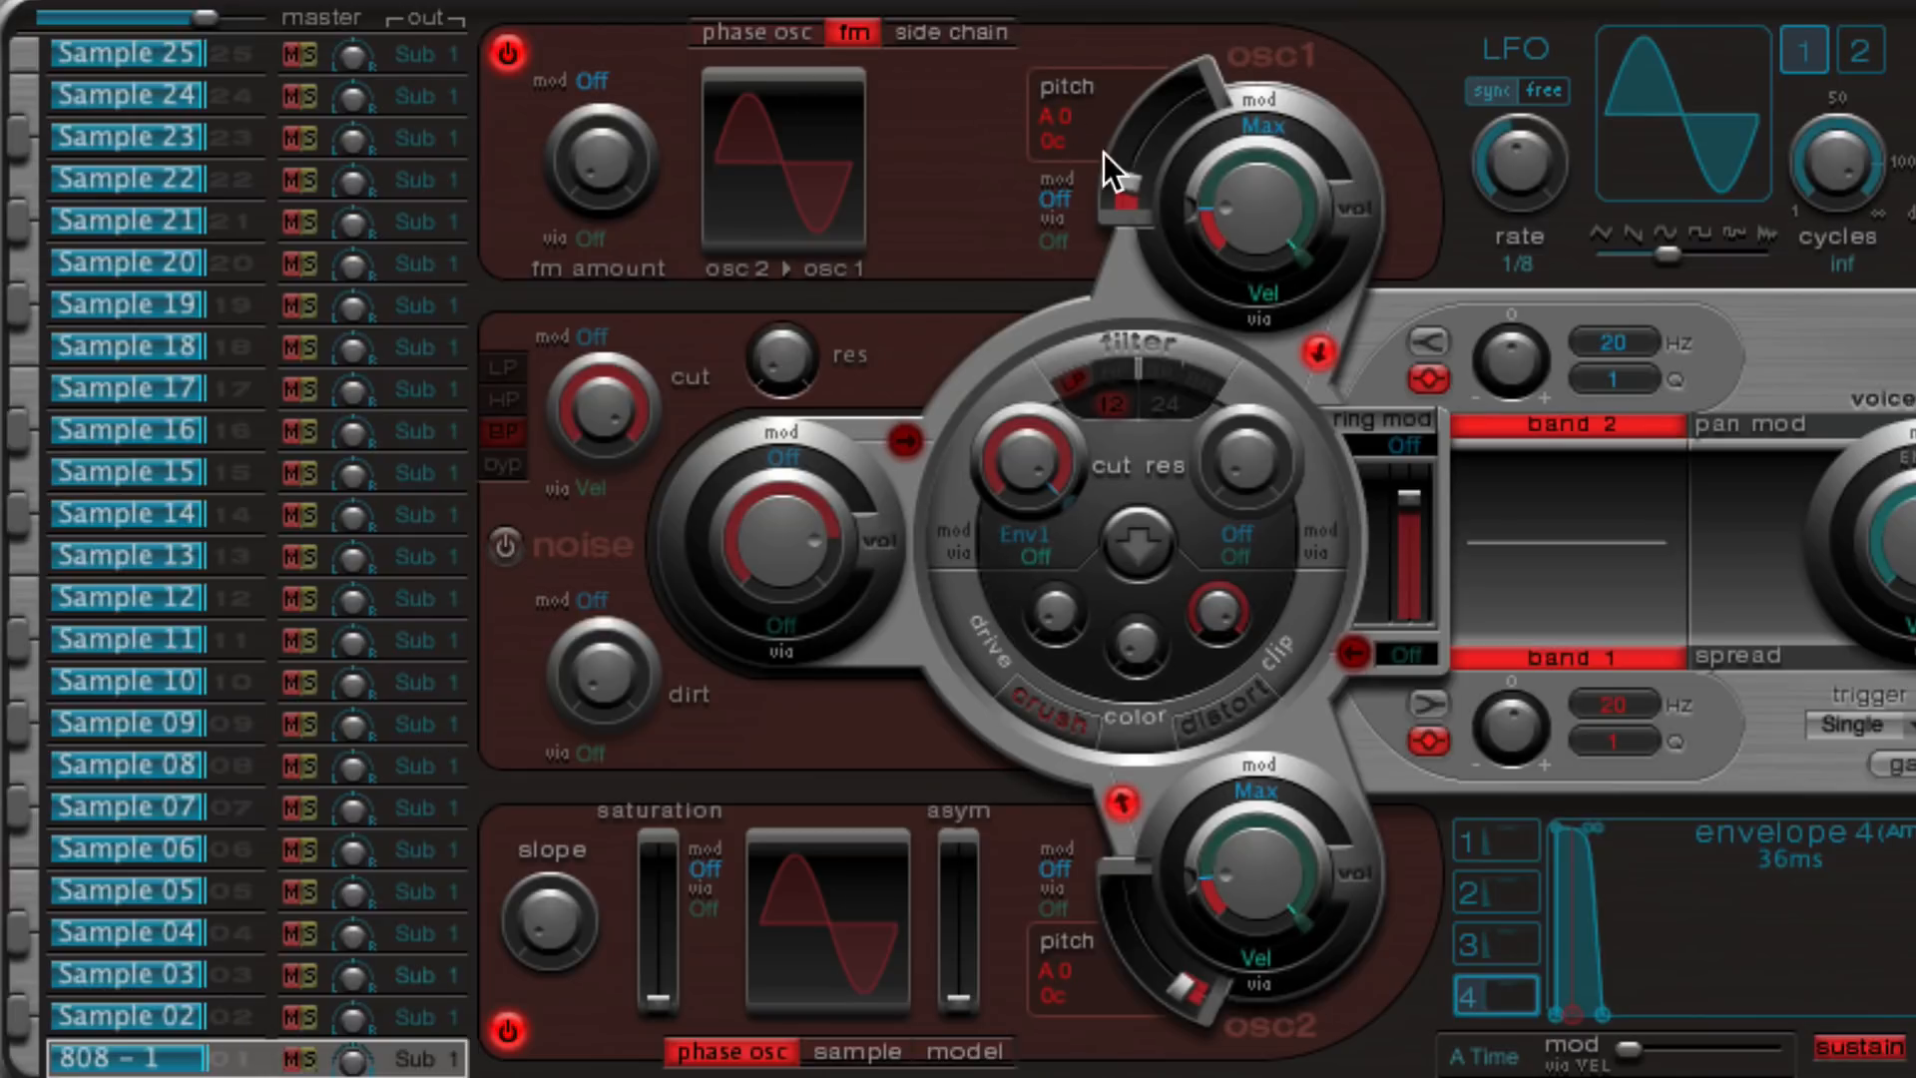
mouse_move(862, 878)
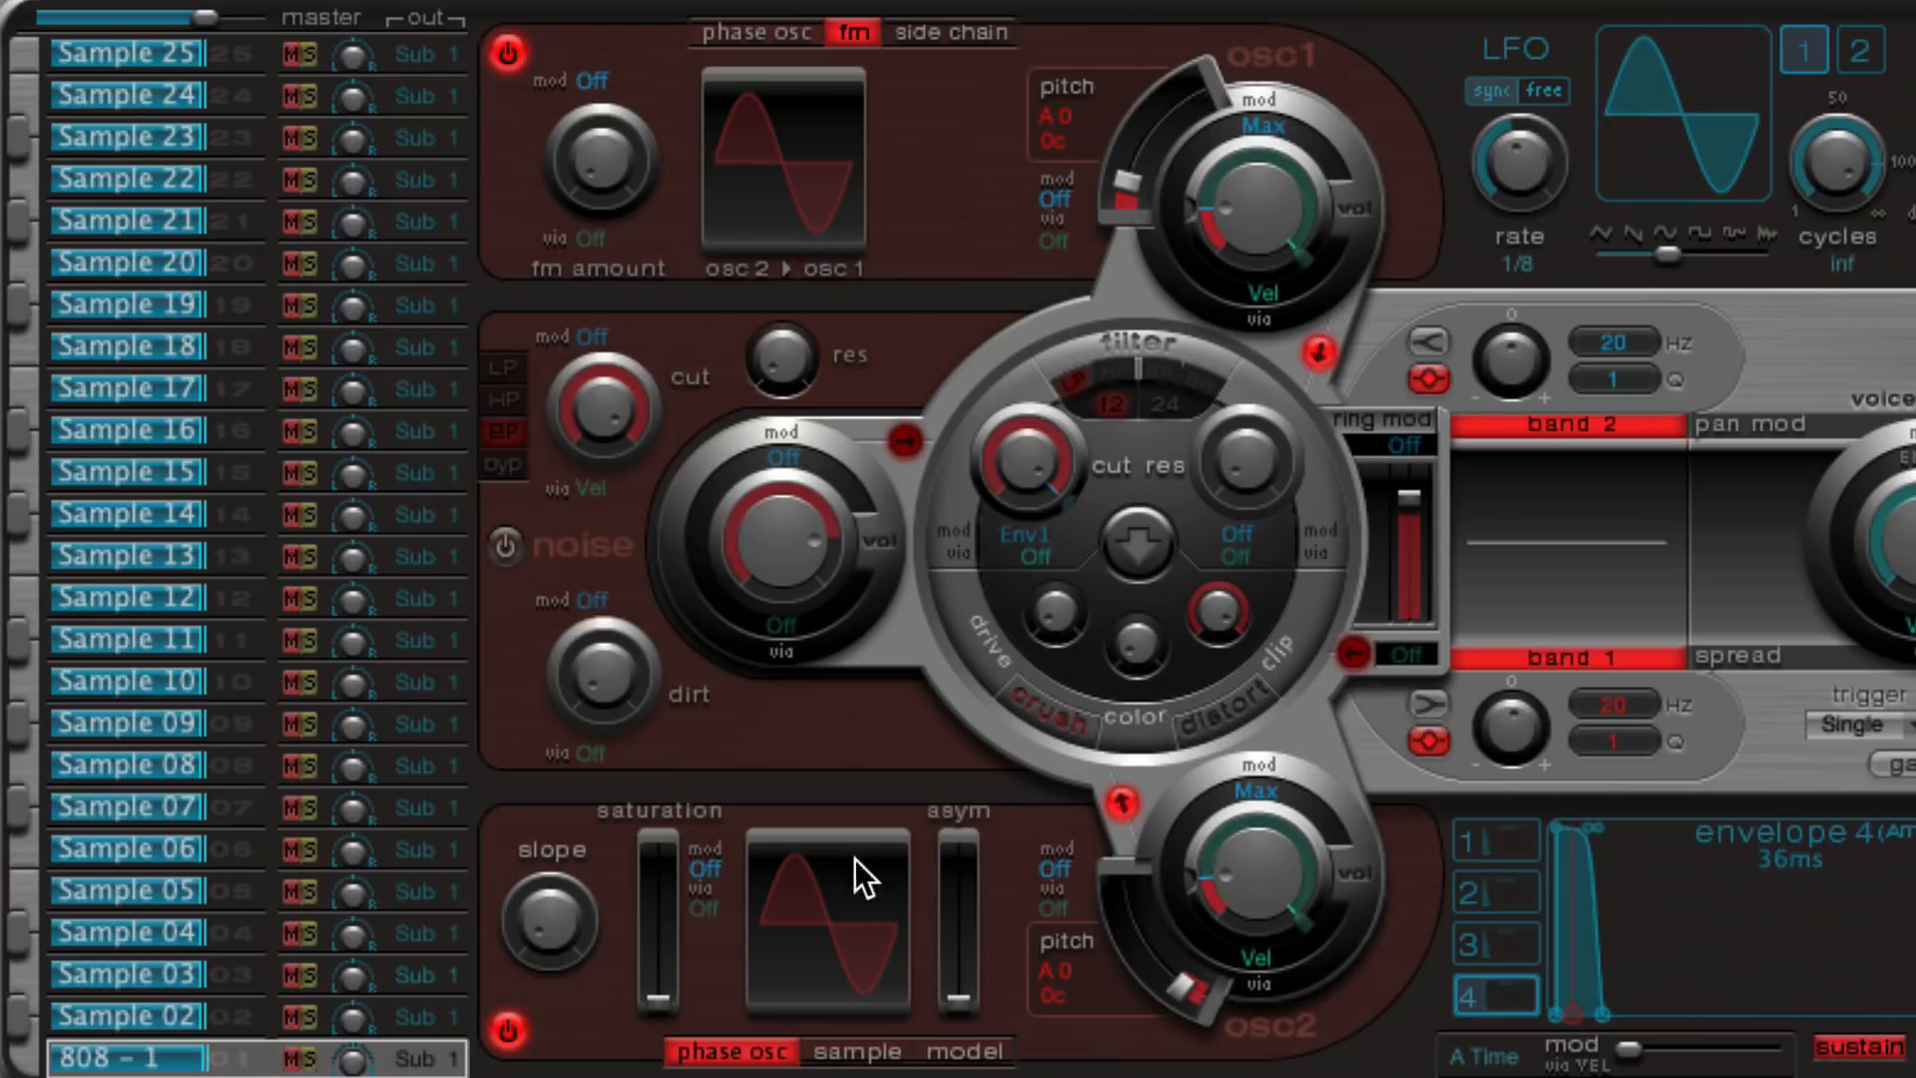
mouse_move(960, 235)
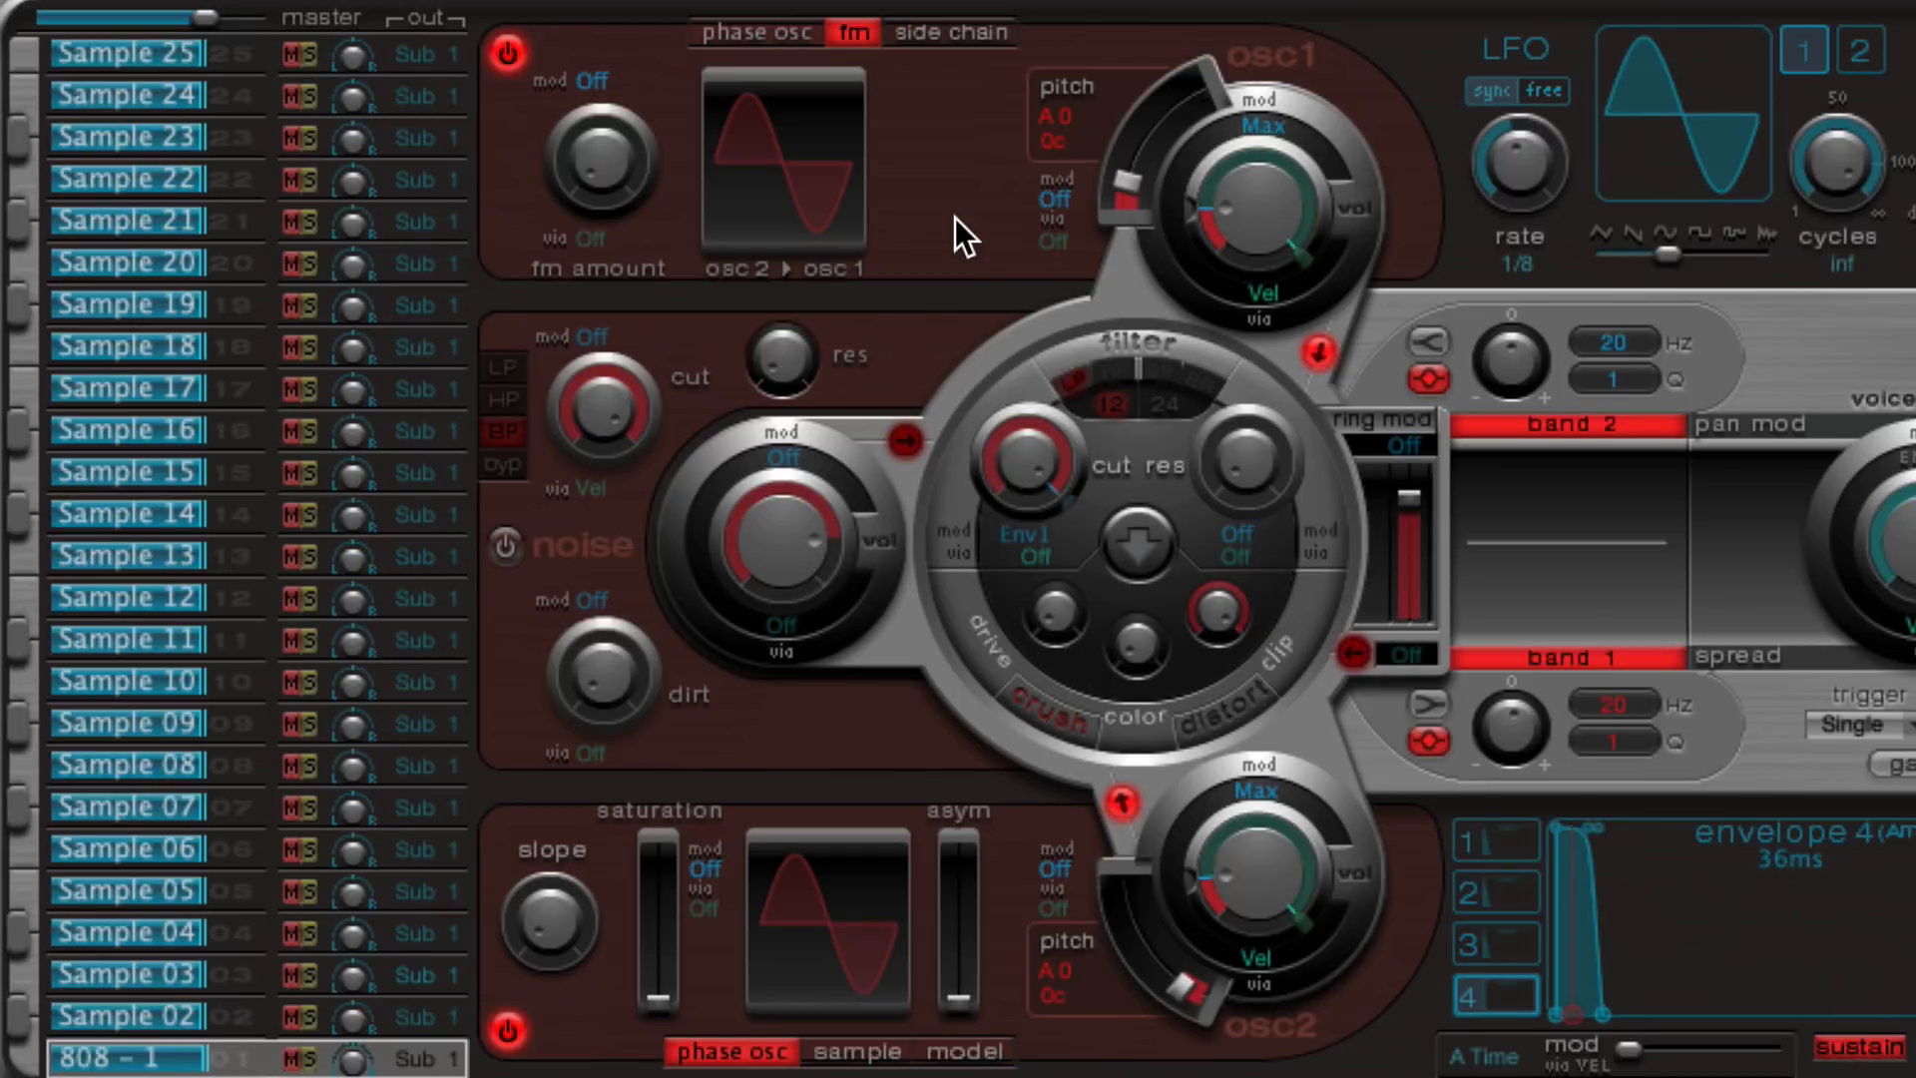
mouse_move(527, 932)
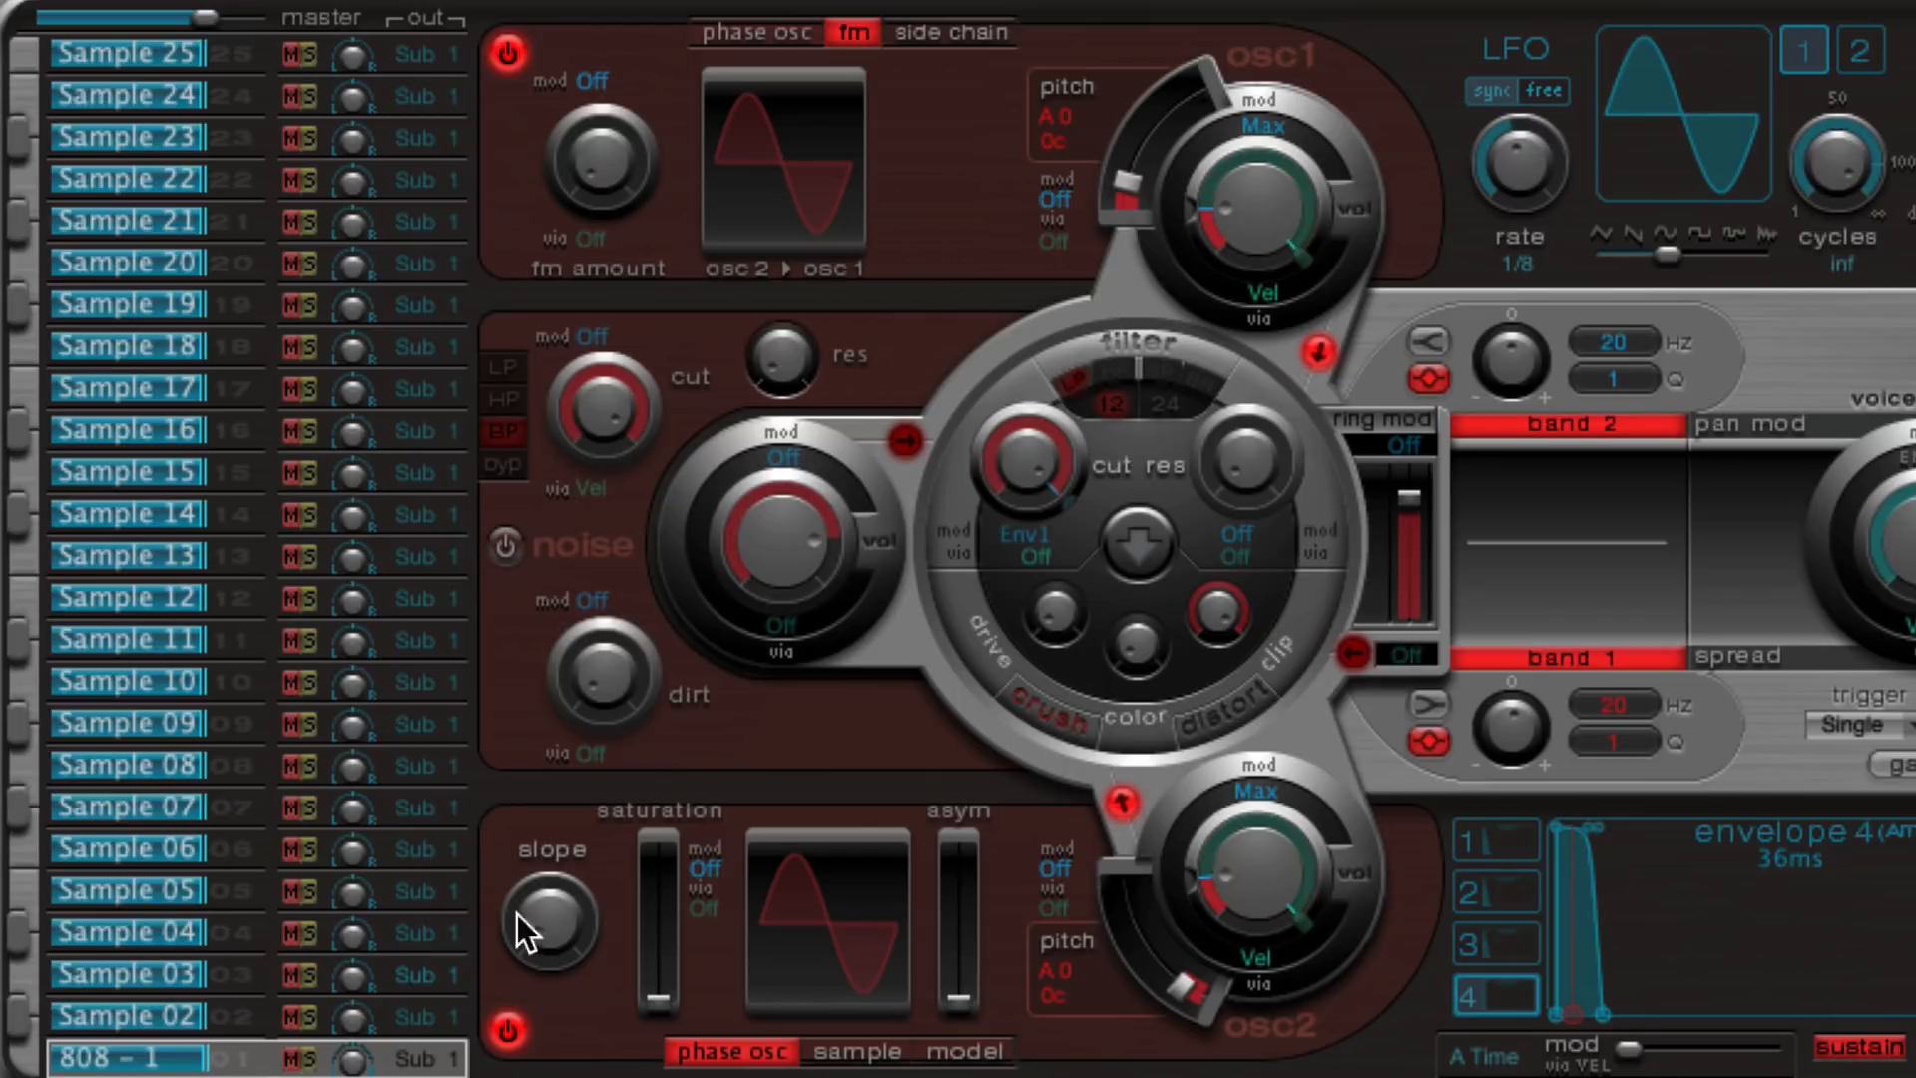
mouse_move(427, 1069)
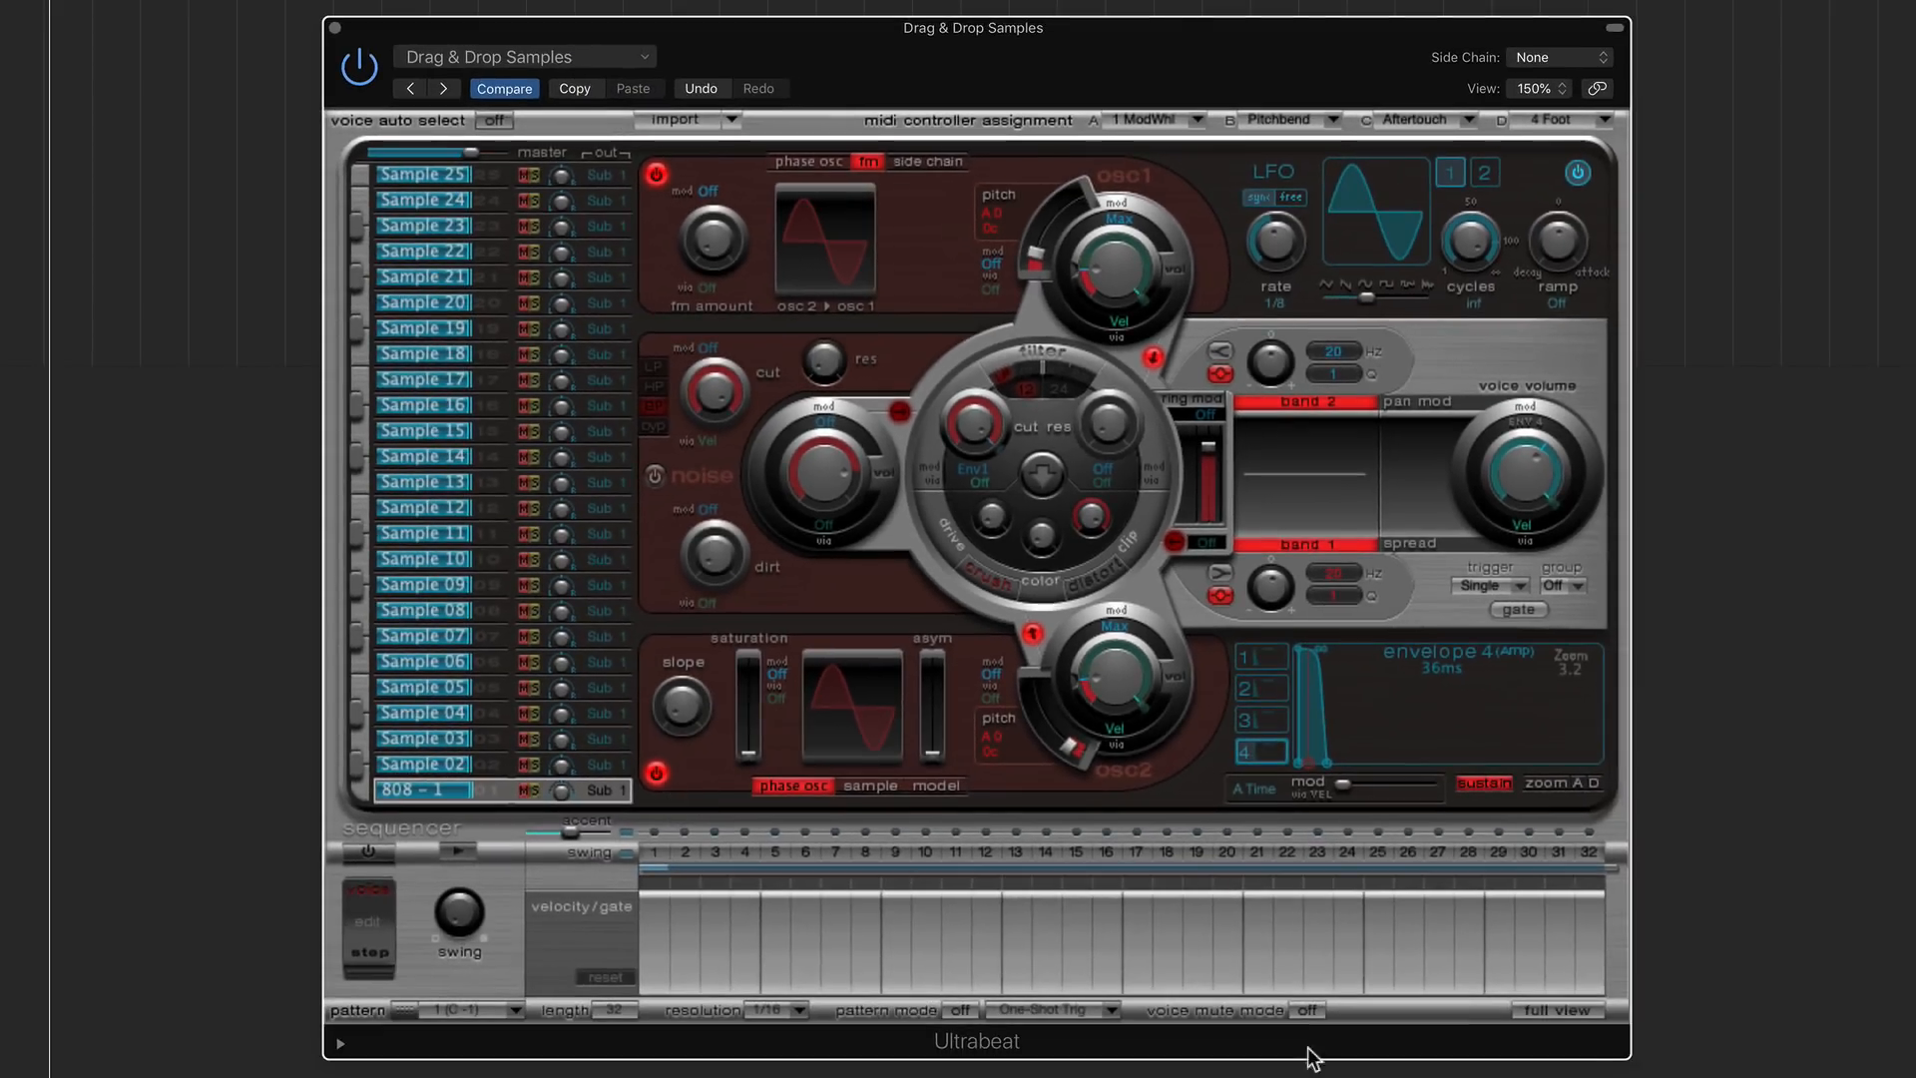
- Activate steps 1, 7 and 13 in the 808 - 1 voice's sequencer row
click(1556, 1010)
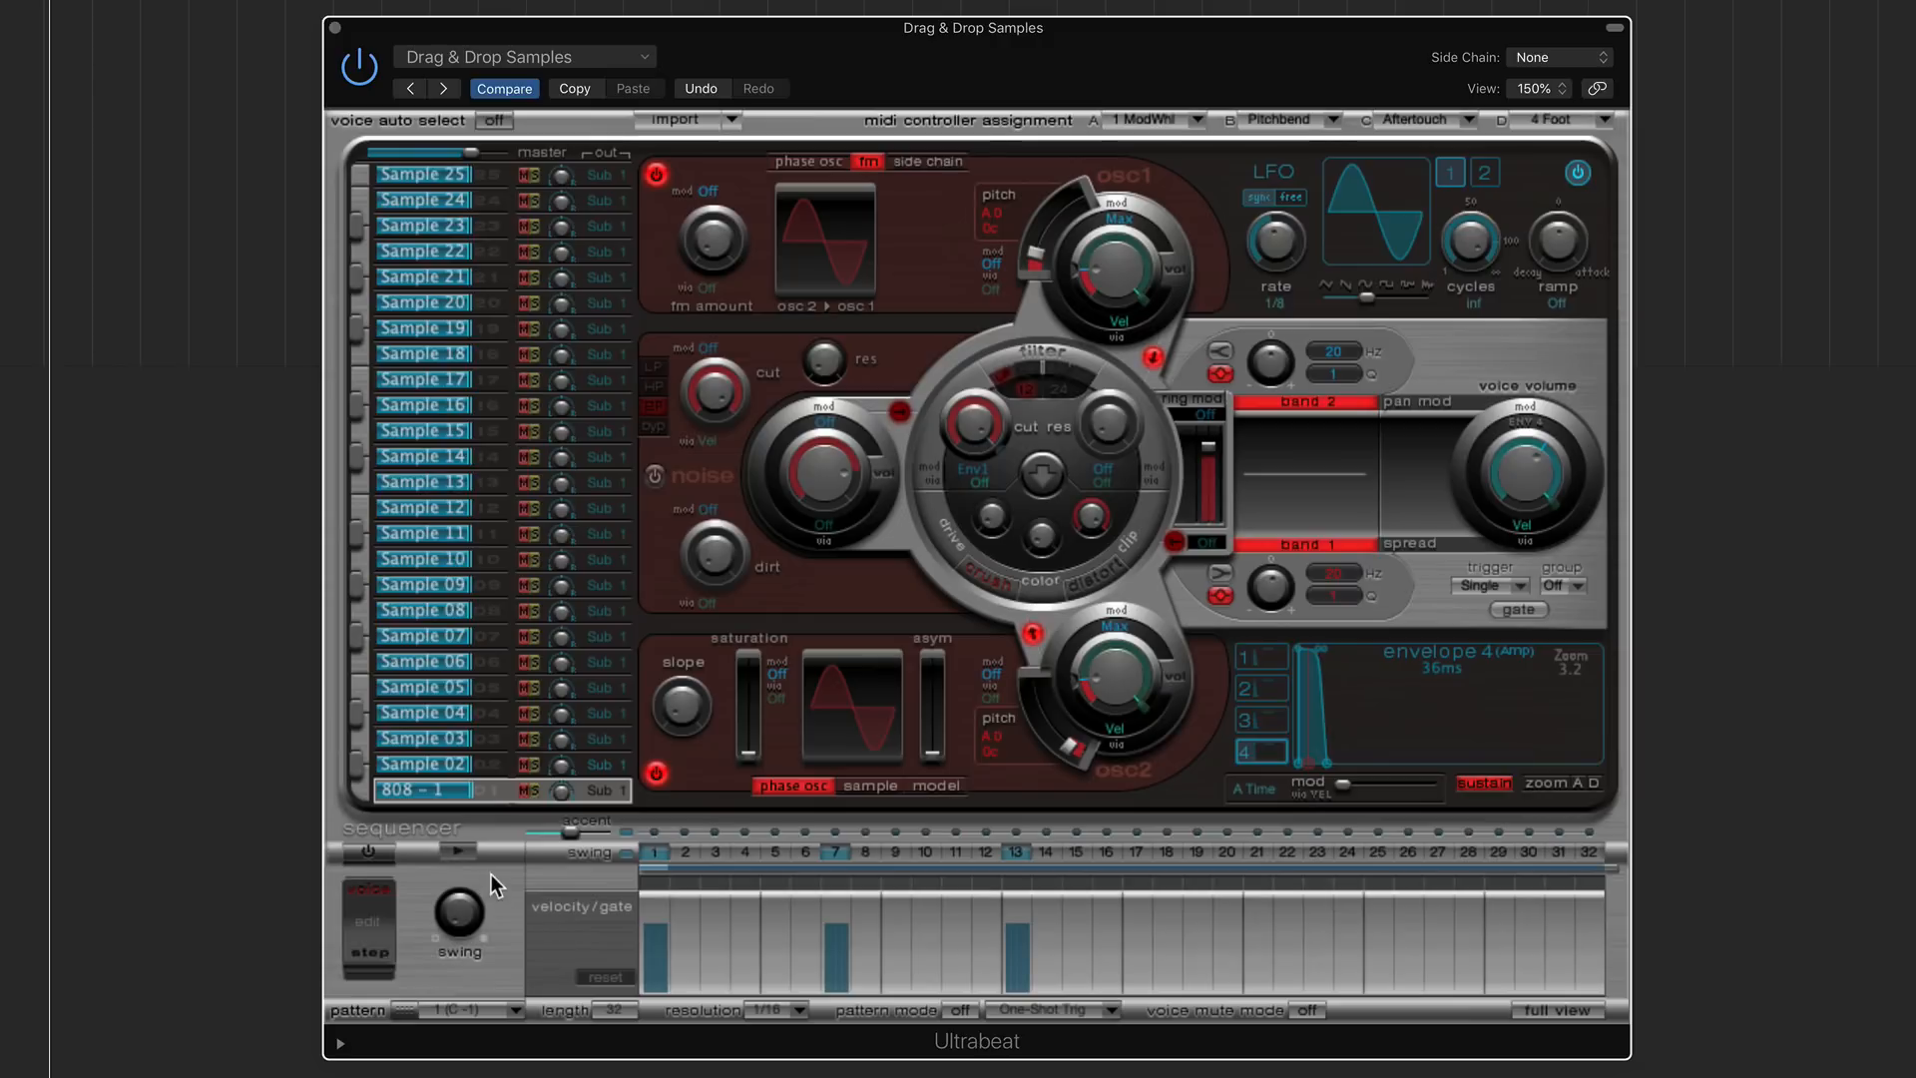
click(455, 852)
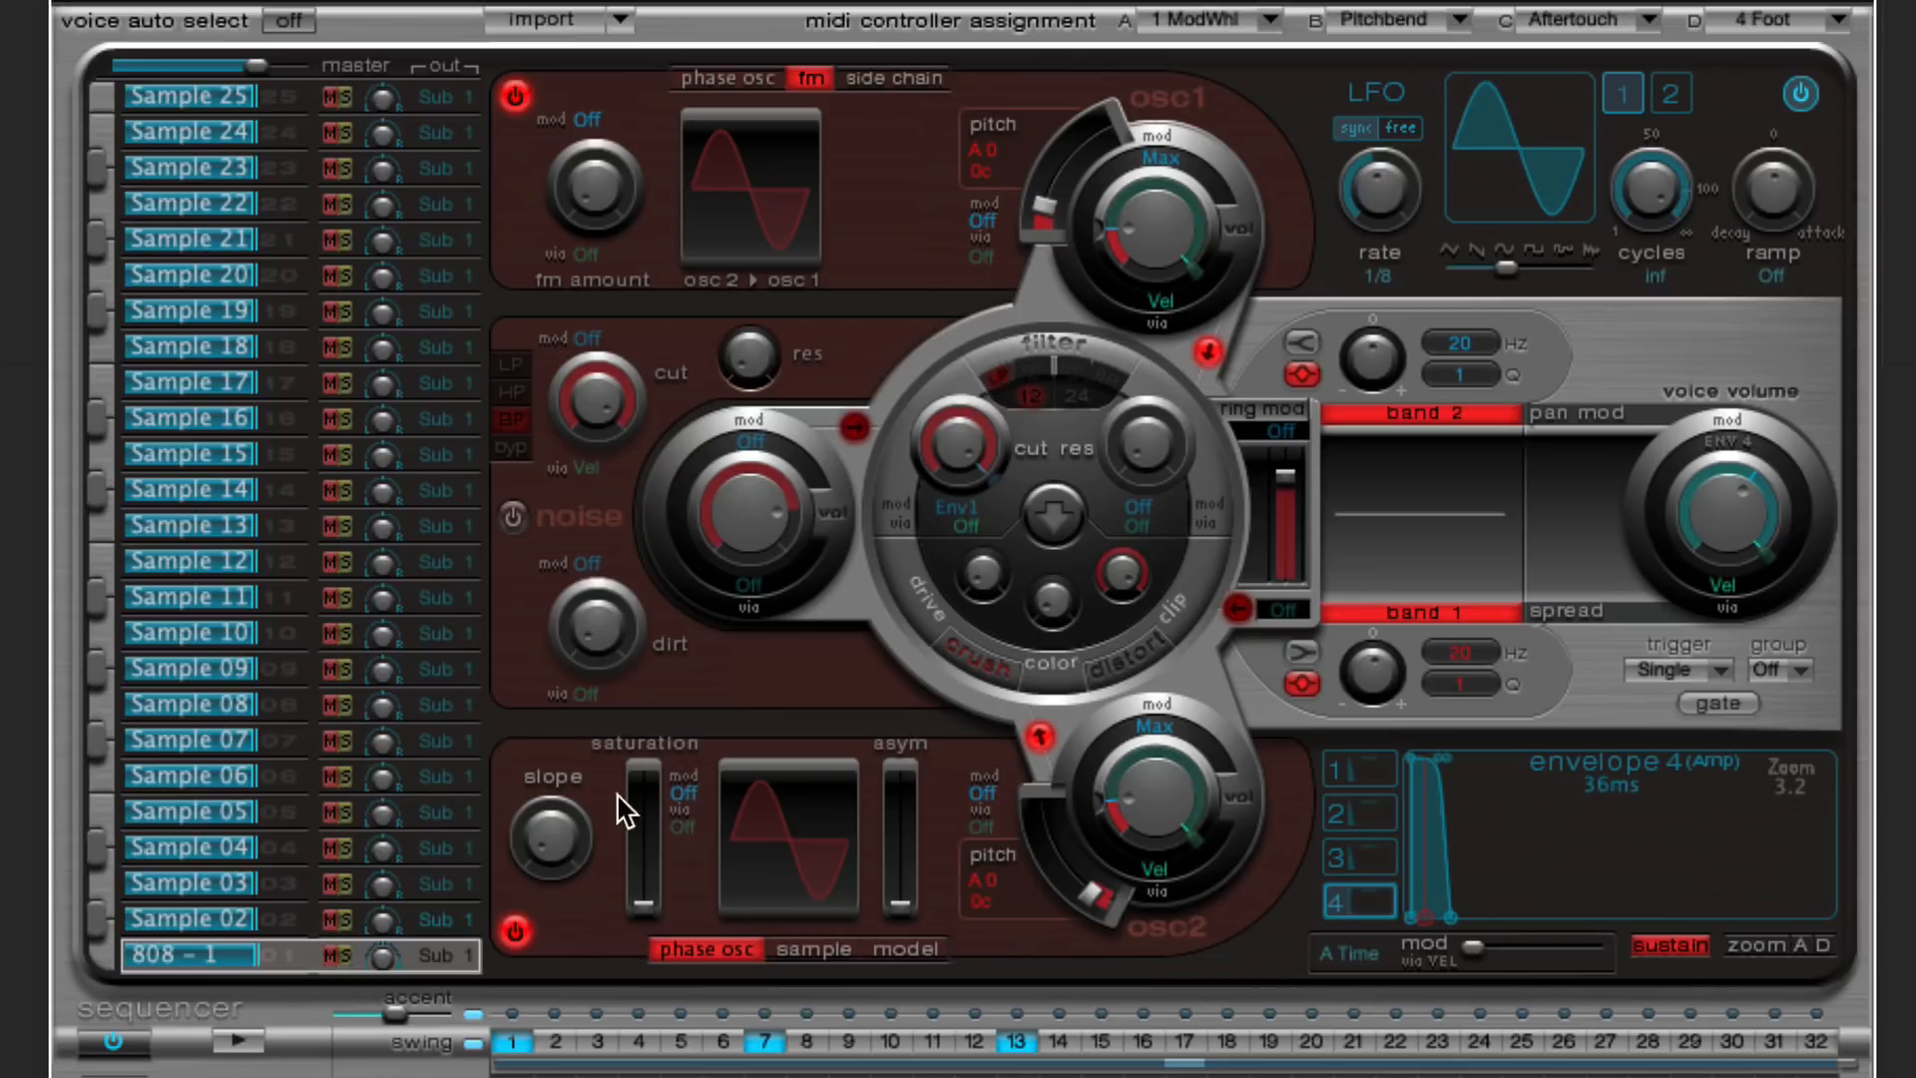
mouse_move(522, 858)
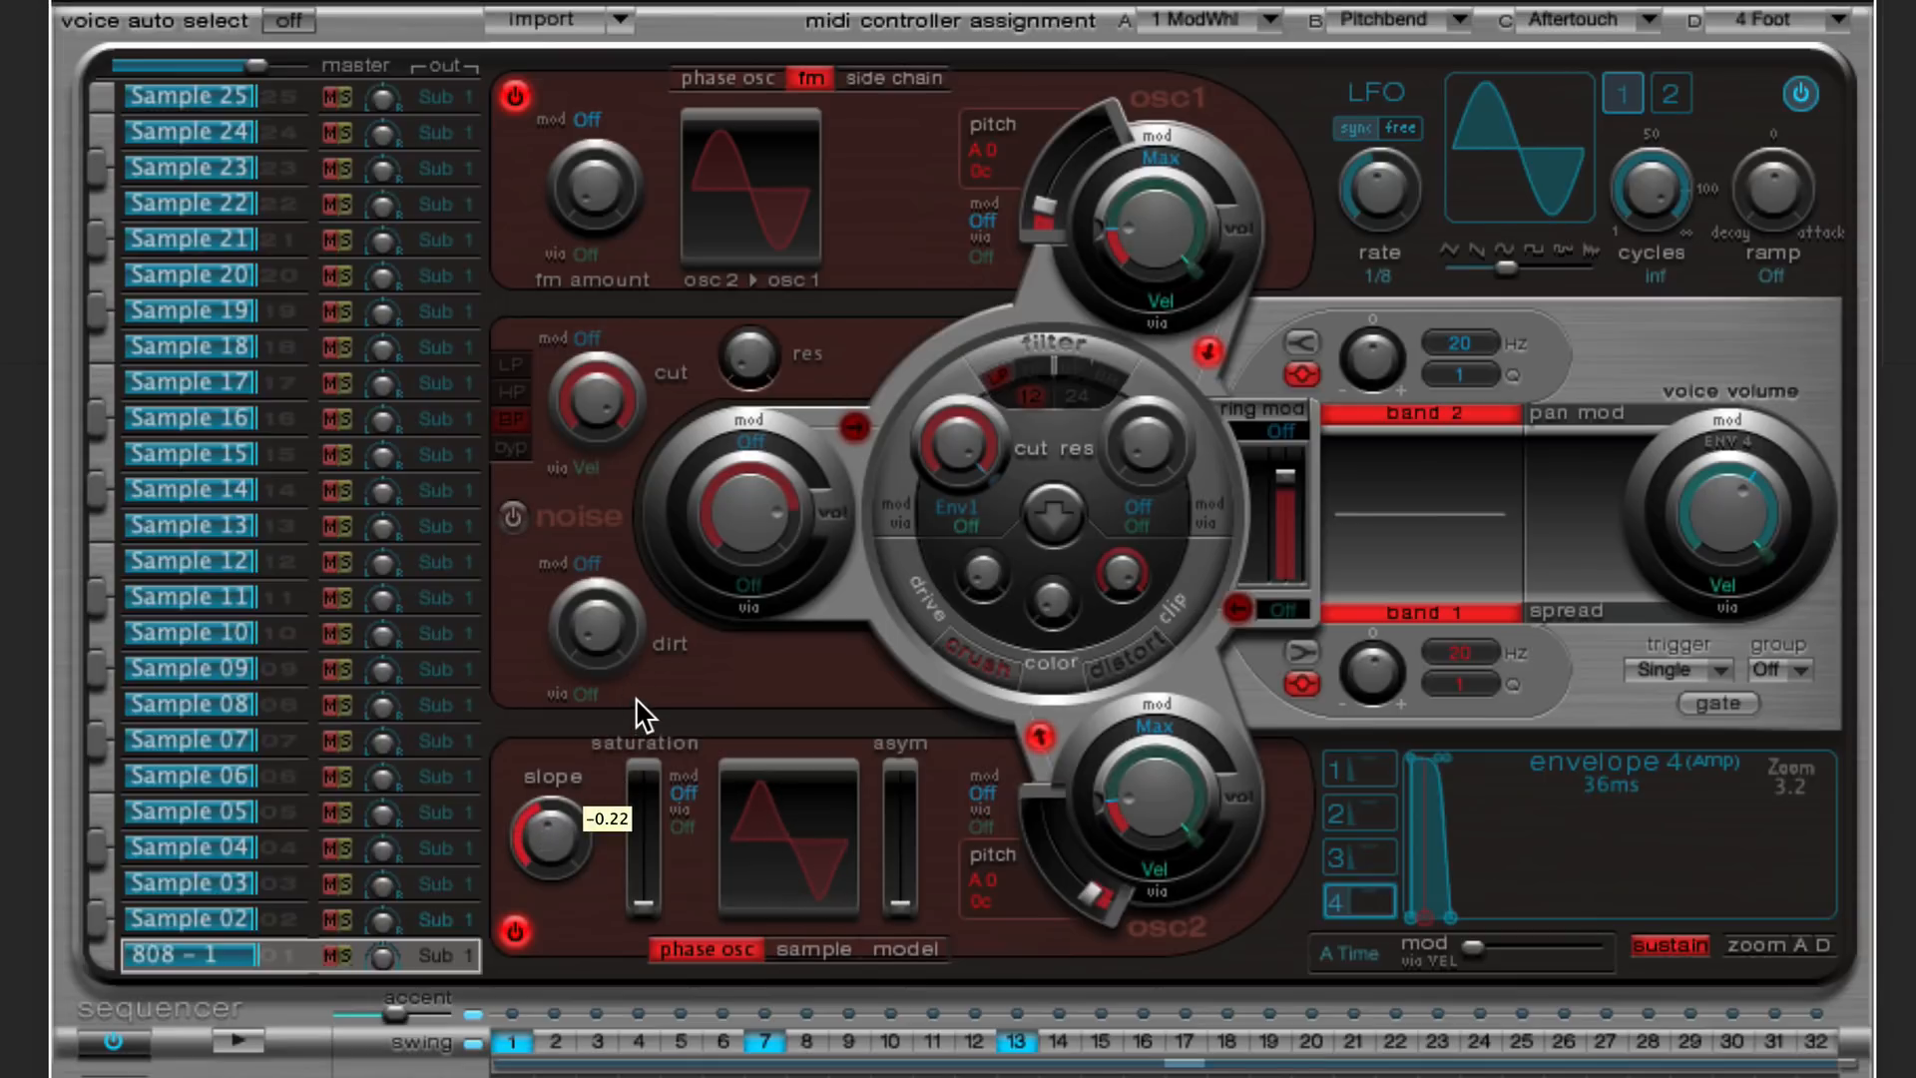
- Audition the pattern while raising oscillator 1's FM amount to about 0.10
click(232, 1044)
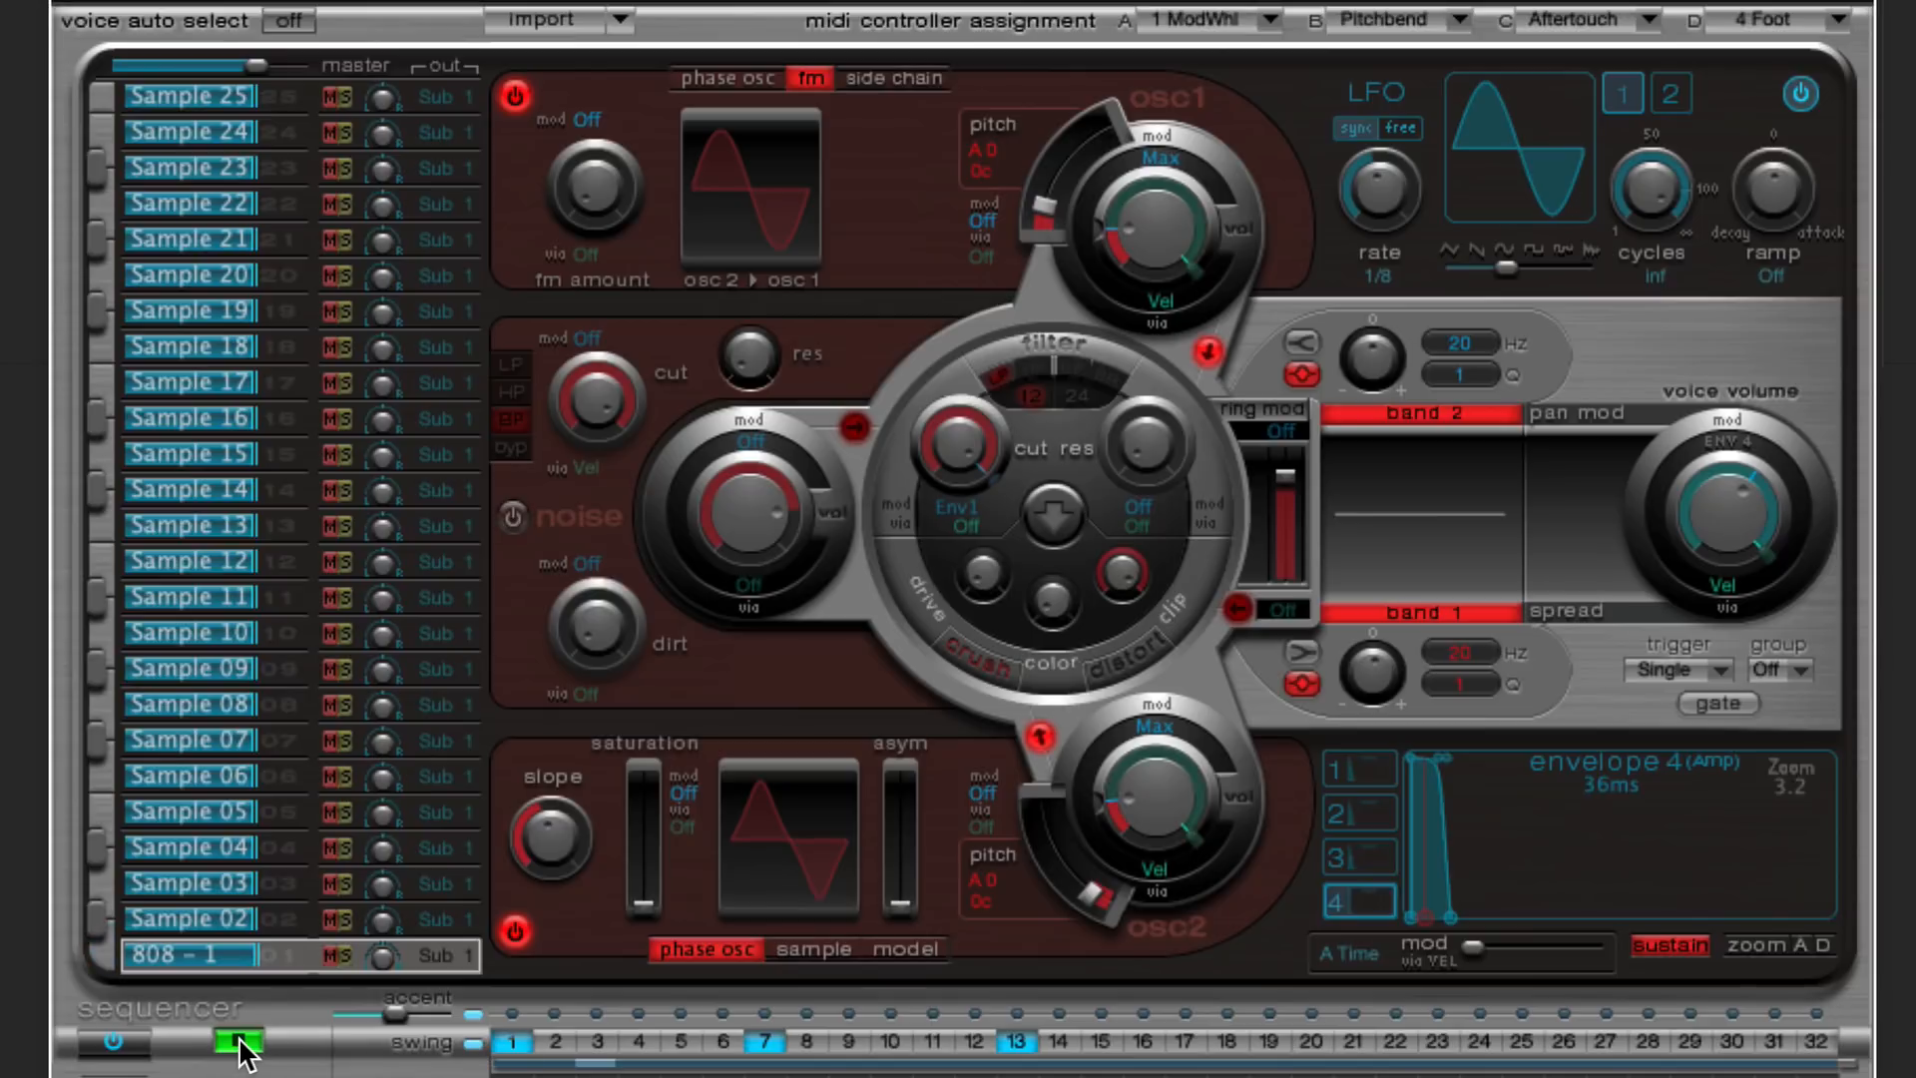
click(236, 1043)
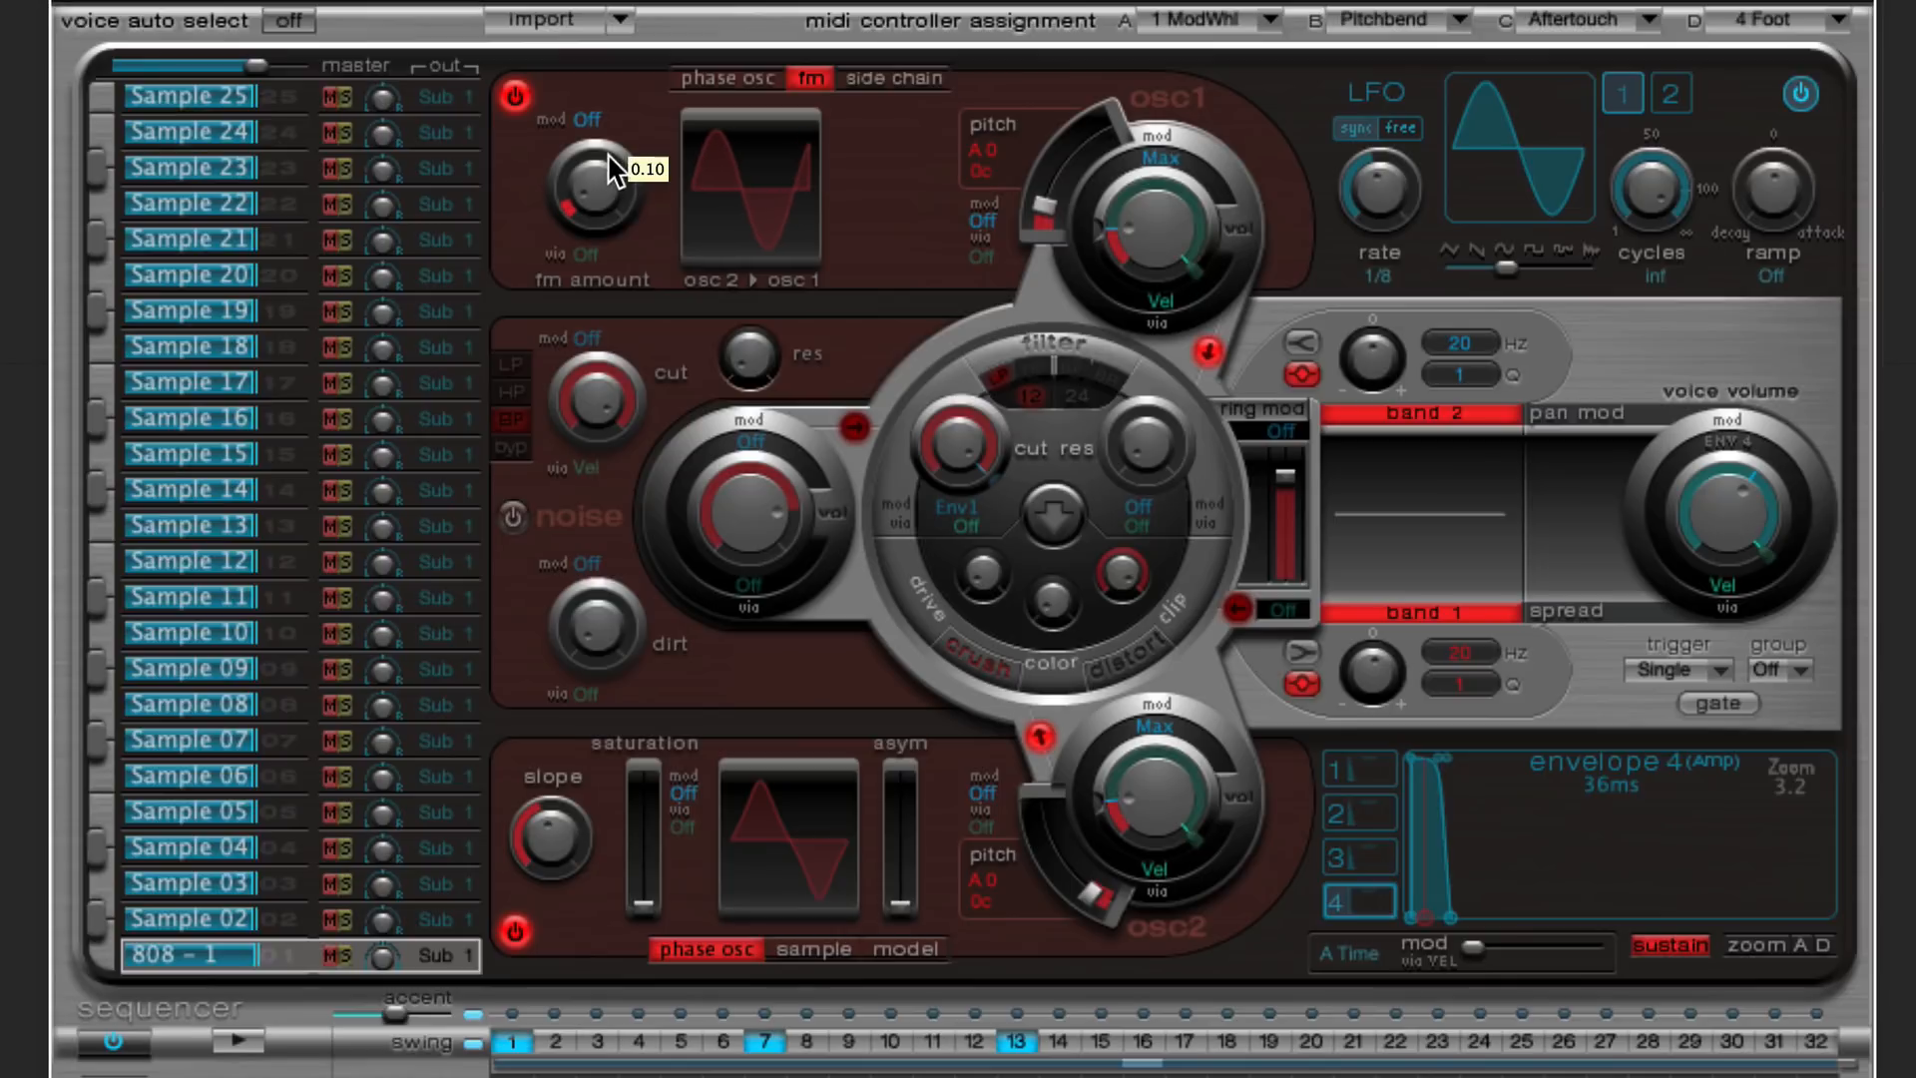
drag(591, 195, 590, 214)
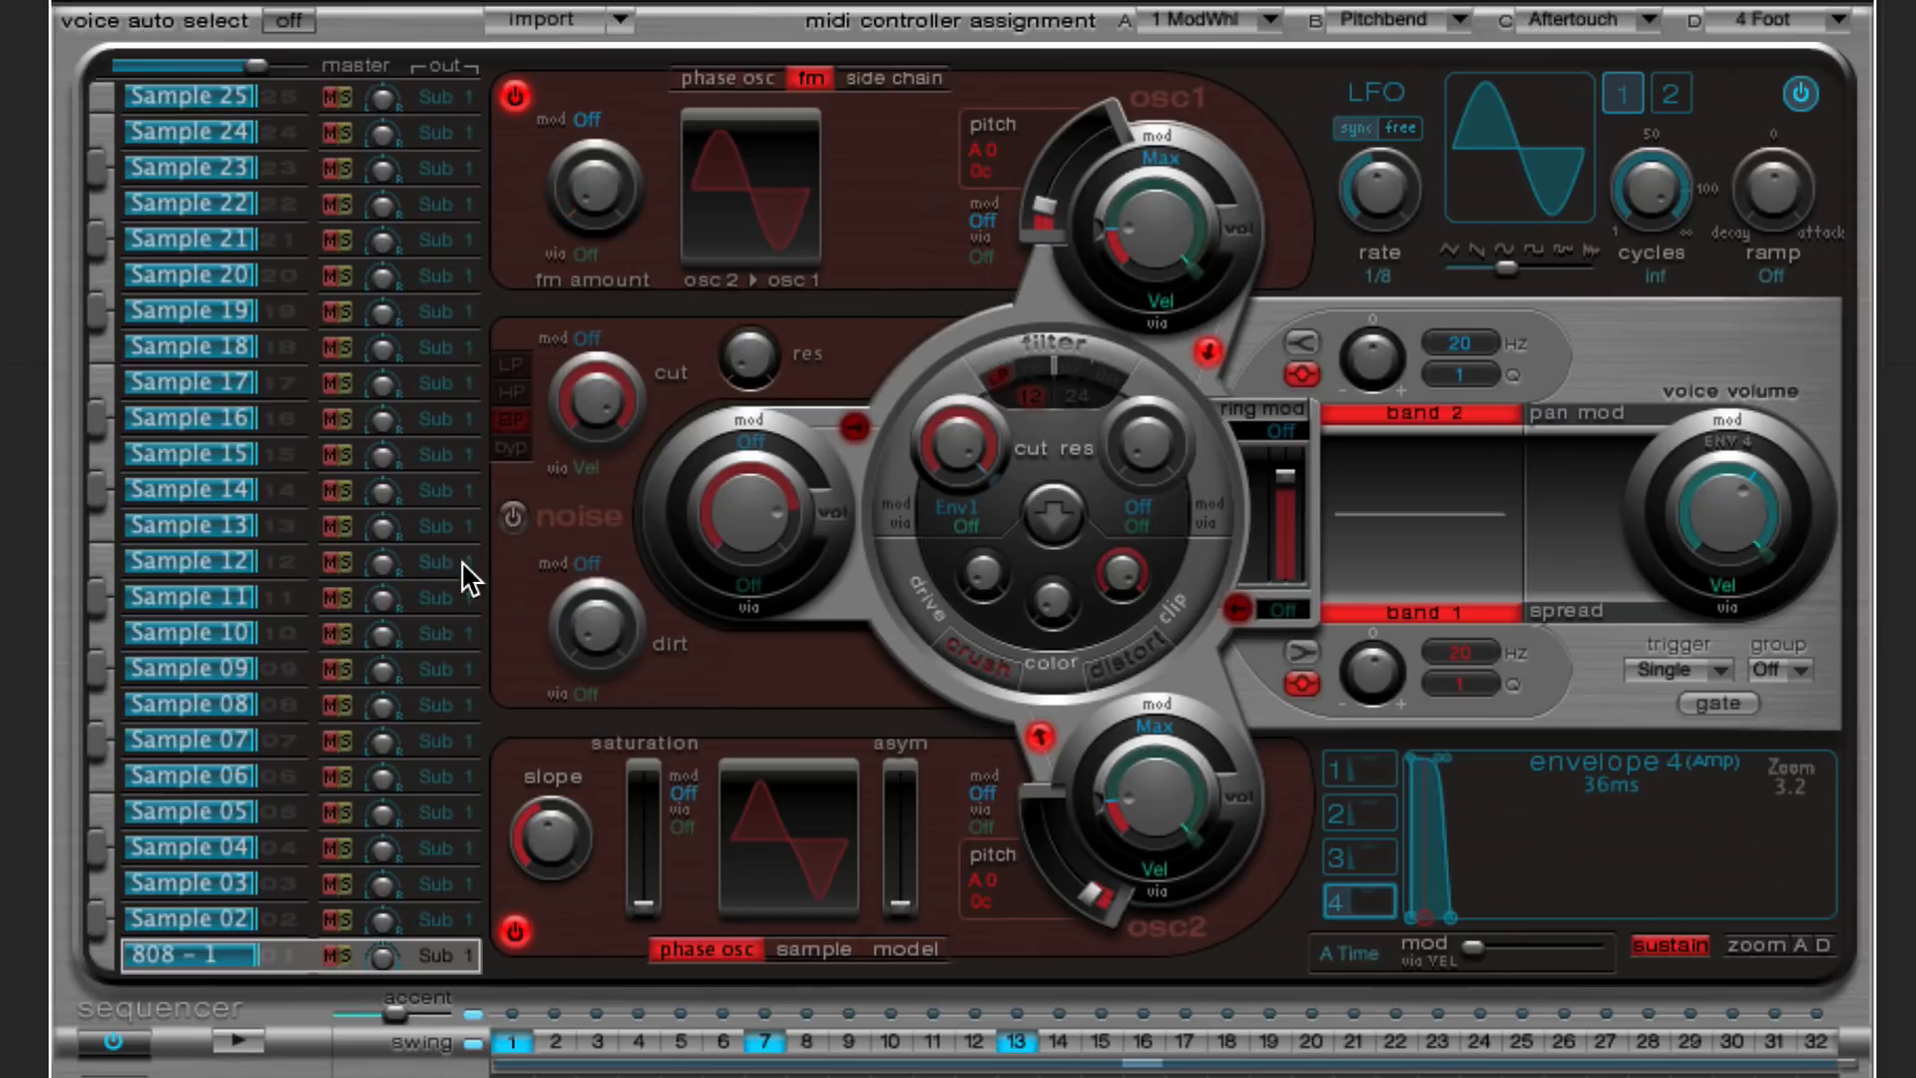
mouse_move(646, 226)
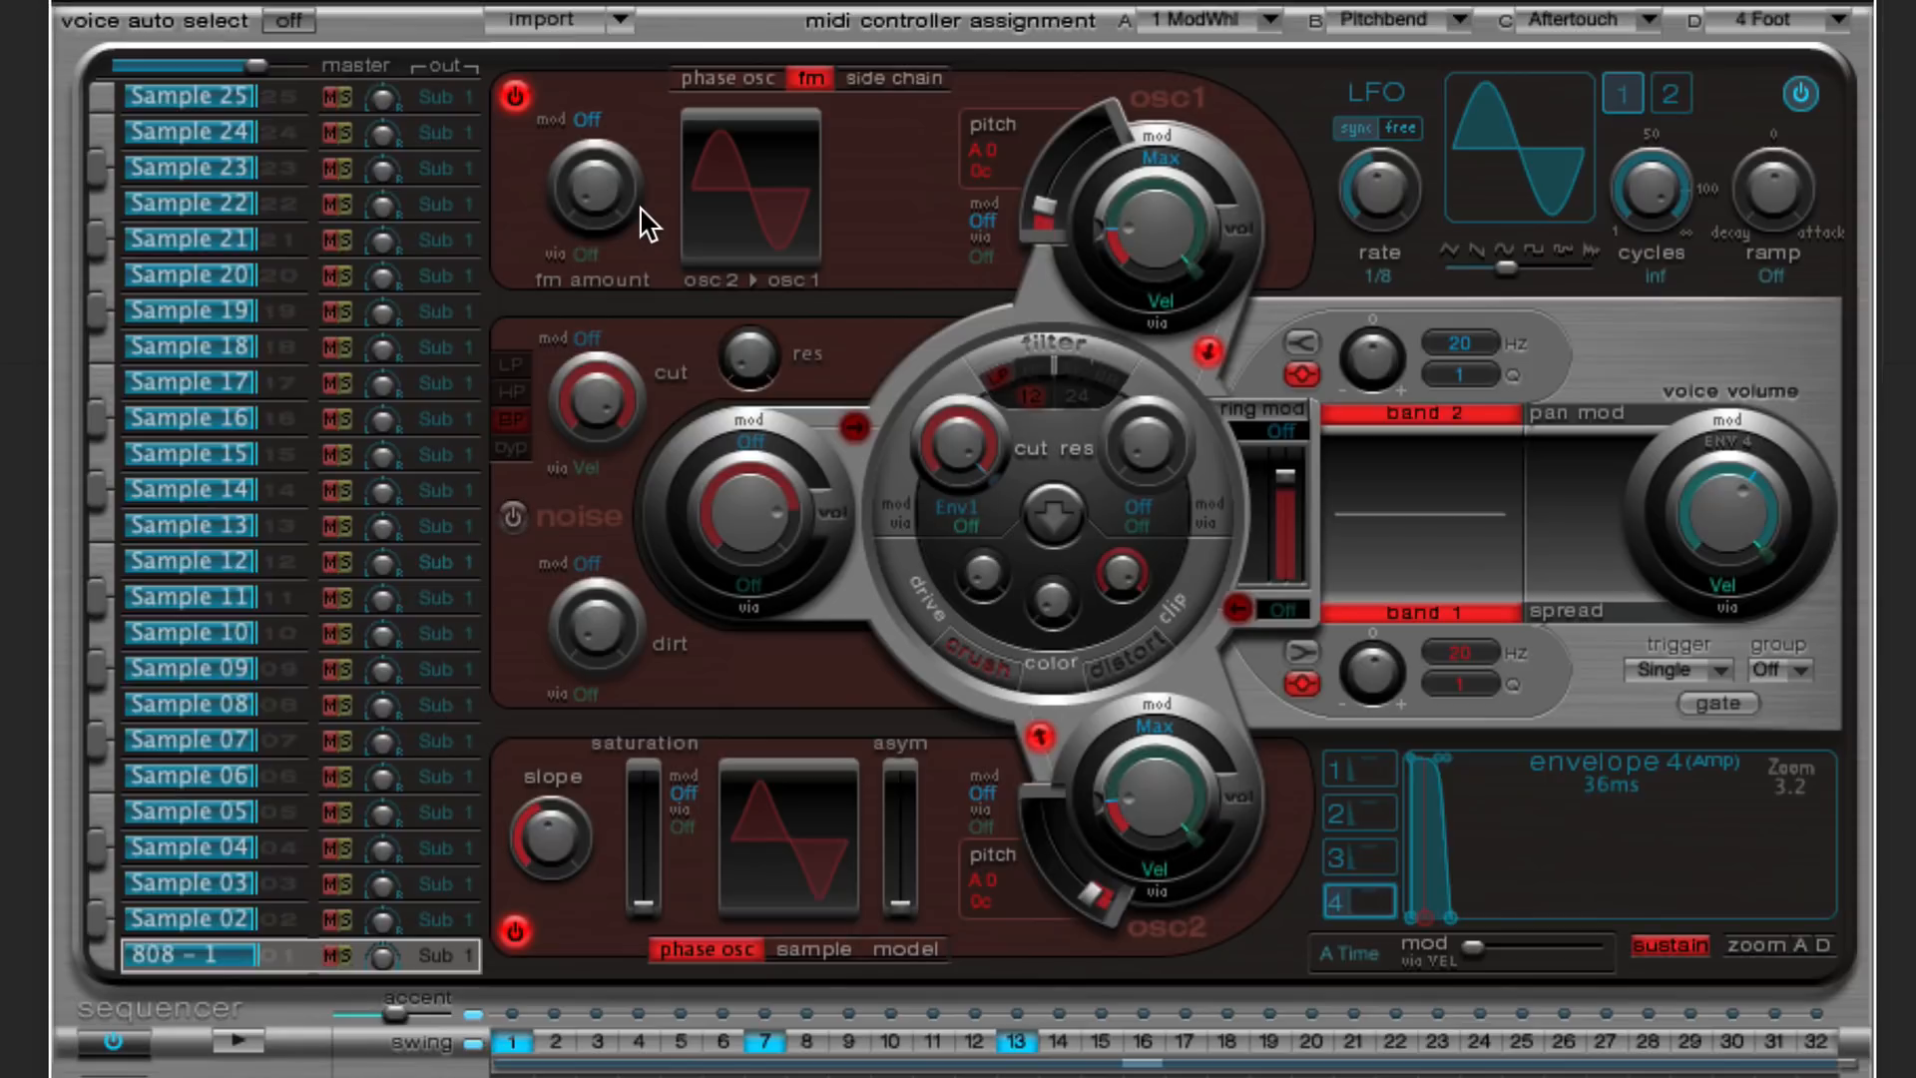
click(232, 1042)
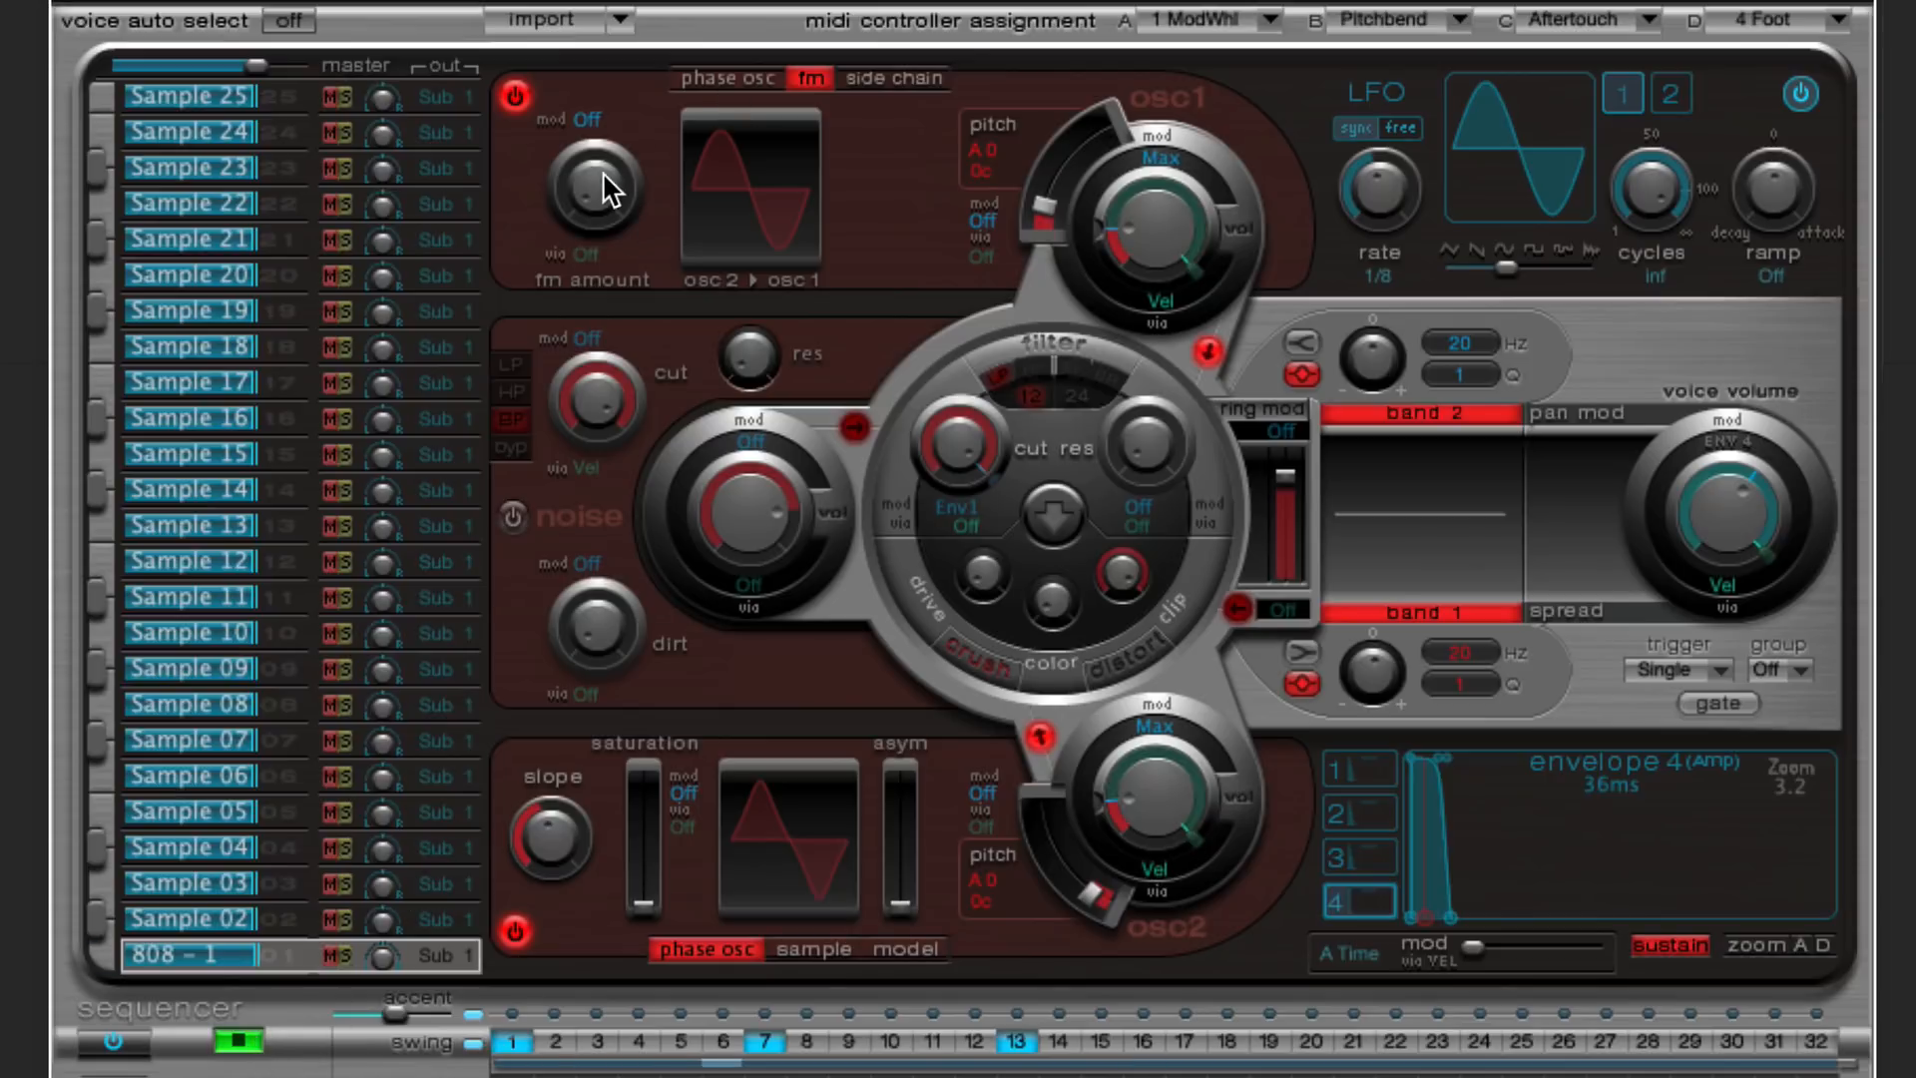
drag(591, 202, 590, 177)
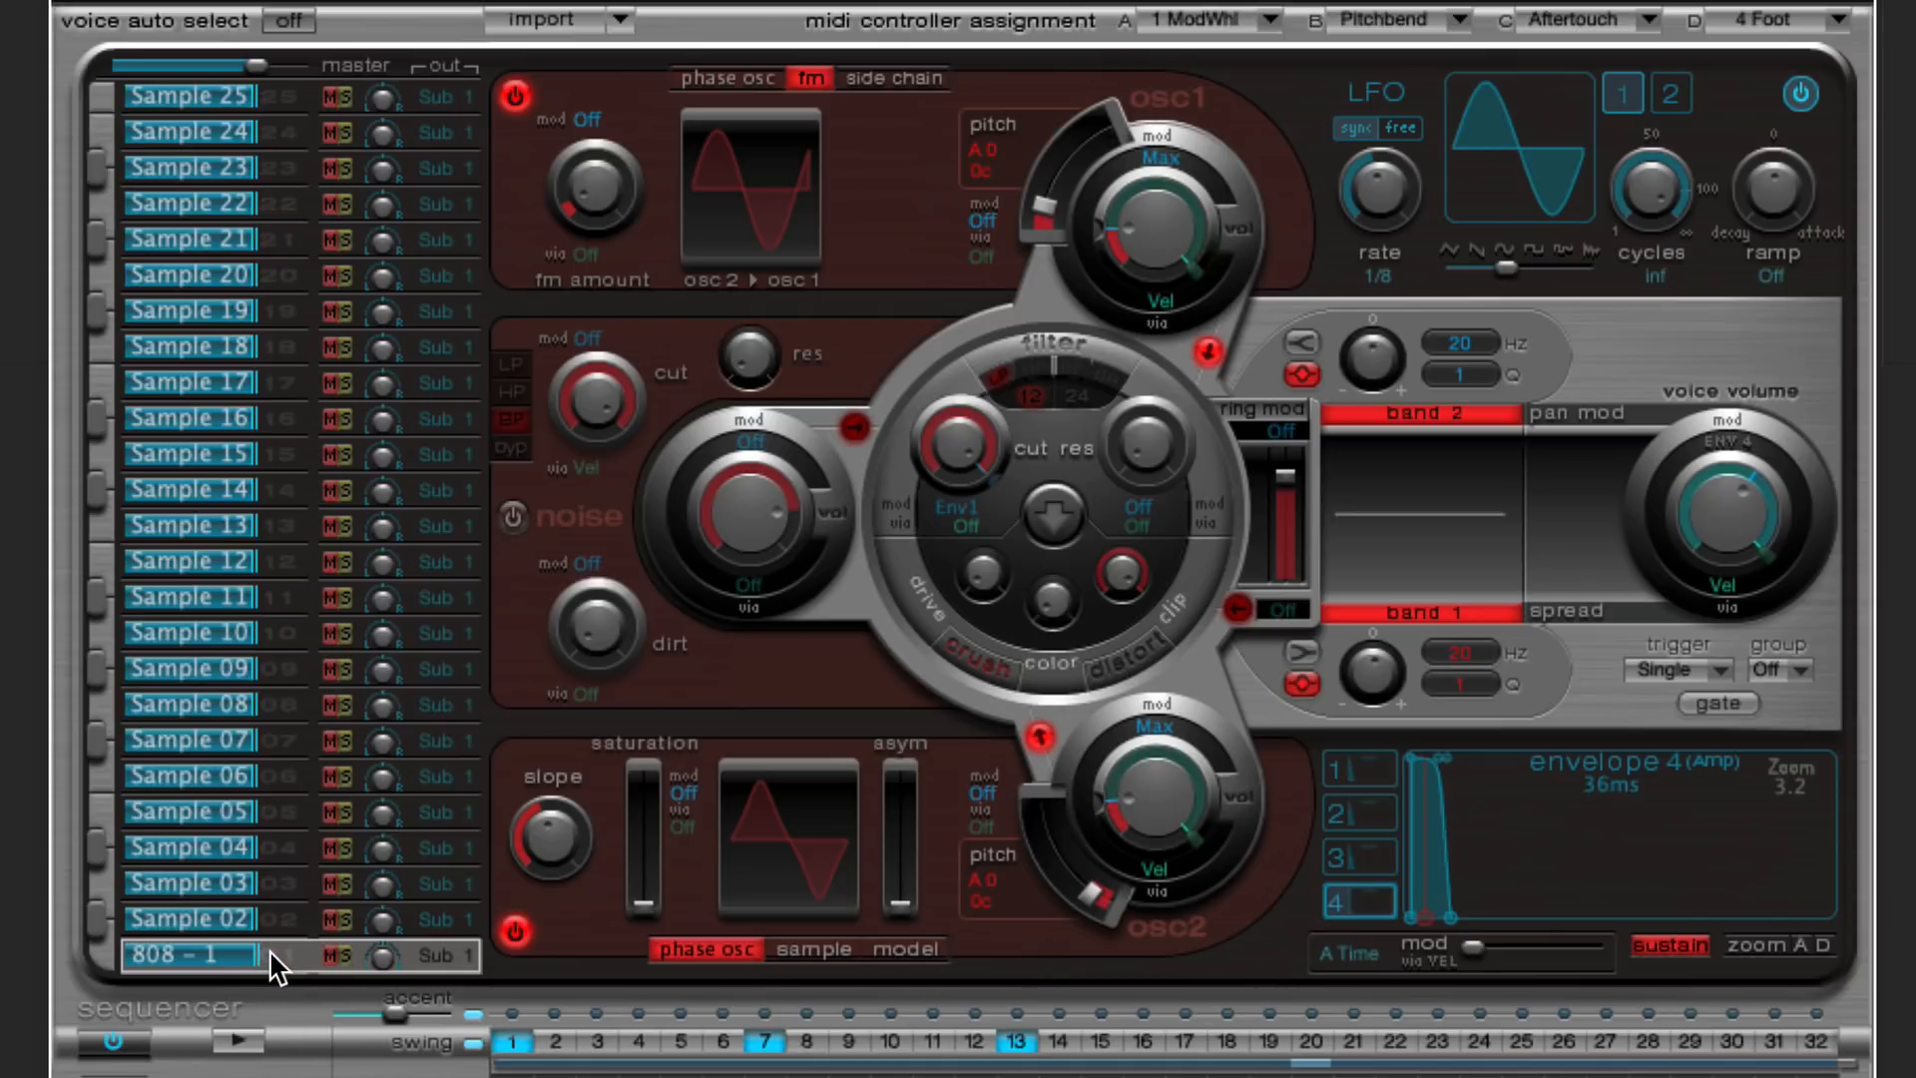
mouse_move(1401, 325)
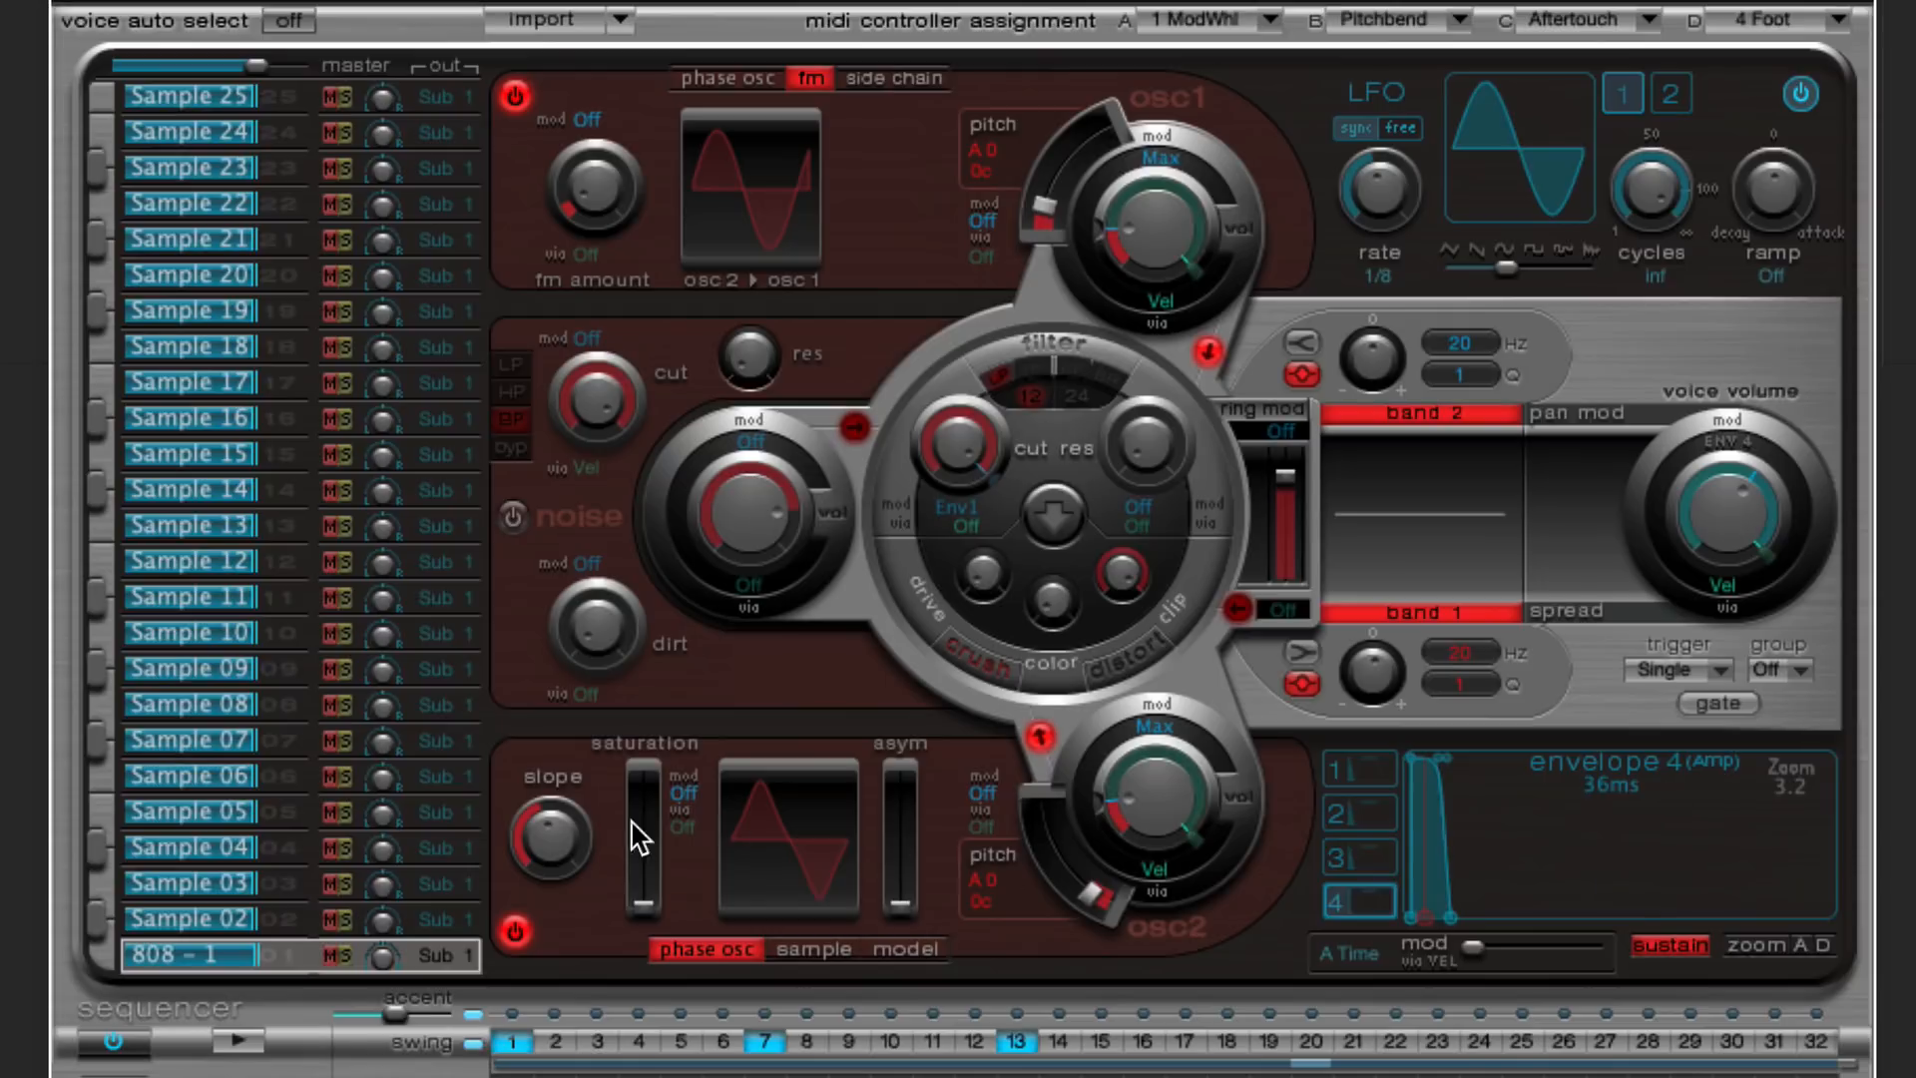
mouse_move(1491, 940)
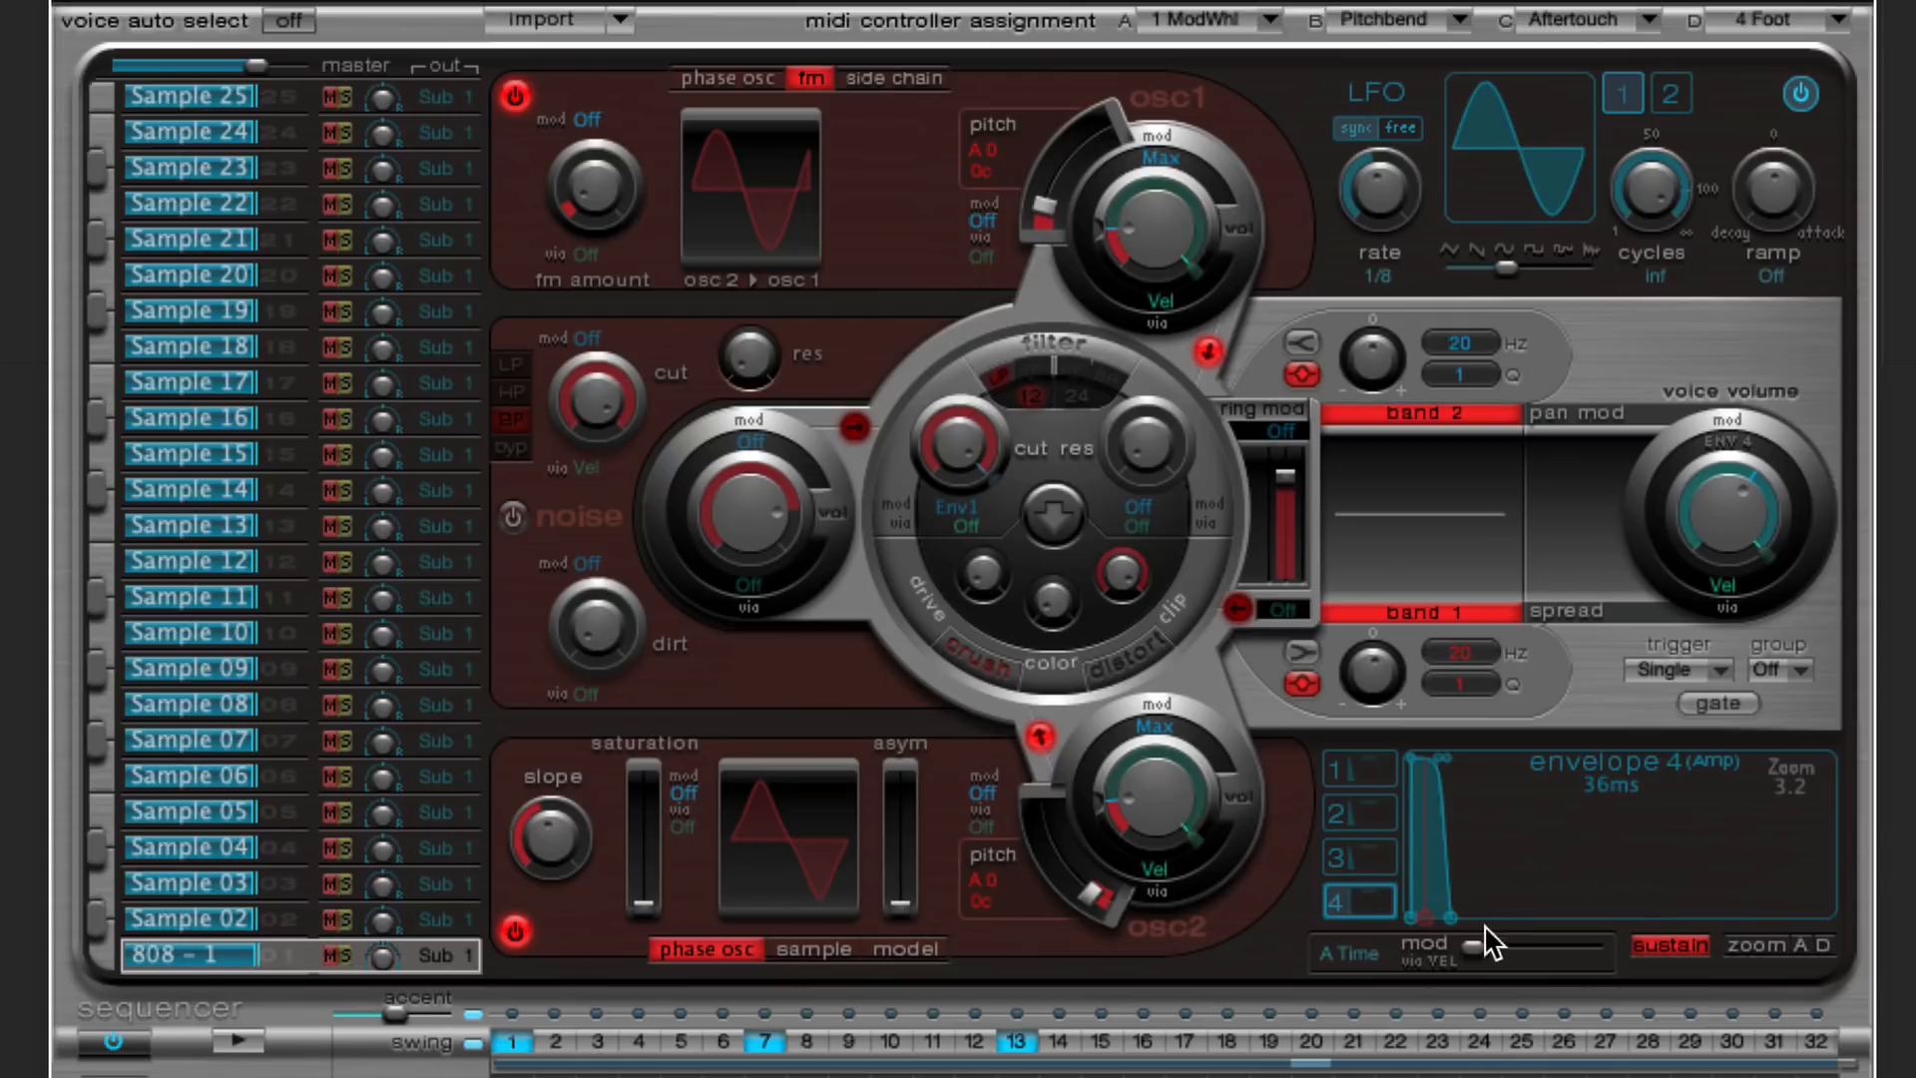
- Extend Envelope 4's release to about 1000 ms and lower the master level to -2.5 dB
drag(1485, 939, 1600, 922)
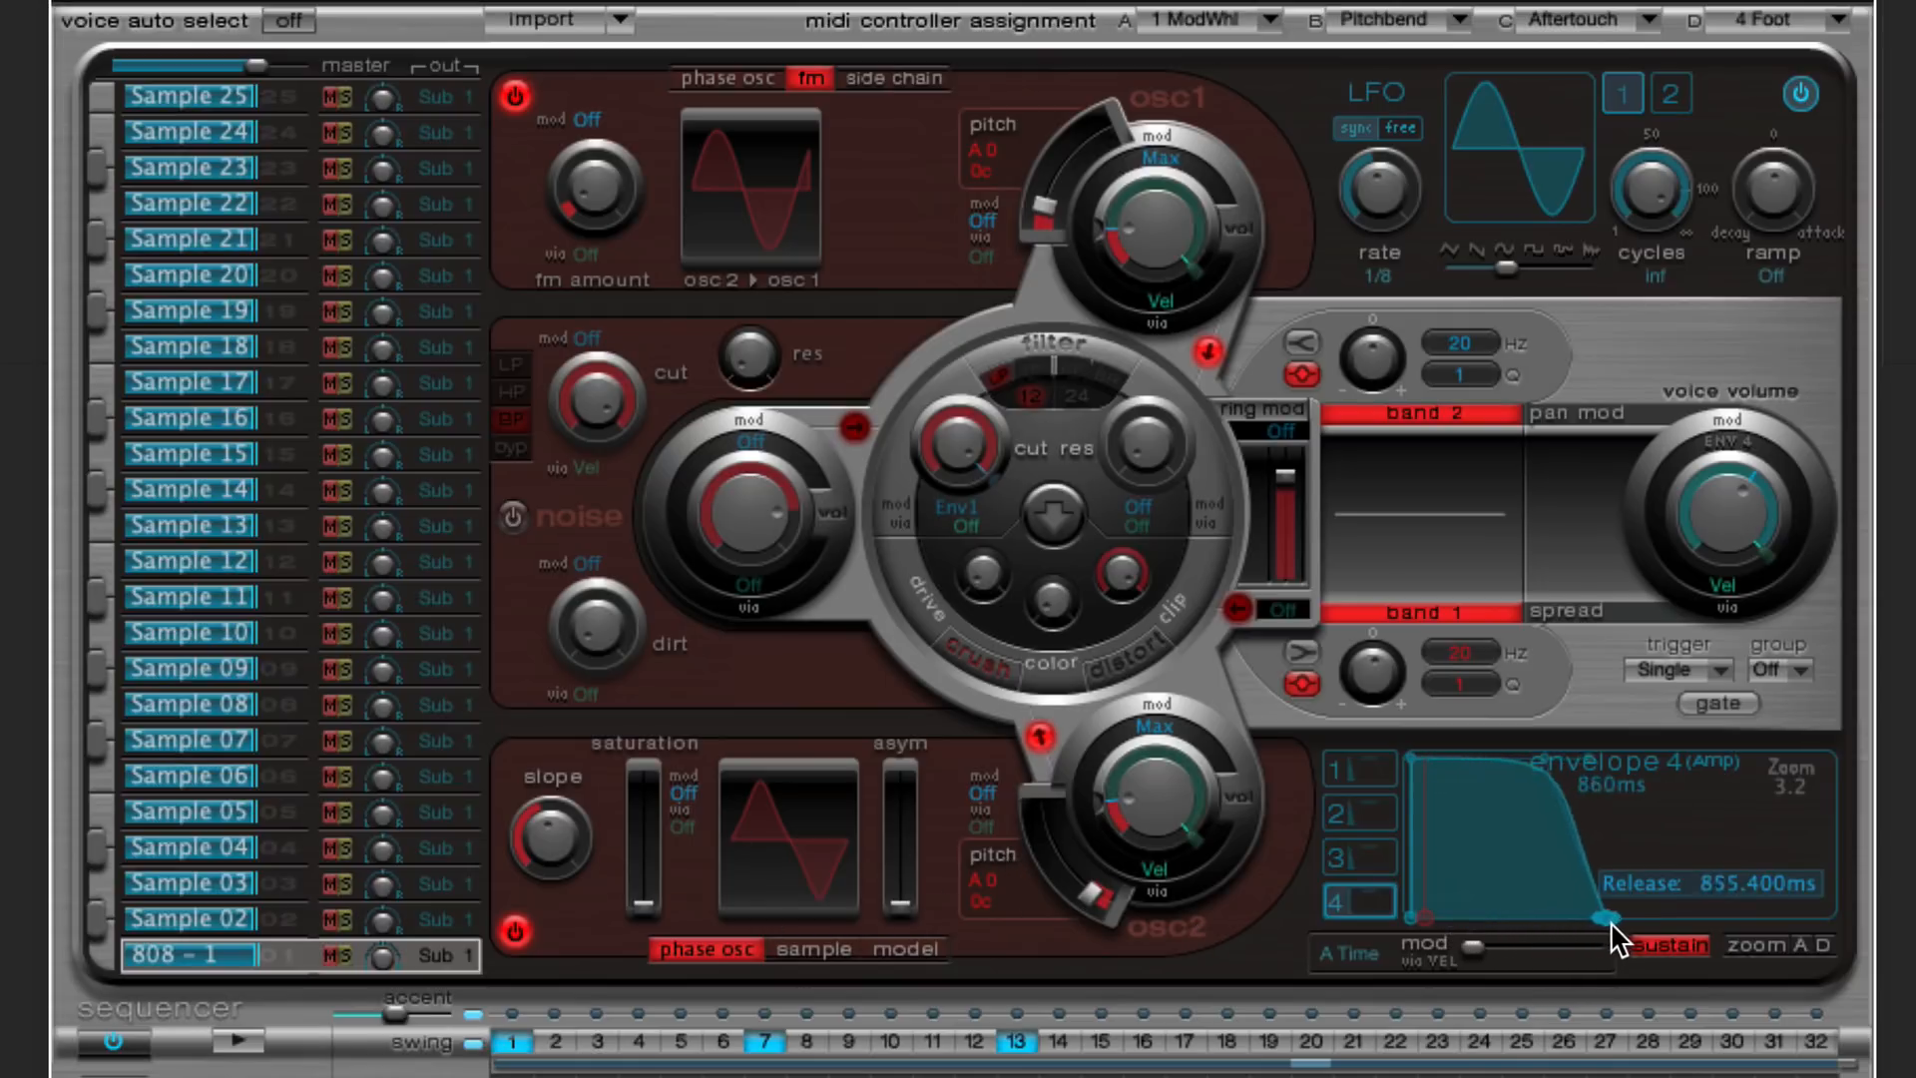
drag(1594, 920, 1619, 922)
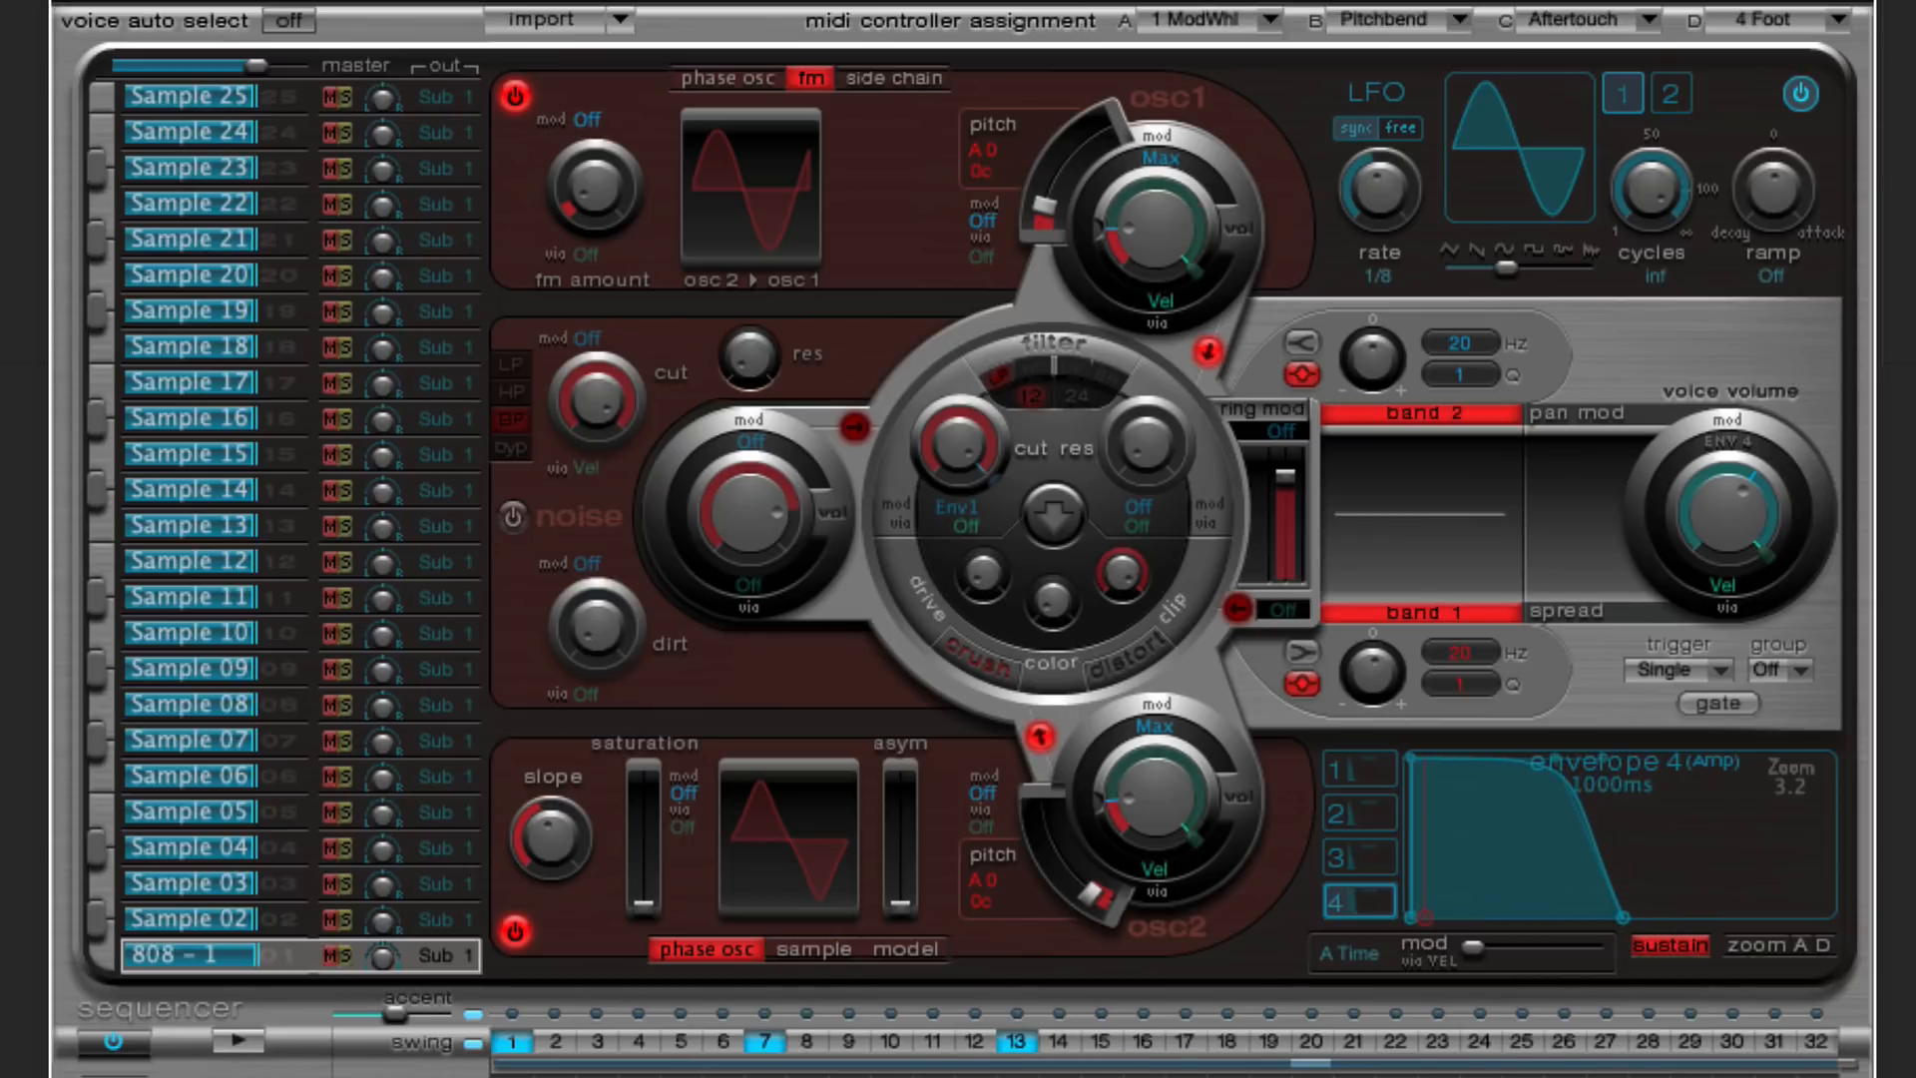
click(232, 1042)
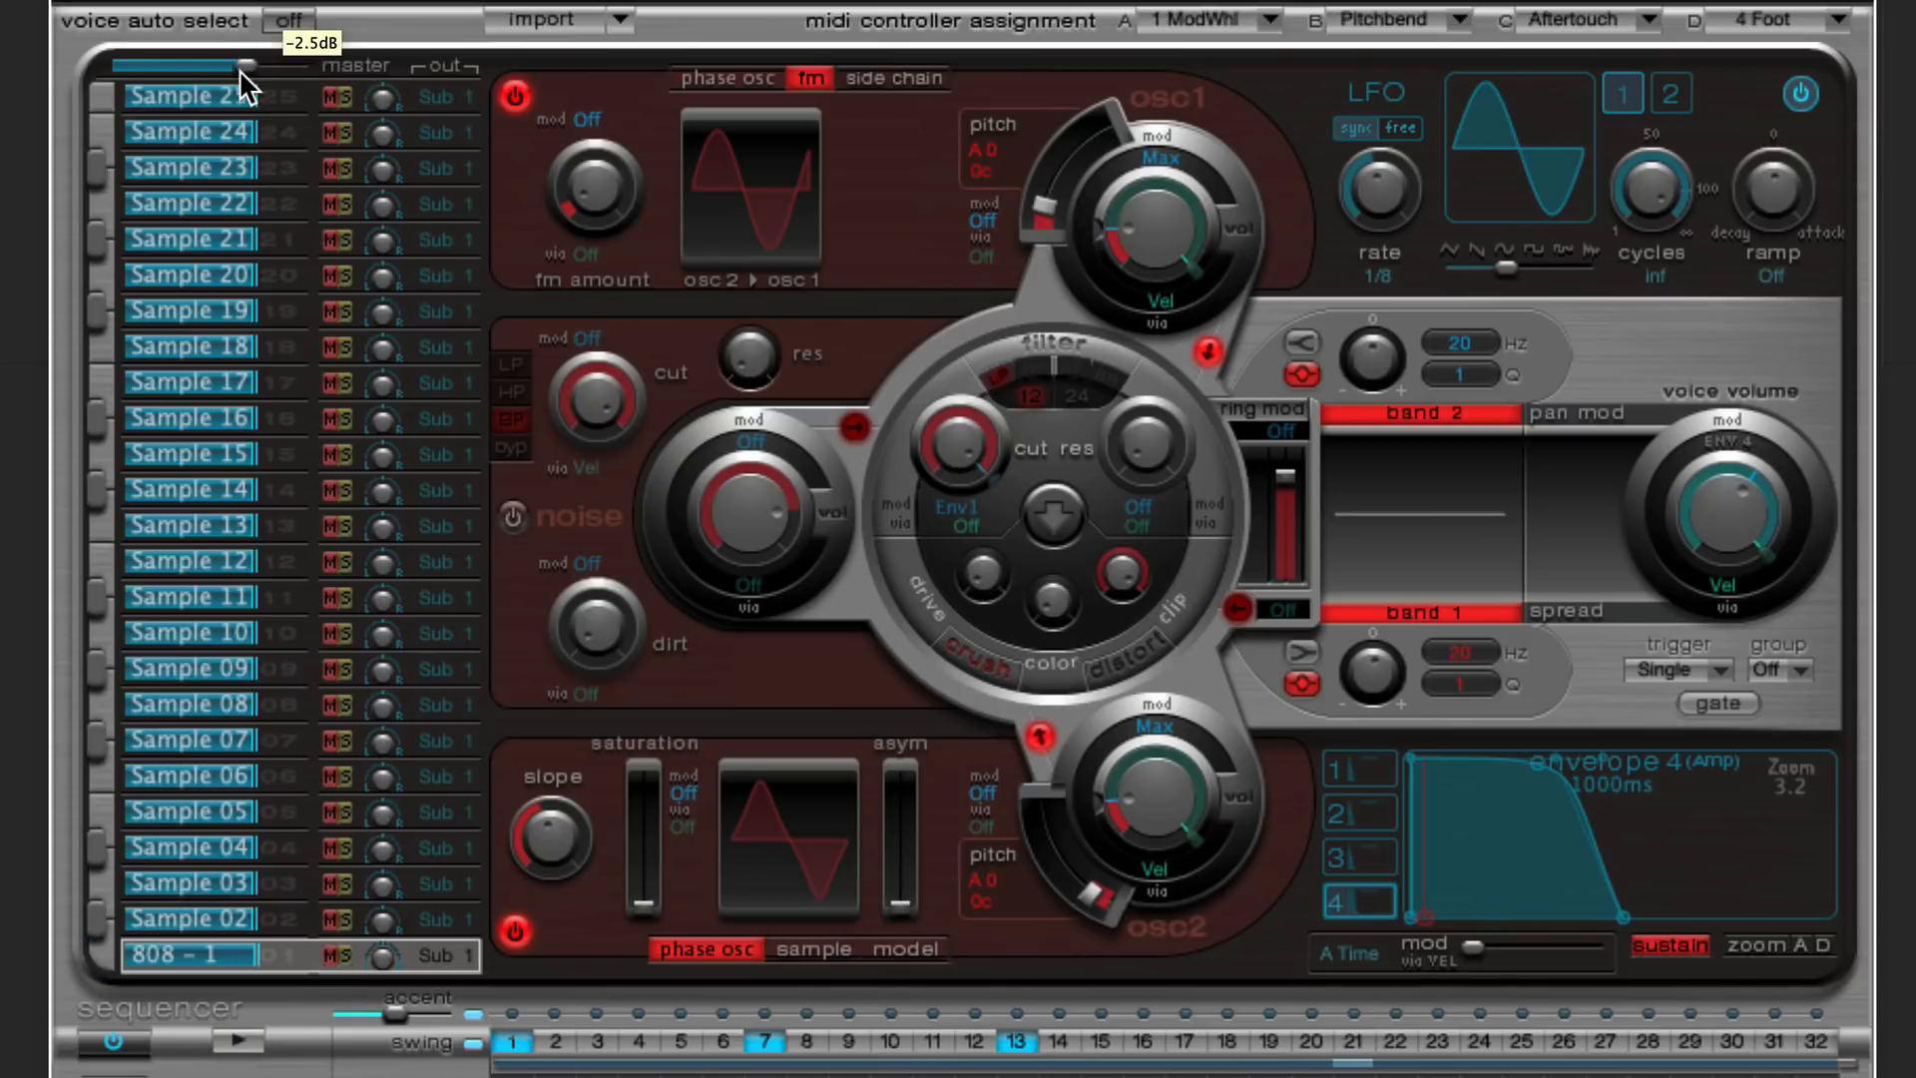
click(233, 1039)
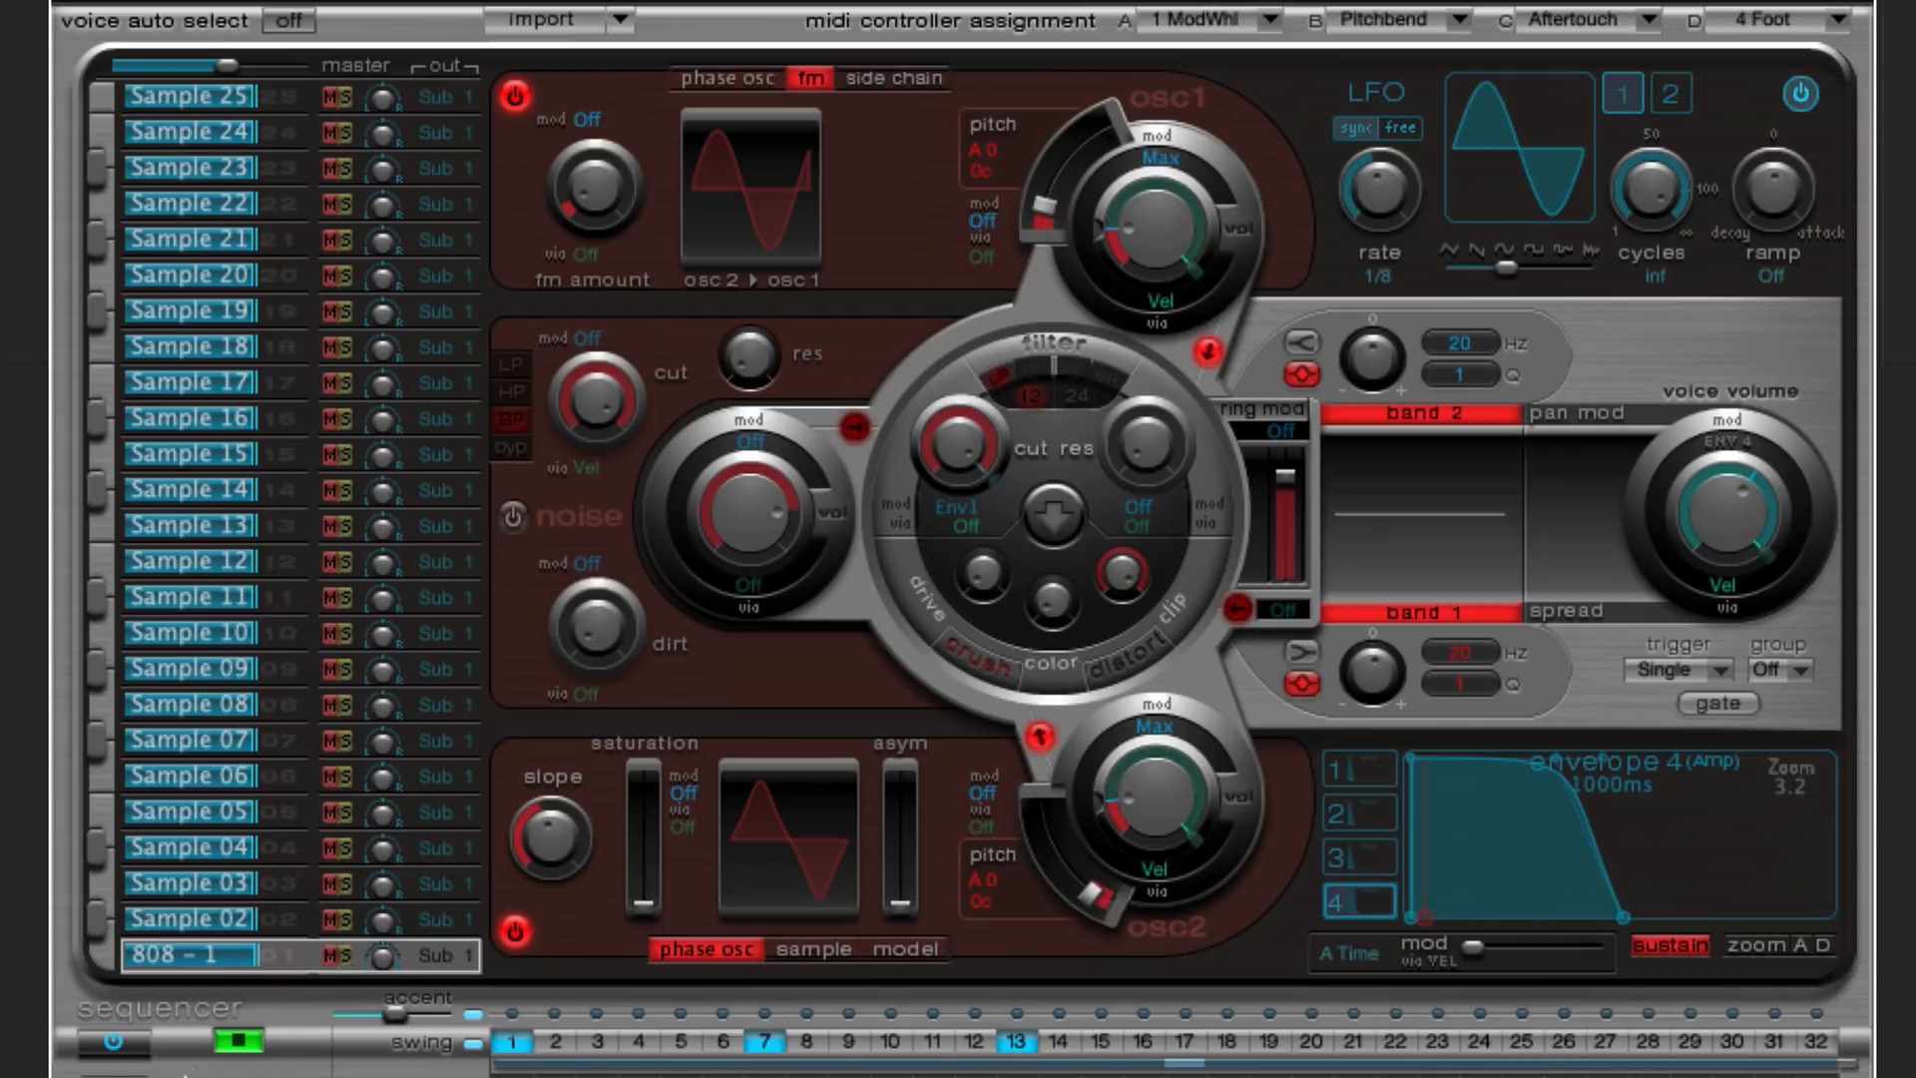
click(233, 1044)
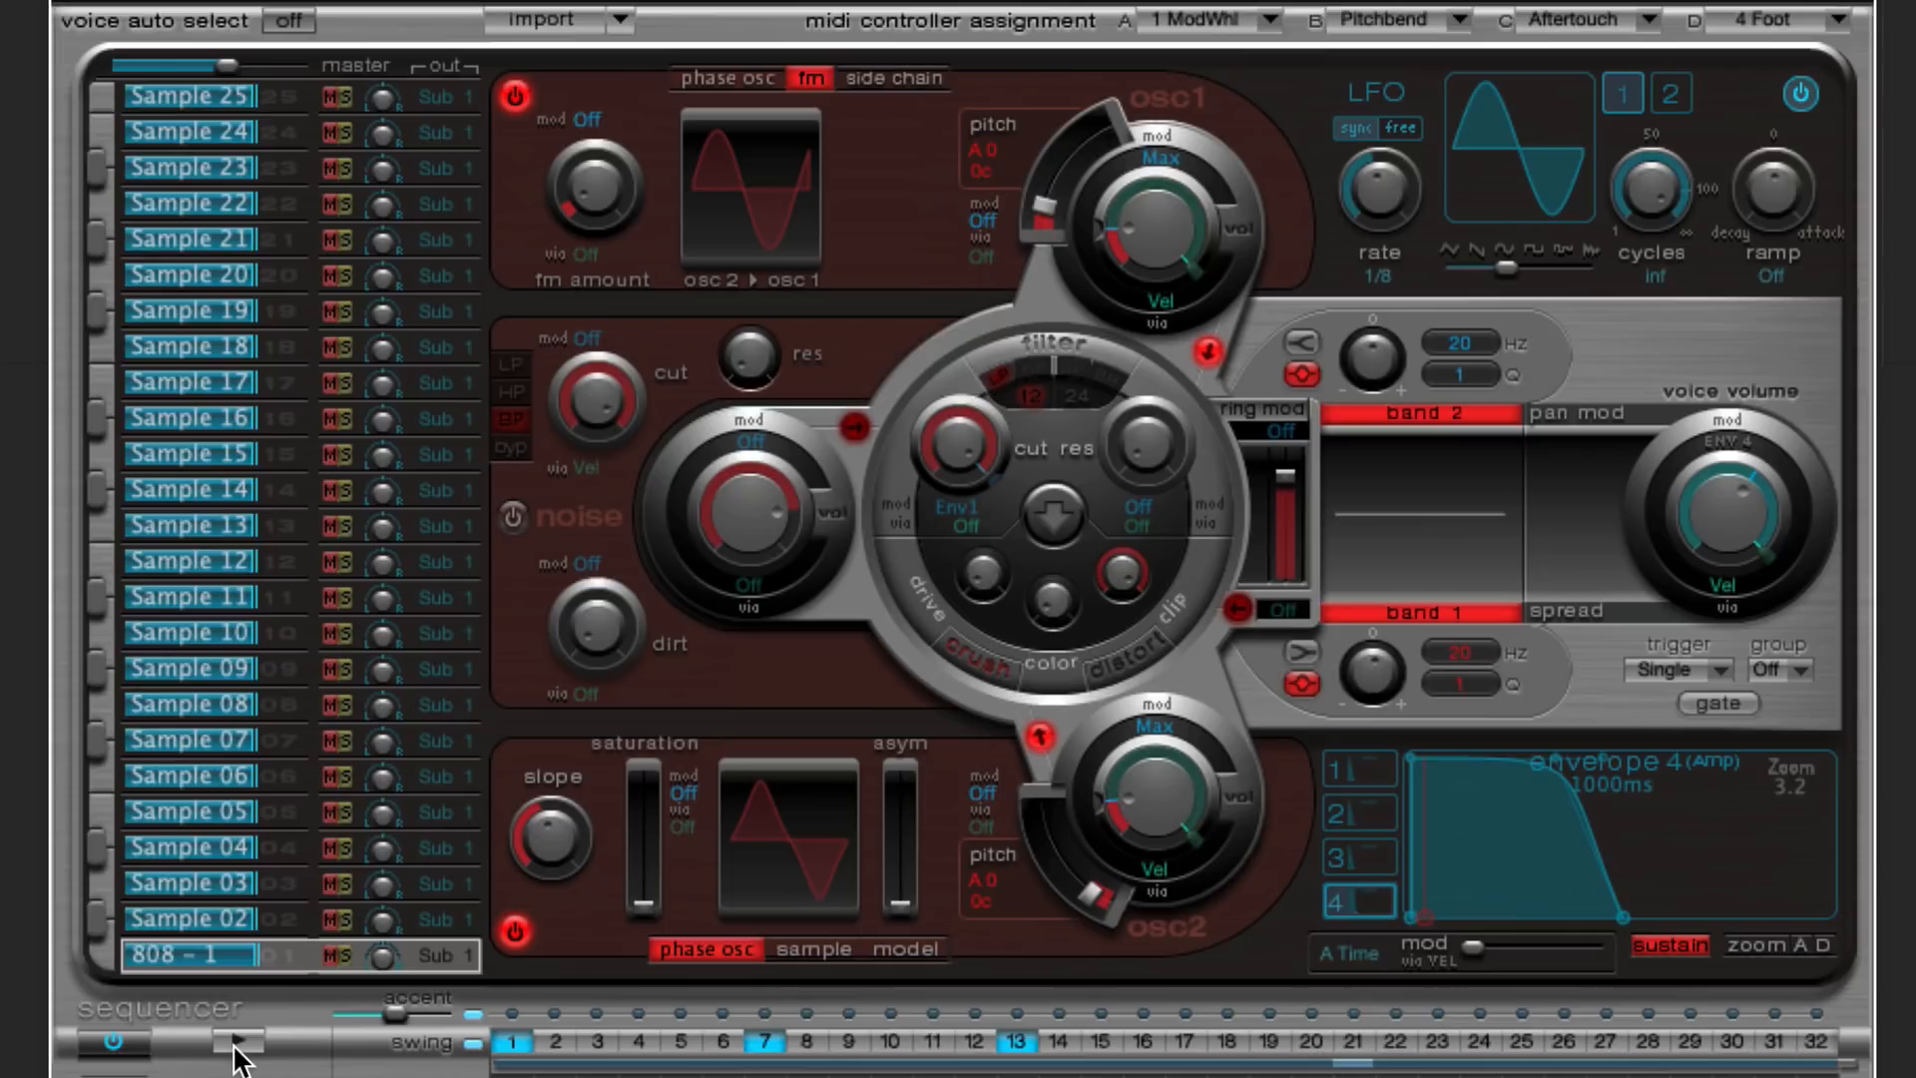
mouse_move(295, 970)
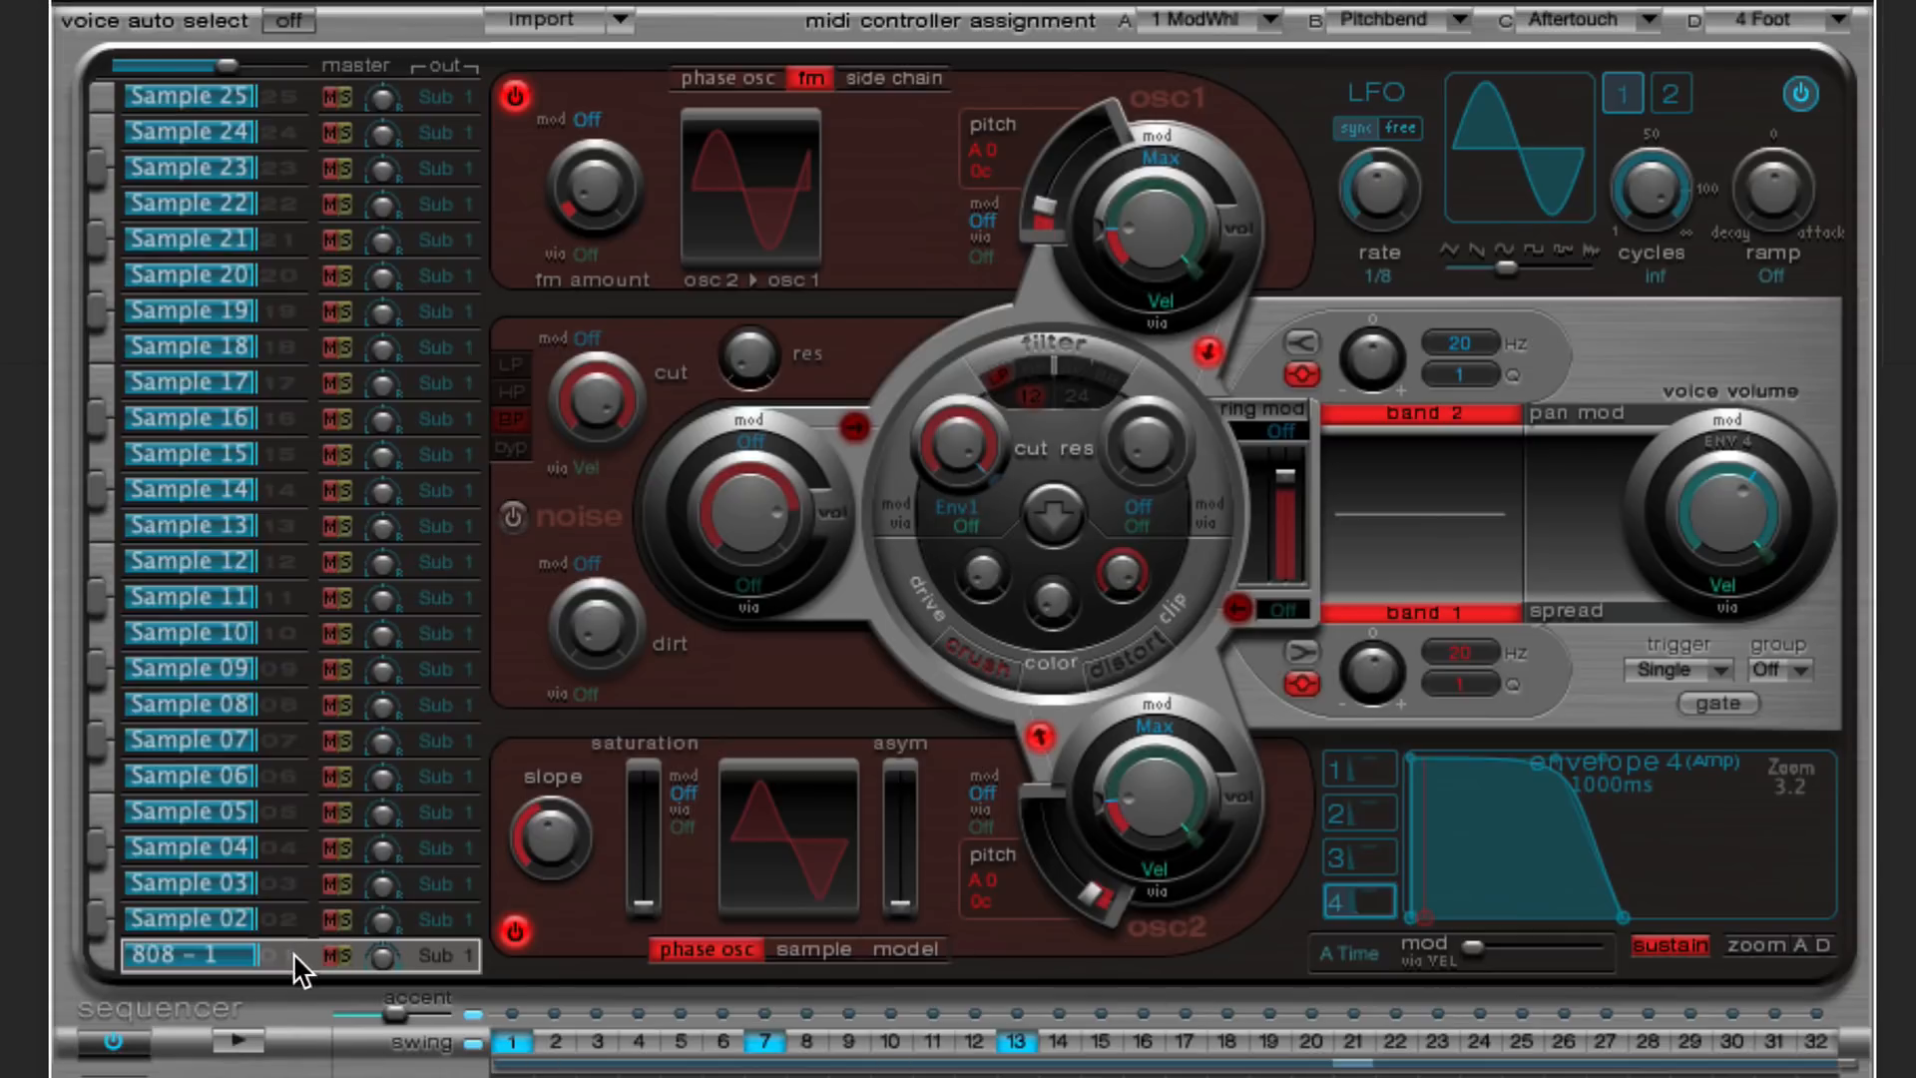
- Assign Env1 to oscillator 2's pitch and set an initial sweep amount
click(1357, 771)
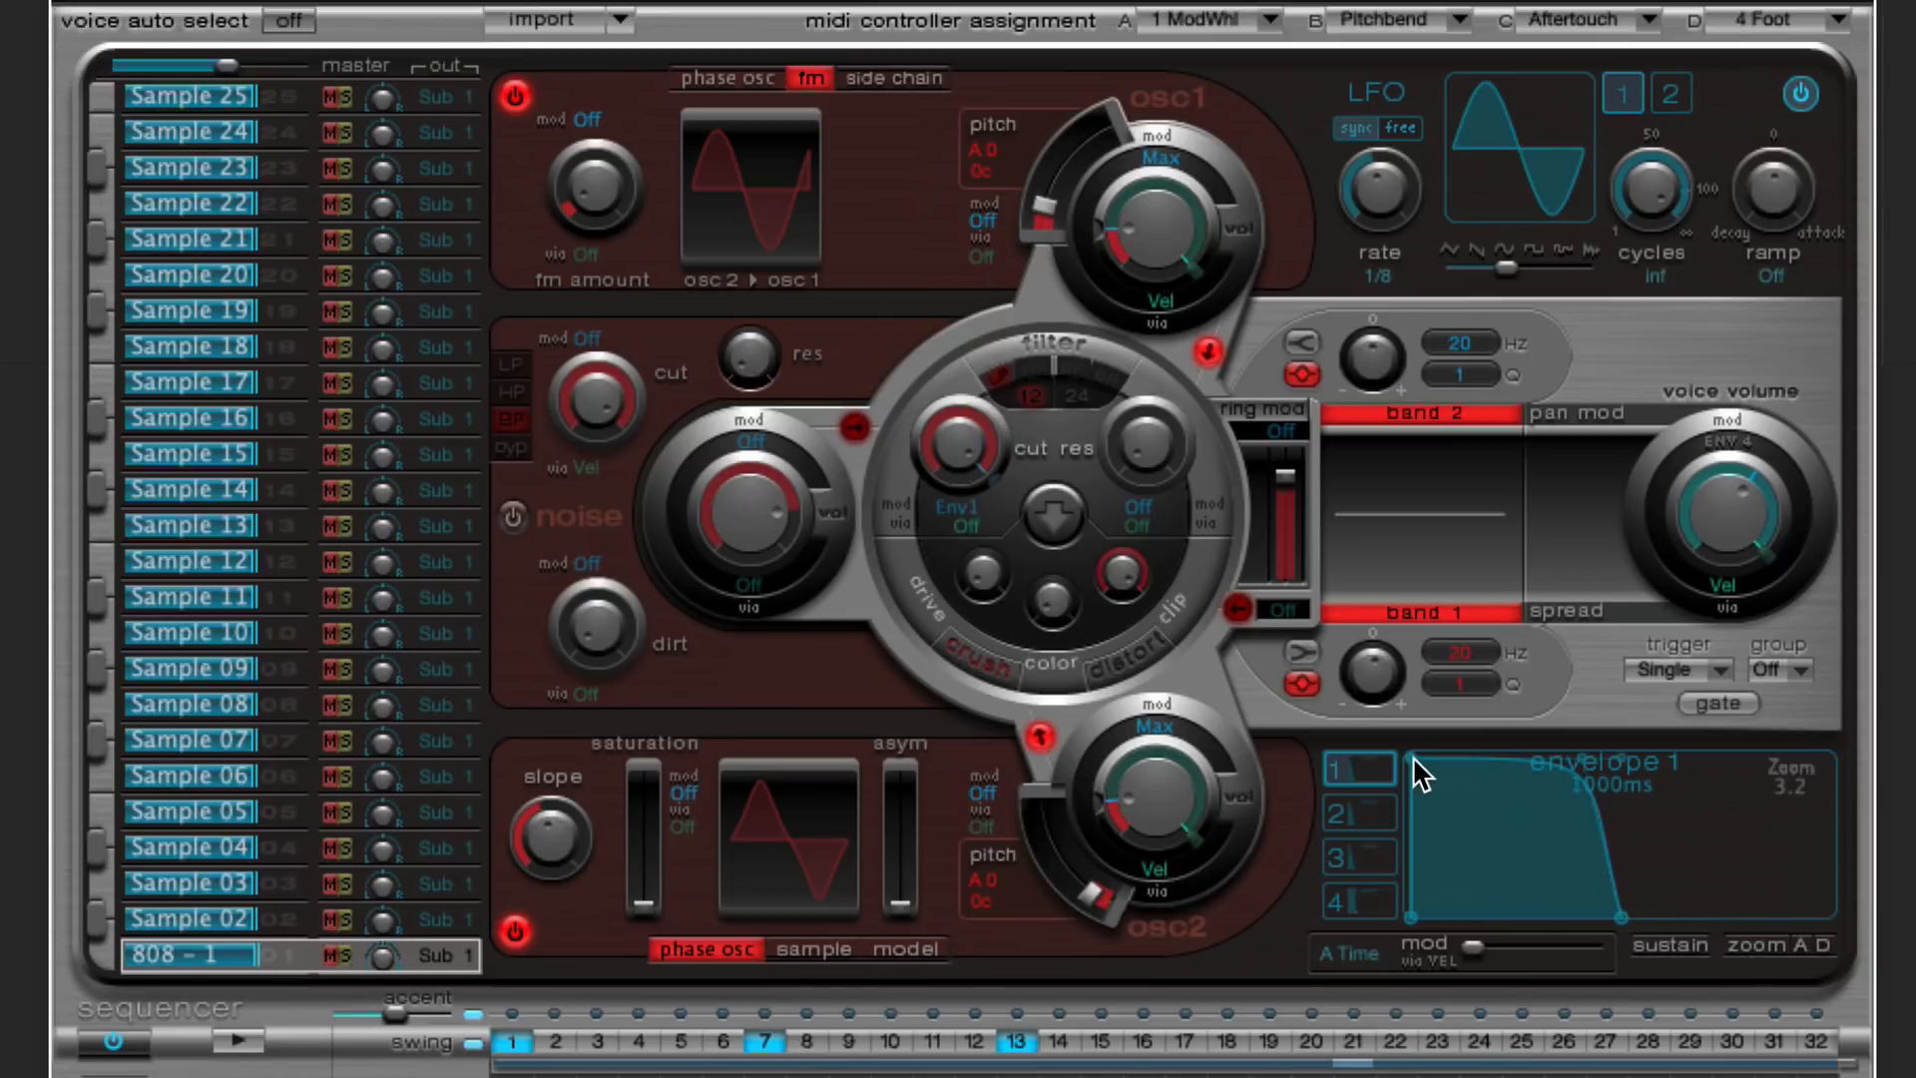
mouse_move(1398, 824)
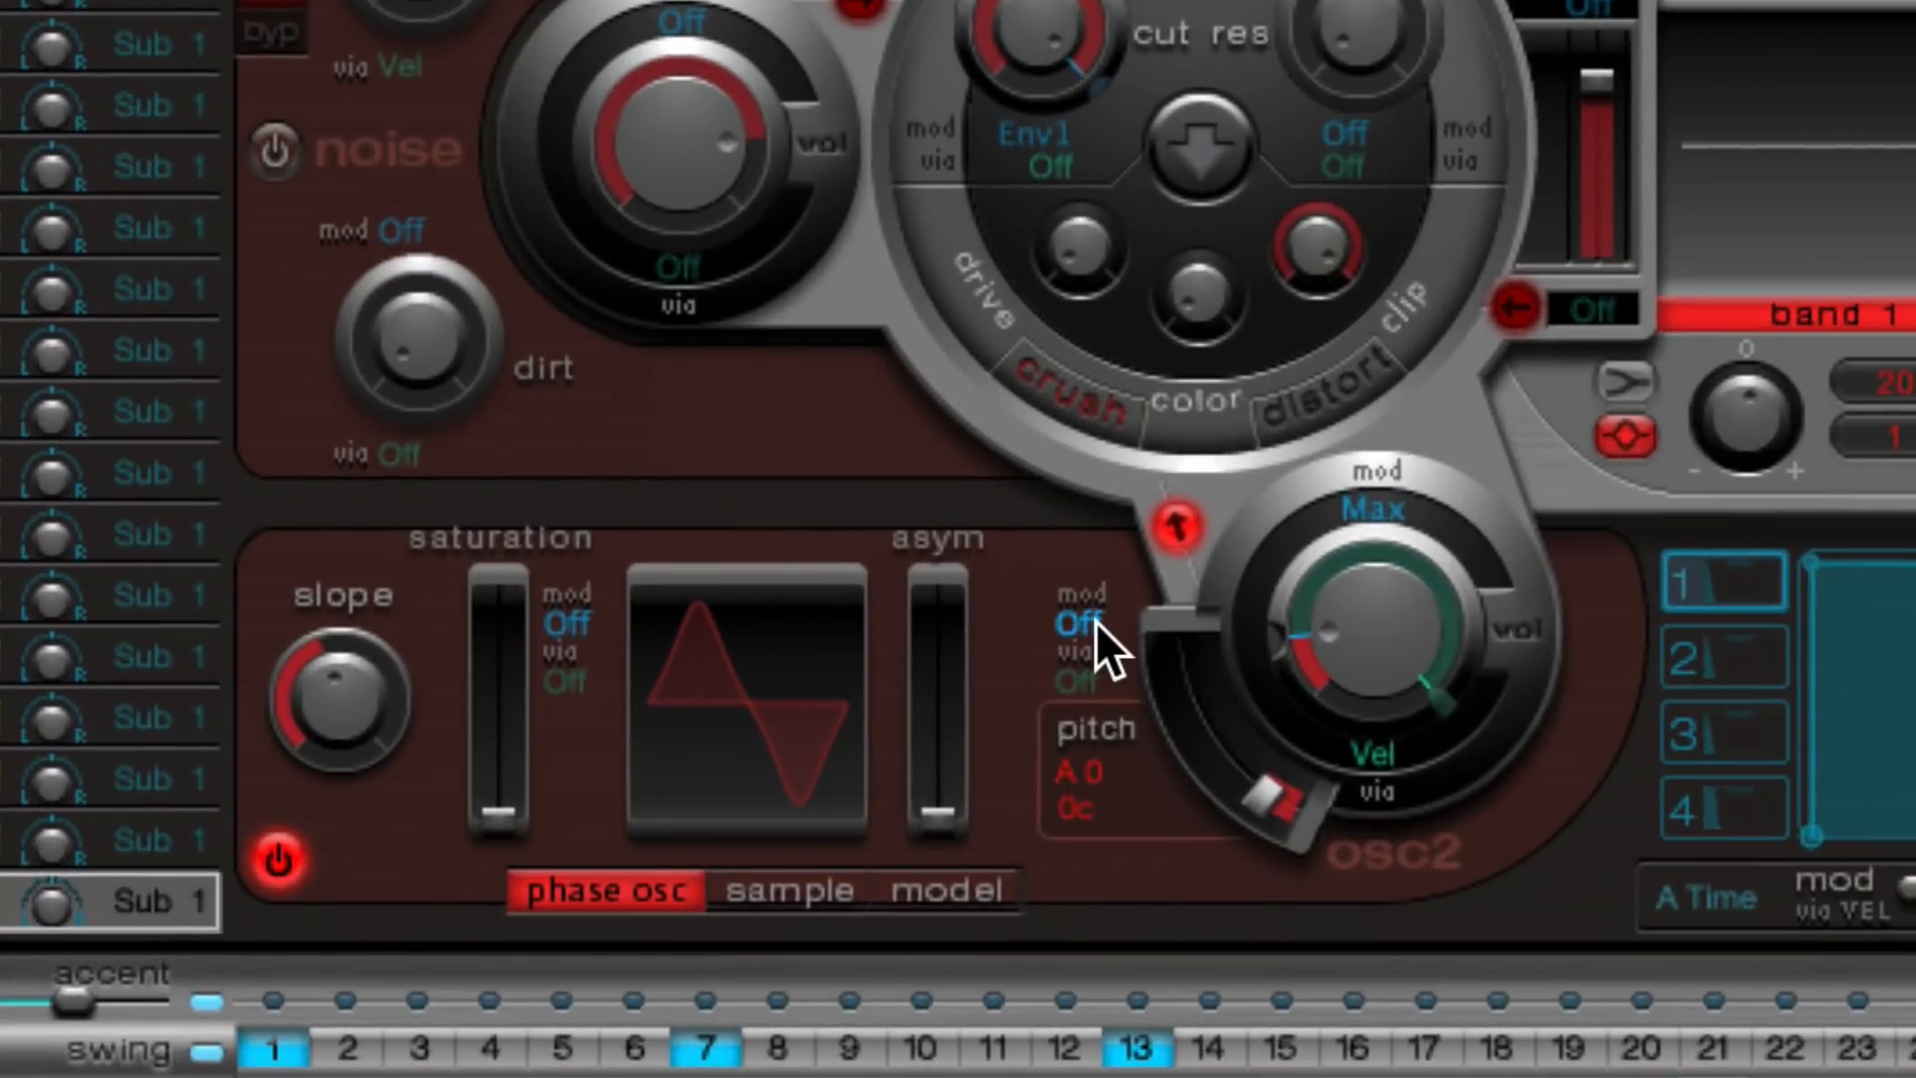
click(1080, 612)
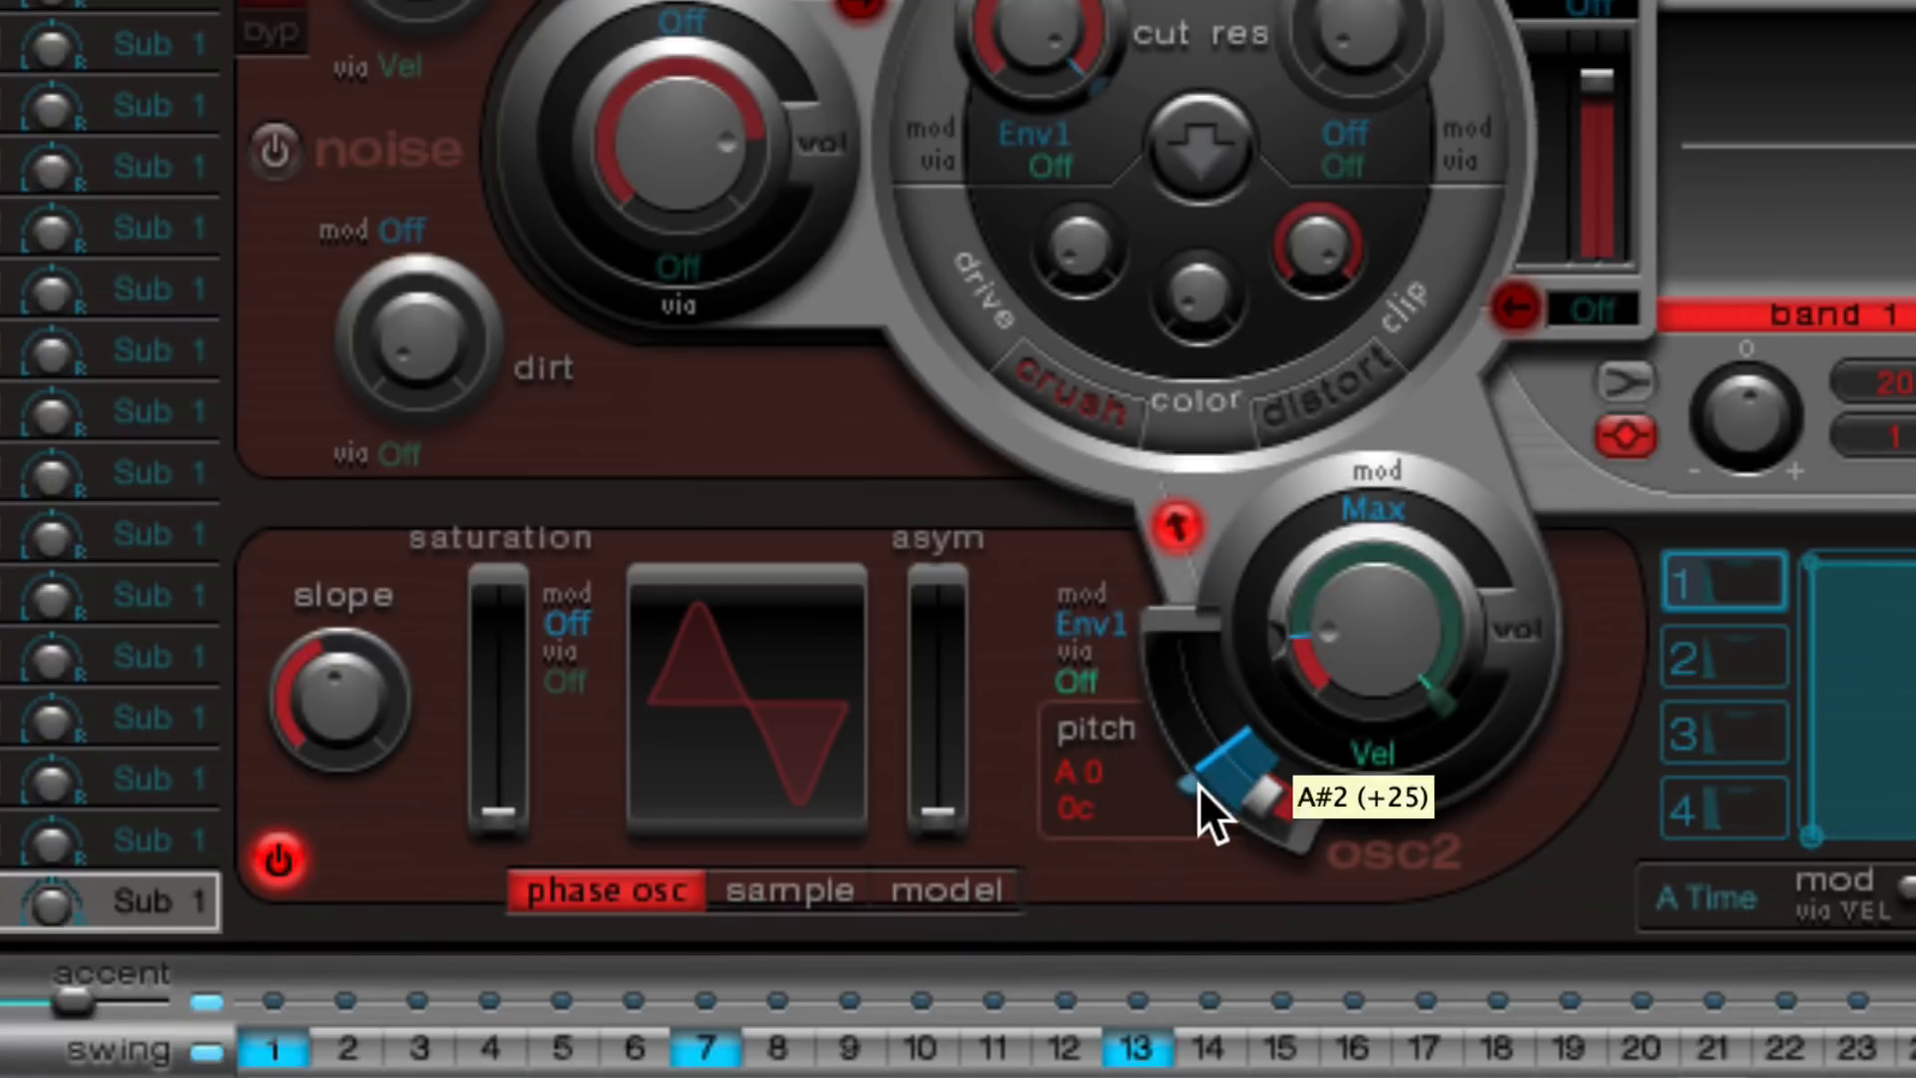
drag(1227, 812, 1173, 679)
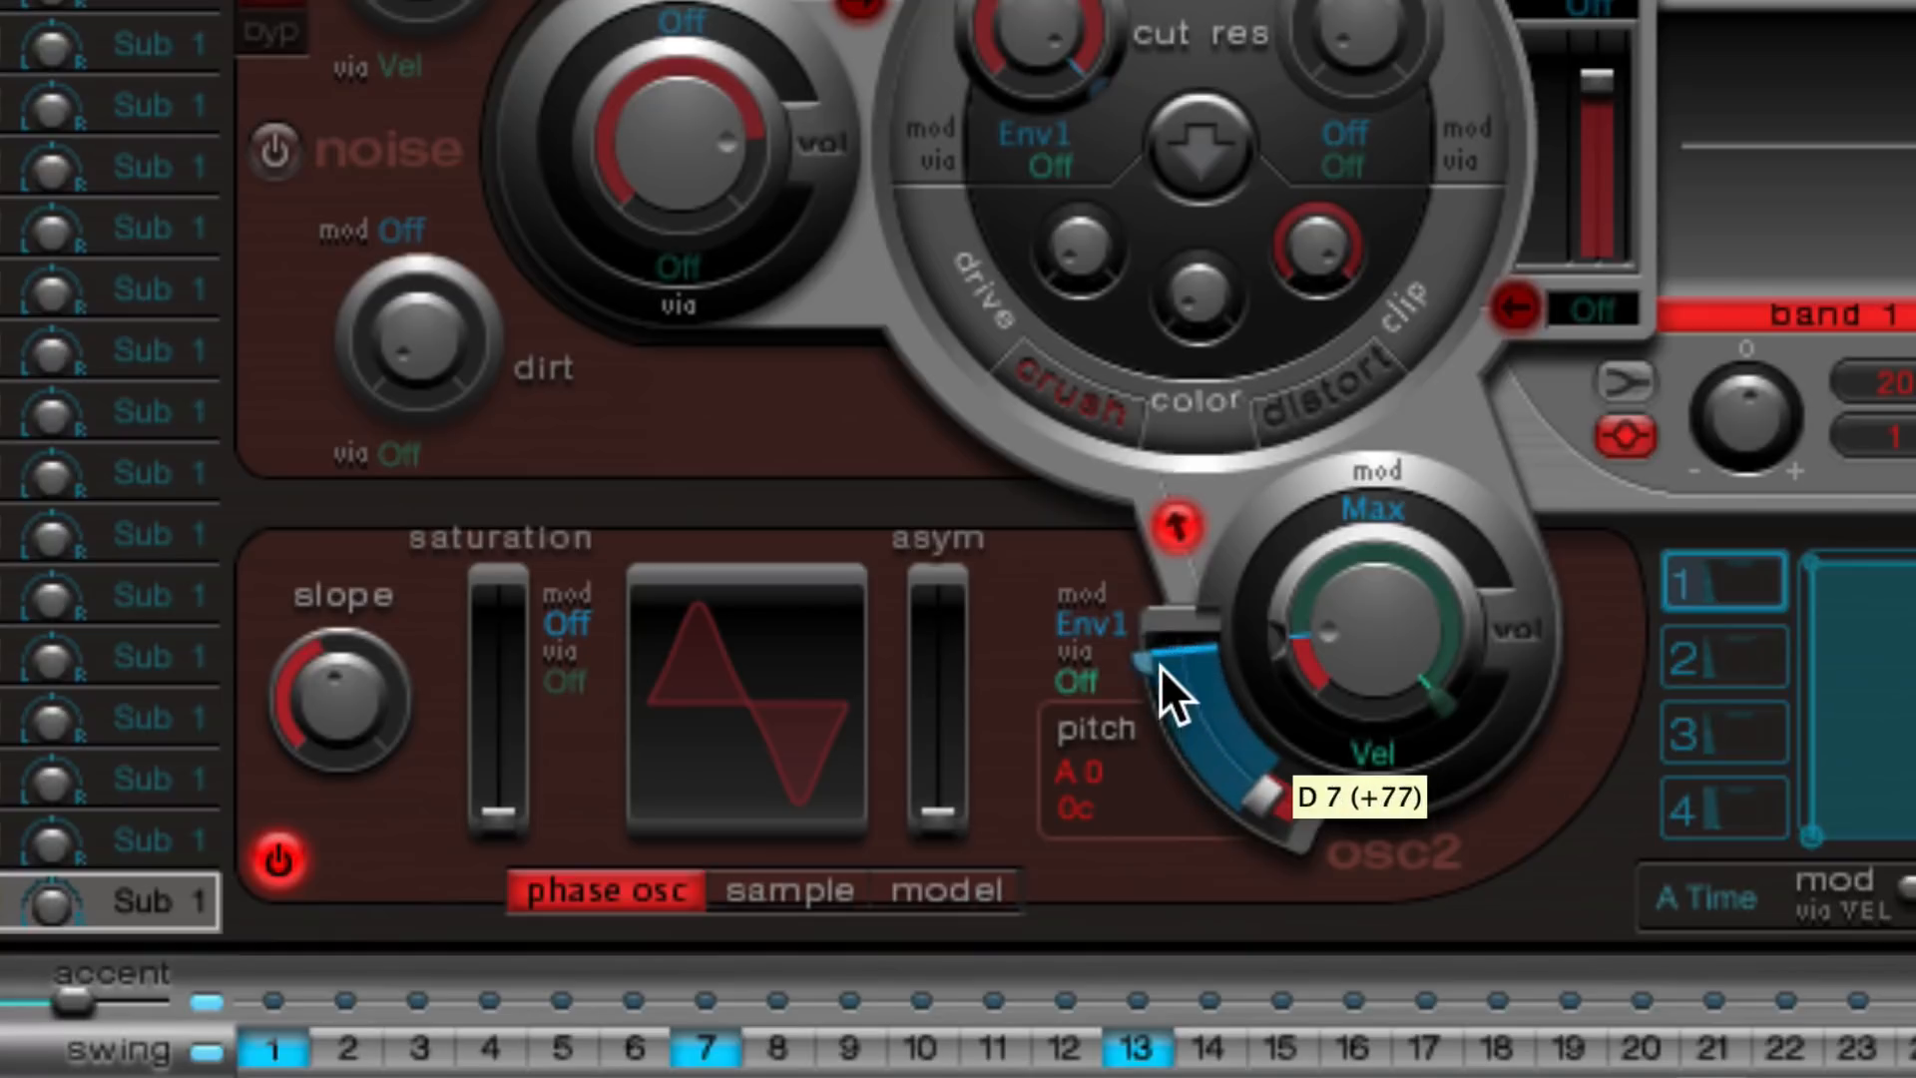
drag(1173, 685, 1186, 836)
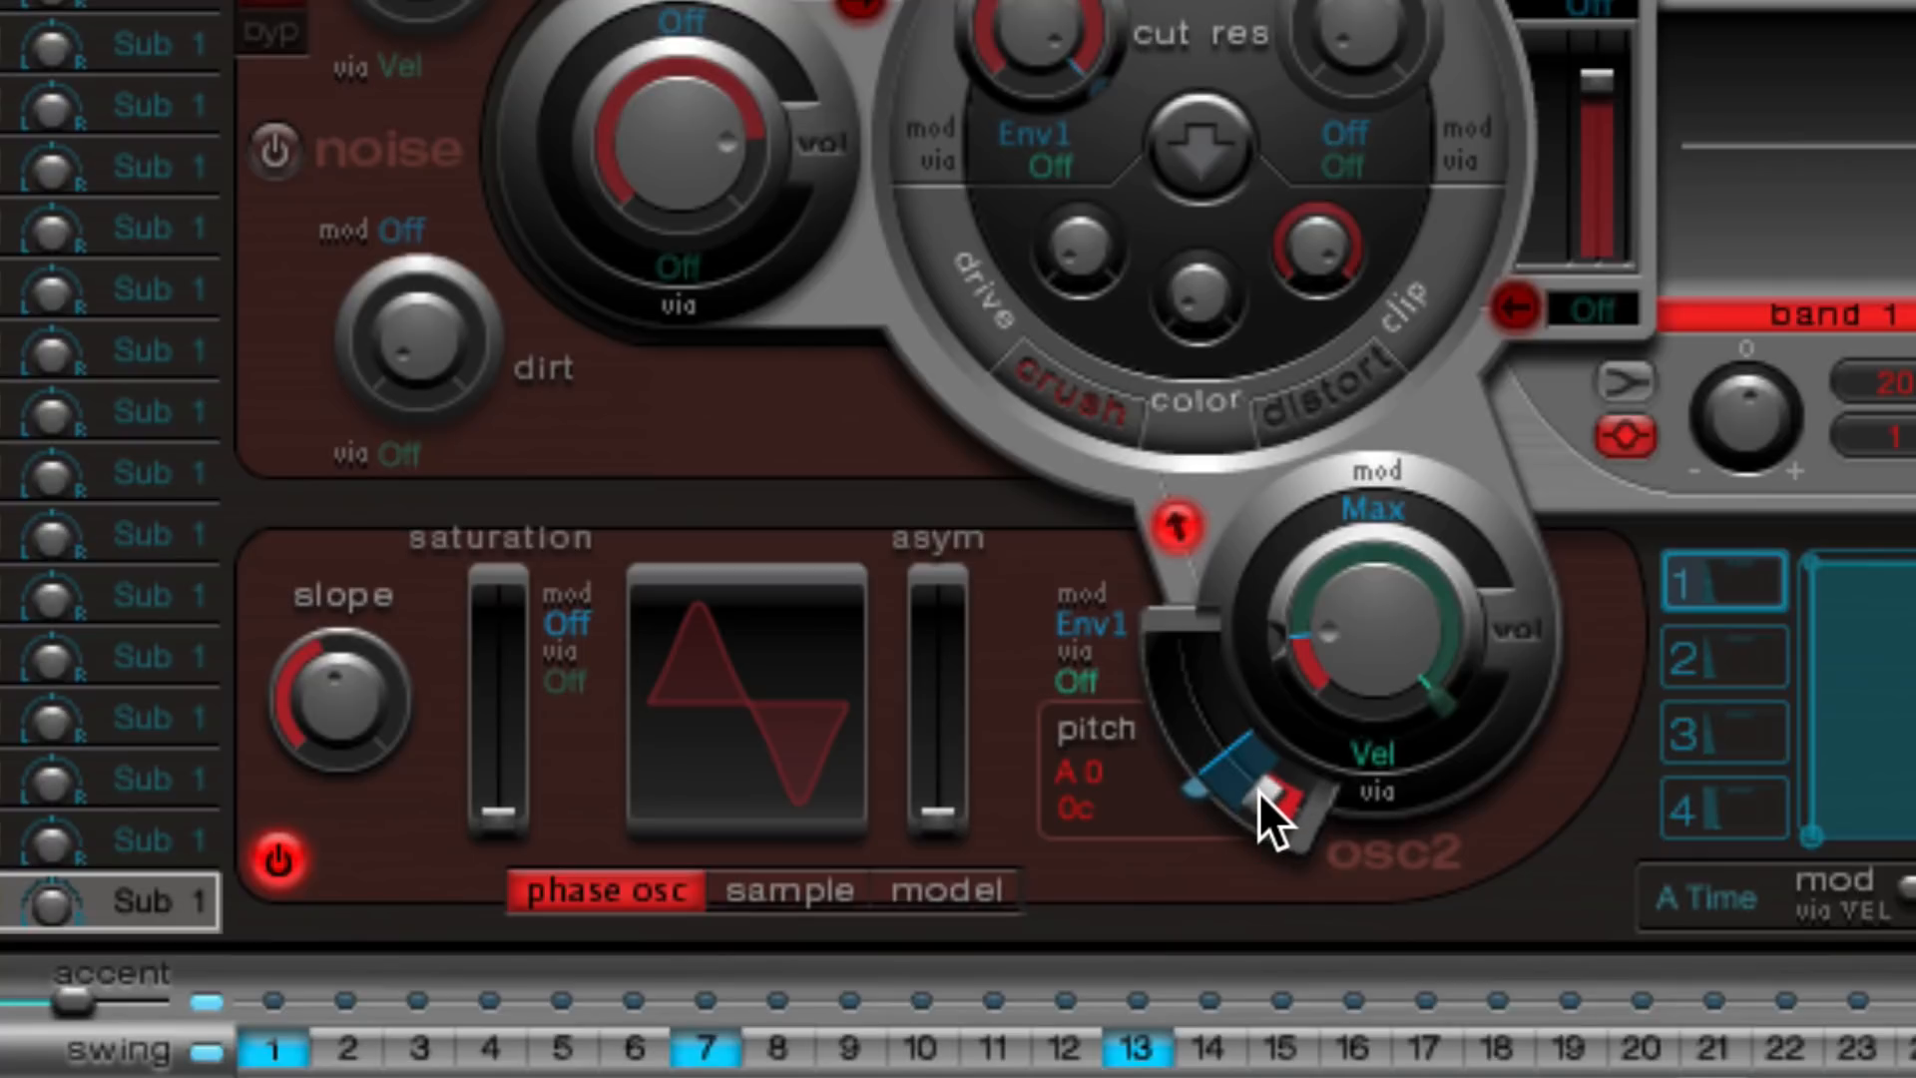
mouse_move(1191, 830)
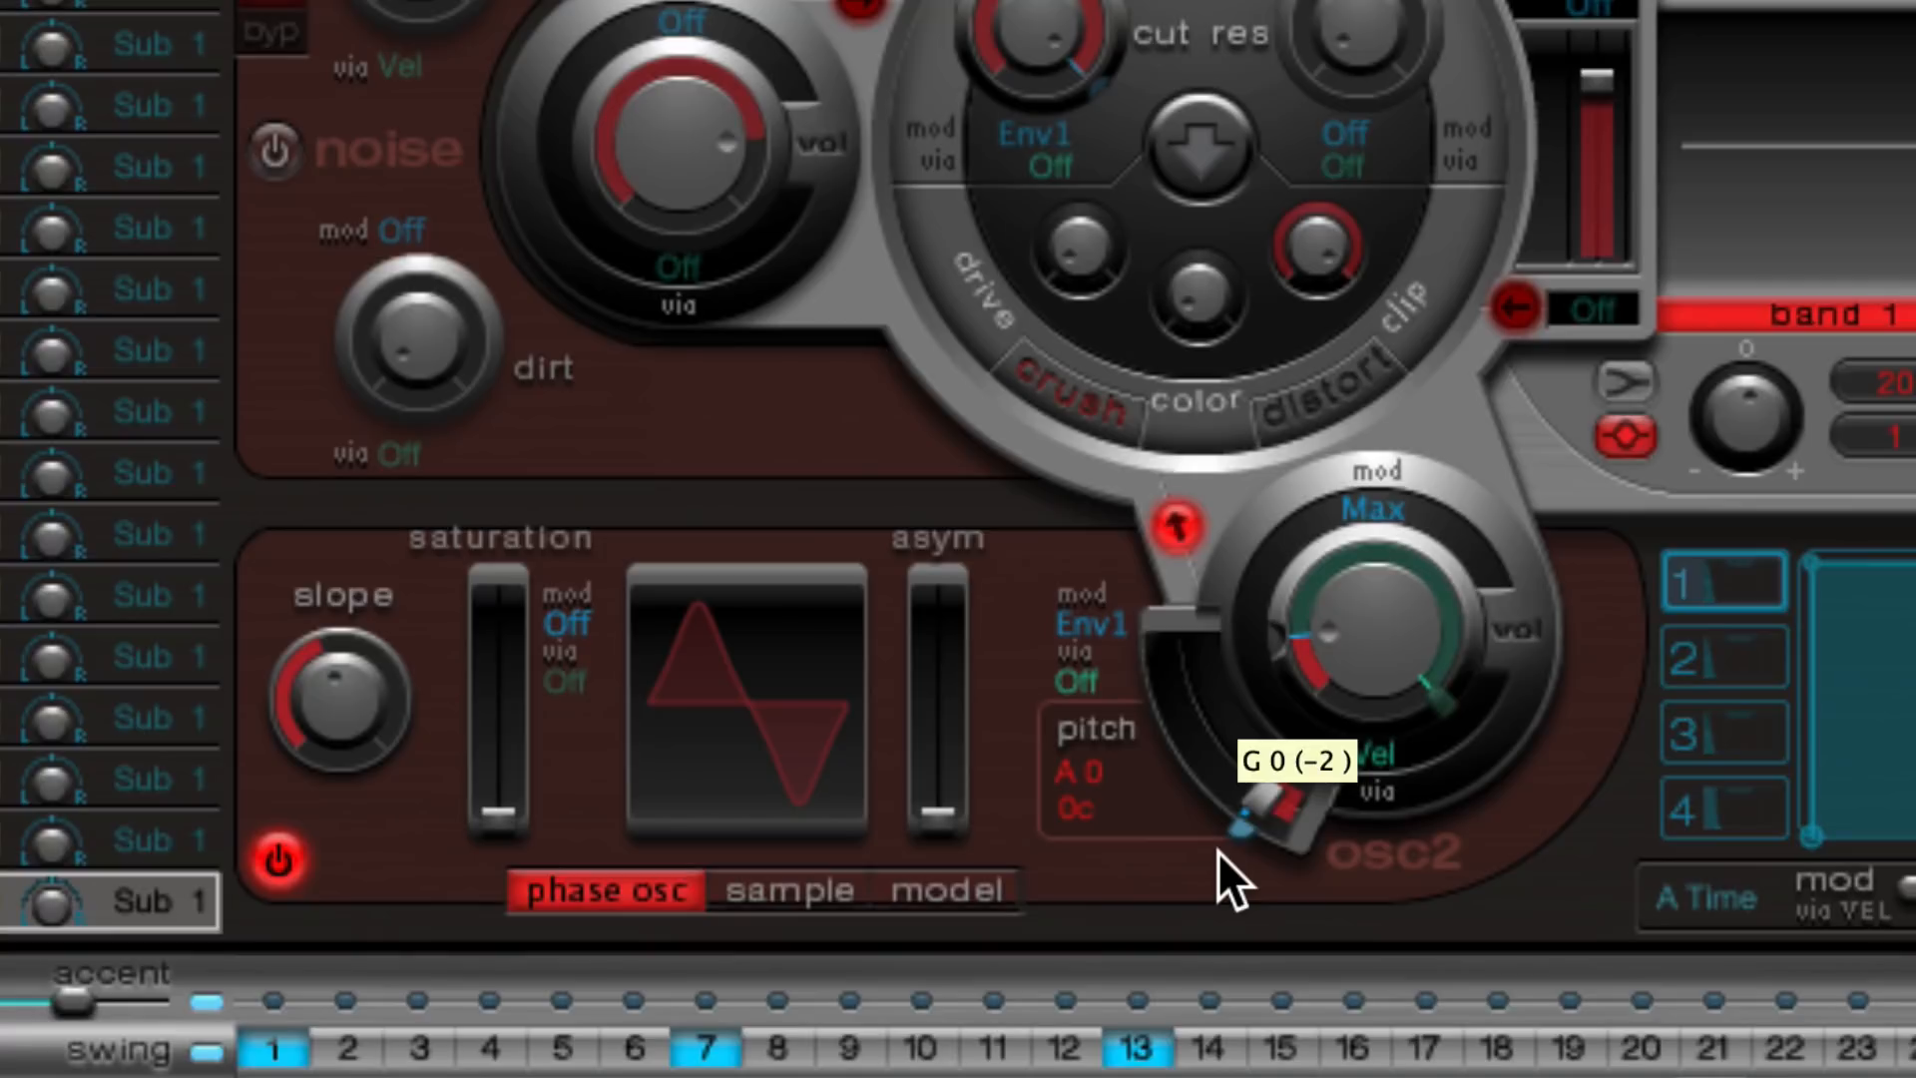
- Settle oscillator 2's sweep around G1 and assign Env1 to oscillator 1's pitch too
drag(1245, 830, 1239, 812)
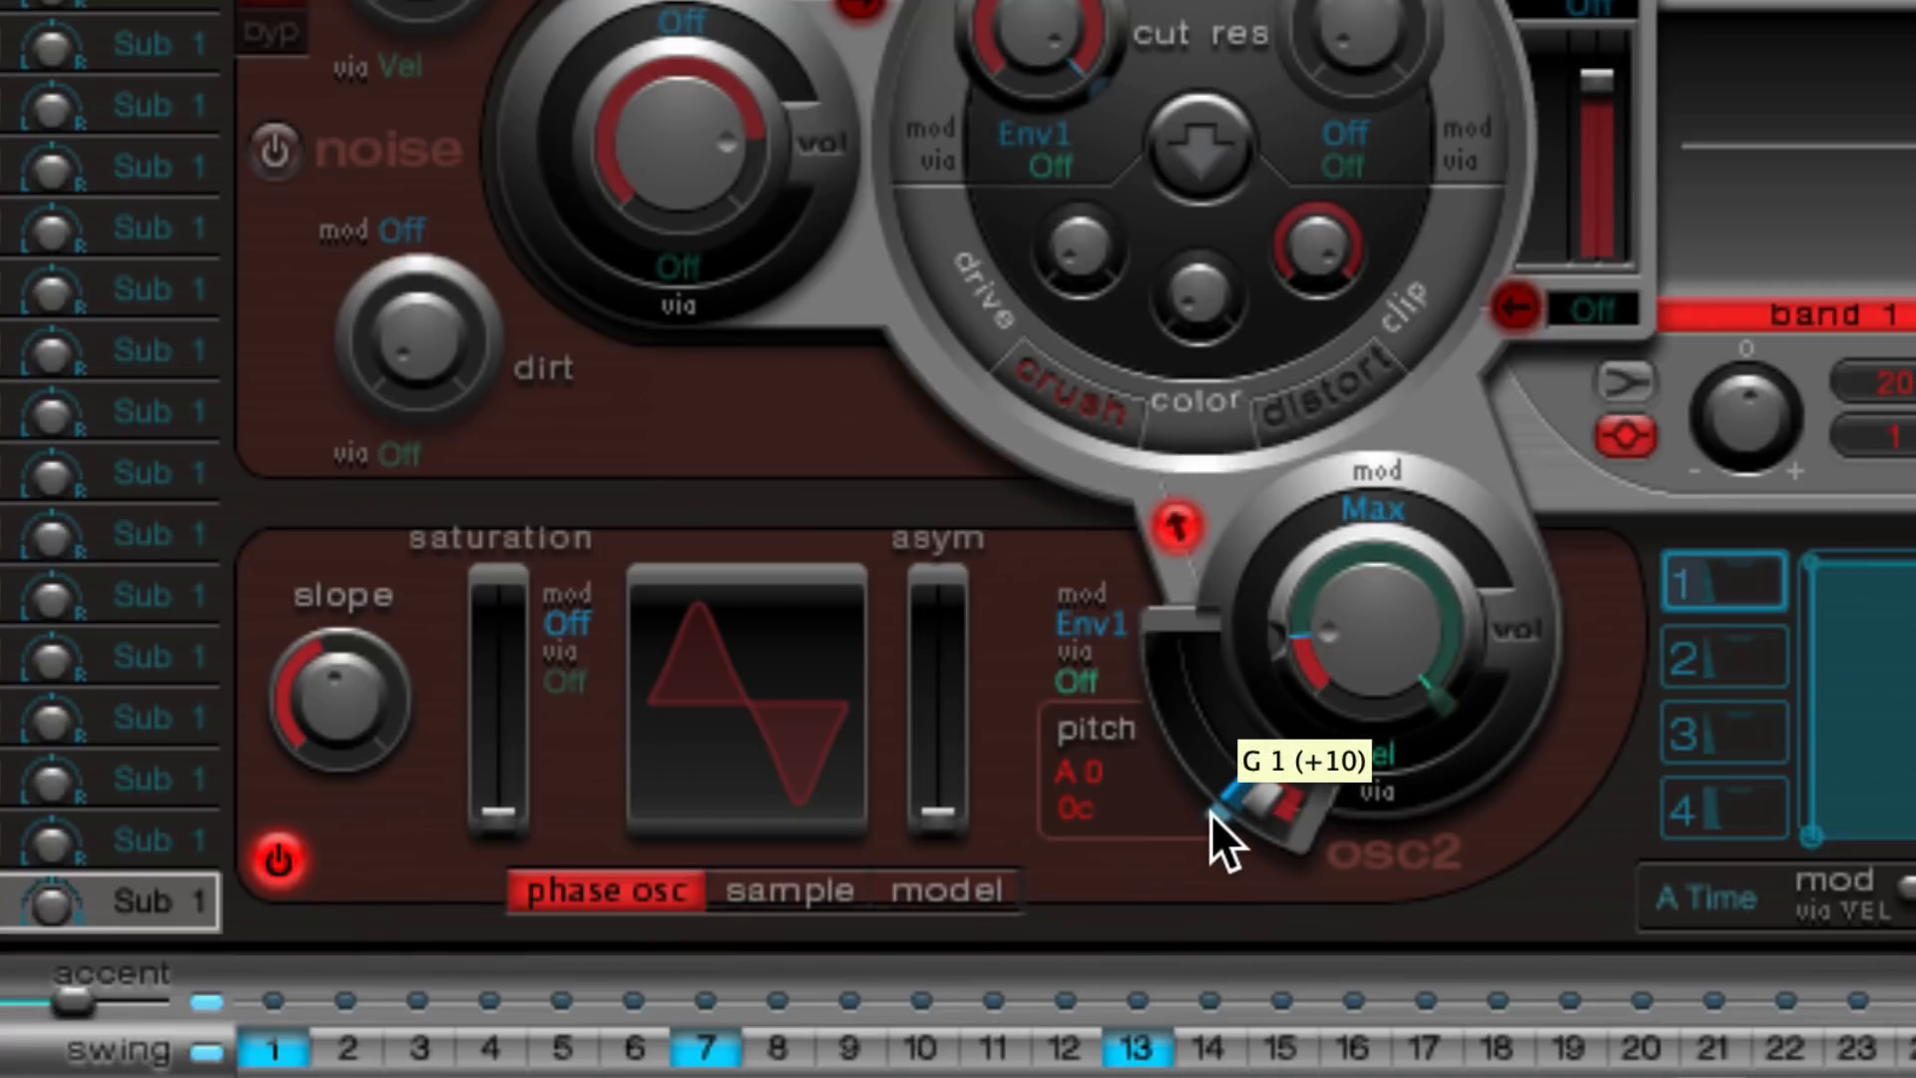
drag(1227, 836, 1215, 818)
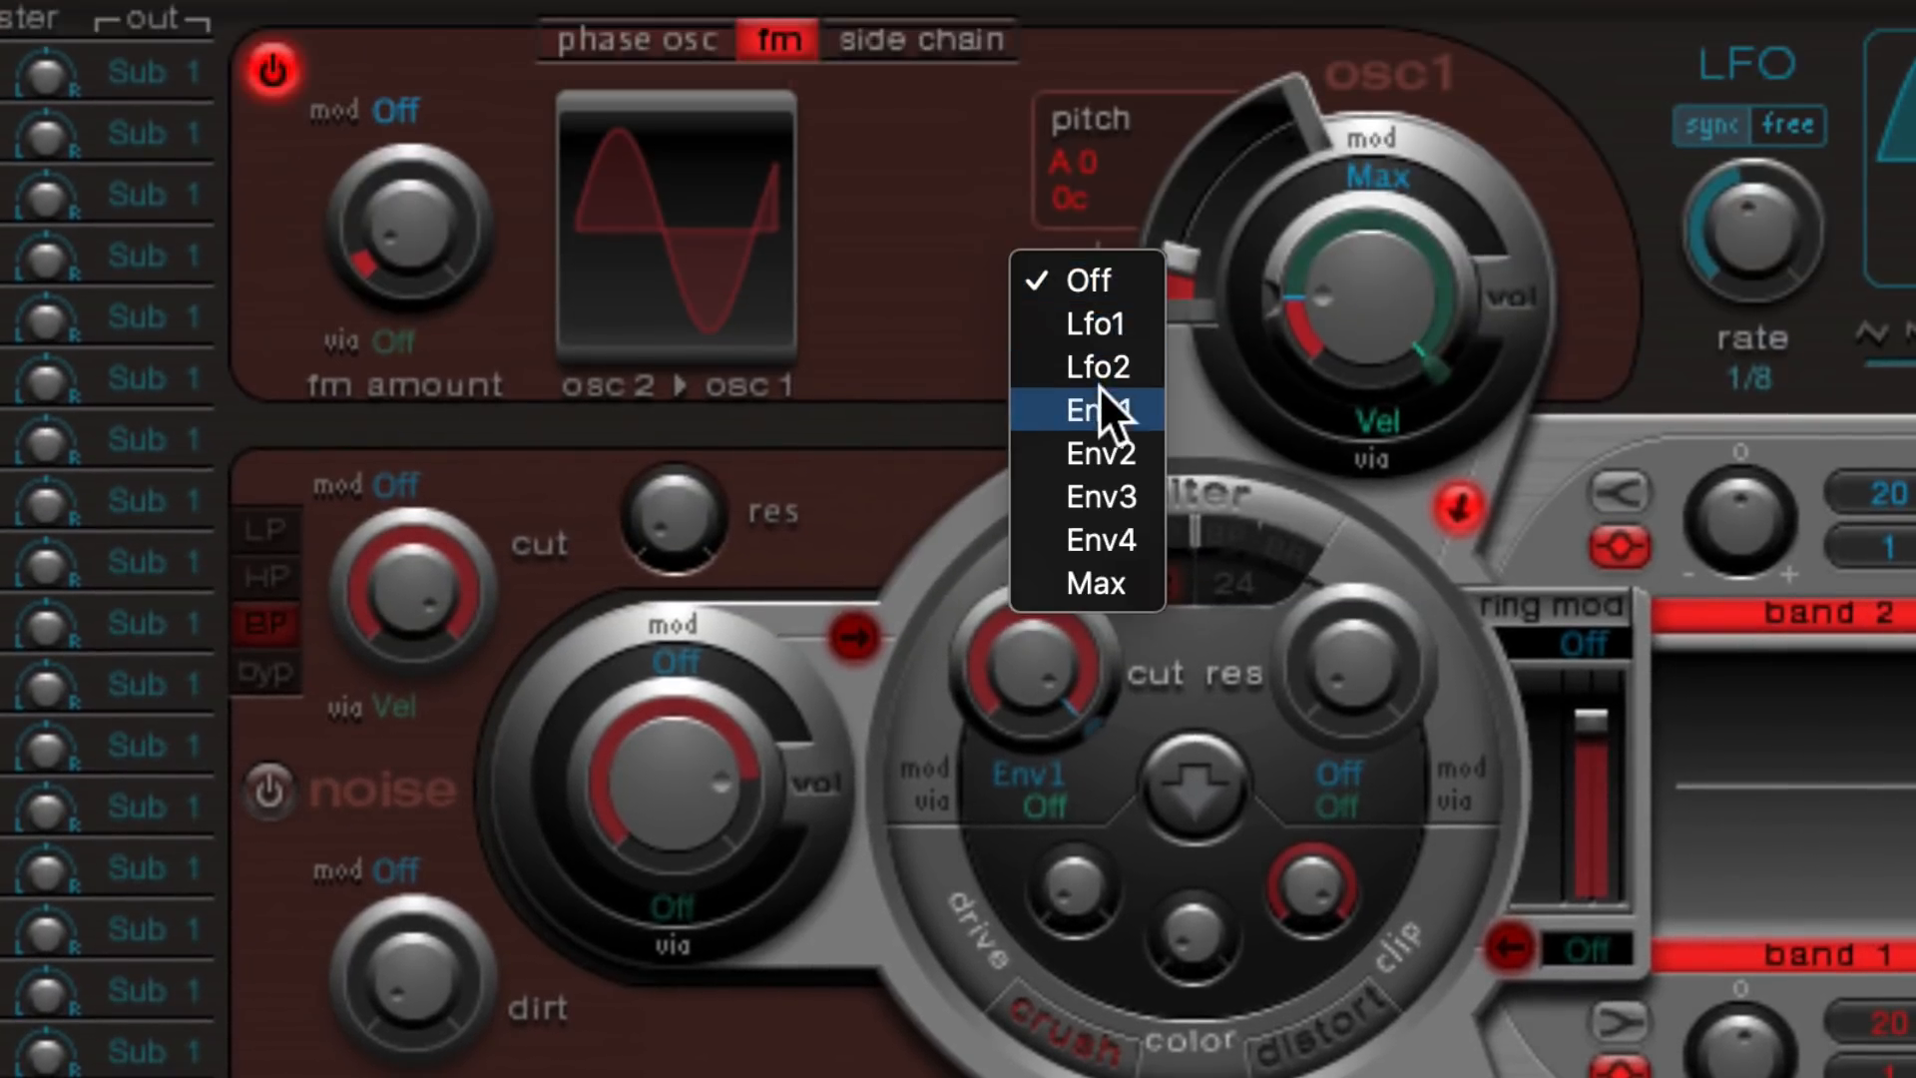
click(1095, 411)
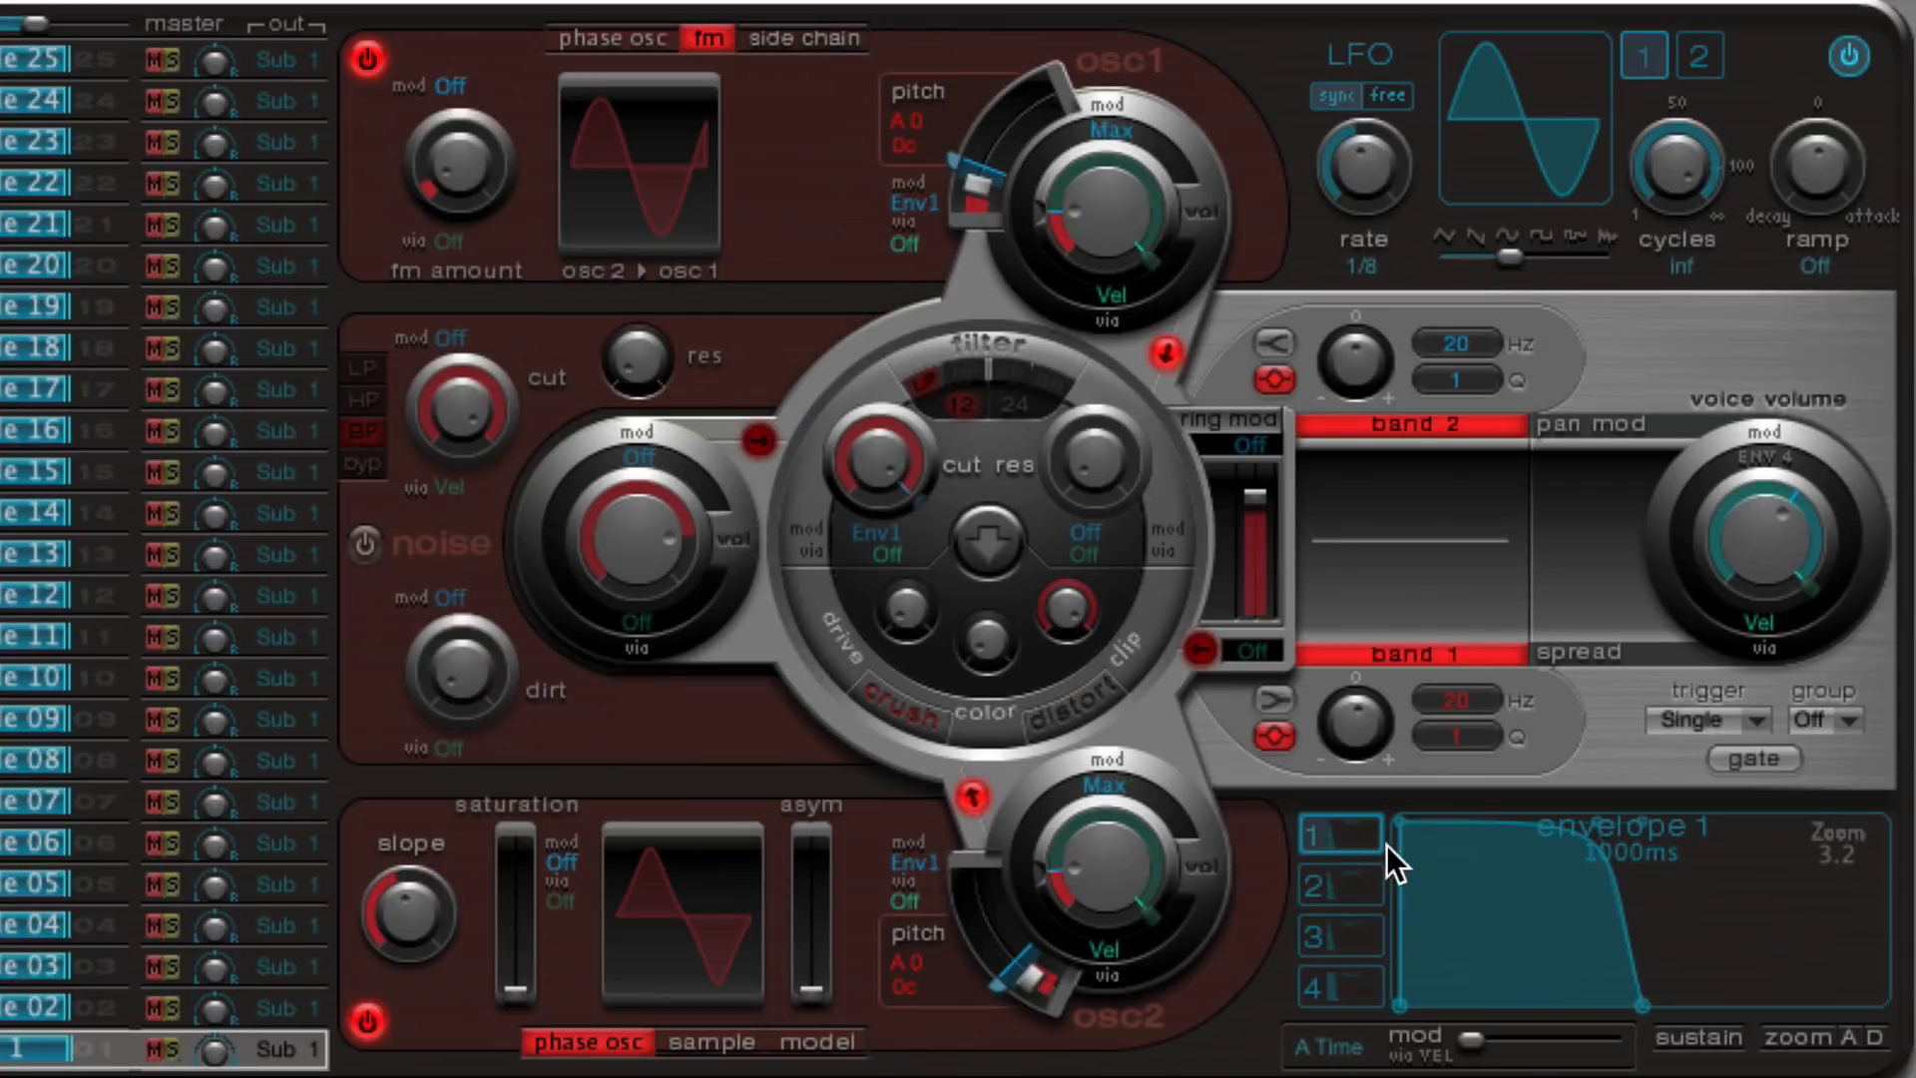
mouse_move(1606, 966)
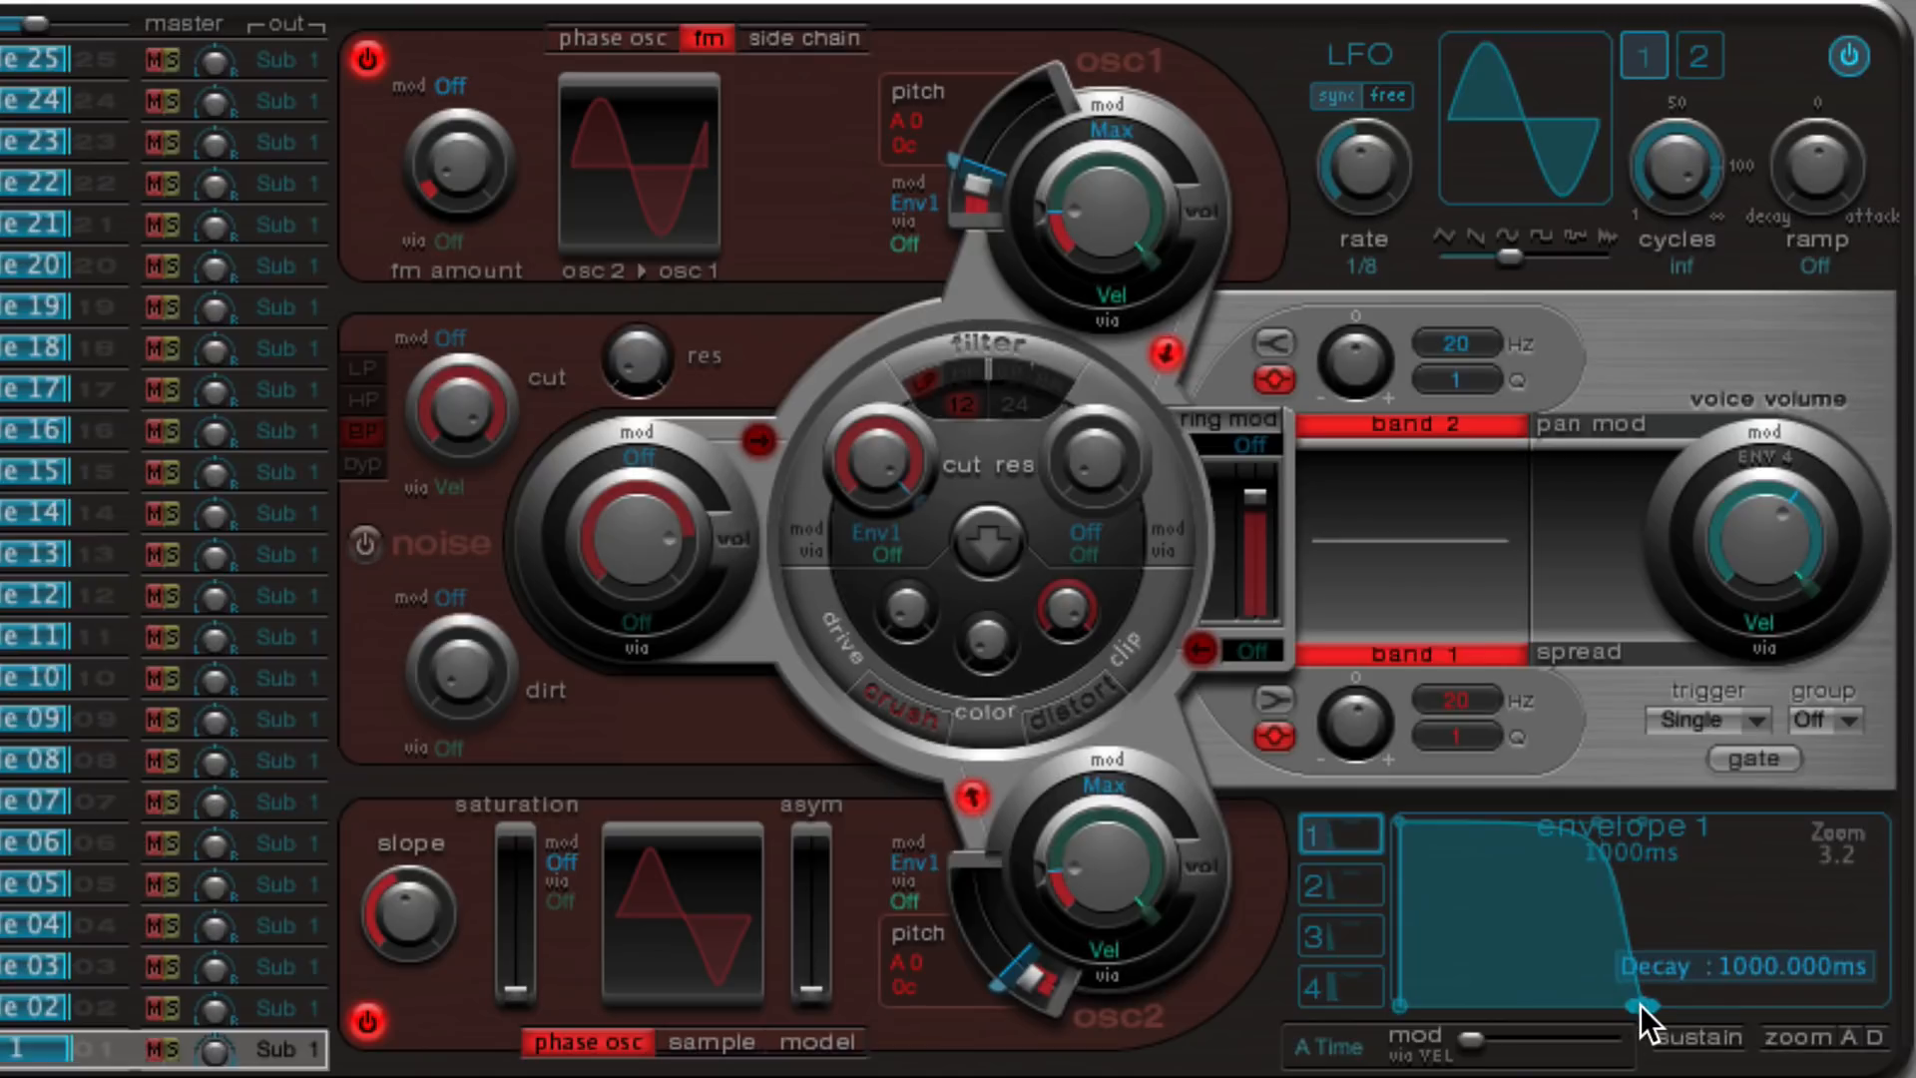
- Pull envelope 1's decay down to about 36 ms and tighten it to 32 ms total
drag(1630, 1004, 1576, 1003)
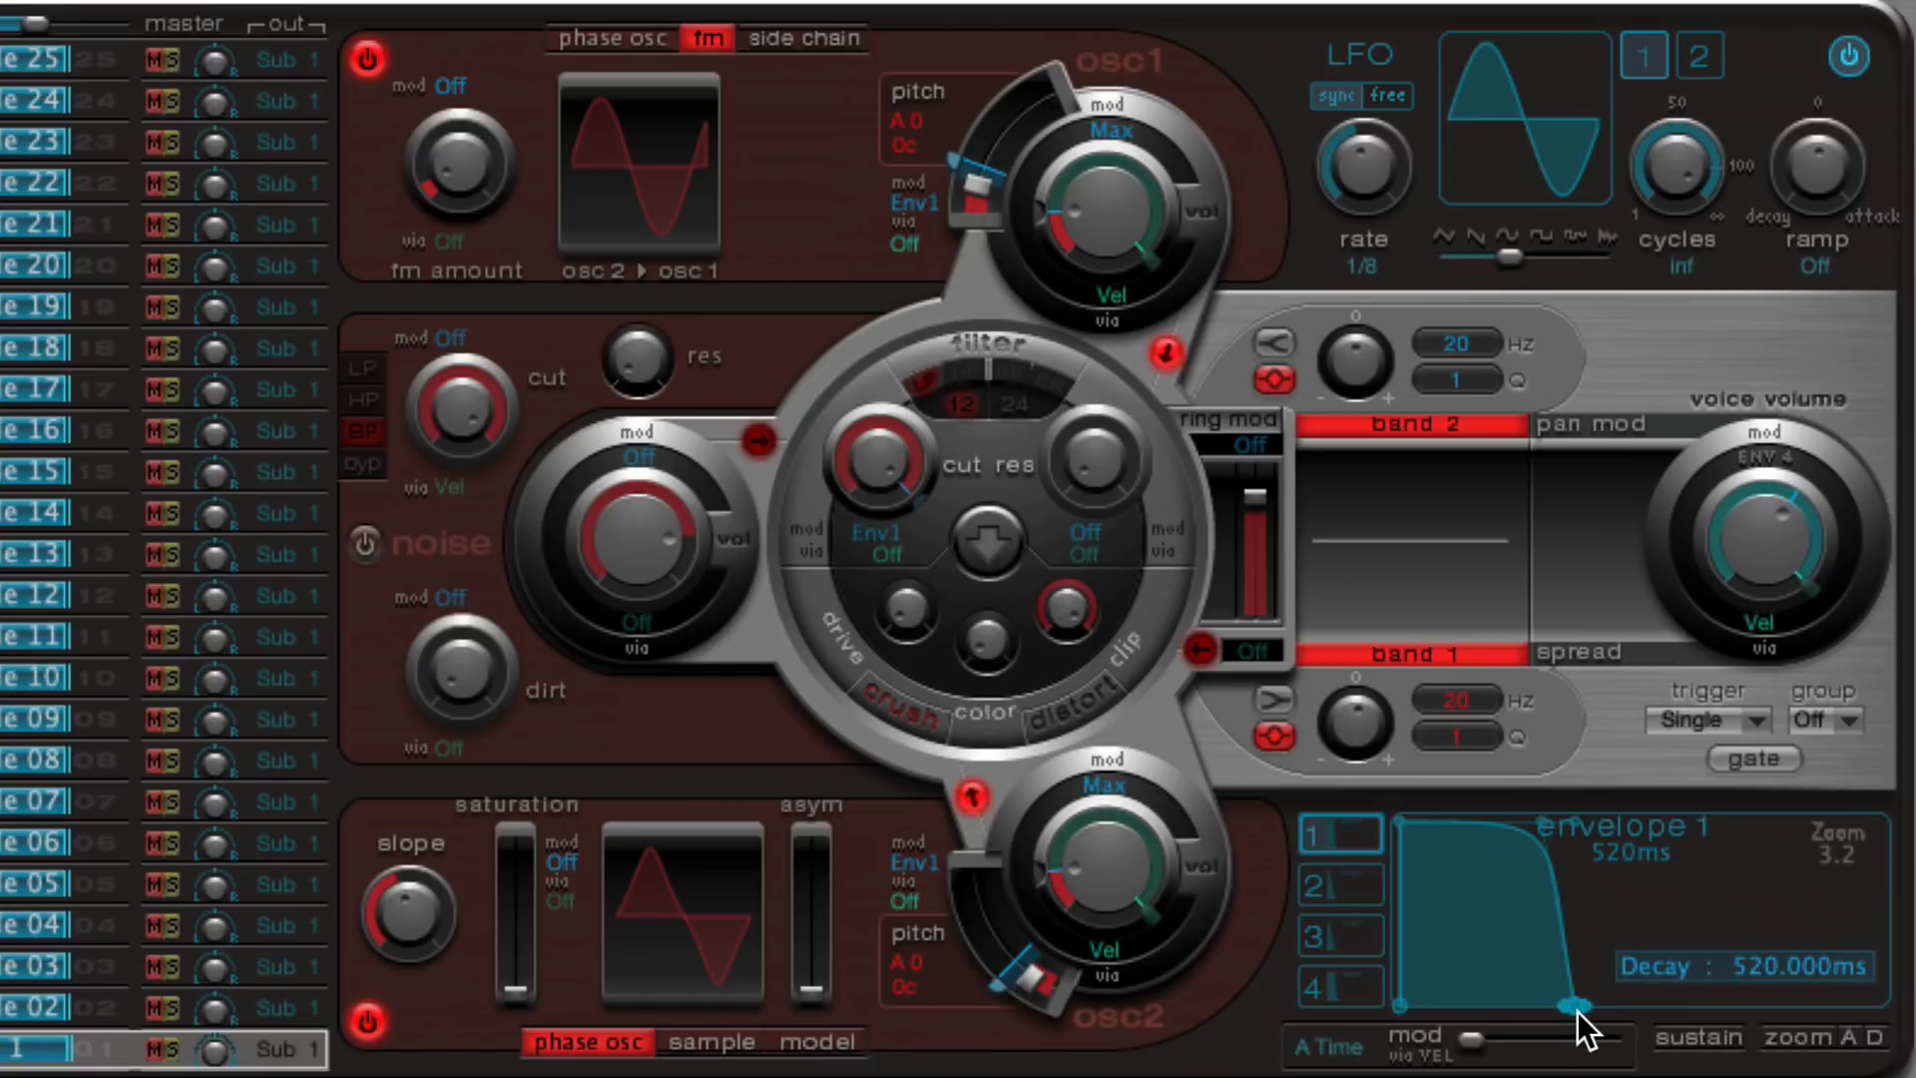
drag(1564, 1002, 1441, 1002)
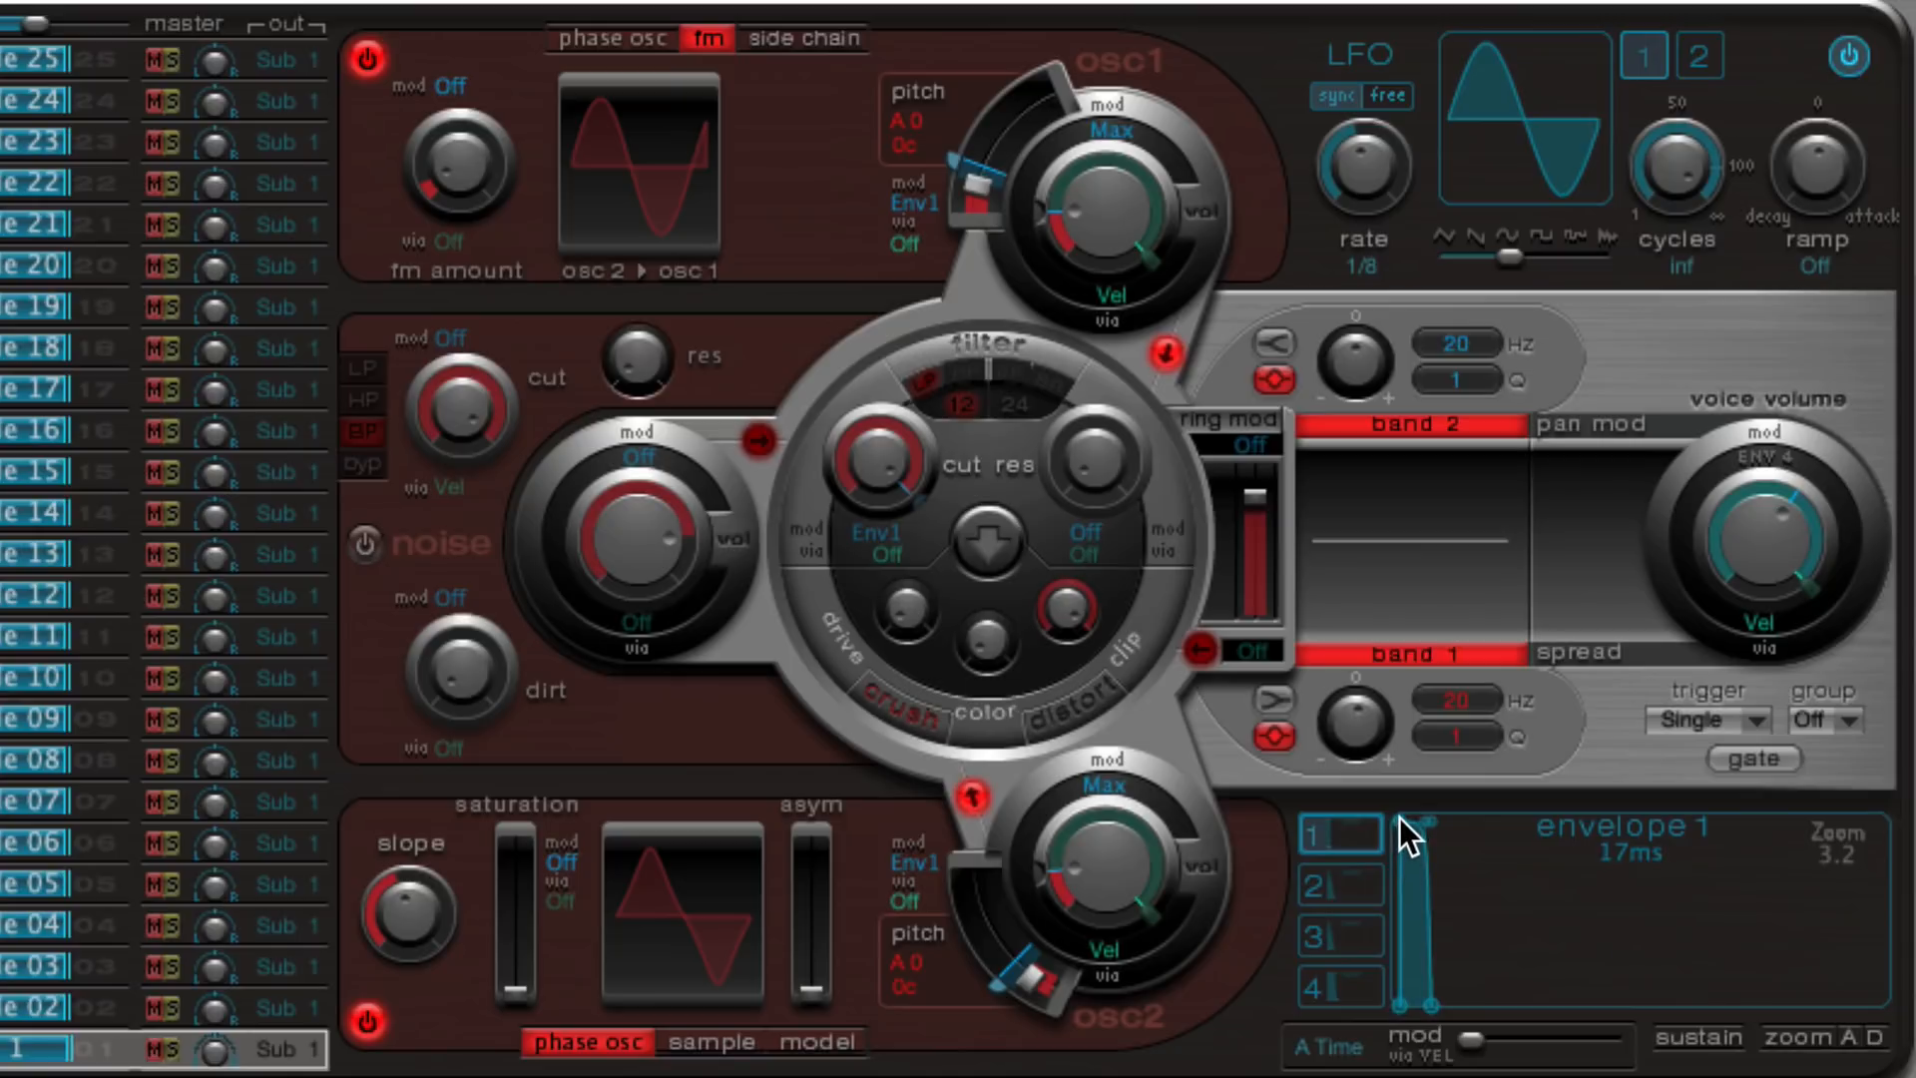
mouse_move(1427, 836)
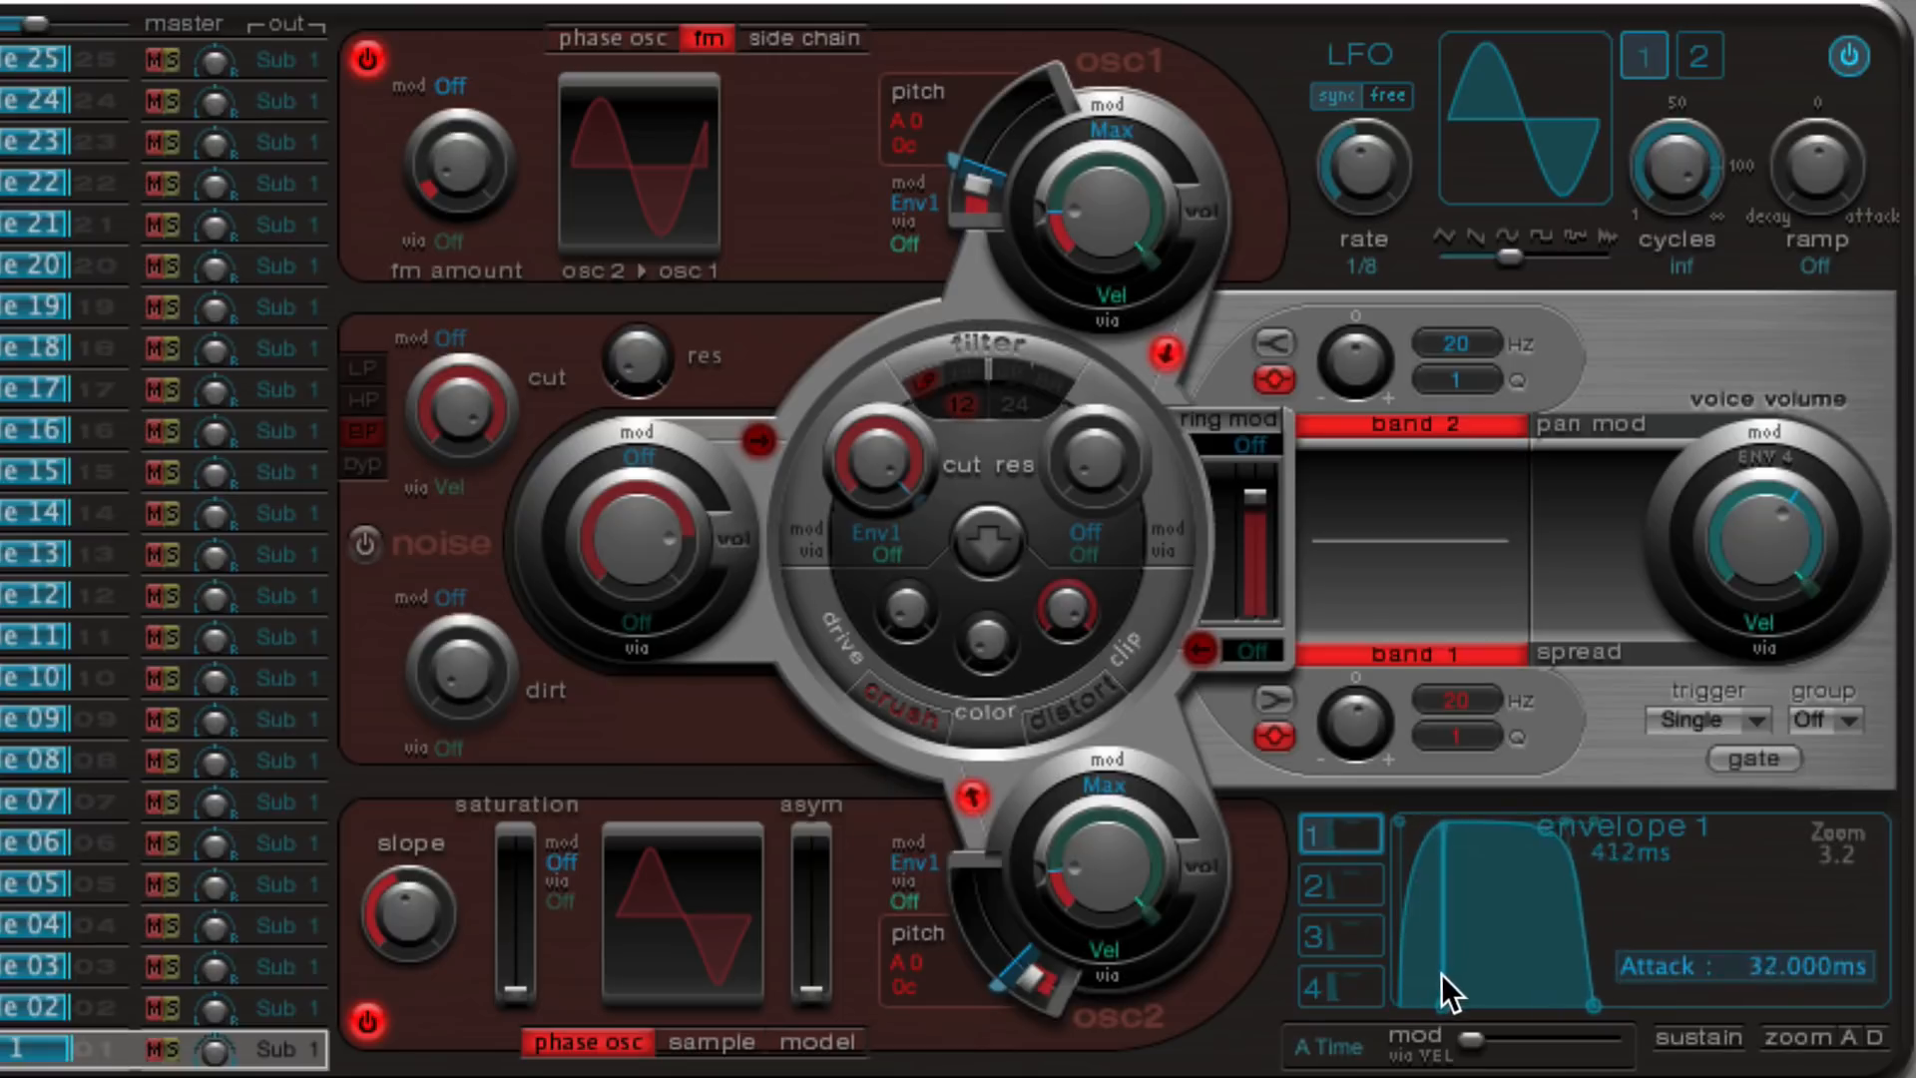
drag(1449, 1004, 1582, 1003)
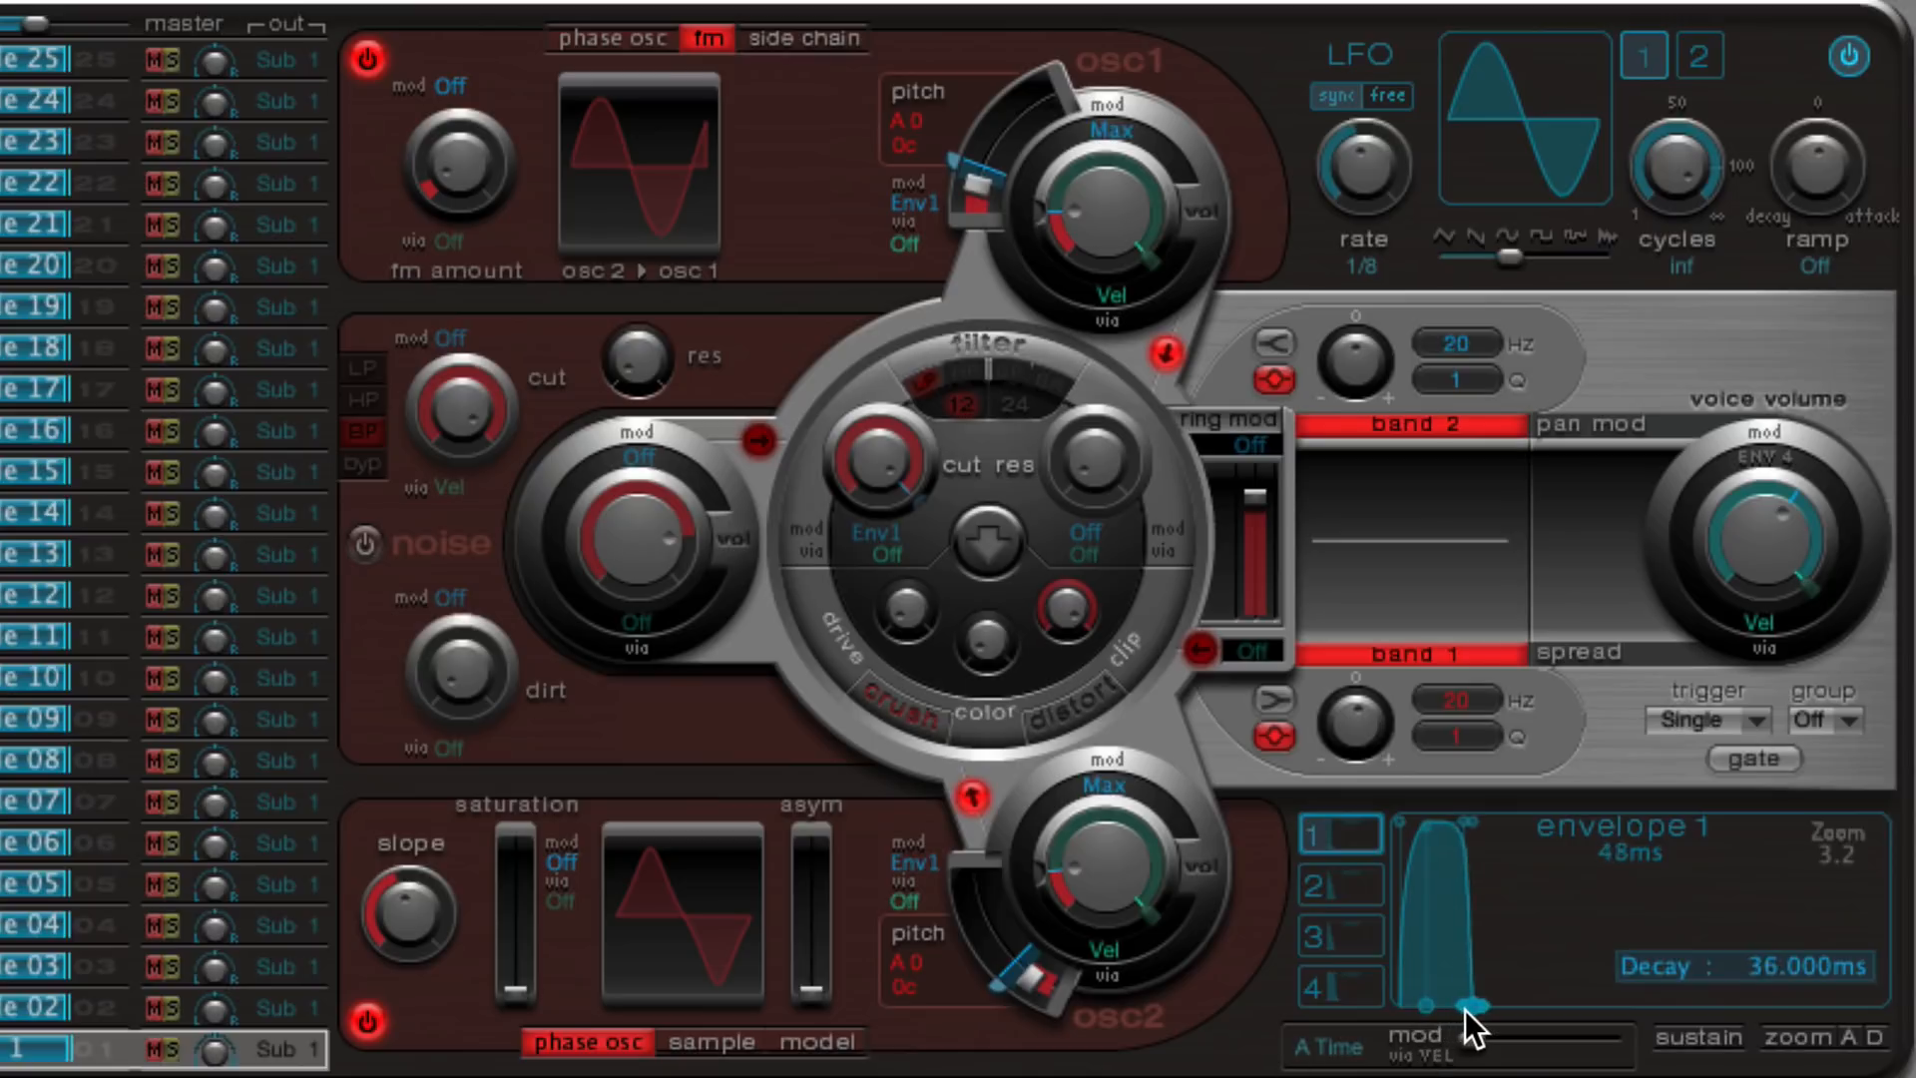
drag(1472, 1013, 1485, 1001)
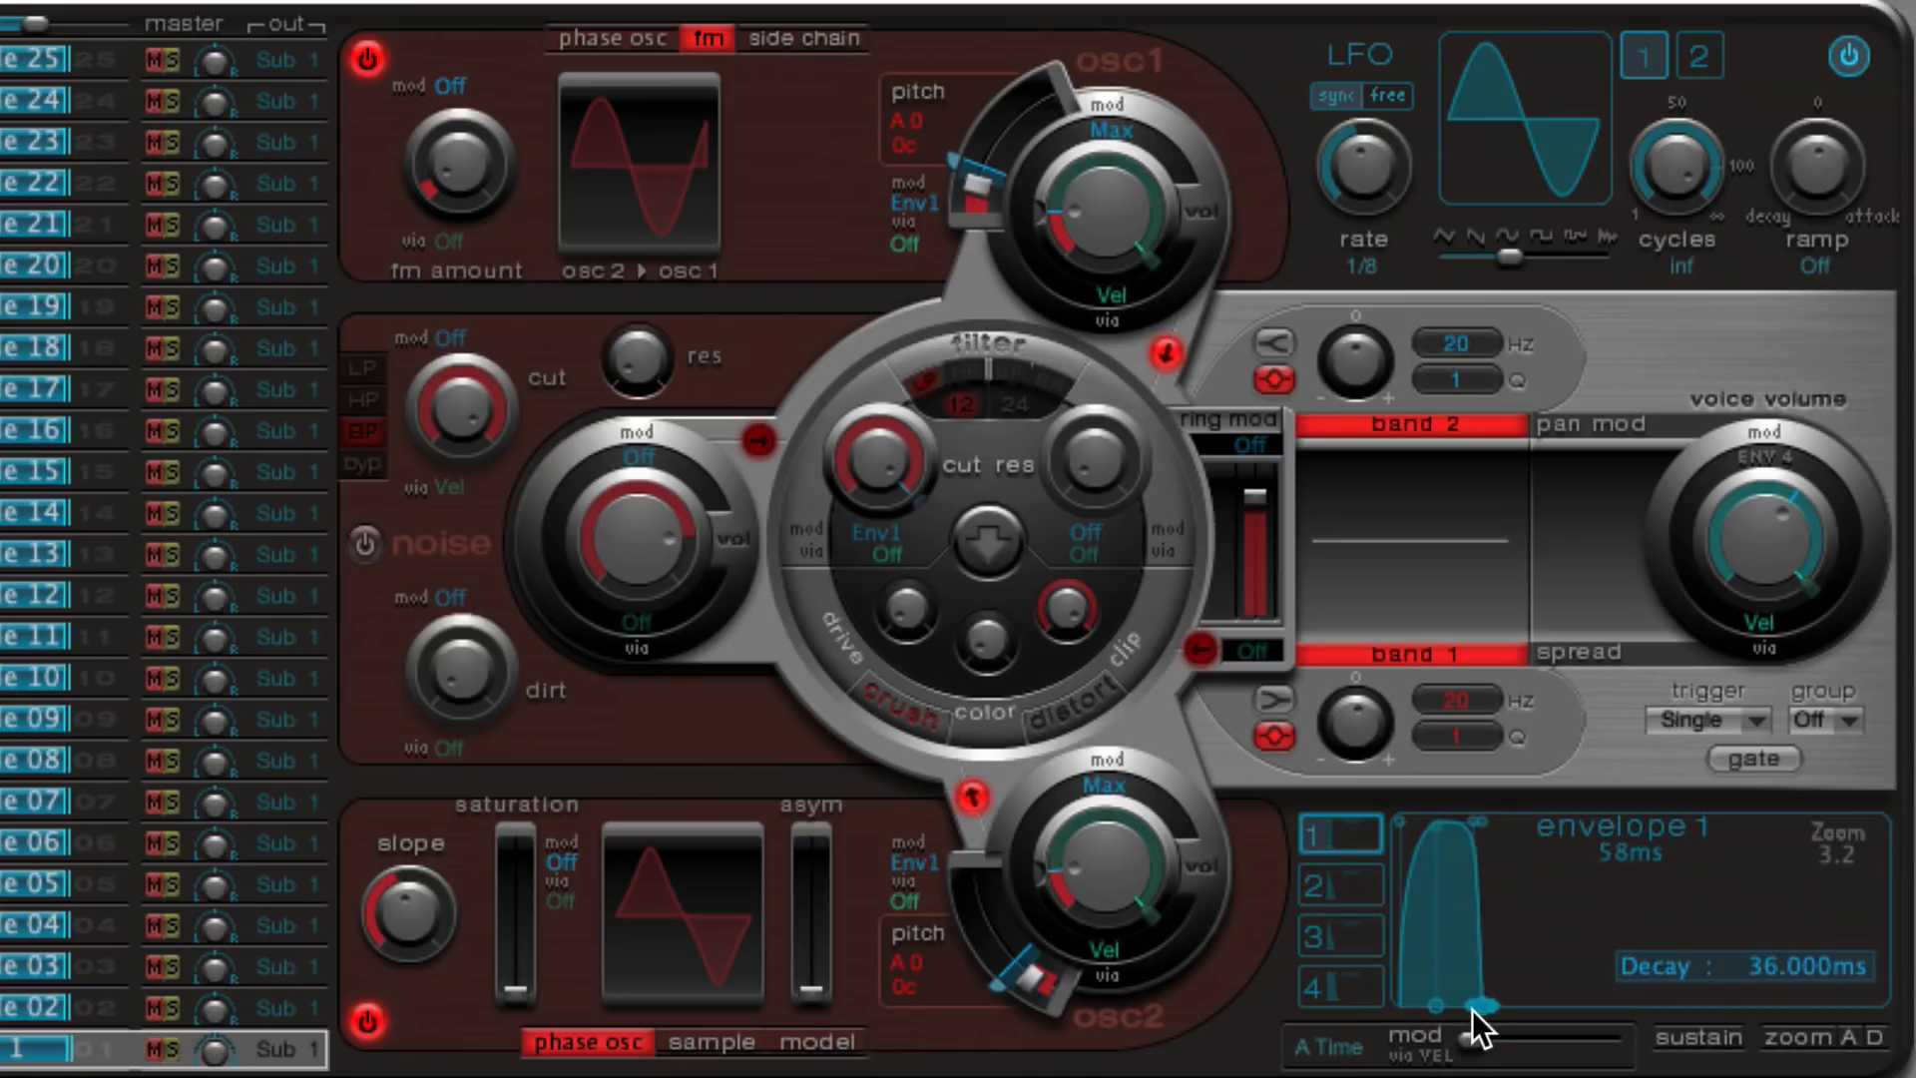
drag(1479, 989, 1428, 1008)
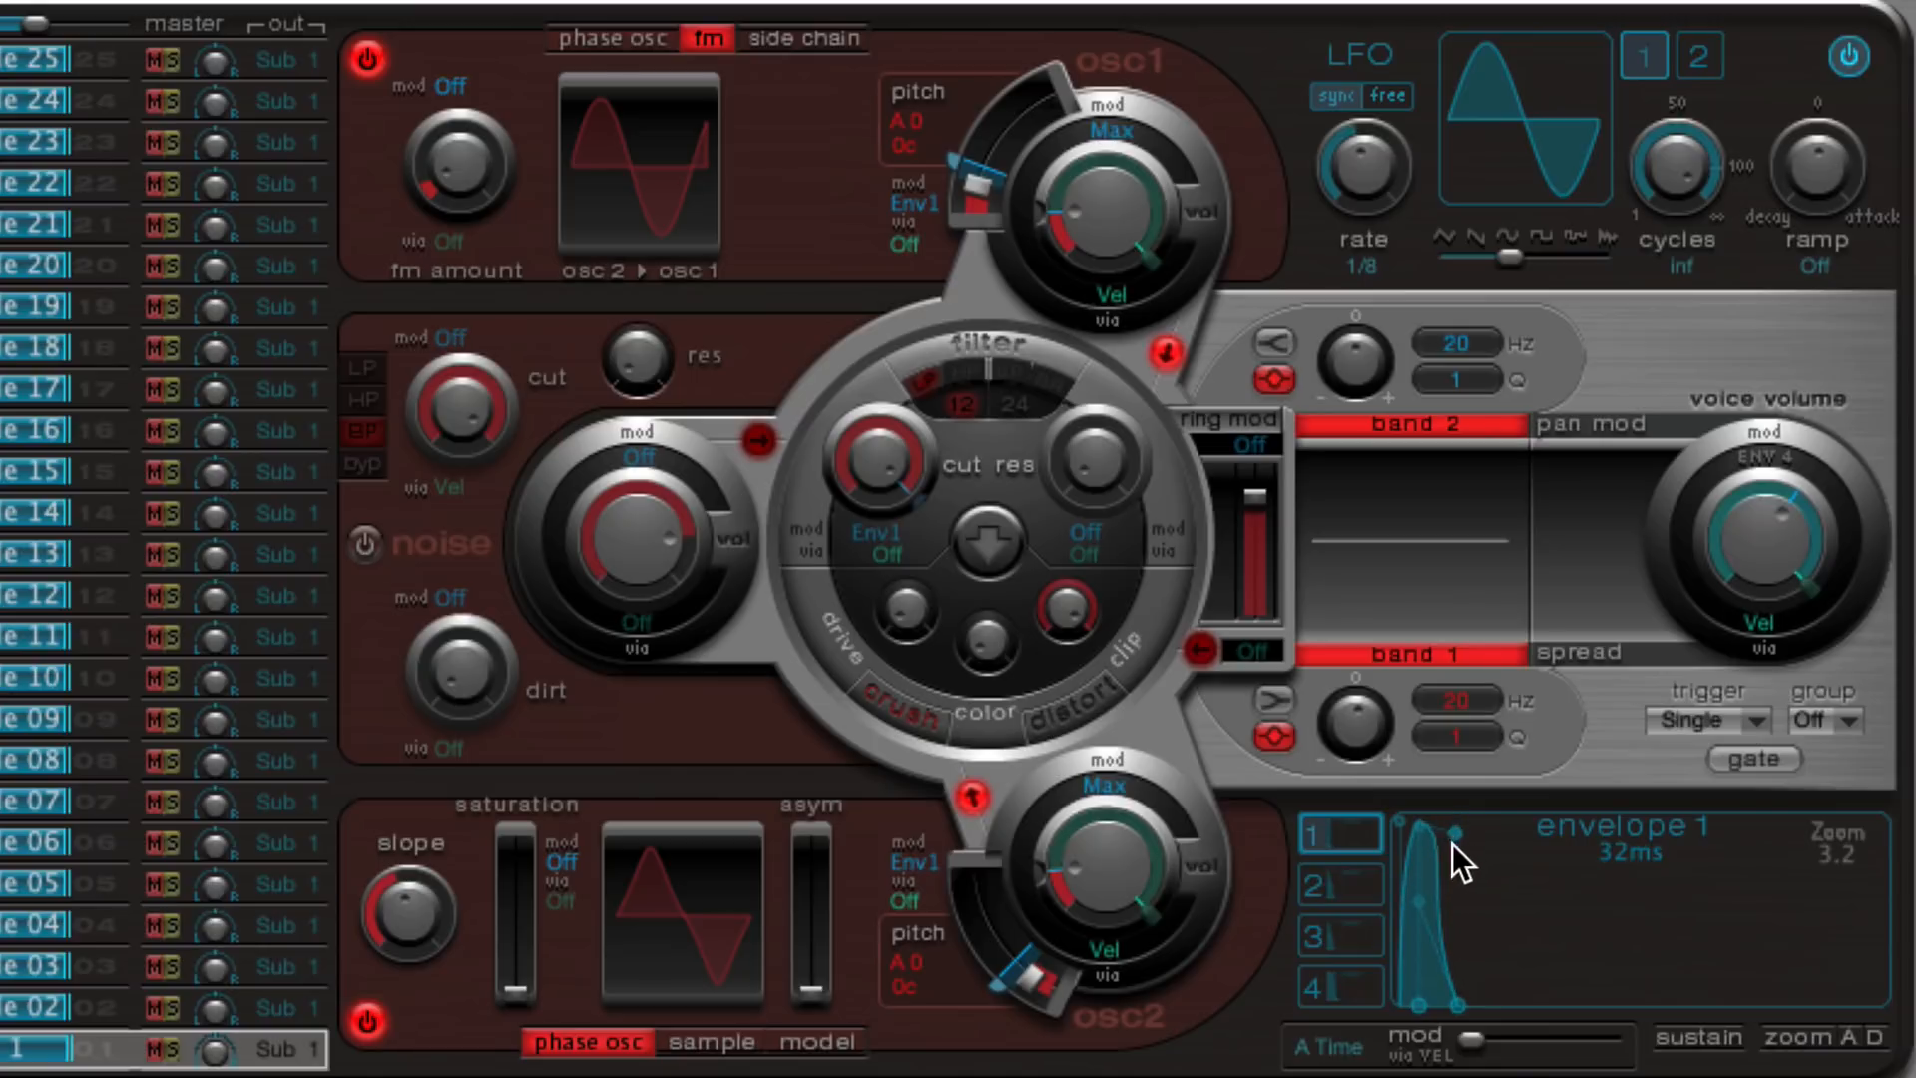
drag(1460, 834, 1417, 1008)
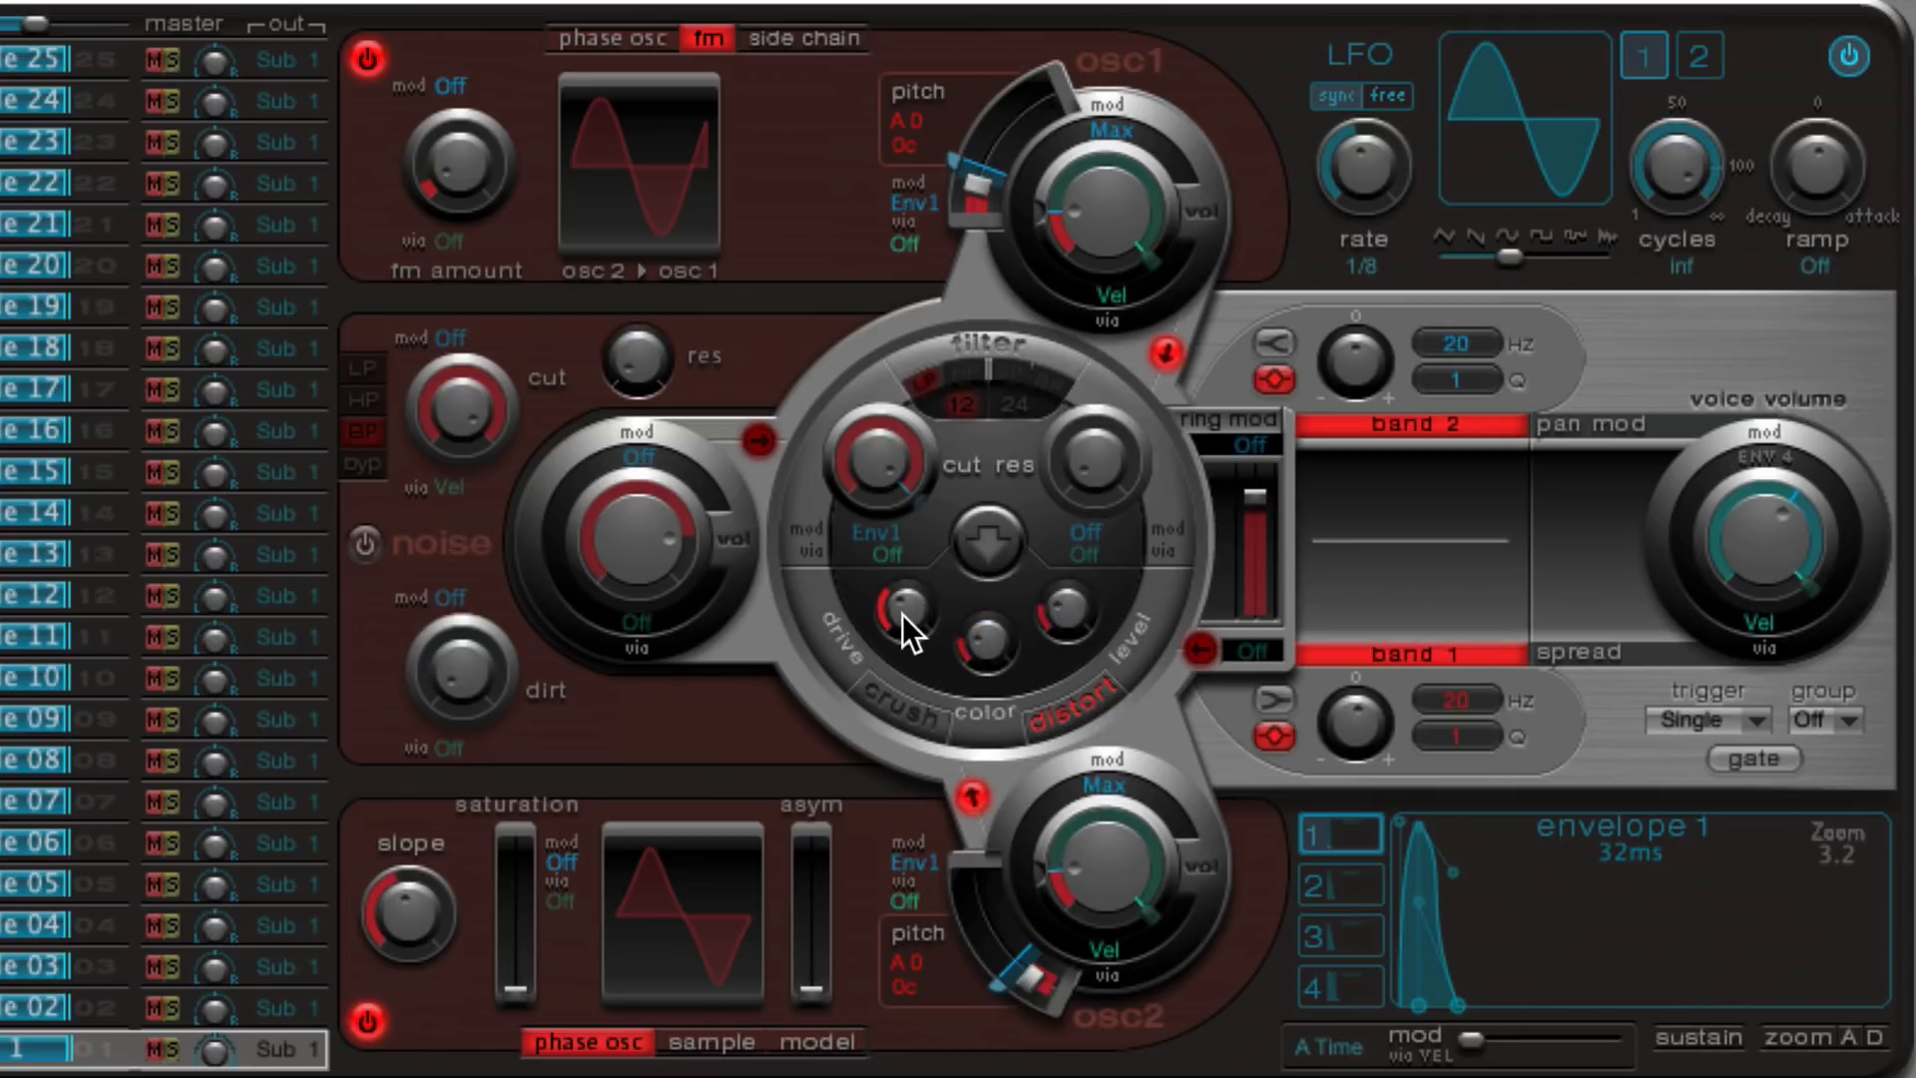
- Set the drive amount for the 808 - 1 voice's distort-mode distortion
drag(898, 610, 904, 624)
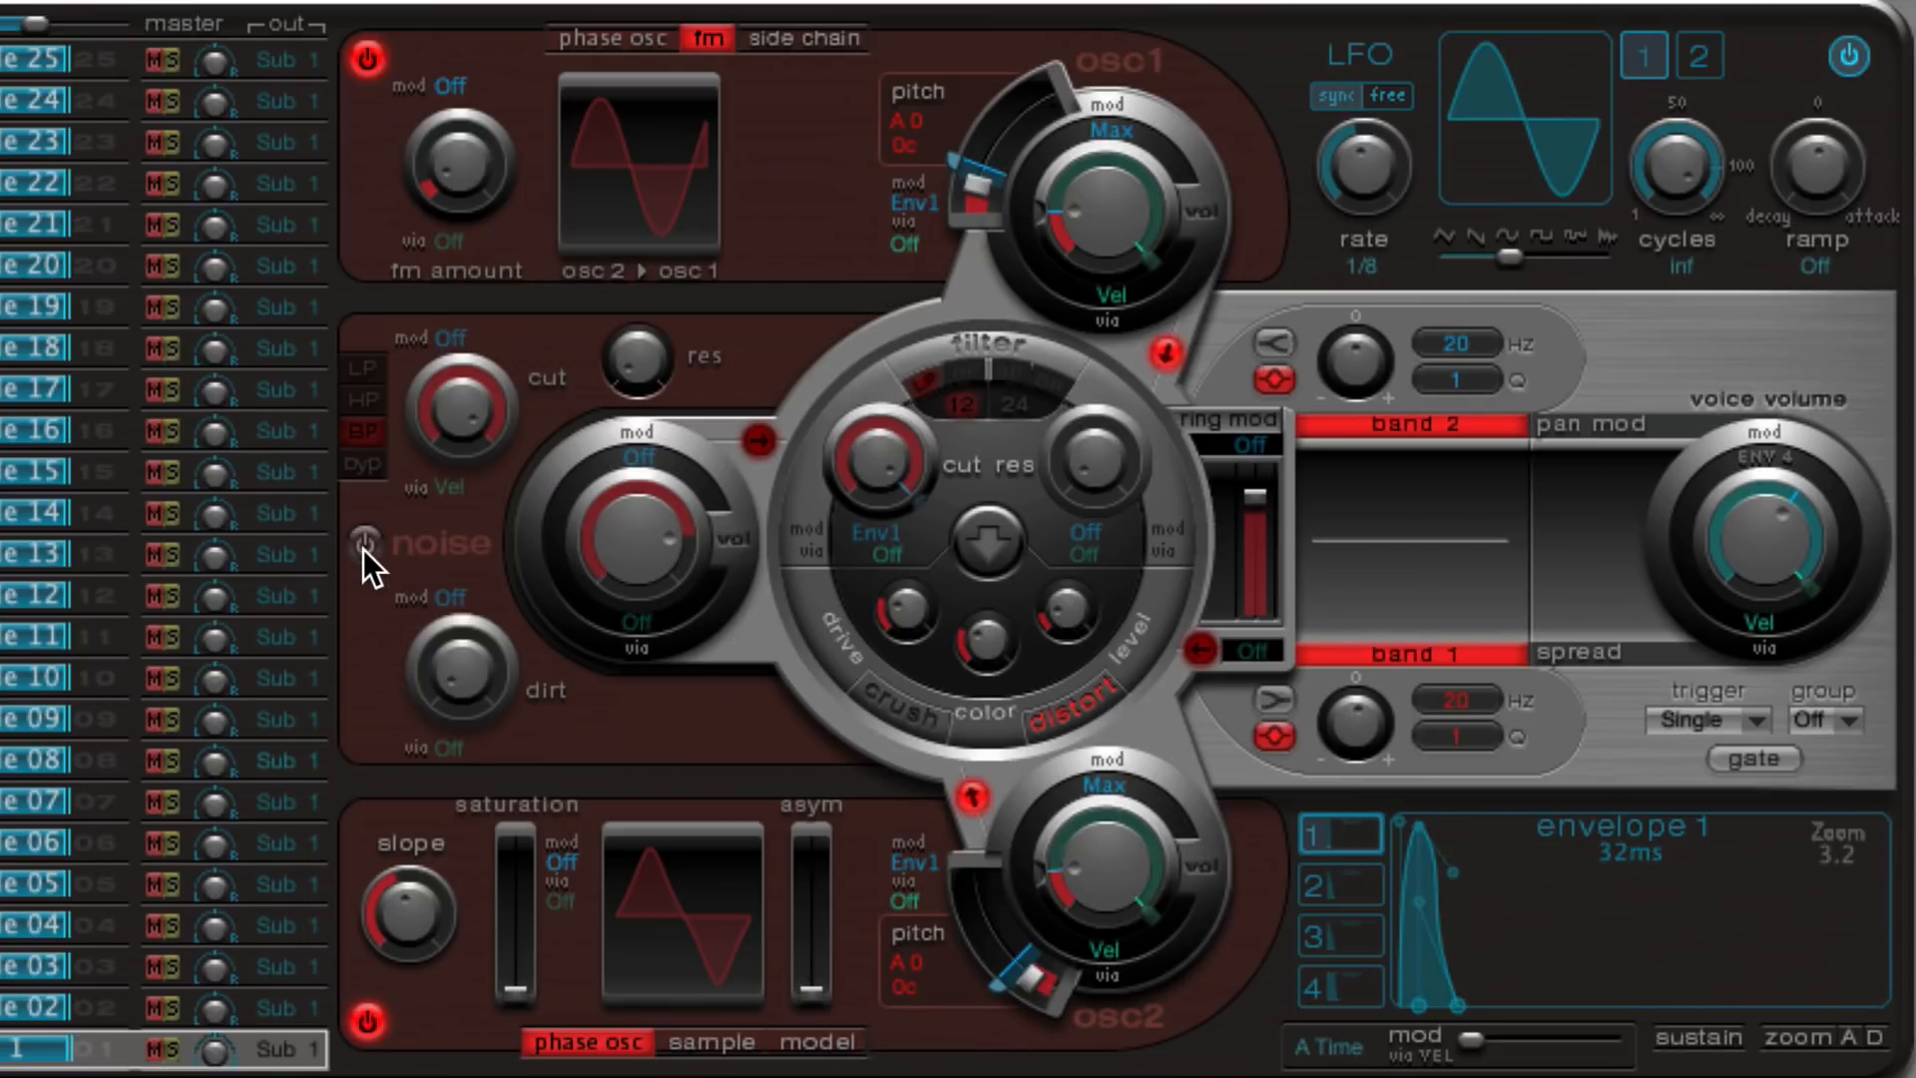
- Enable the noise generator, lower its level and set Env1 to modulate its volume
click(367, 541)
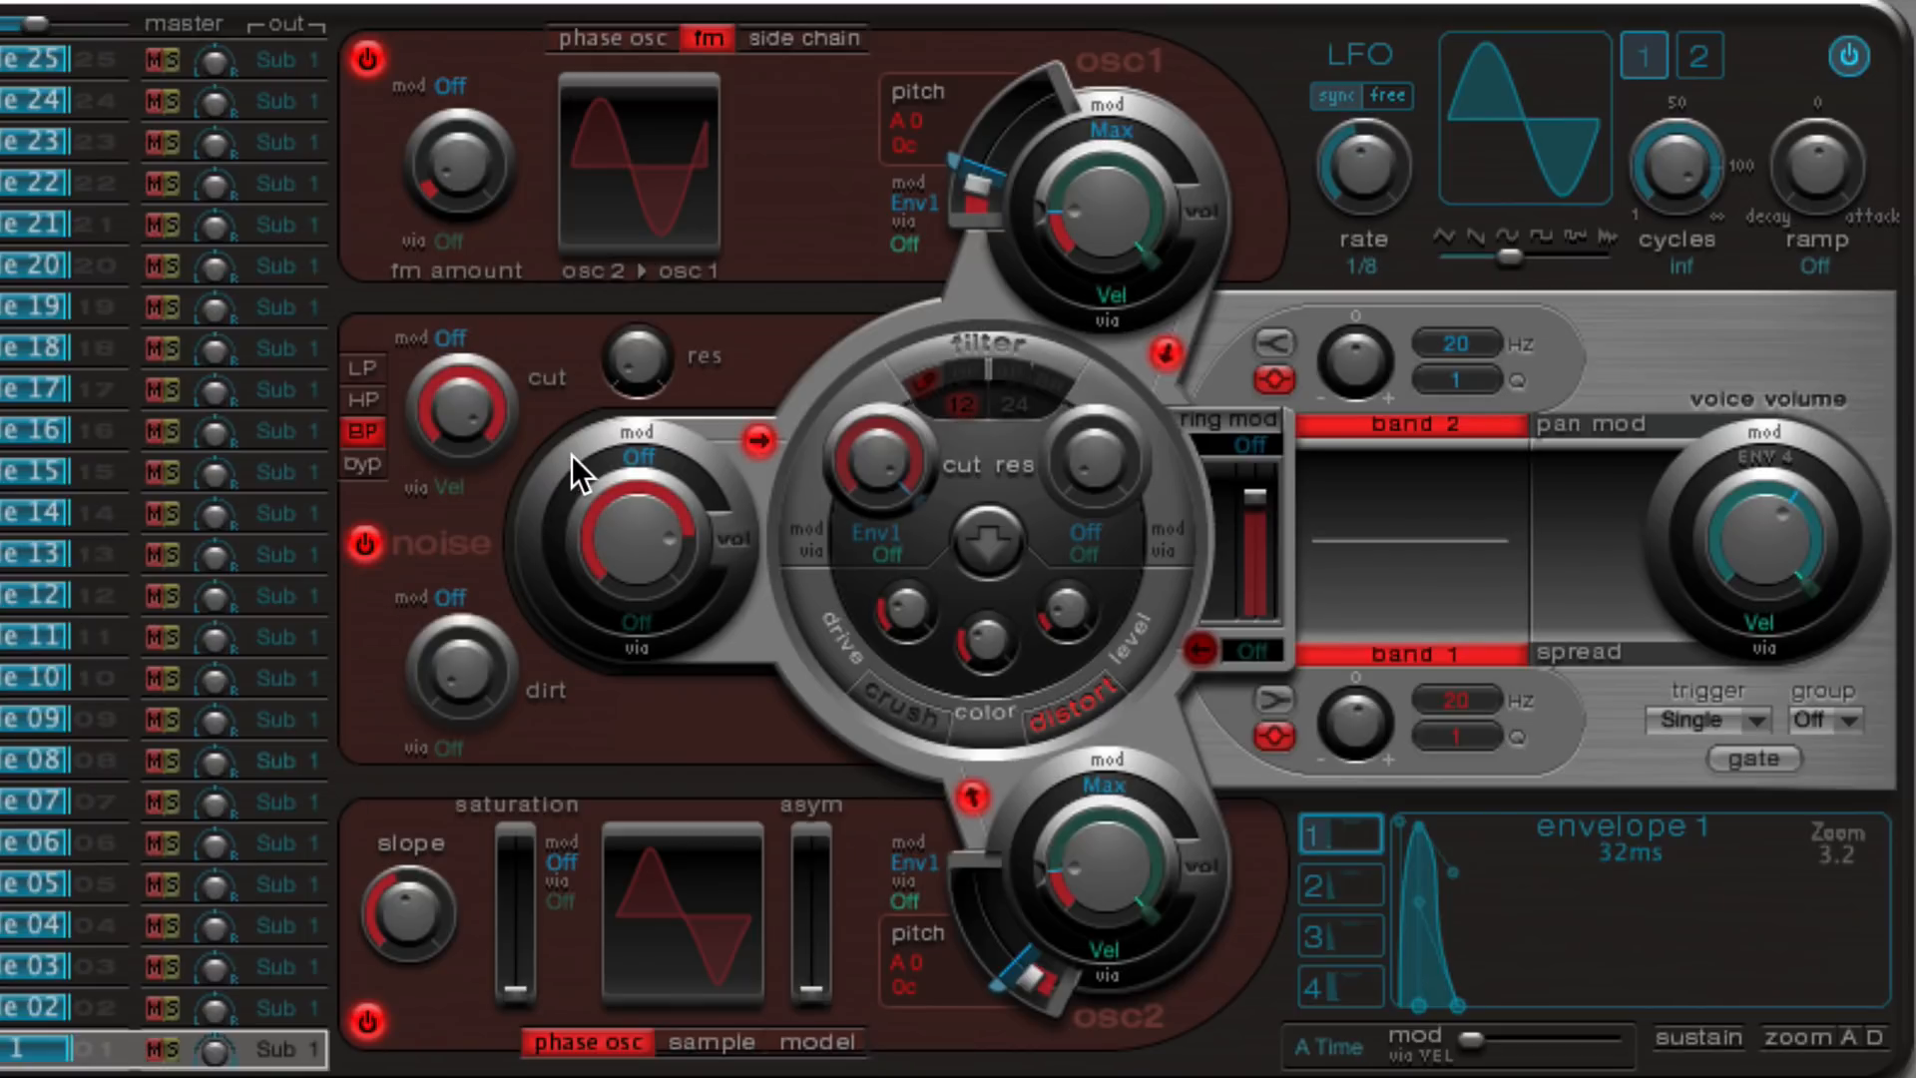
mouse_move(691, 459)
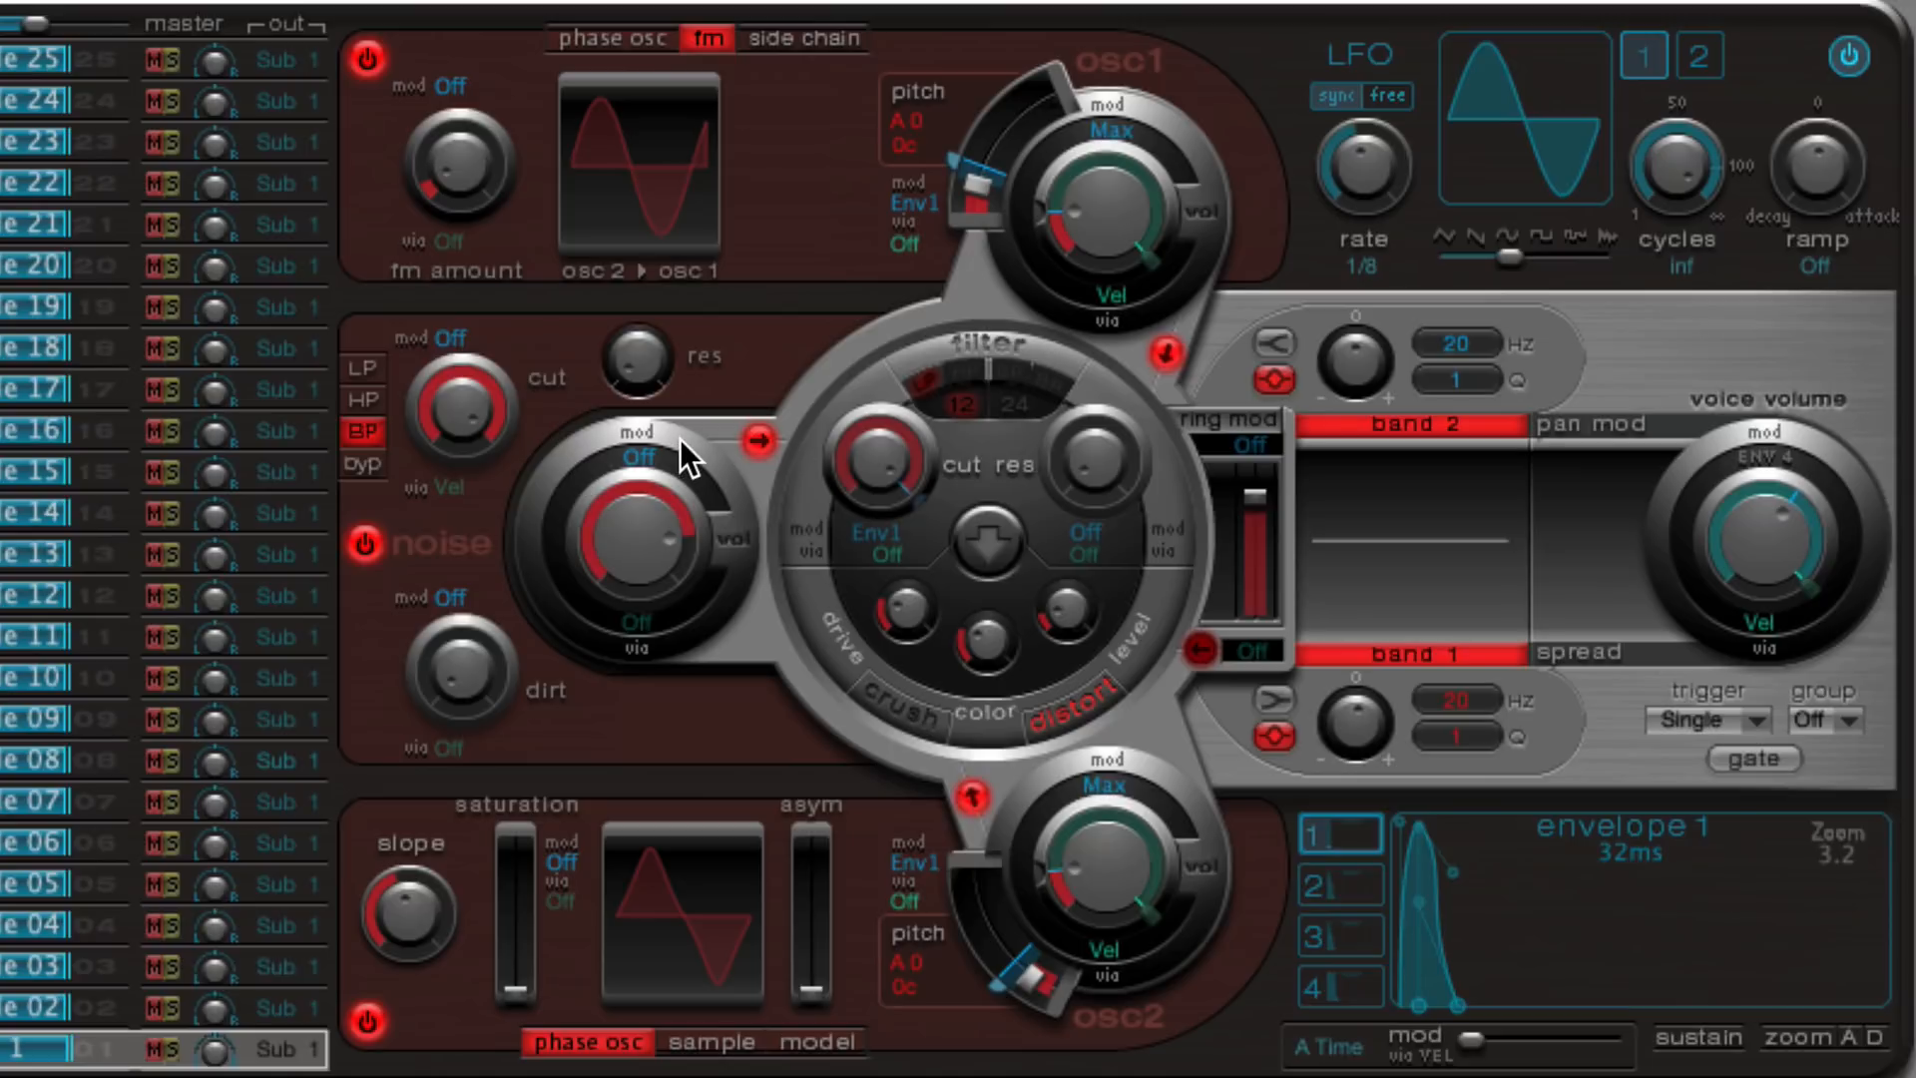
mouse_move(660, 471)
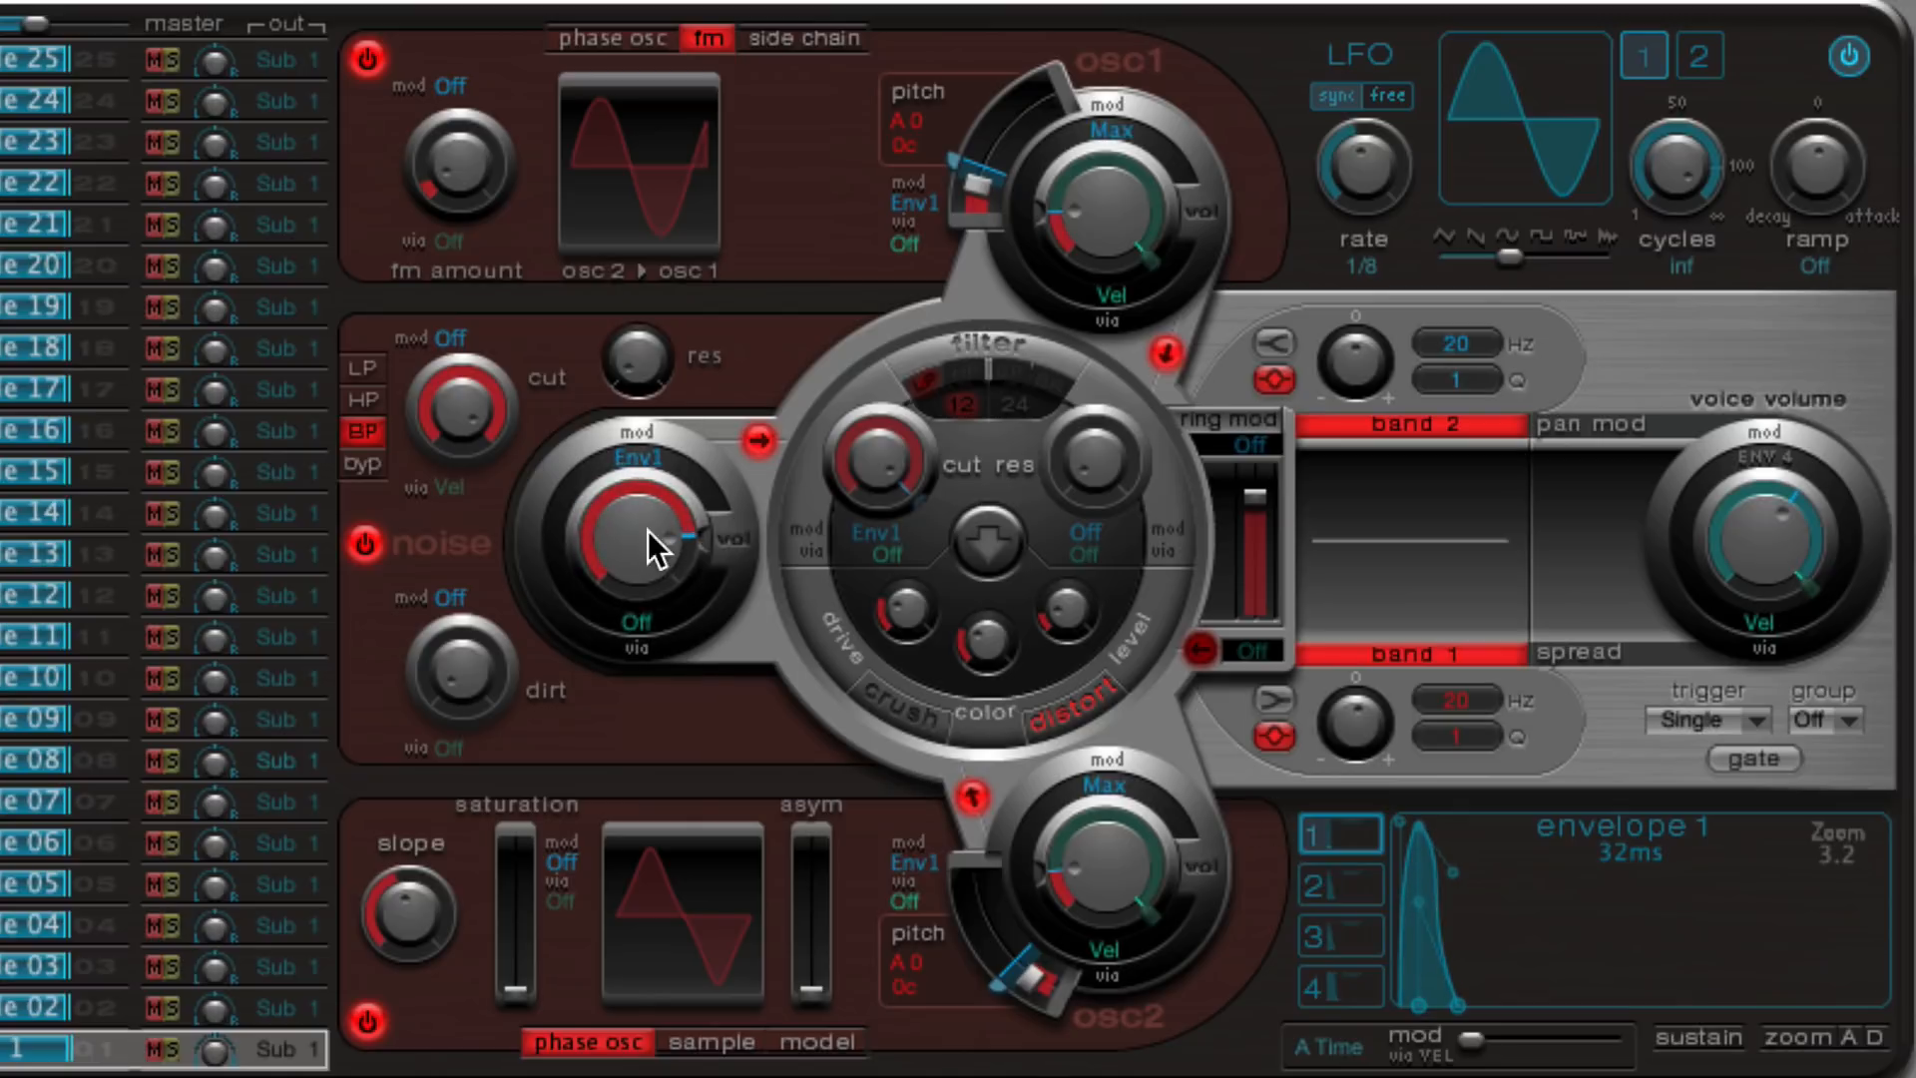
drag(655, 543, 599, 599)
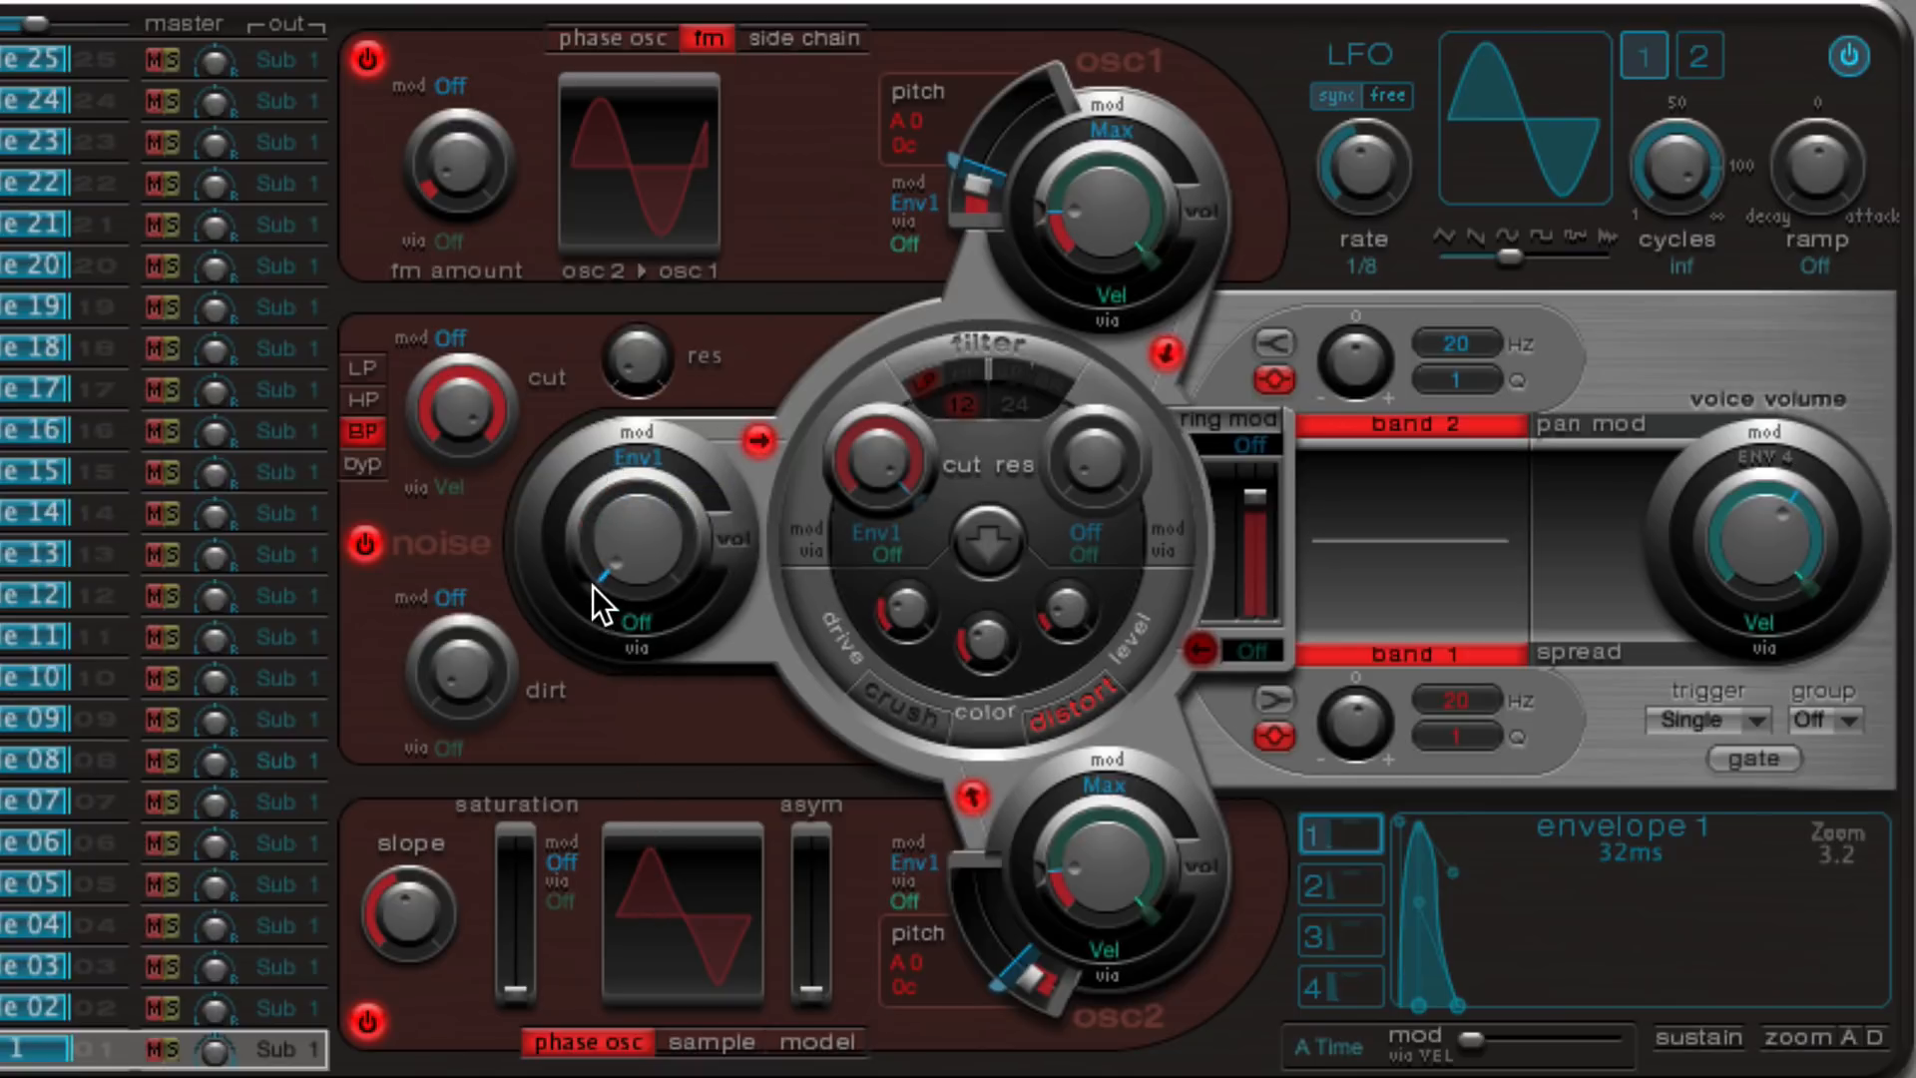
drag(599, 605, 758, 537)
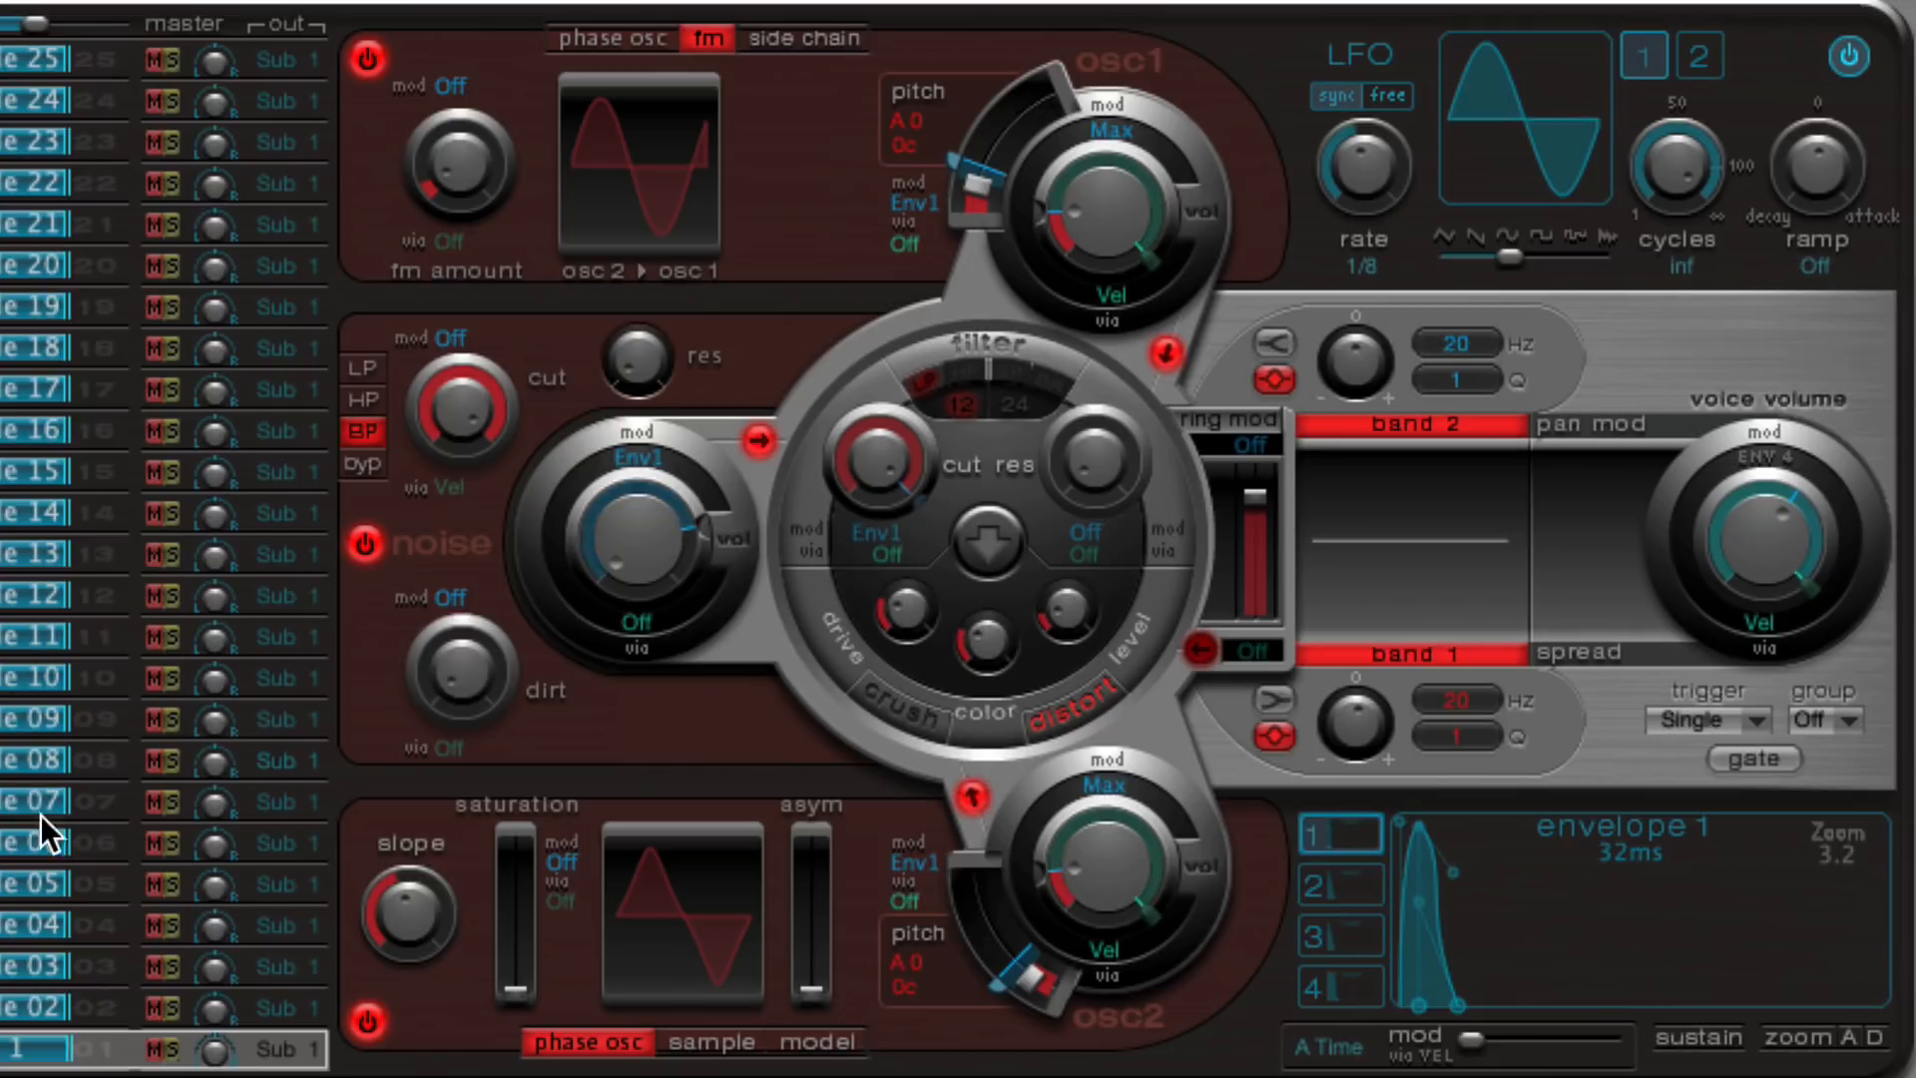
mouse_move(461, 409)
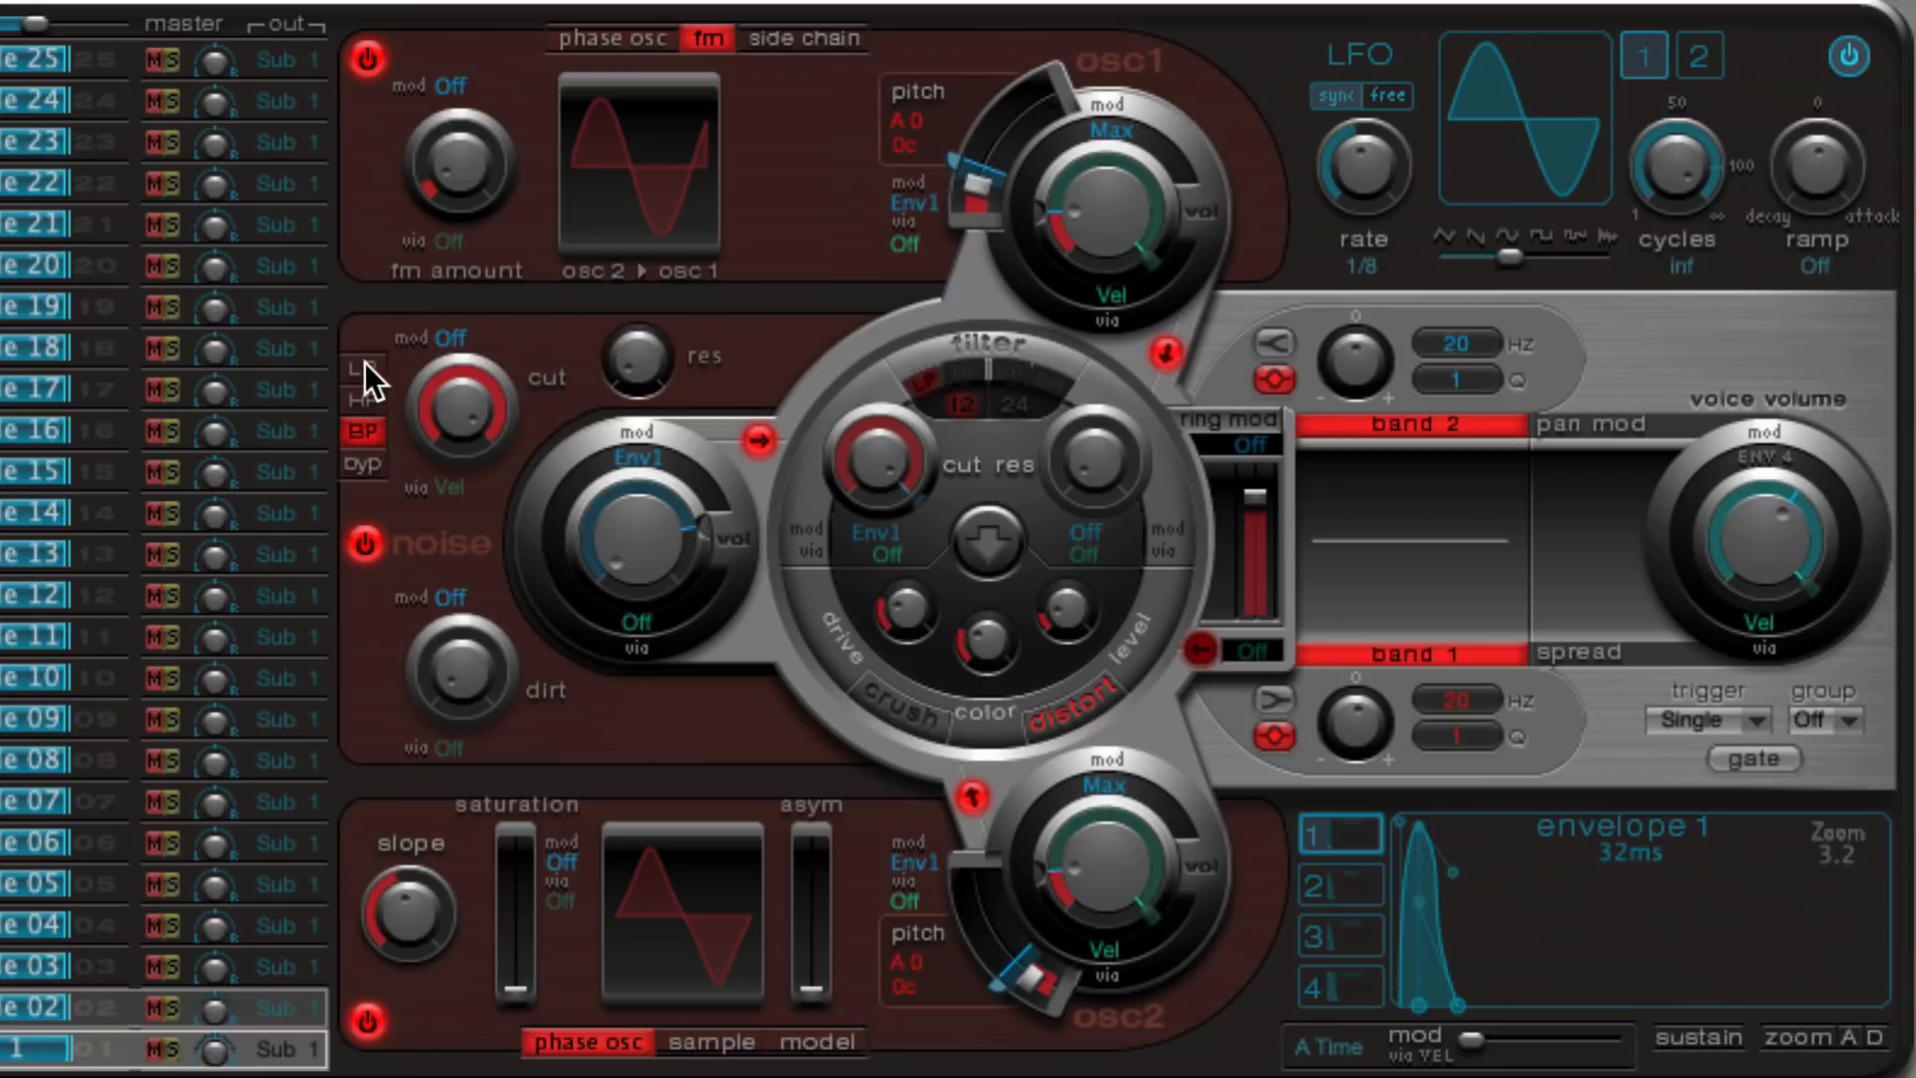
- Retune the noise filter cutoff to 0.83 and settle on band-pass mode after trying low-pass
drag(459, 415, 459, 489)
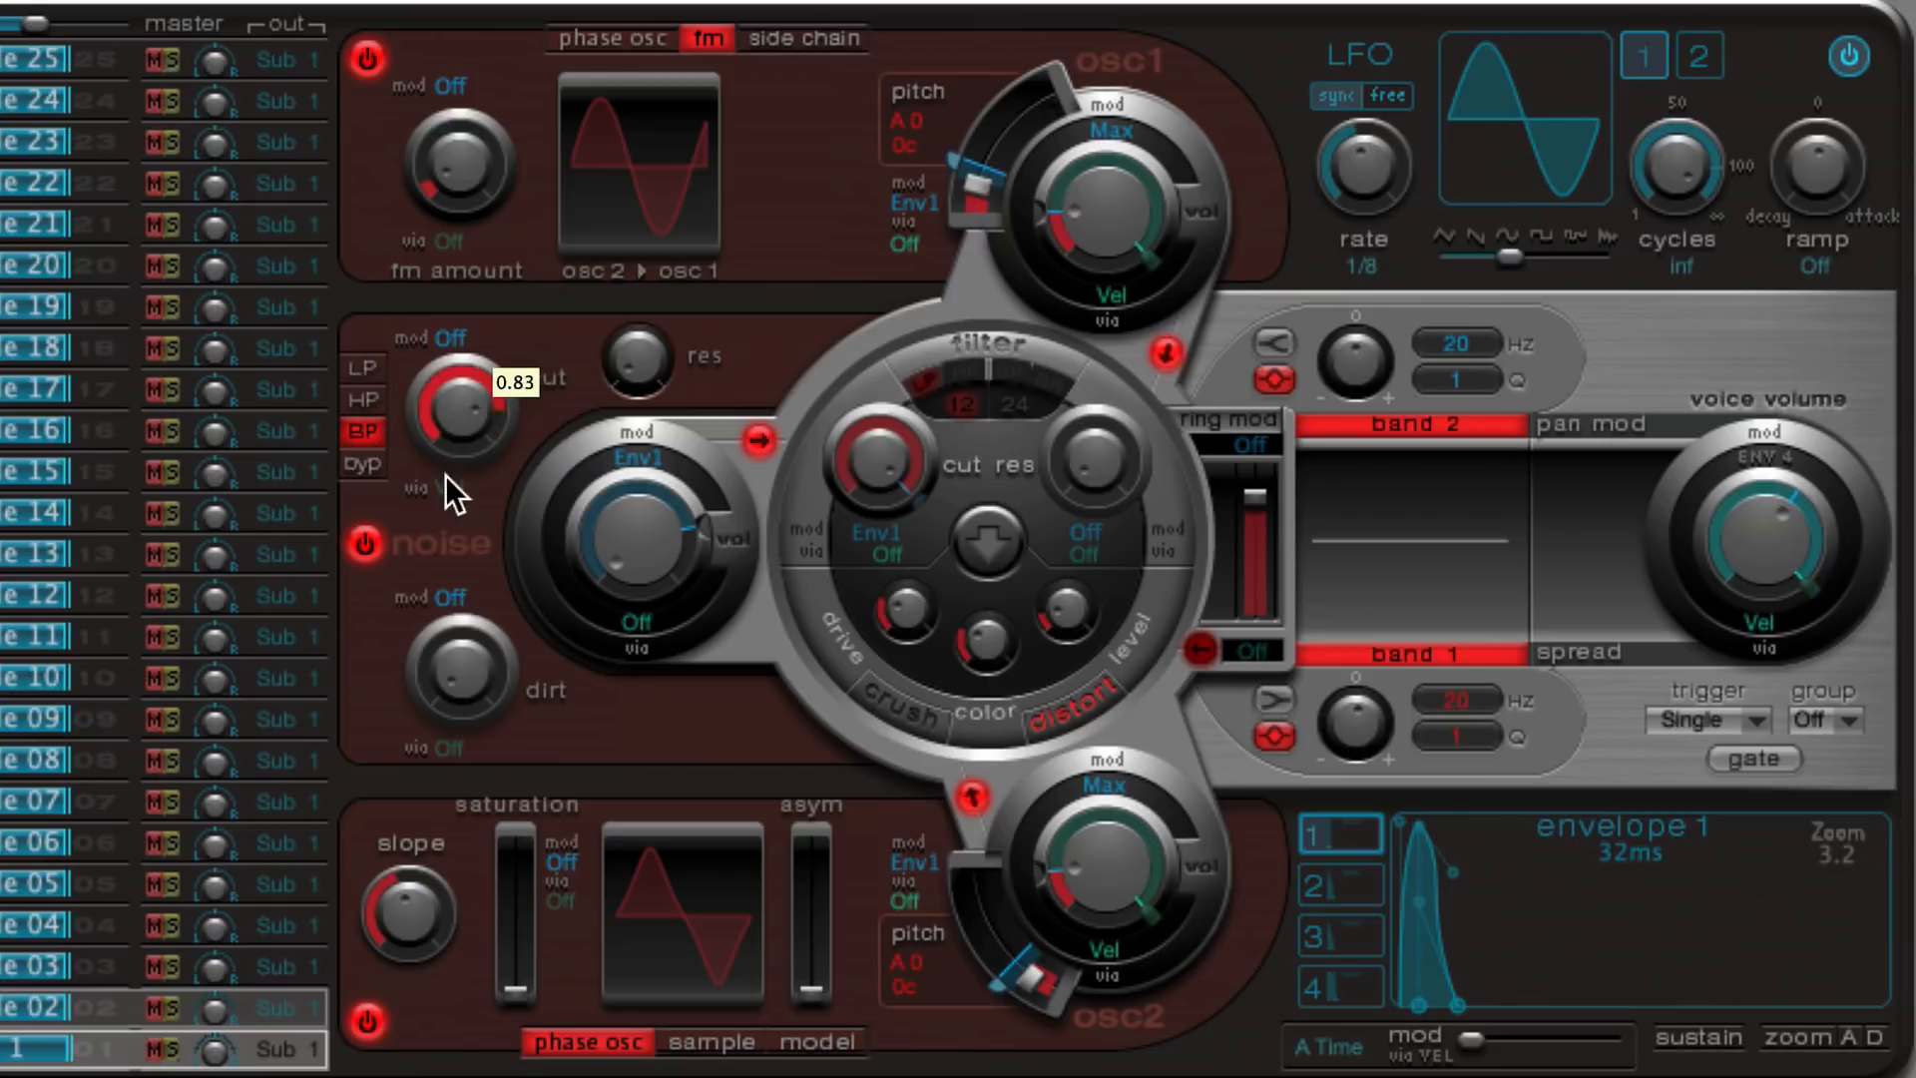
click(362, 367)
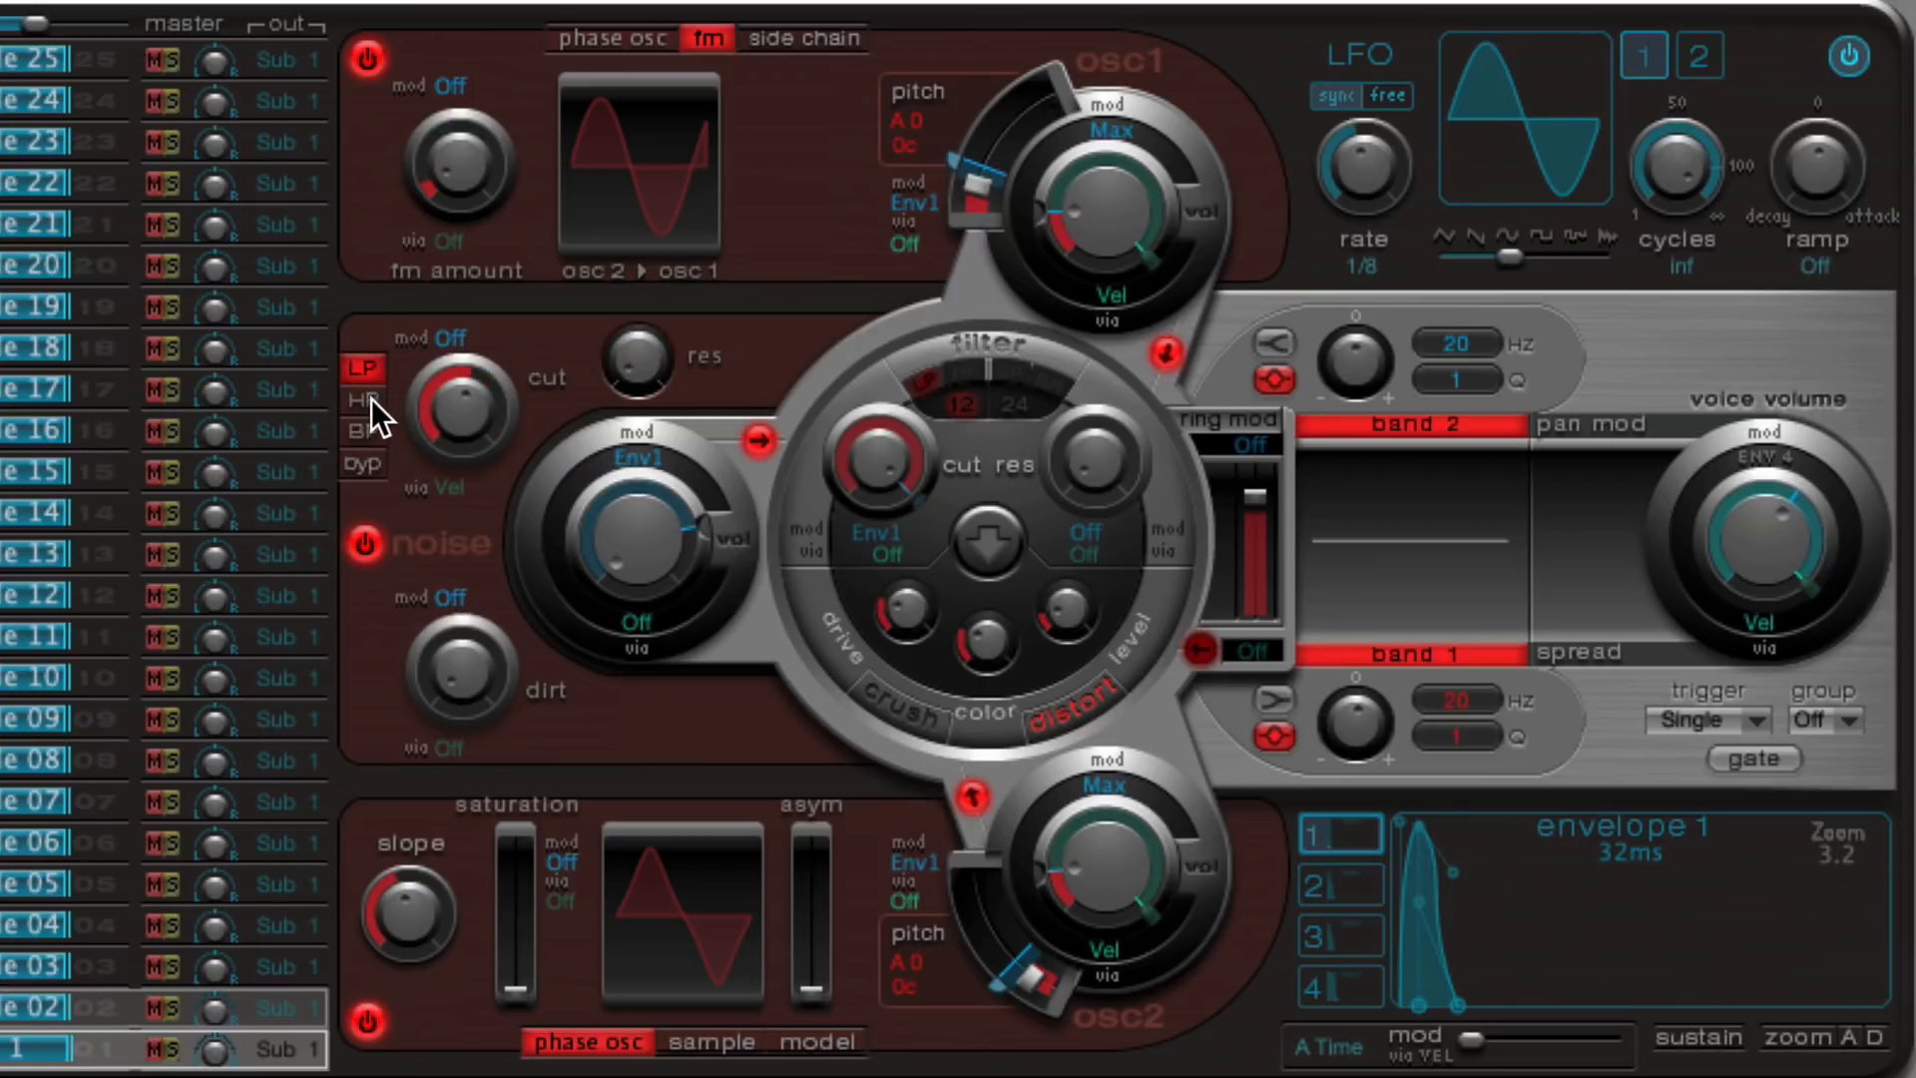
click(363, 433)
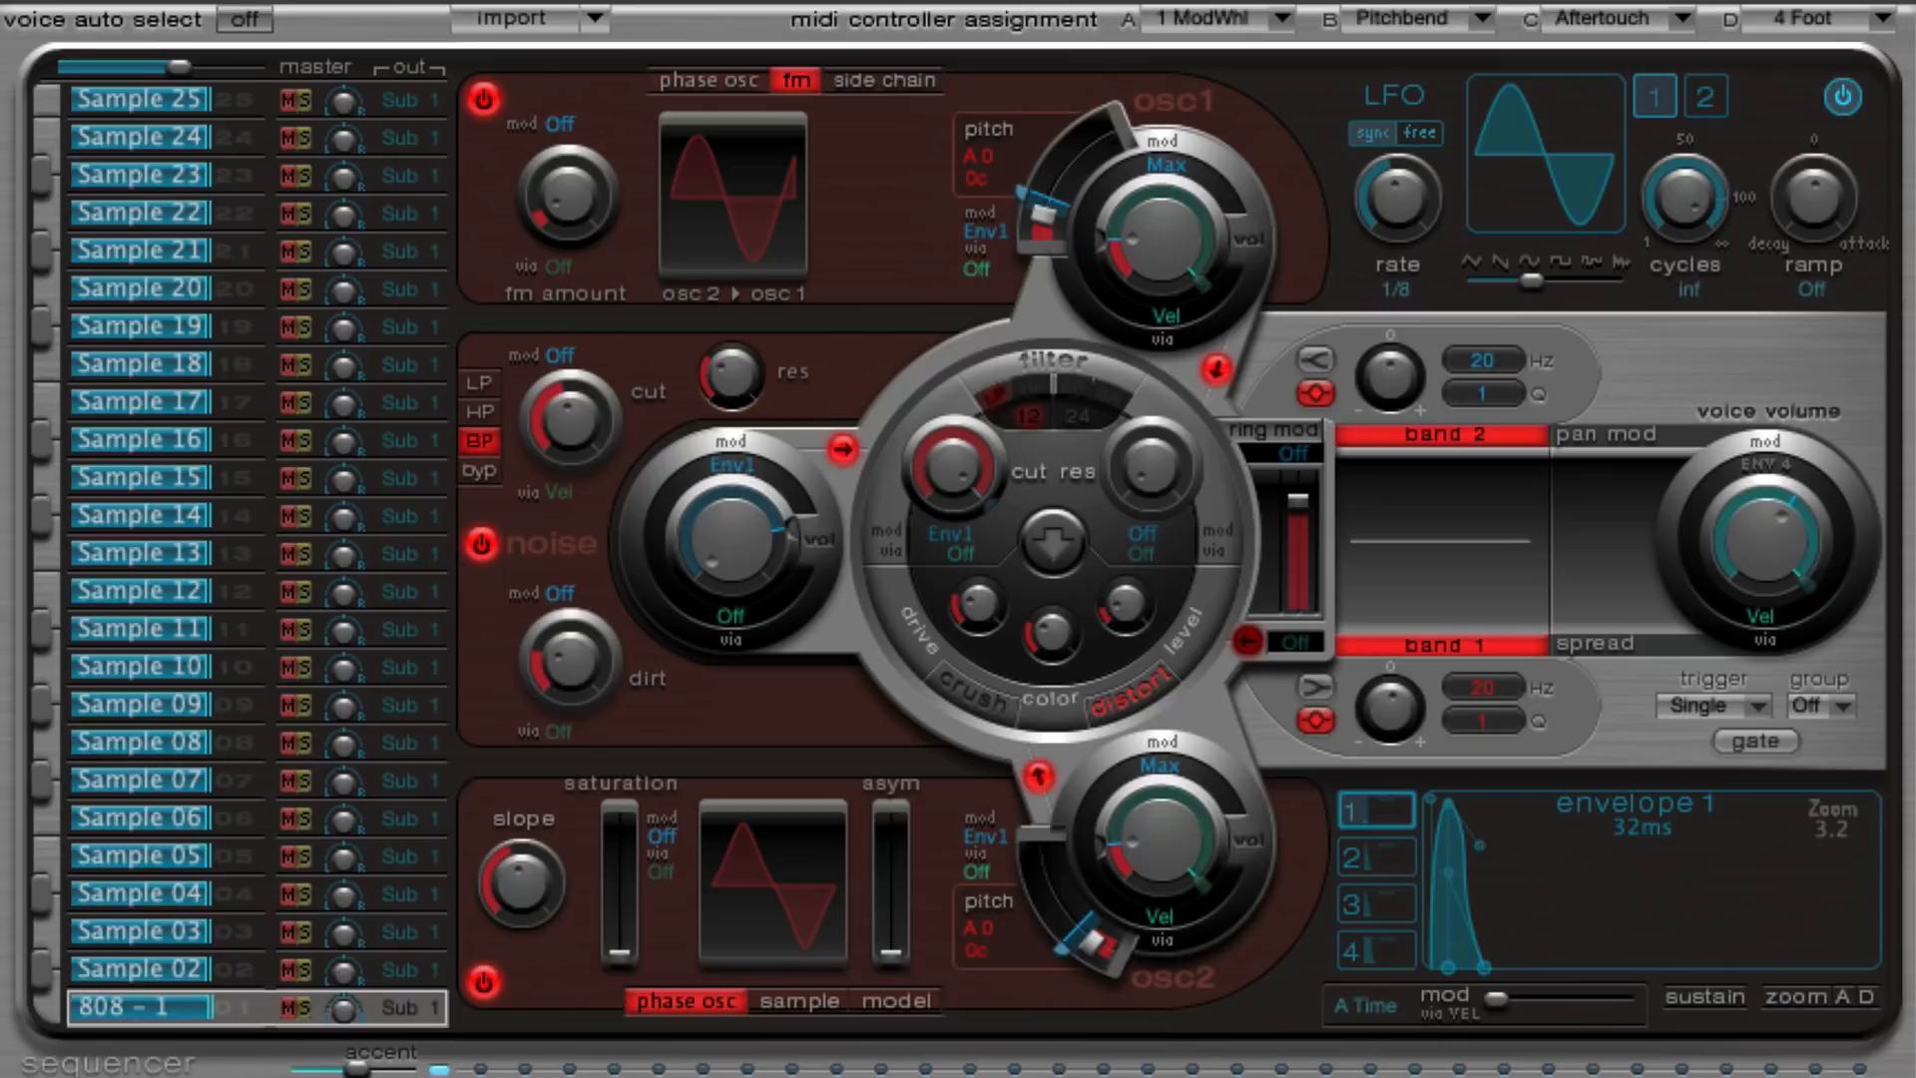
mouse_move(1106, 753)
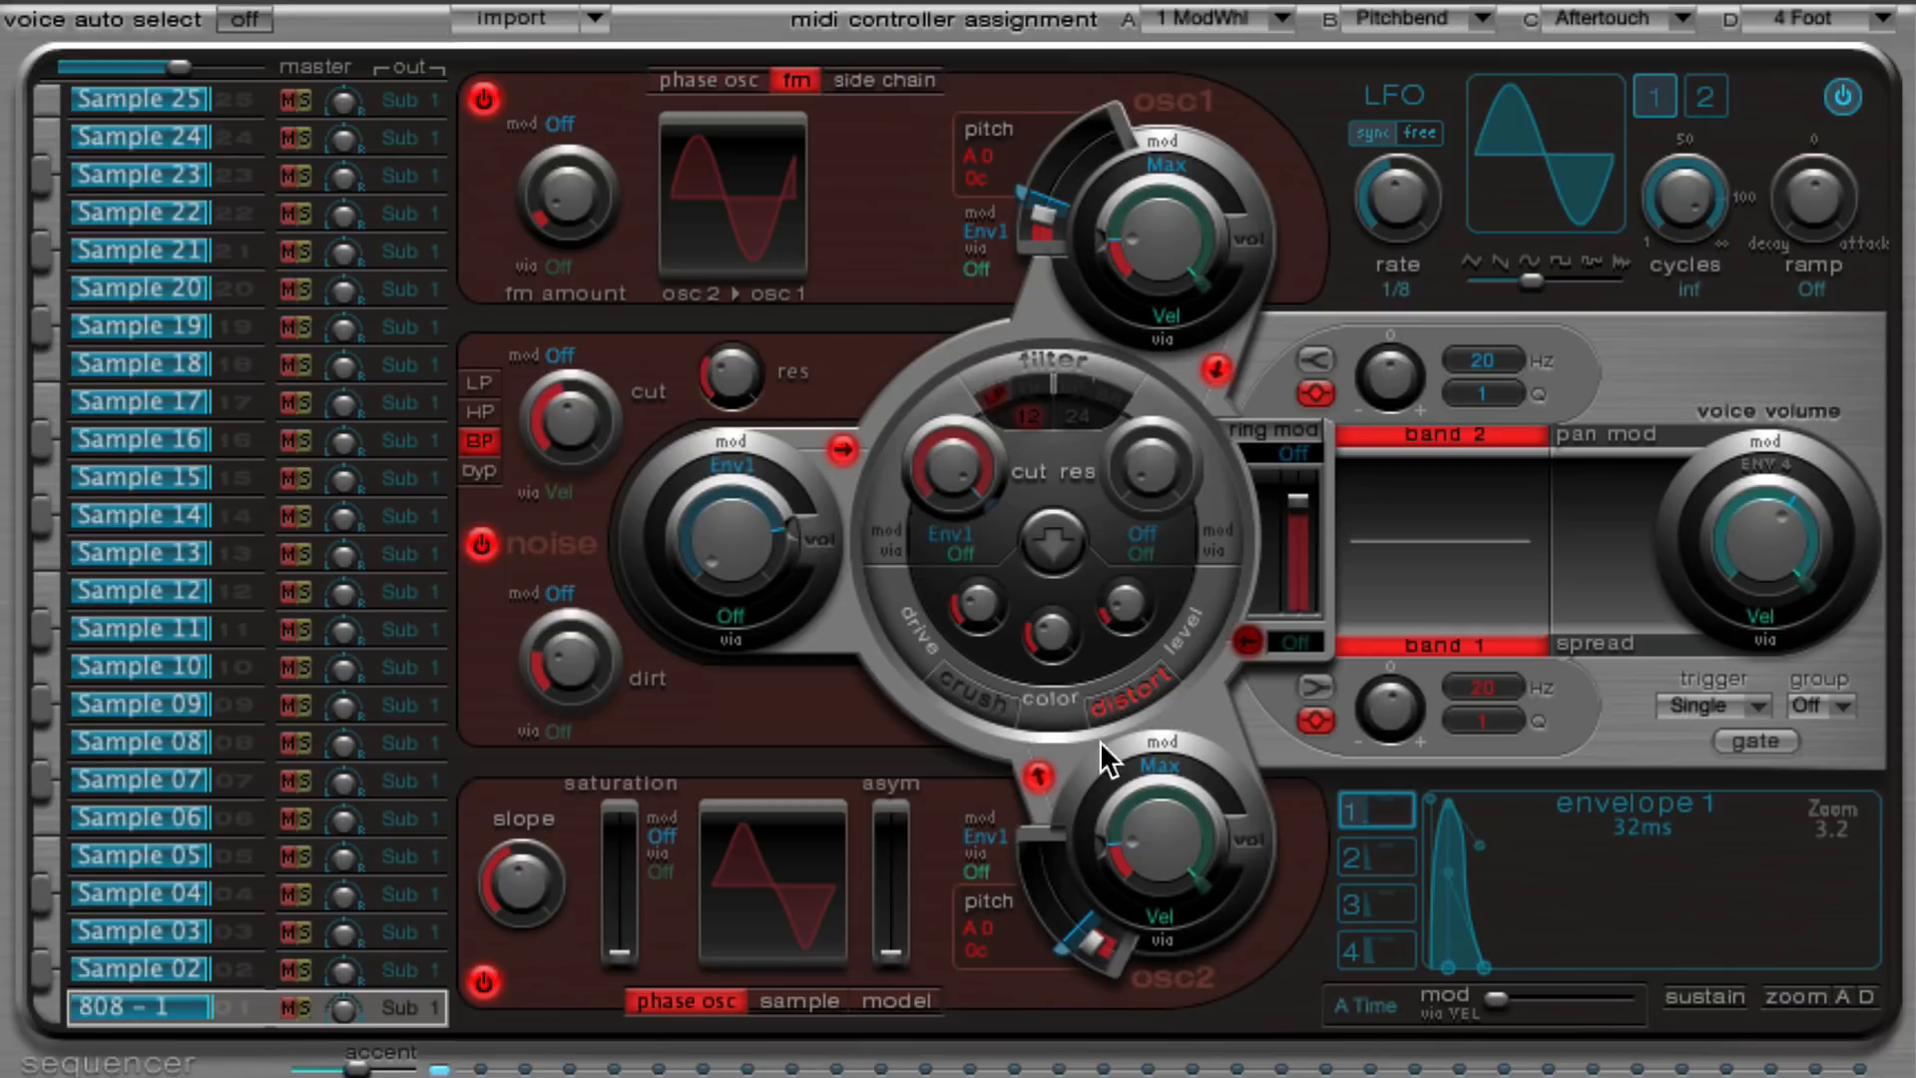
mouse_move(1301, 329)
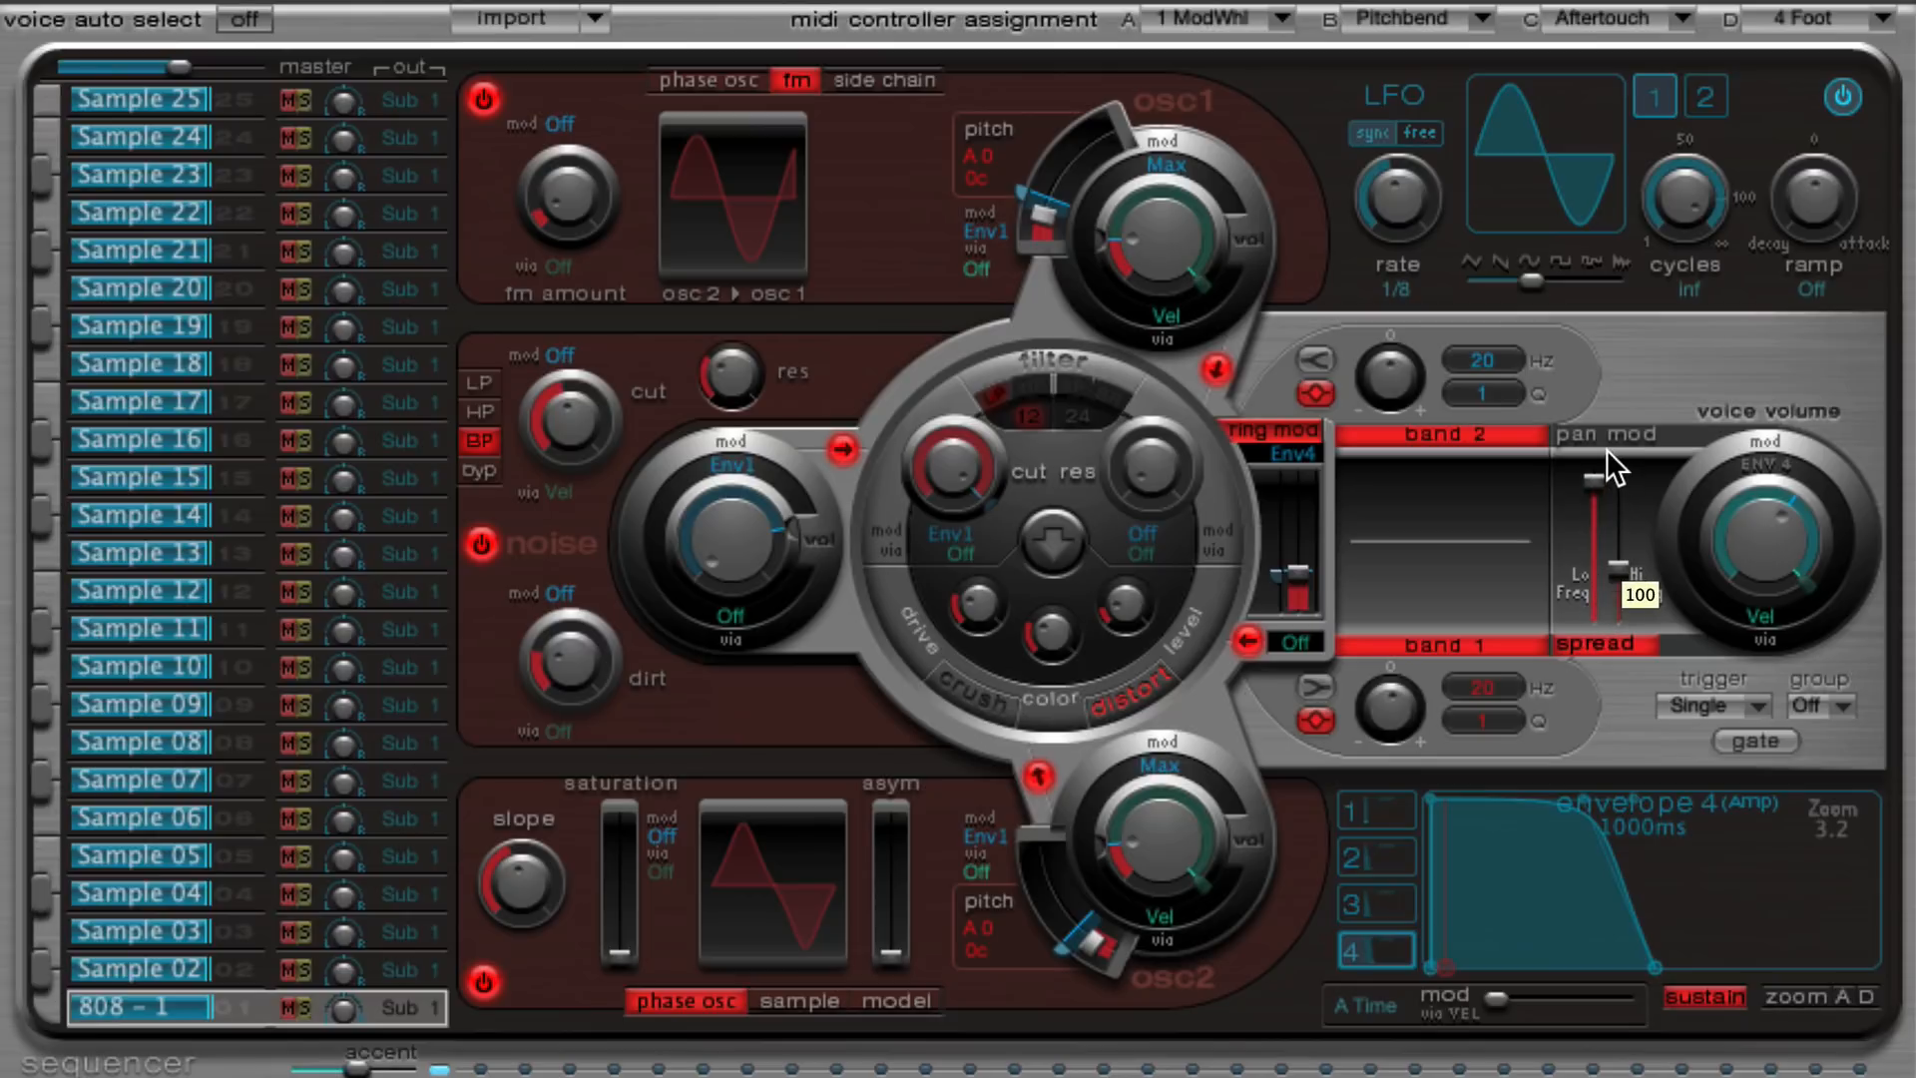
- Set the low-frequency spread to 100 and adjust the high-frequency spread amount
drag(1594, 477, 1595, 562)
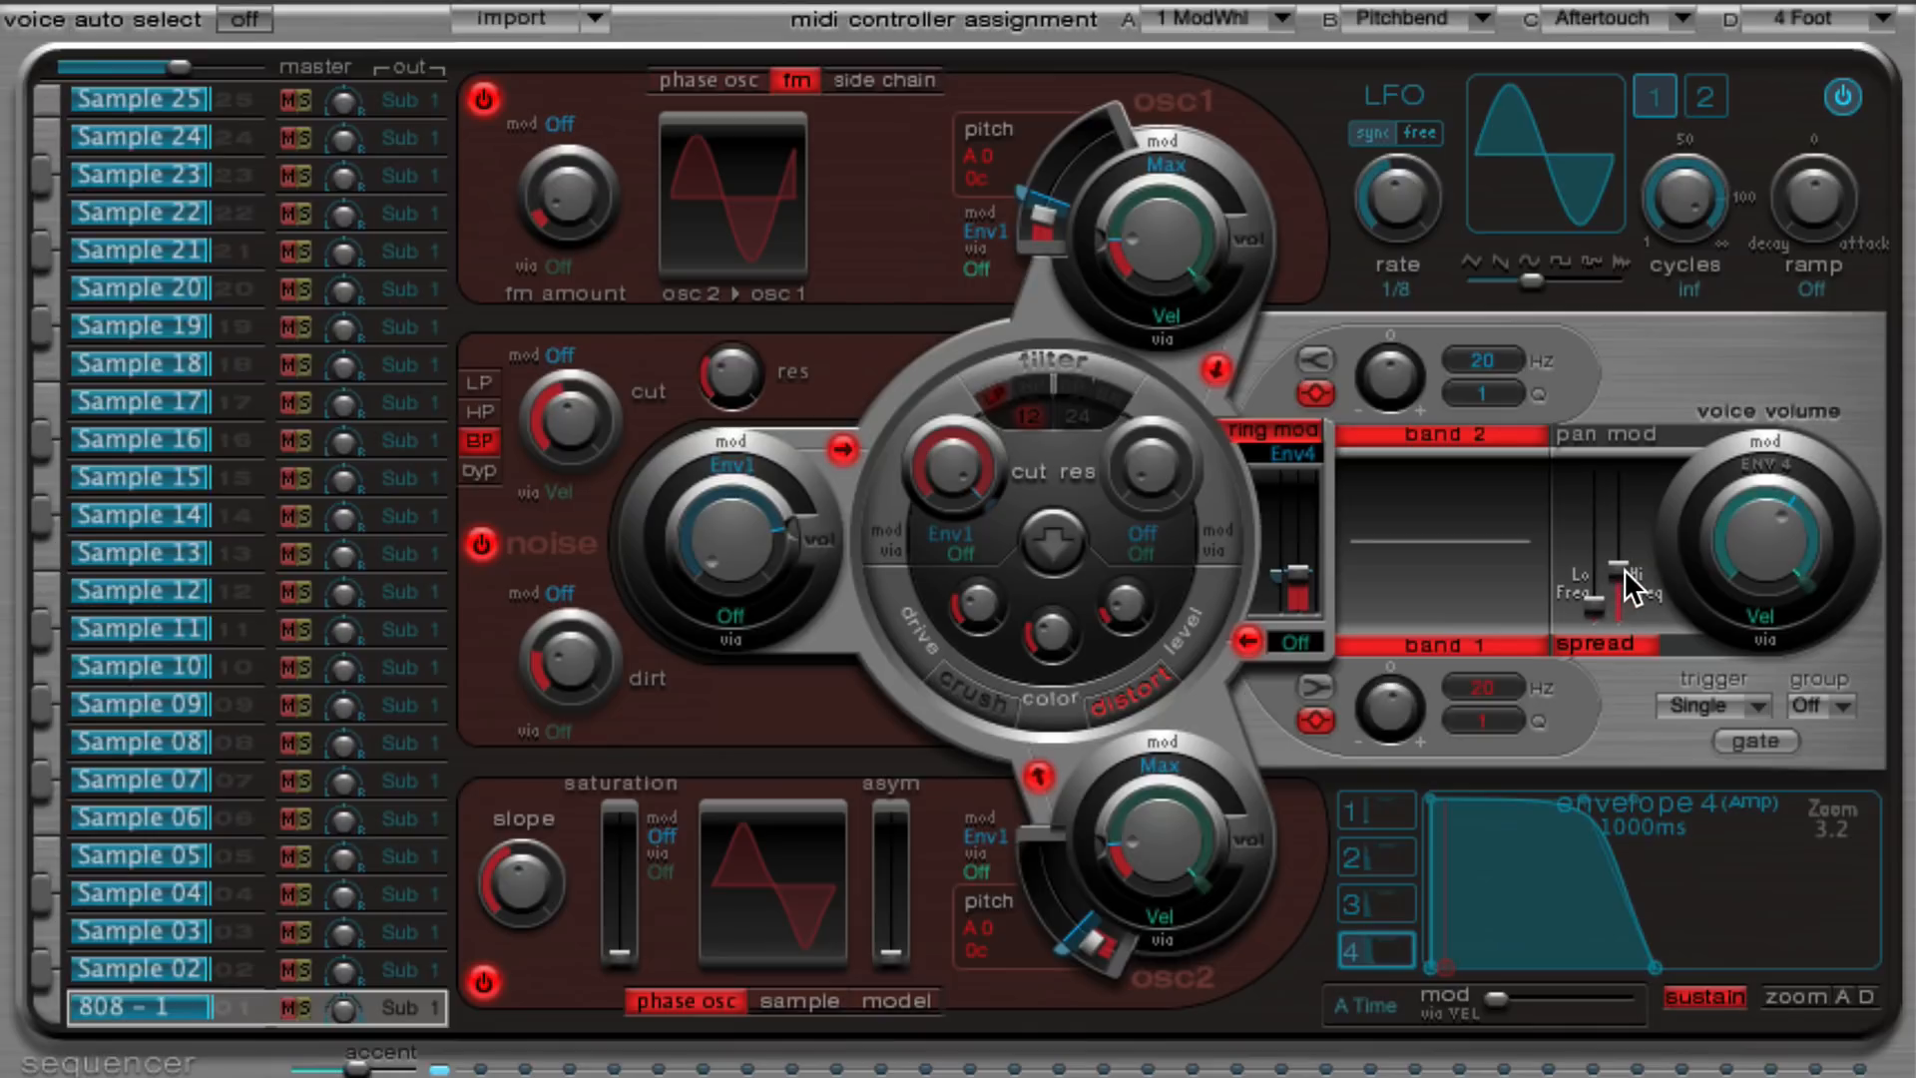
drag(1618, 598, 1625, 574)
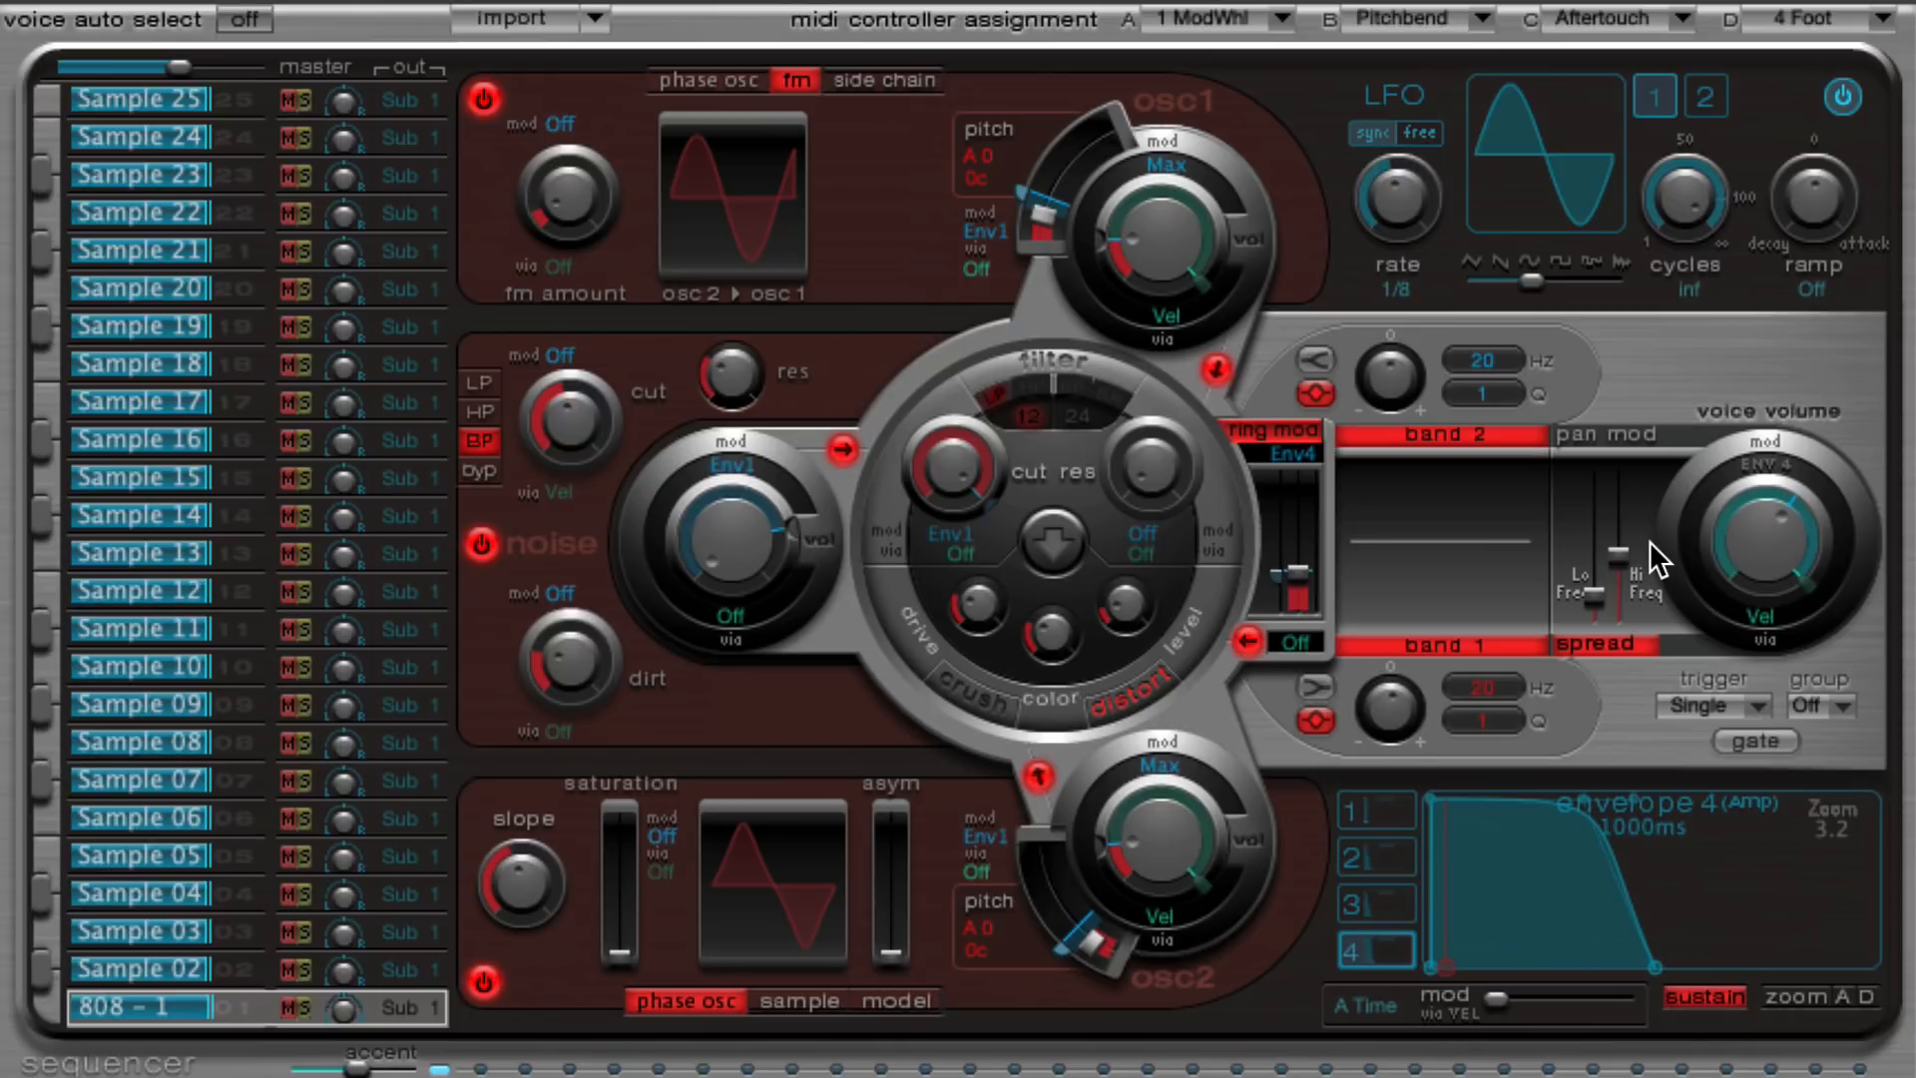
mouse_move(1568, 682)
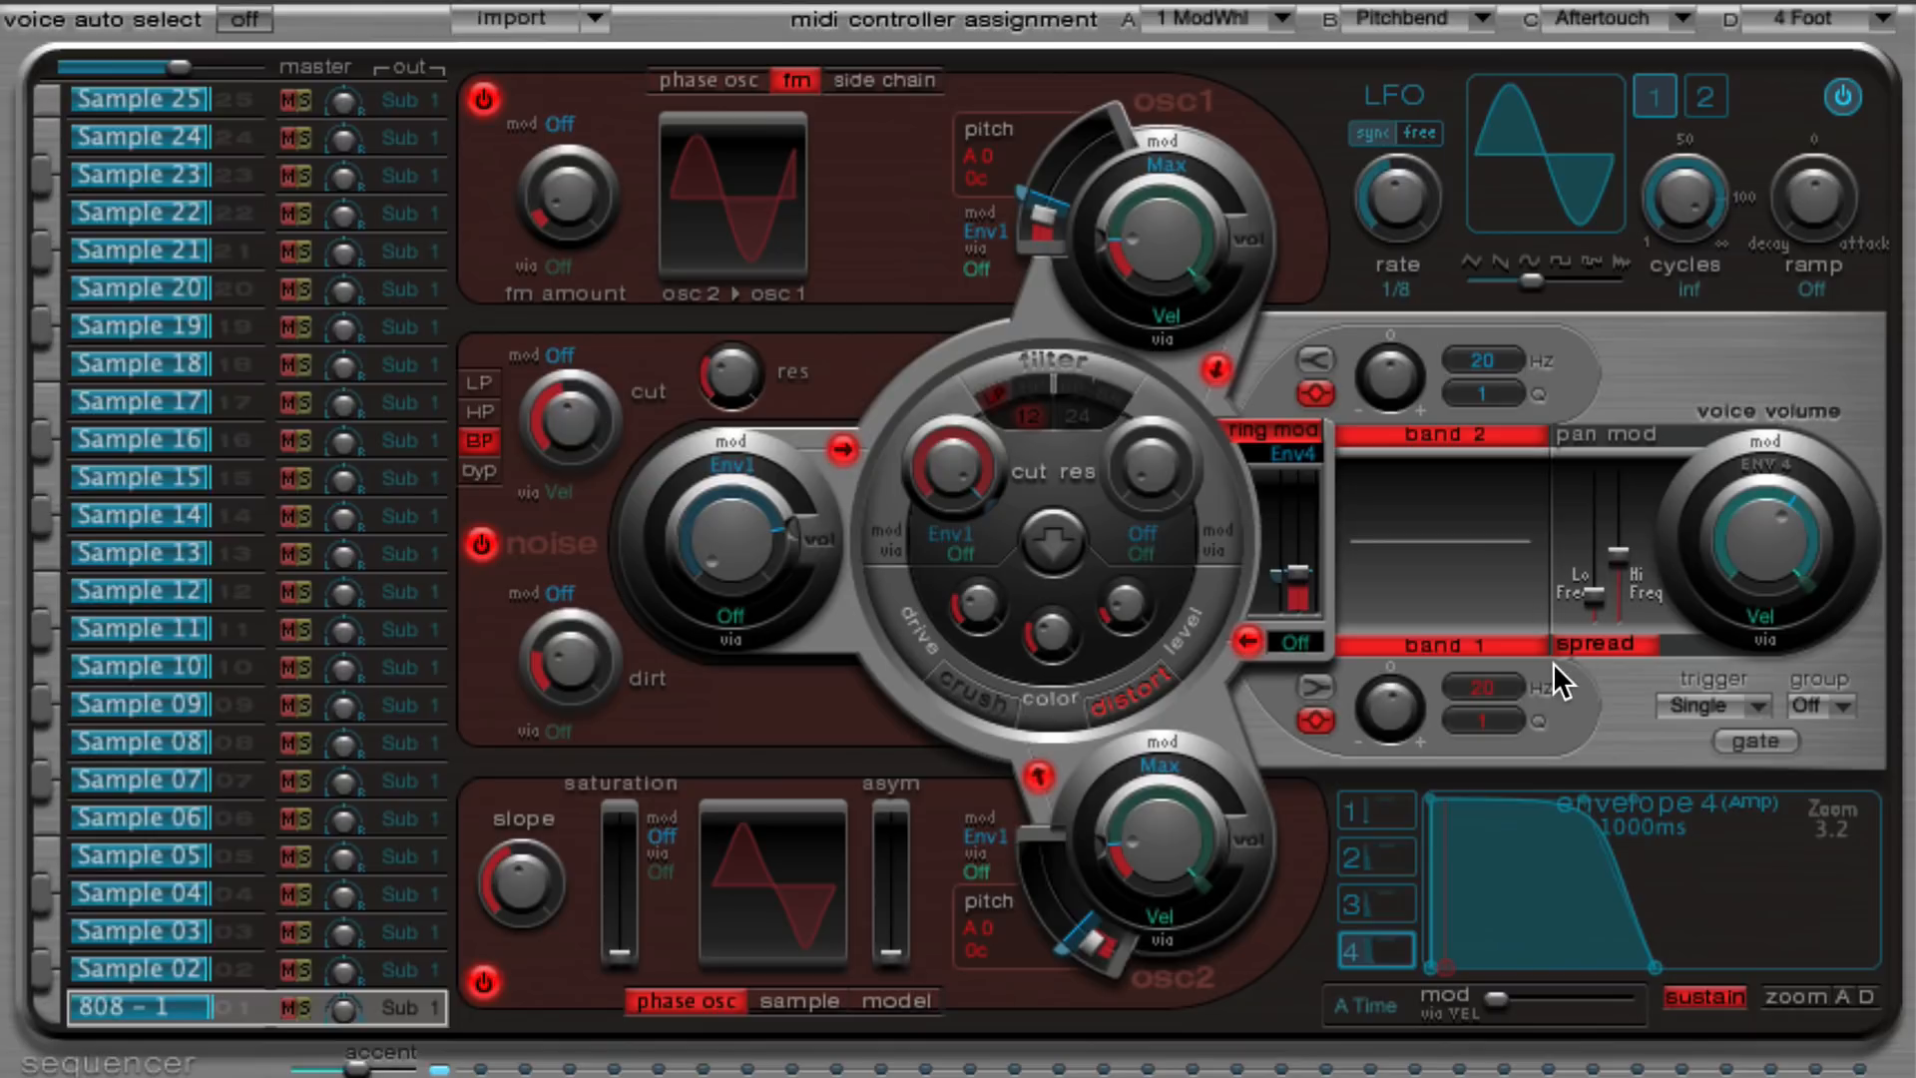
mouse_move(217, 1030)
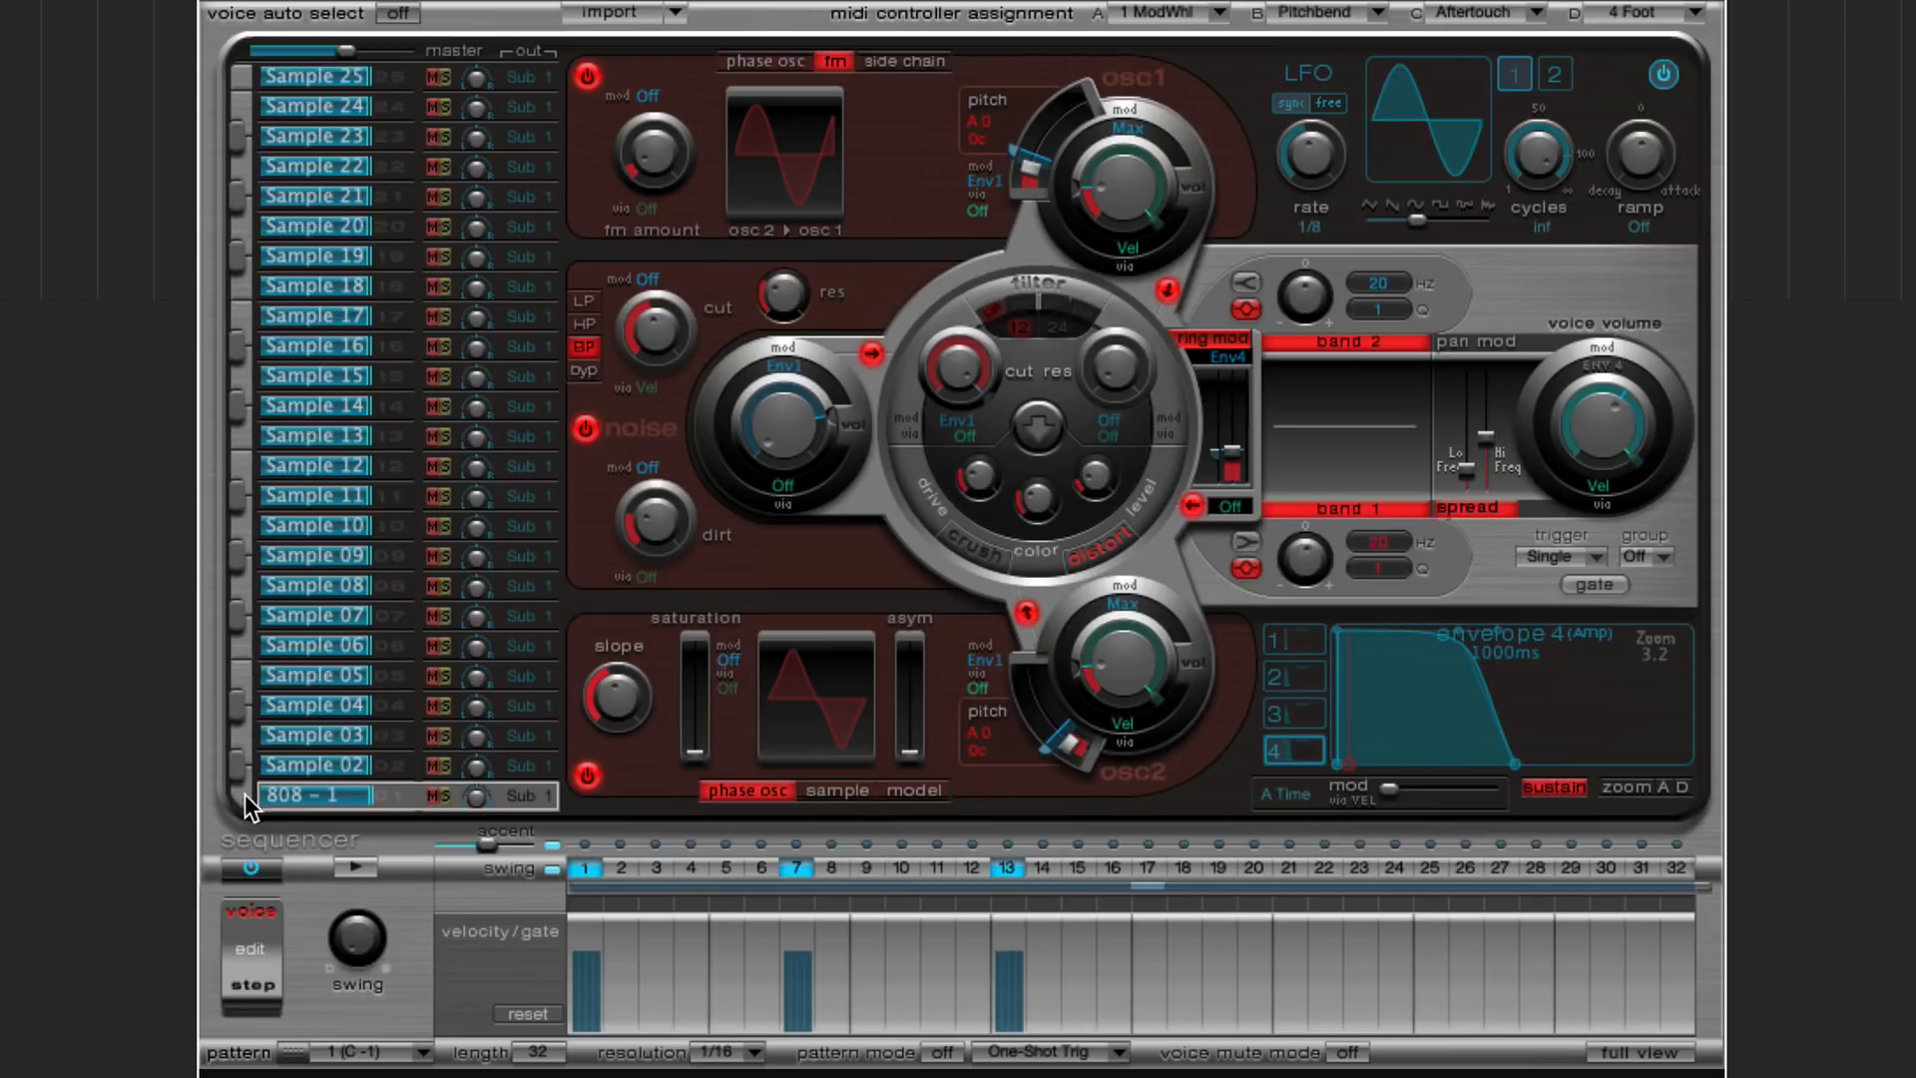
- Copy the 808 - 1 voice into other slots and select the second-lowest 808 for editing
right_click(311, 795)
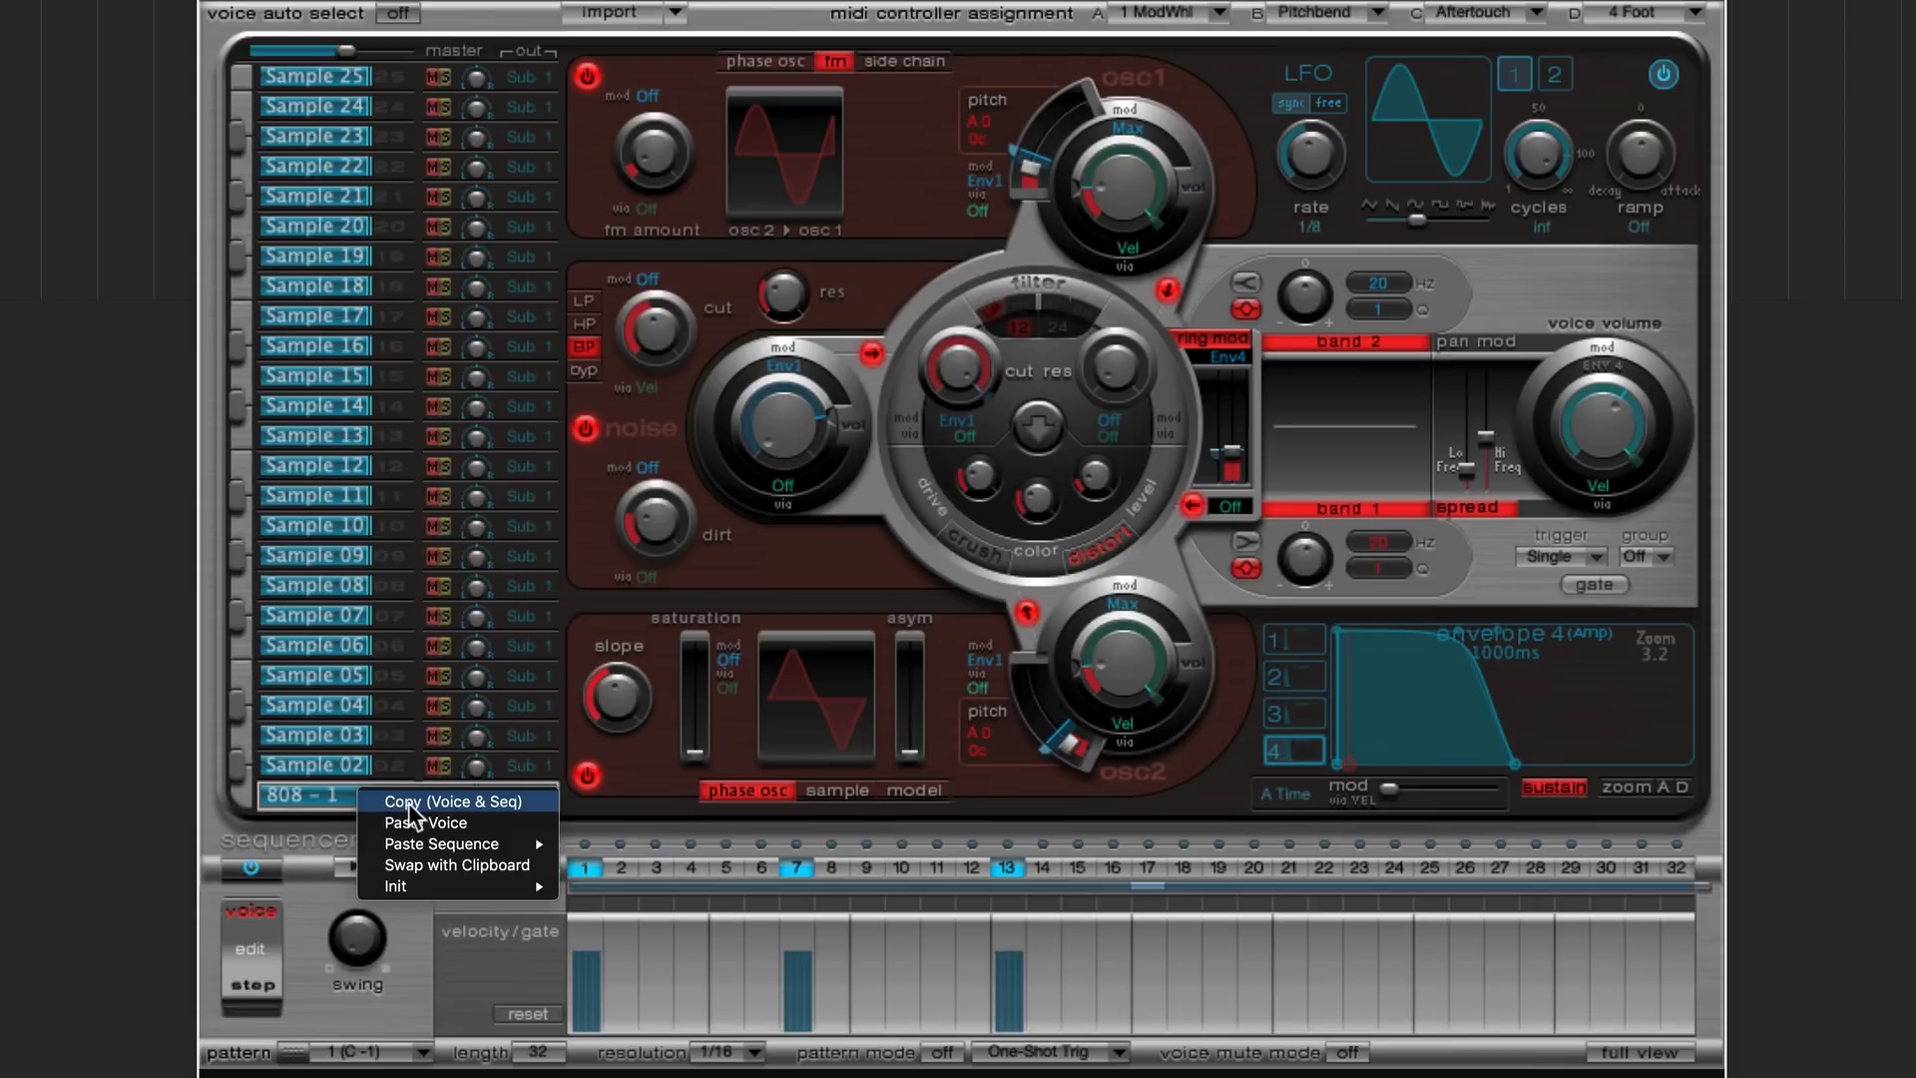
mouse_move(509, 816)
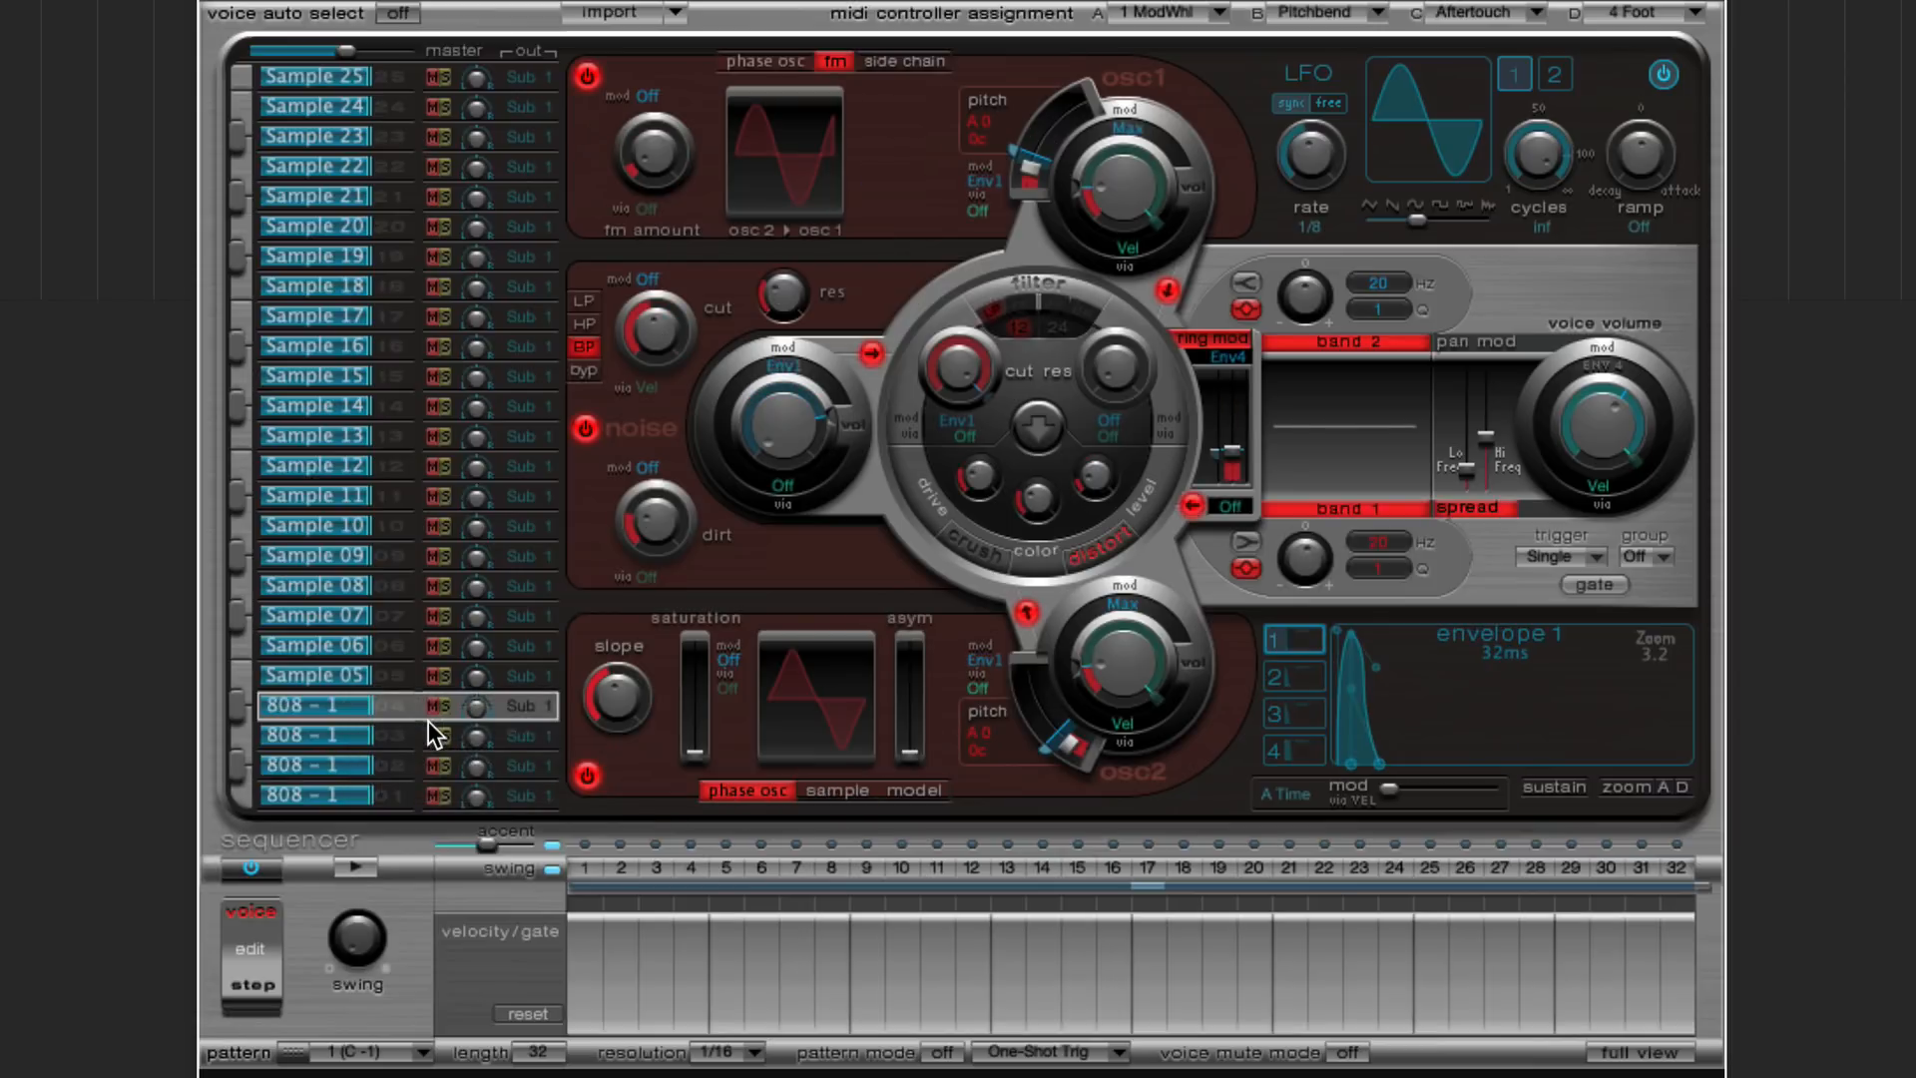
mouse_move(254, 439)
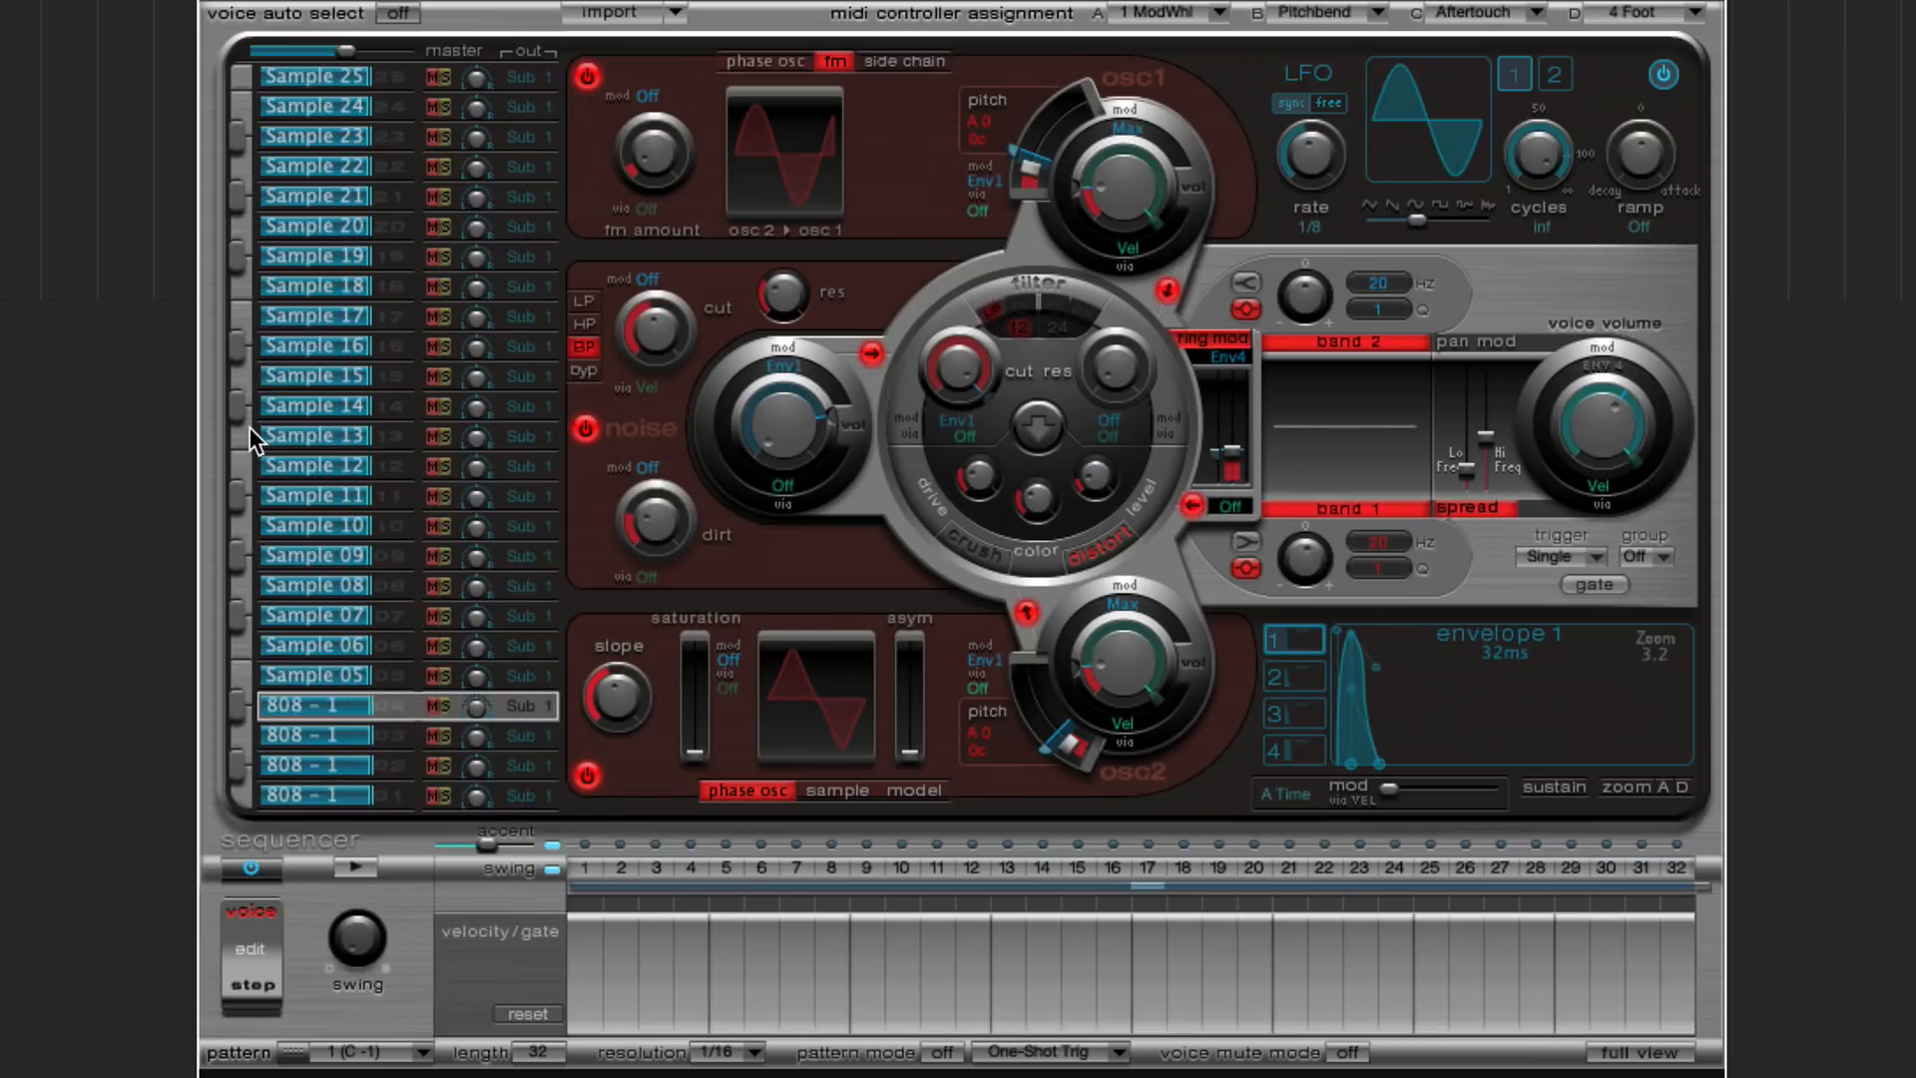
click(315, 465)
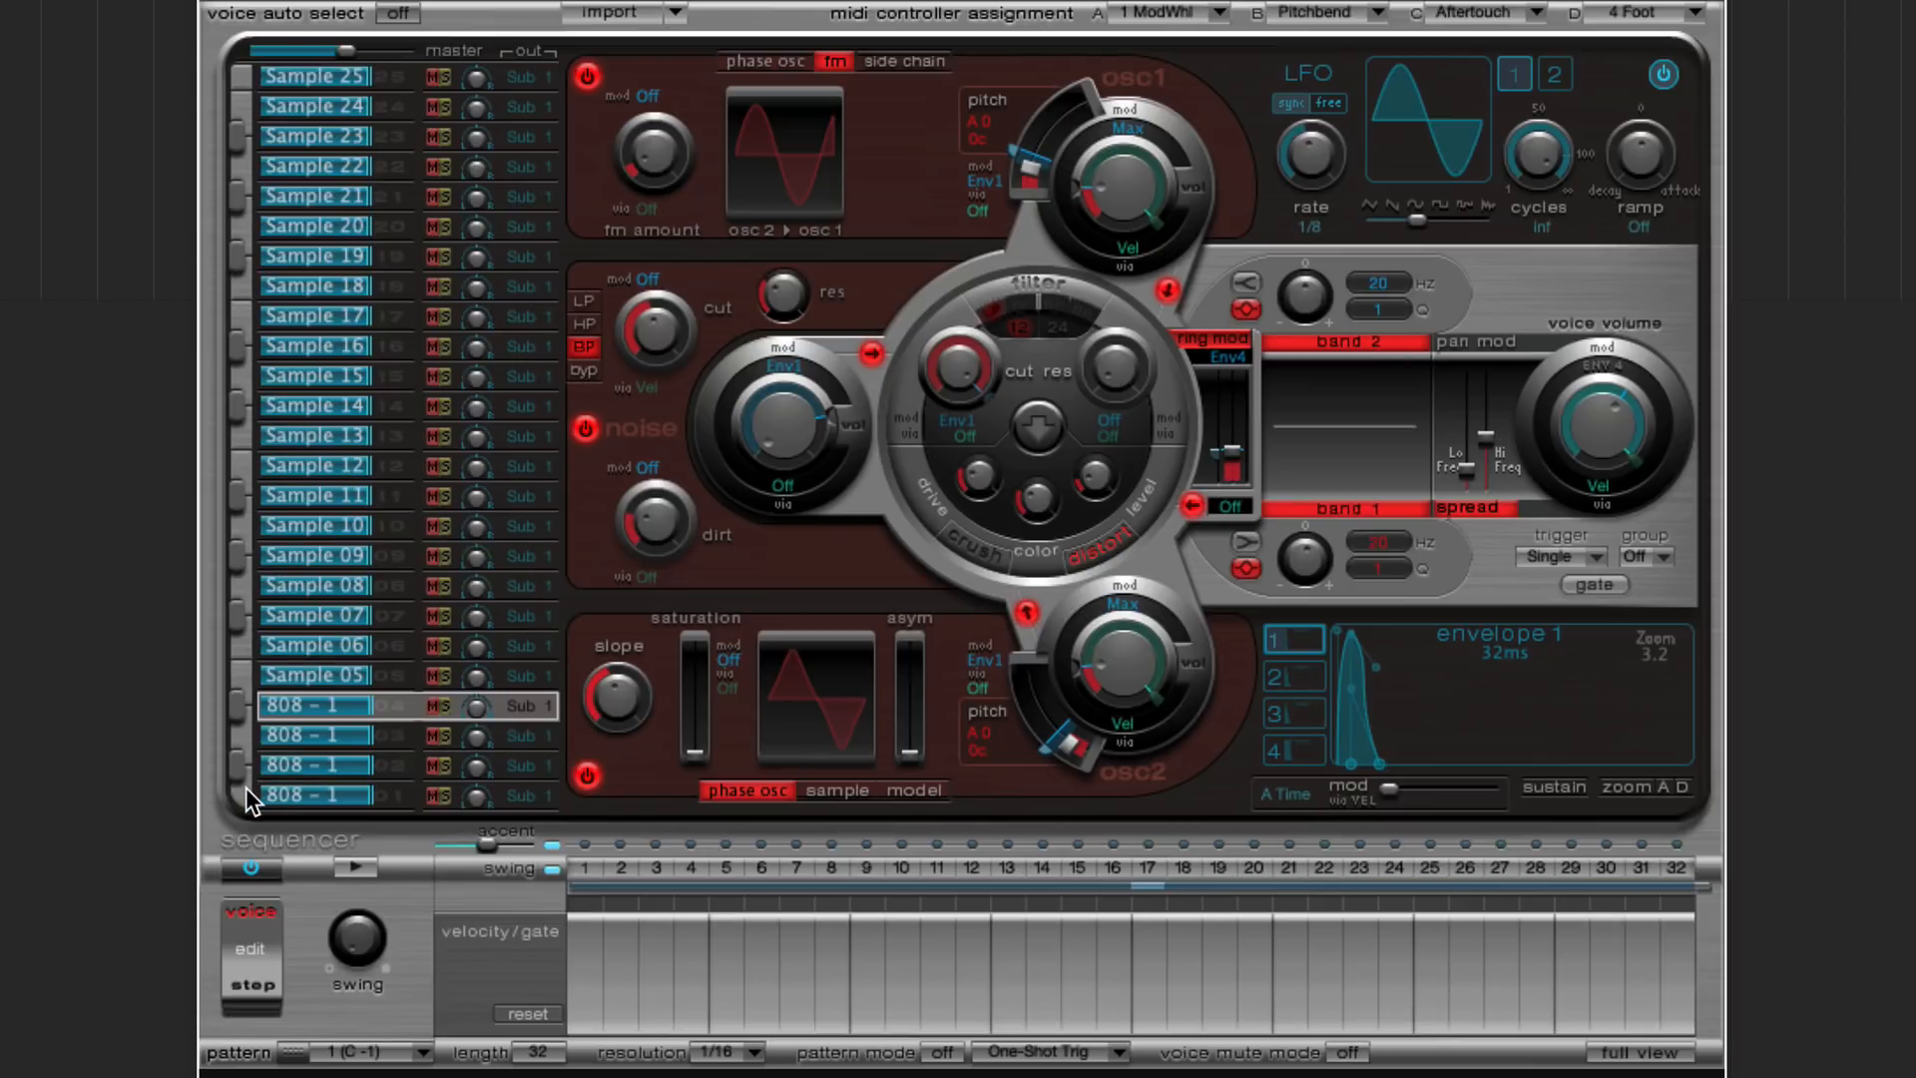
mouse_move(251, 439)
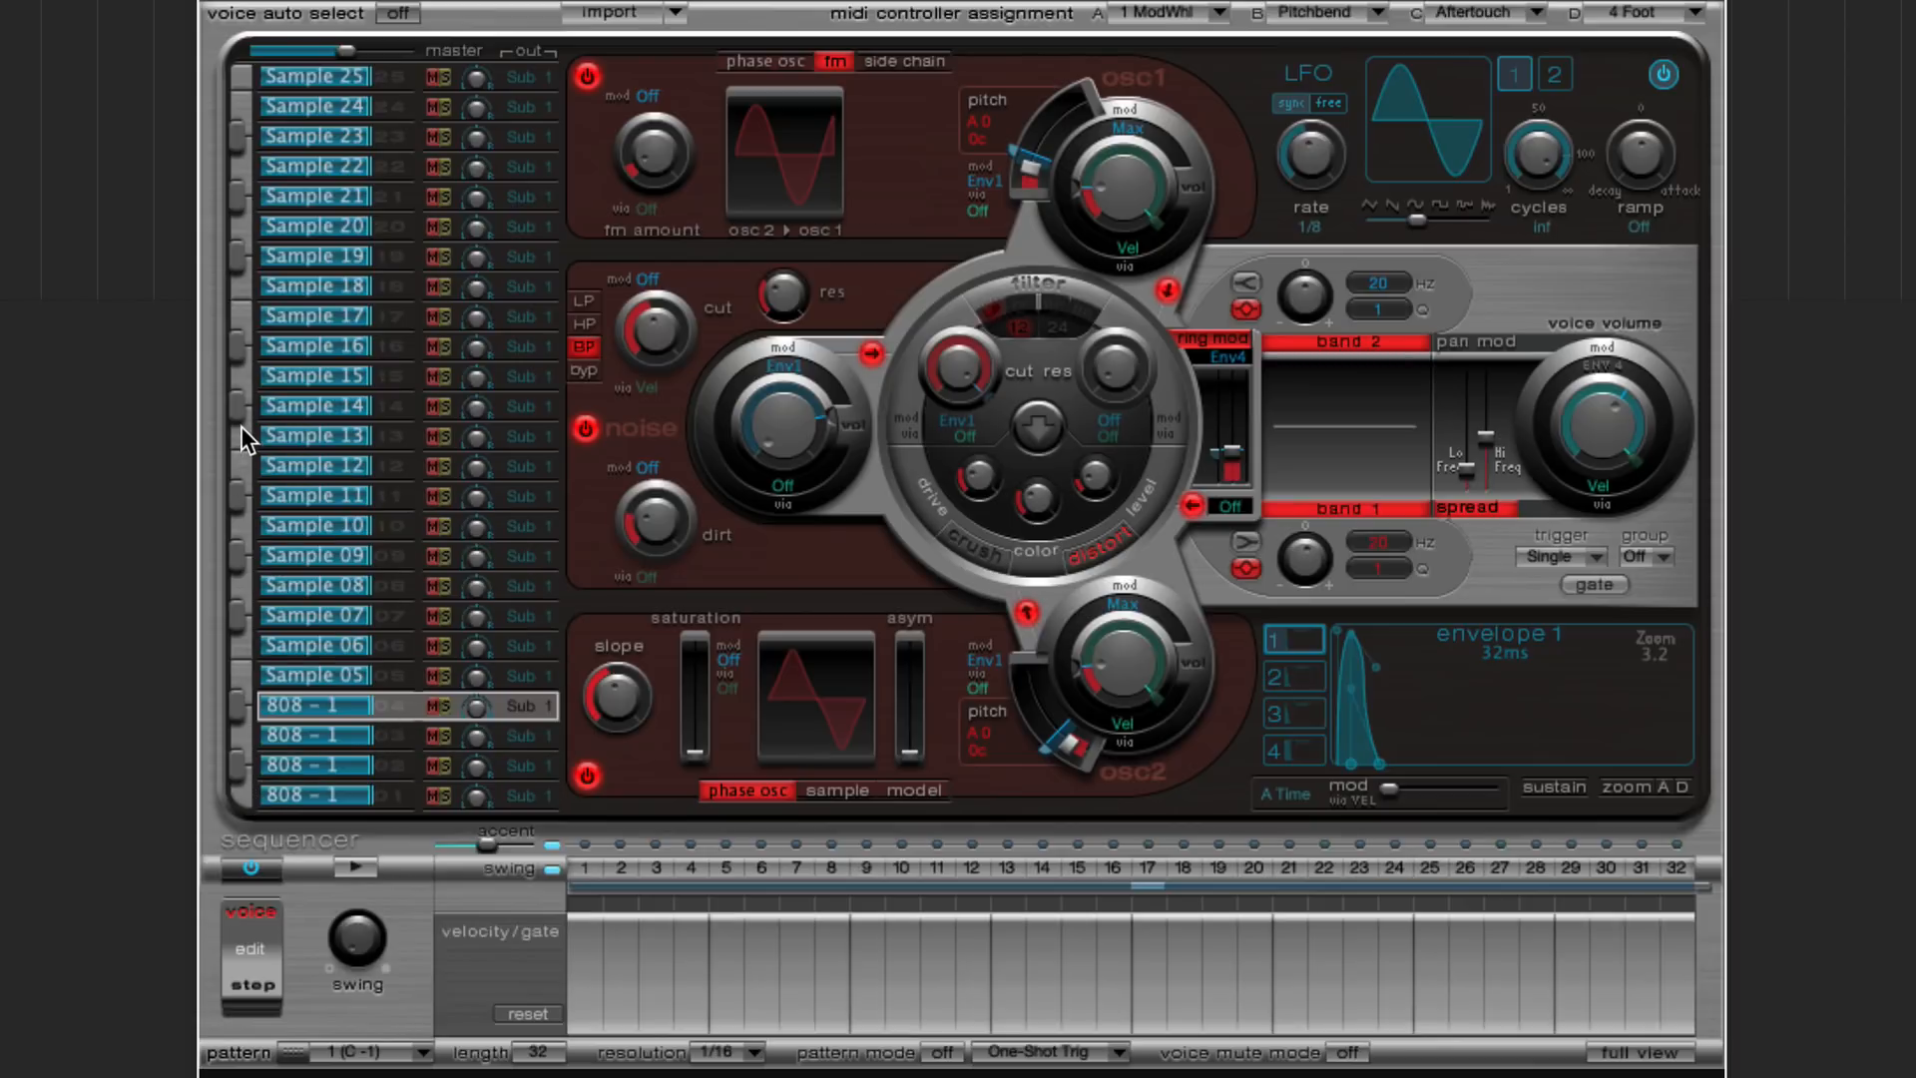
click(313, 795)
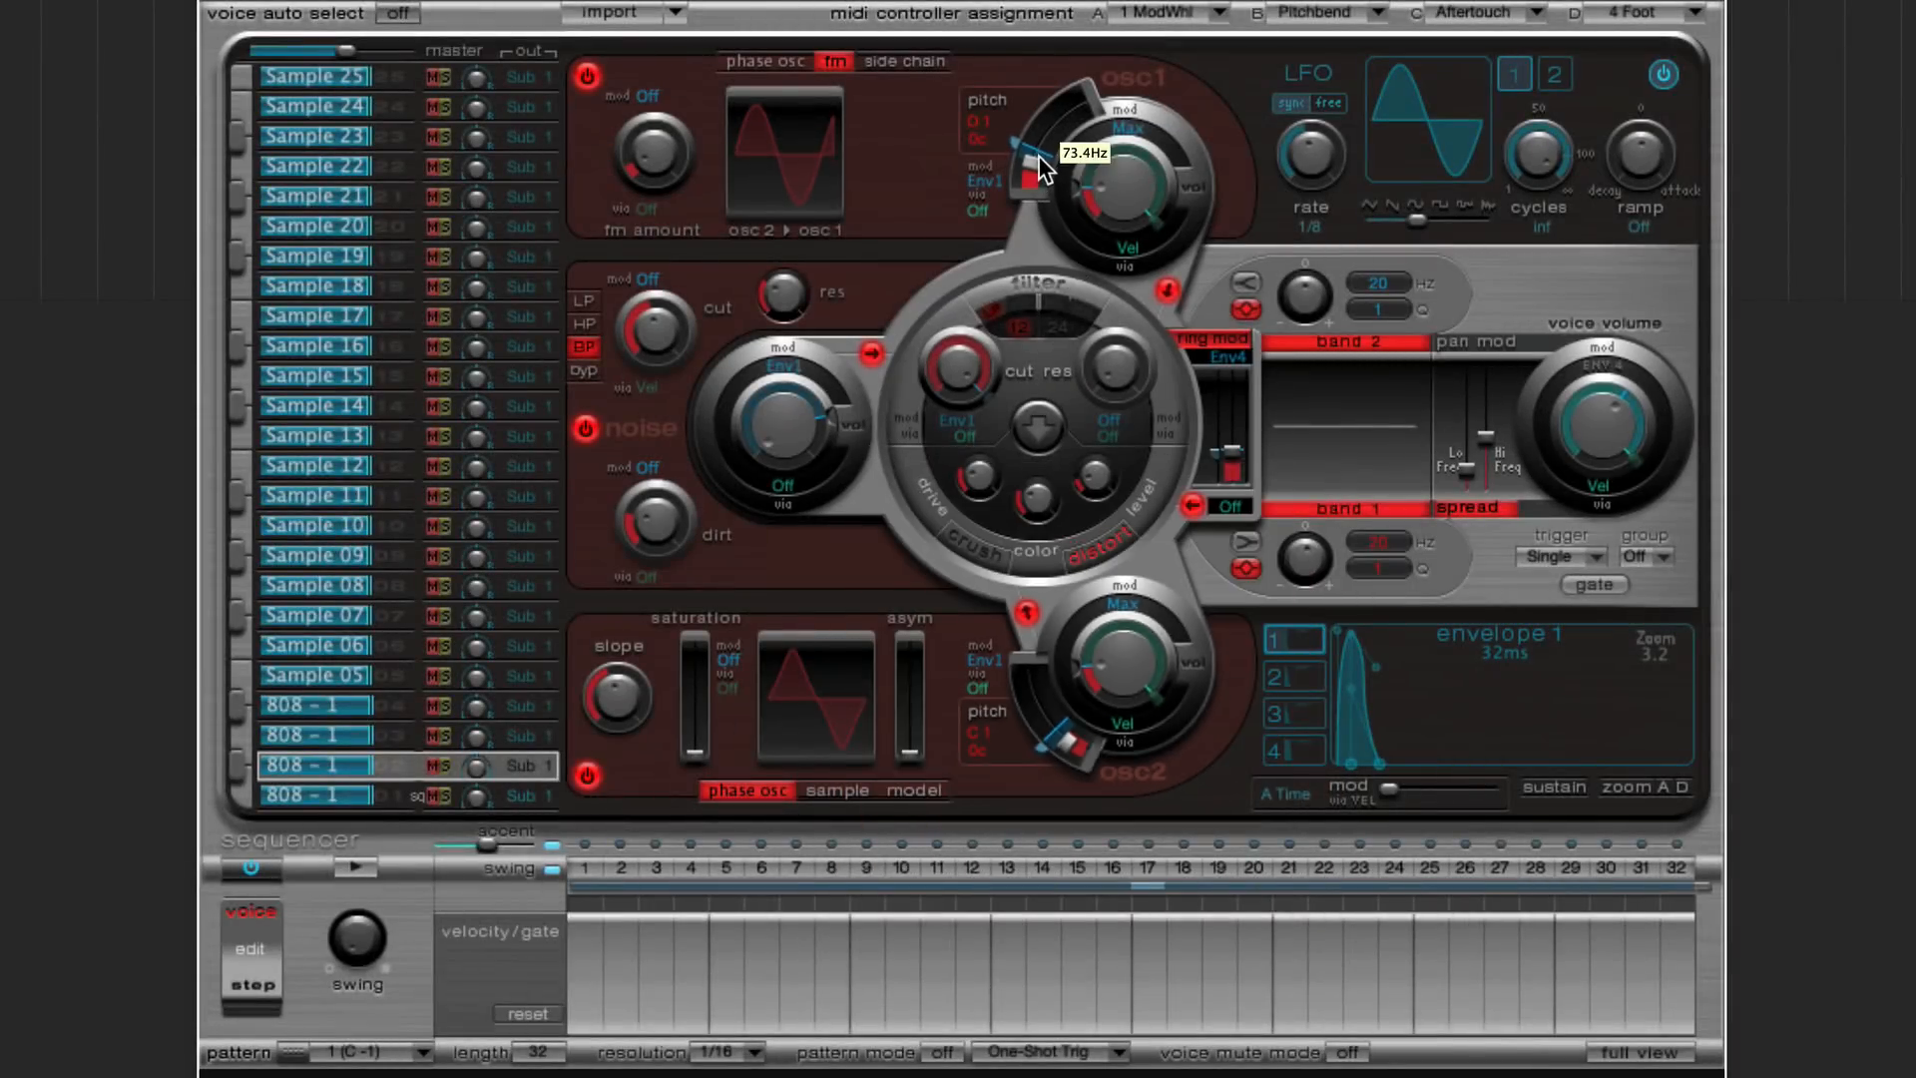
- Lower oscillator 1 pitch and set oscillator 2 pitch to G#0 on the 808 copy
drag(1020, 166, 1020, 178)
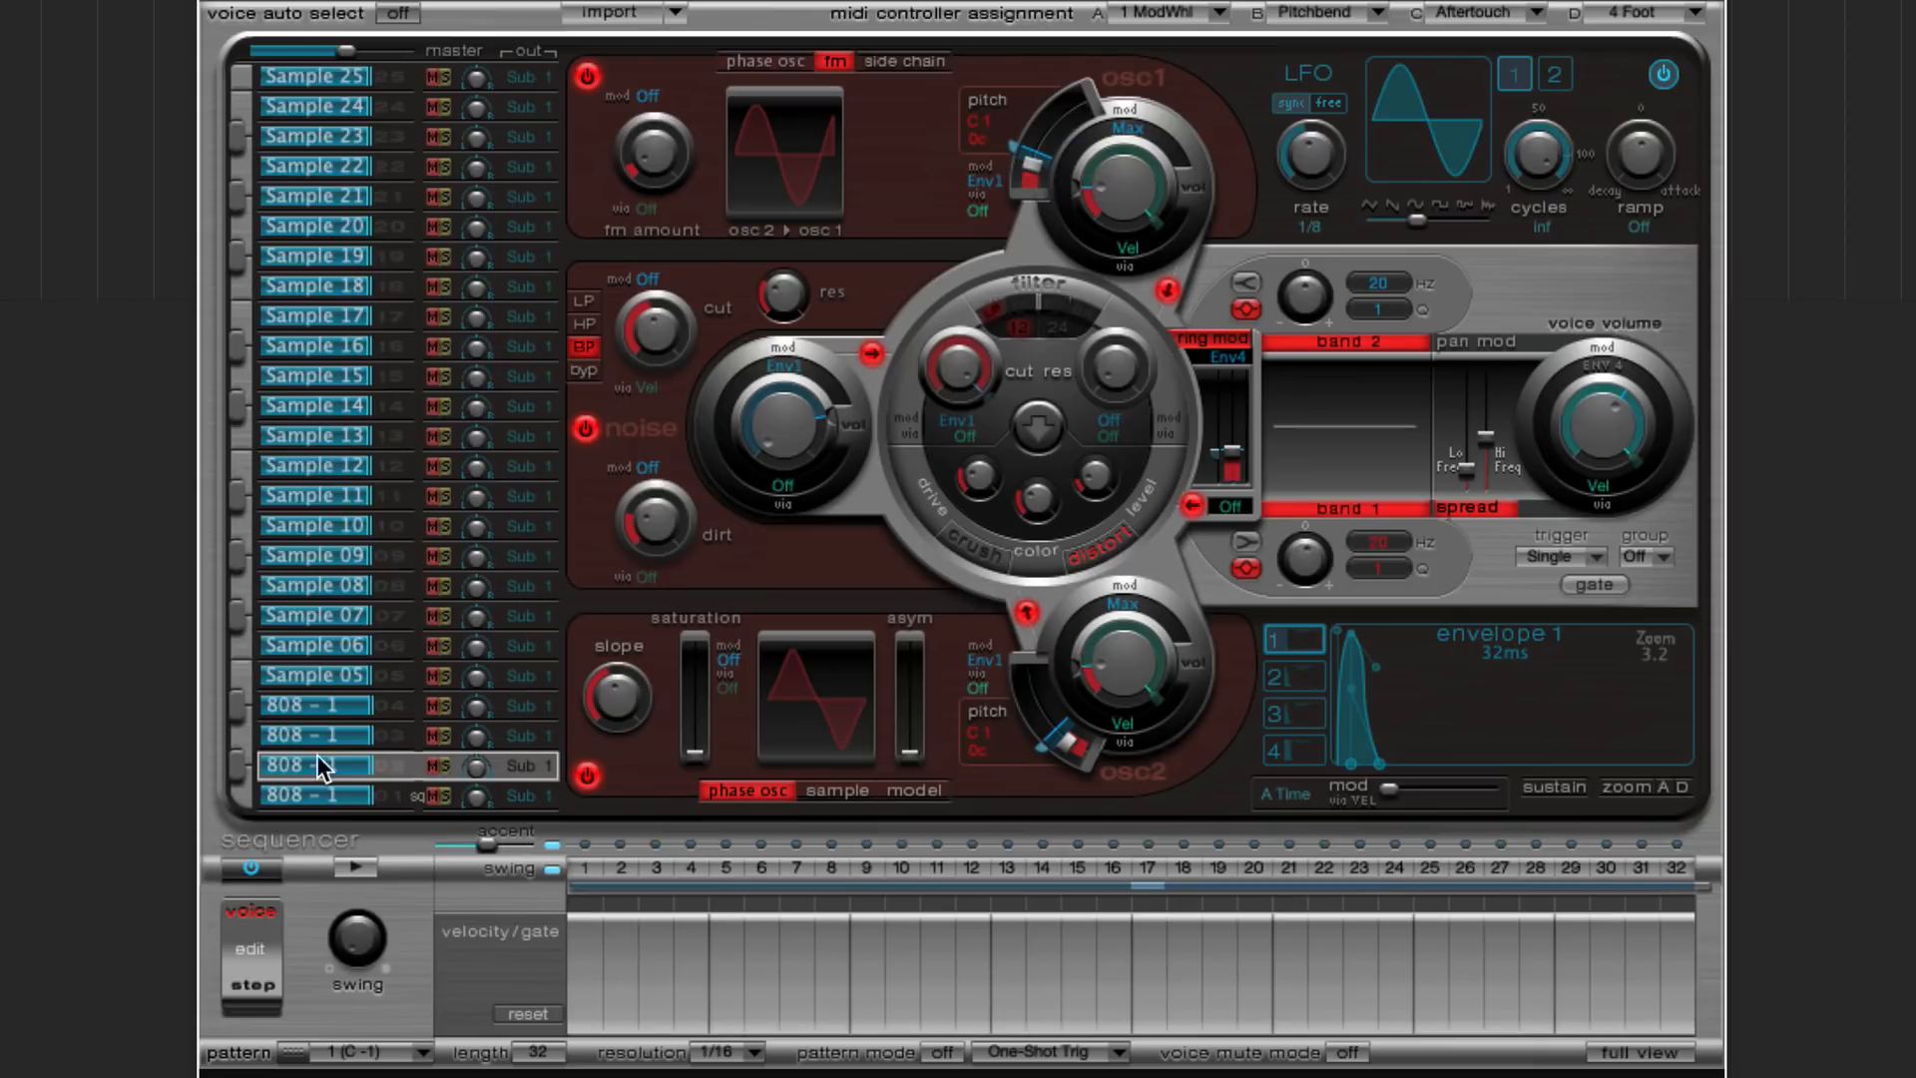
mouse_move(243, 810)
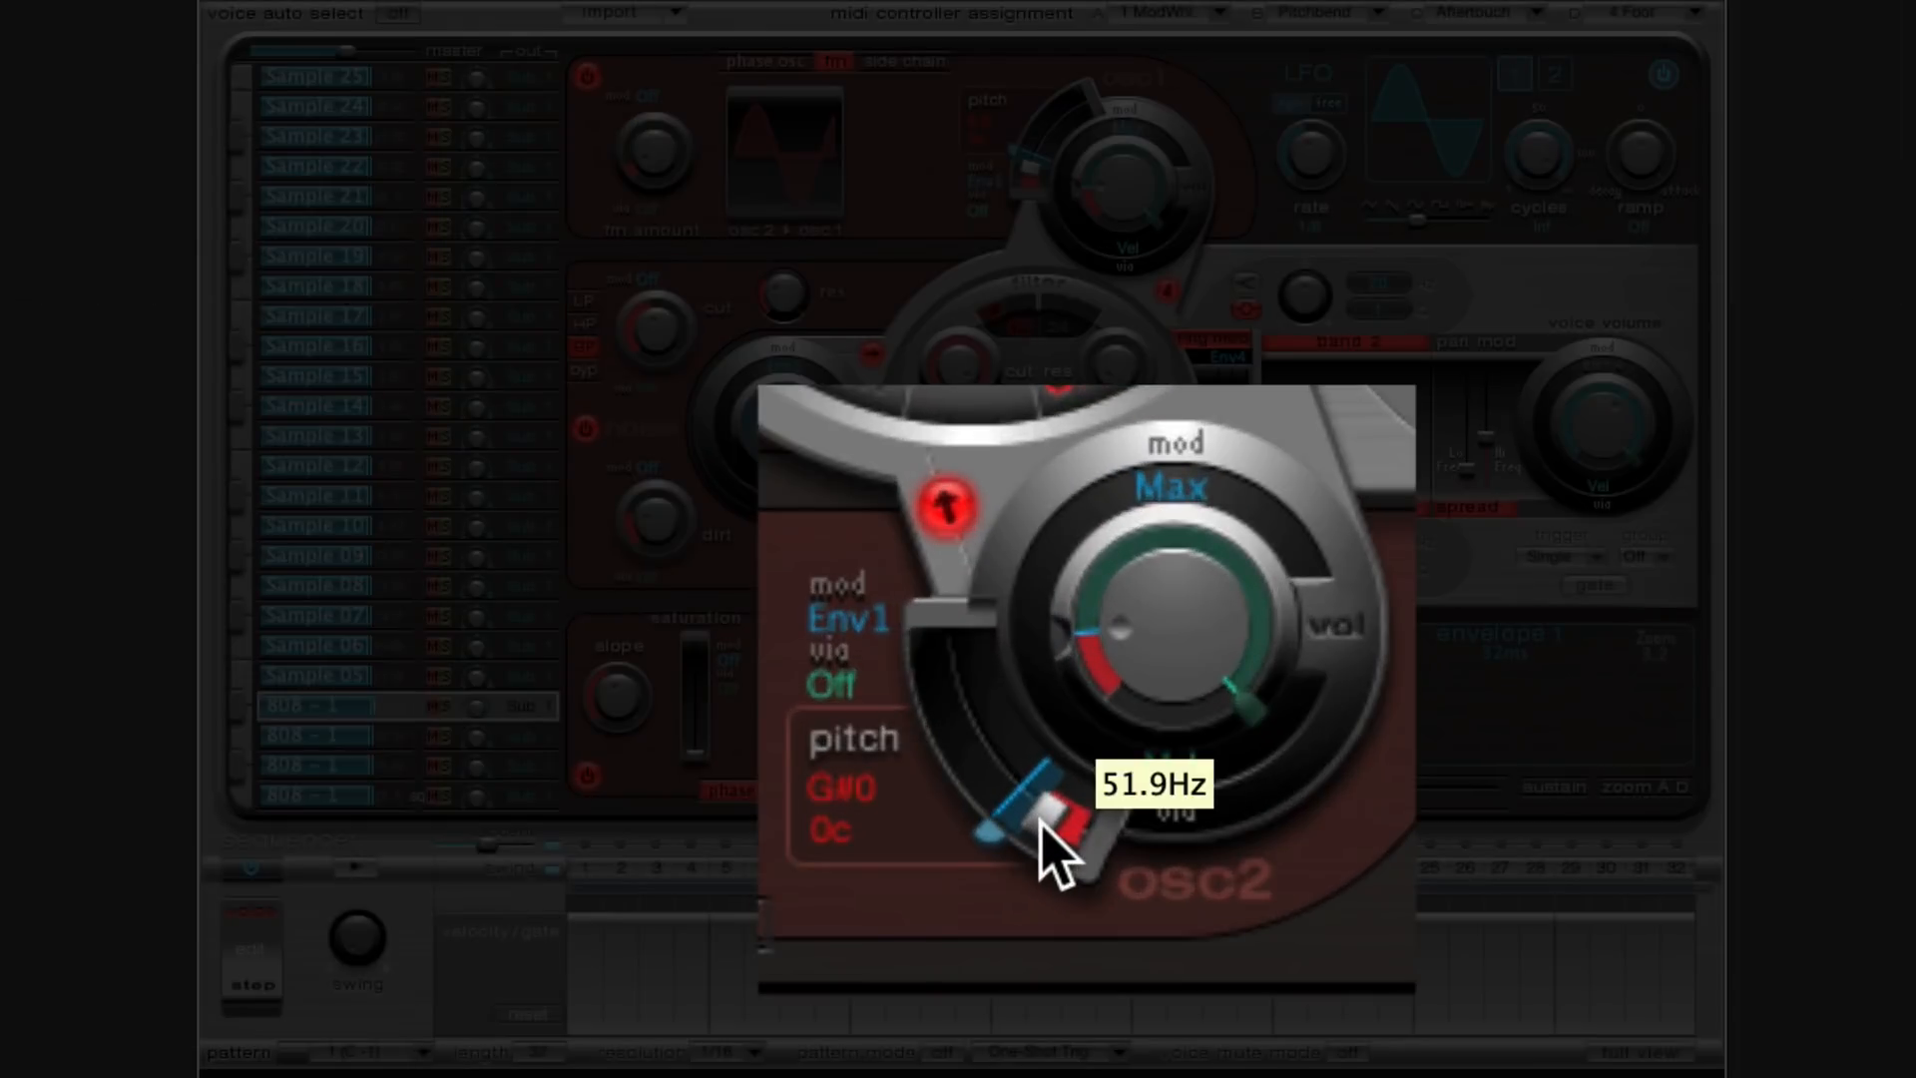
drag(1052, 806, 1043, 830)
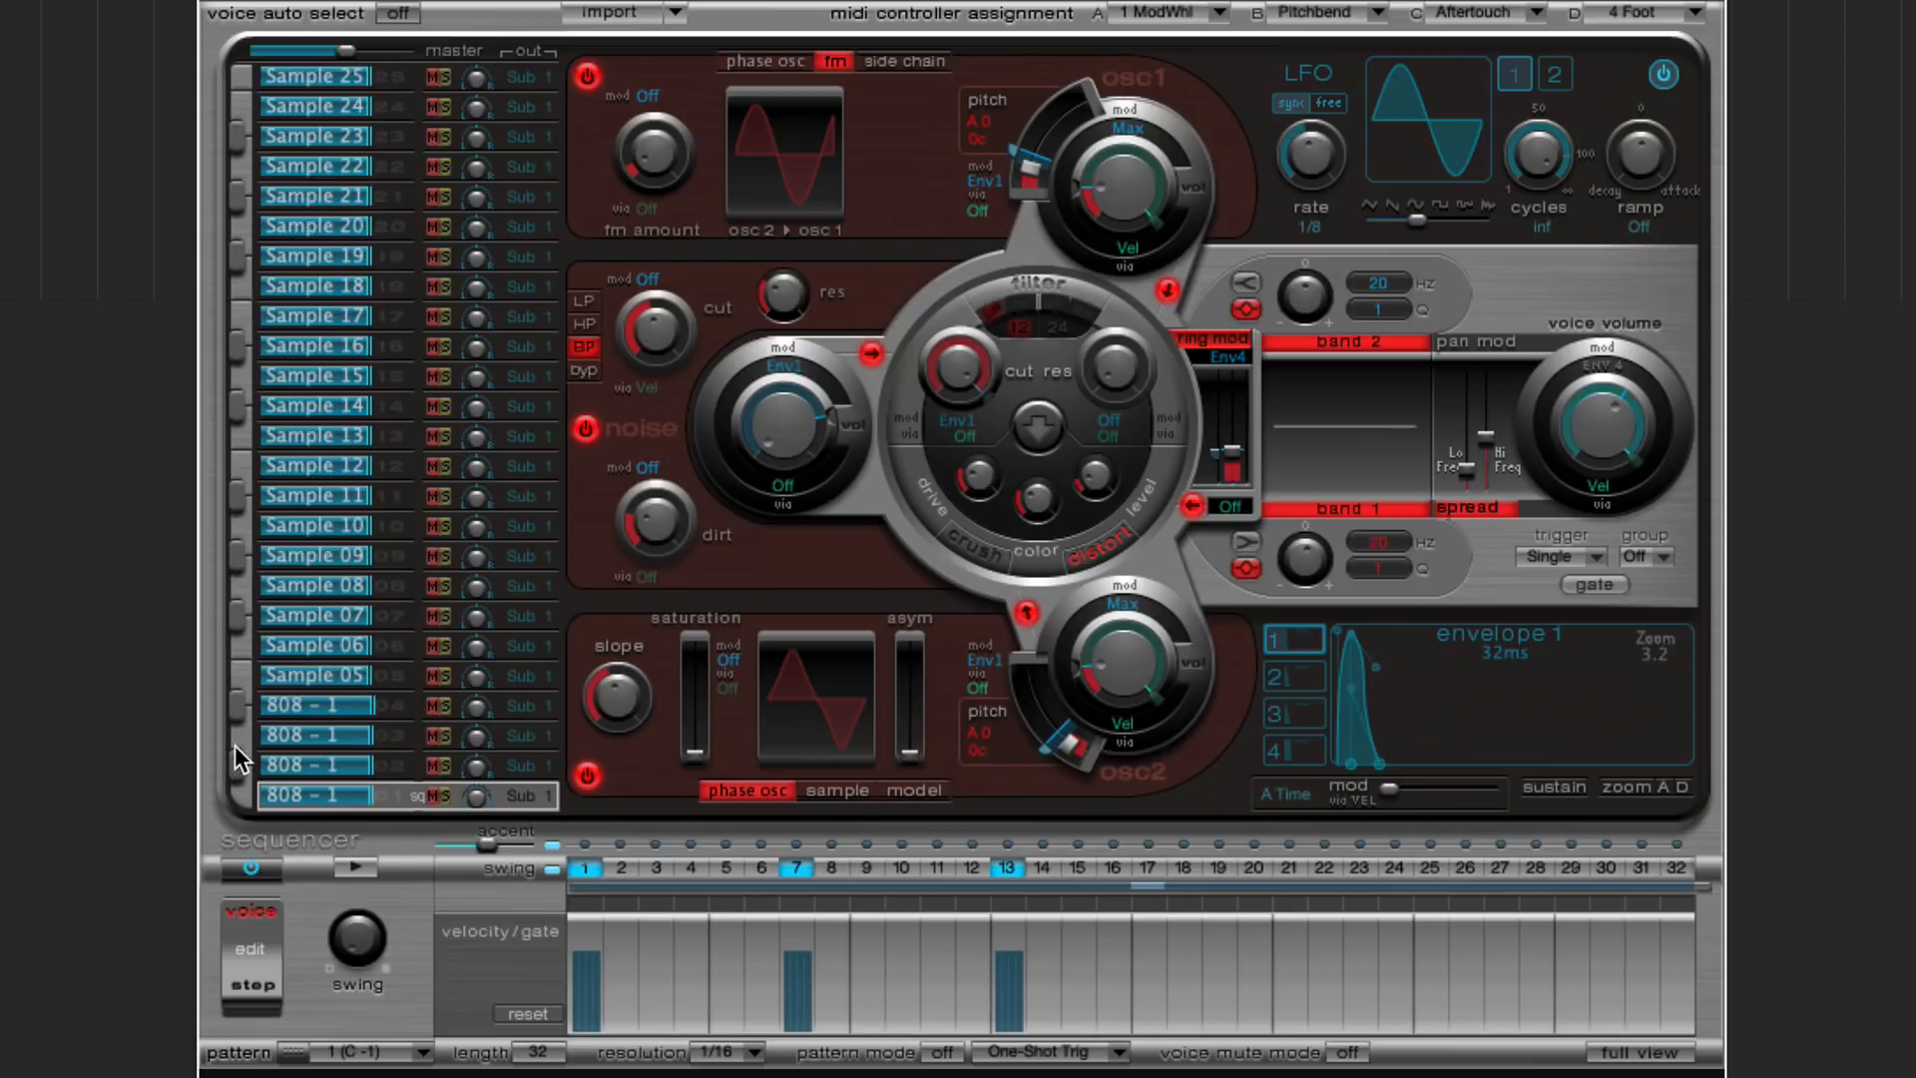
mouse_move(241, 722)
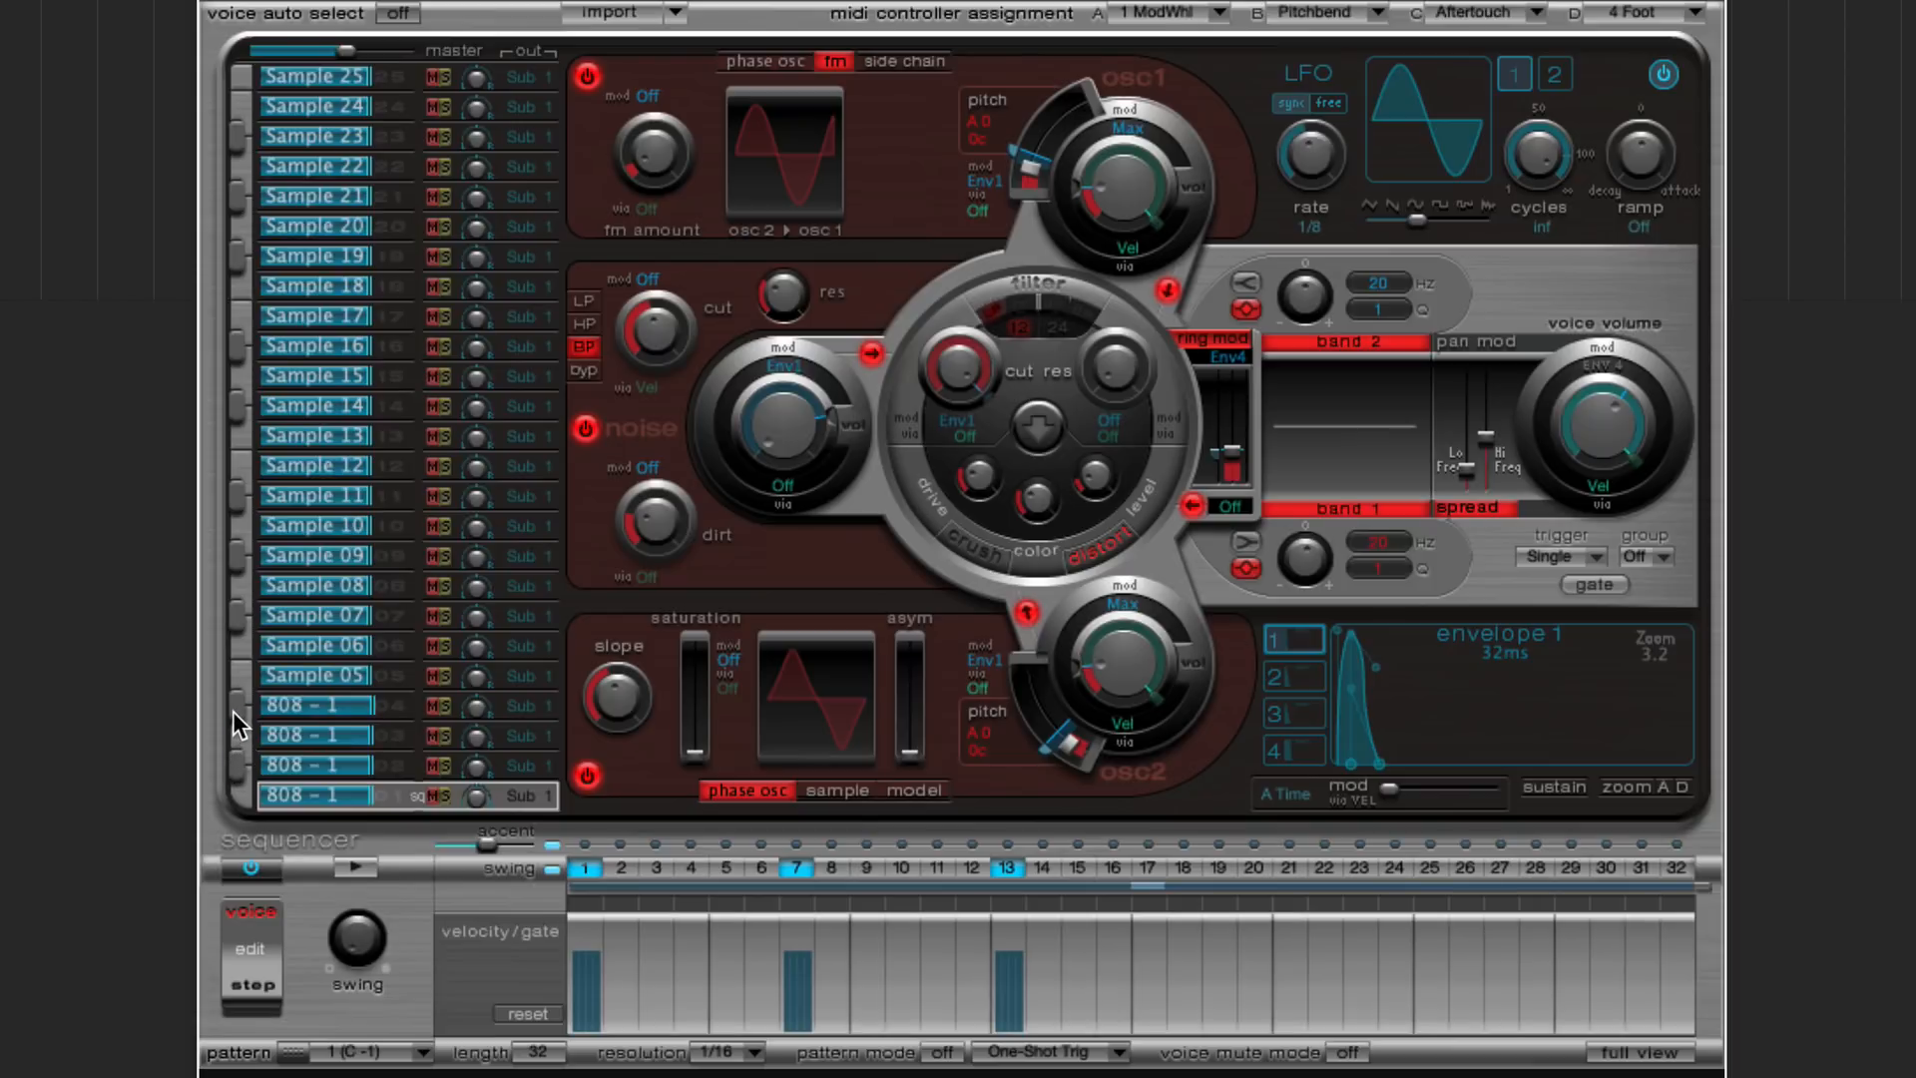
mouse_move(291, 752)
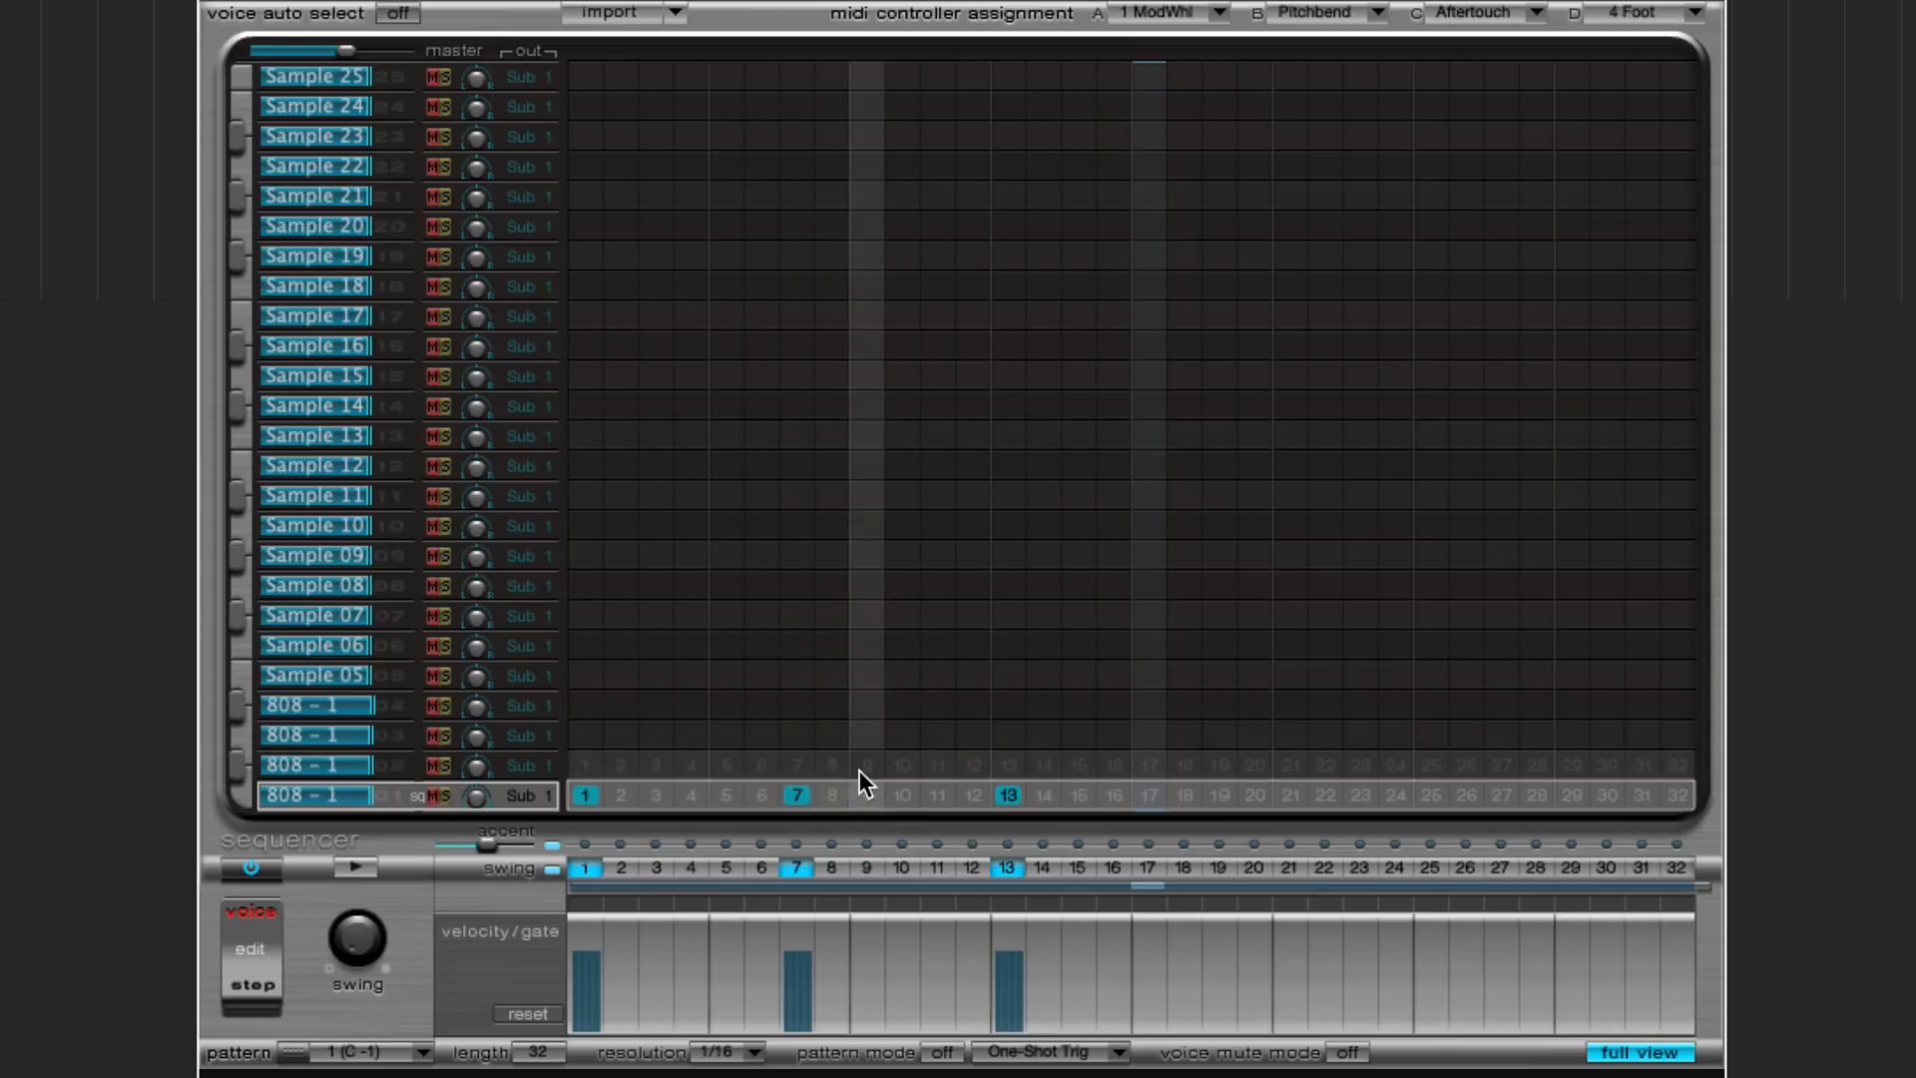
- Rename an 808 voice after its note, then select an empty sample voice to fill
double_click(313, 794)
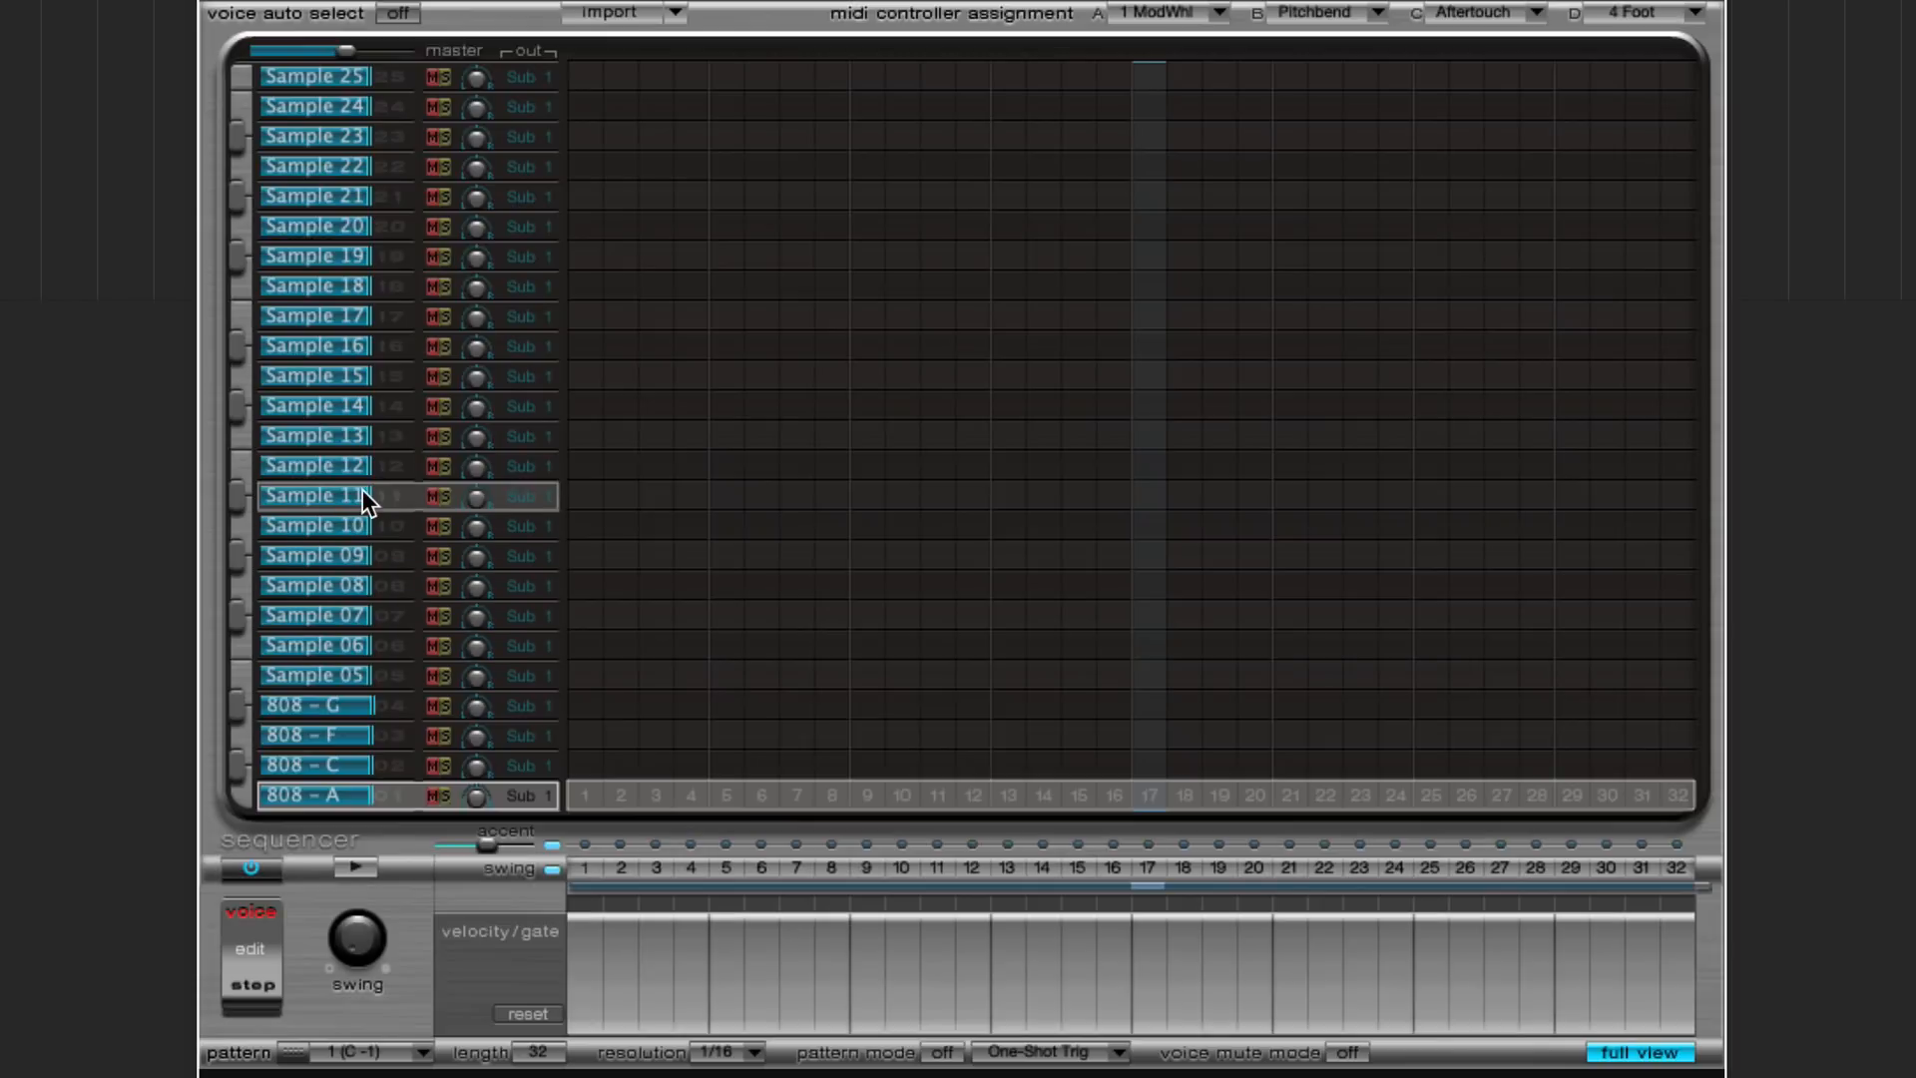
click(313, 614)
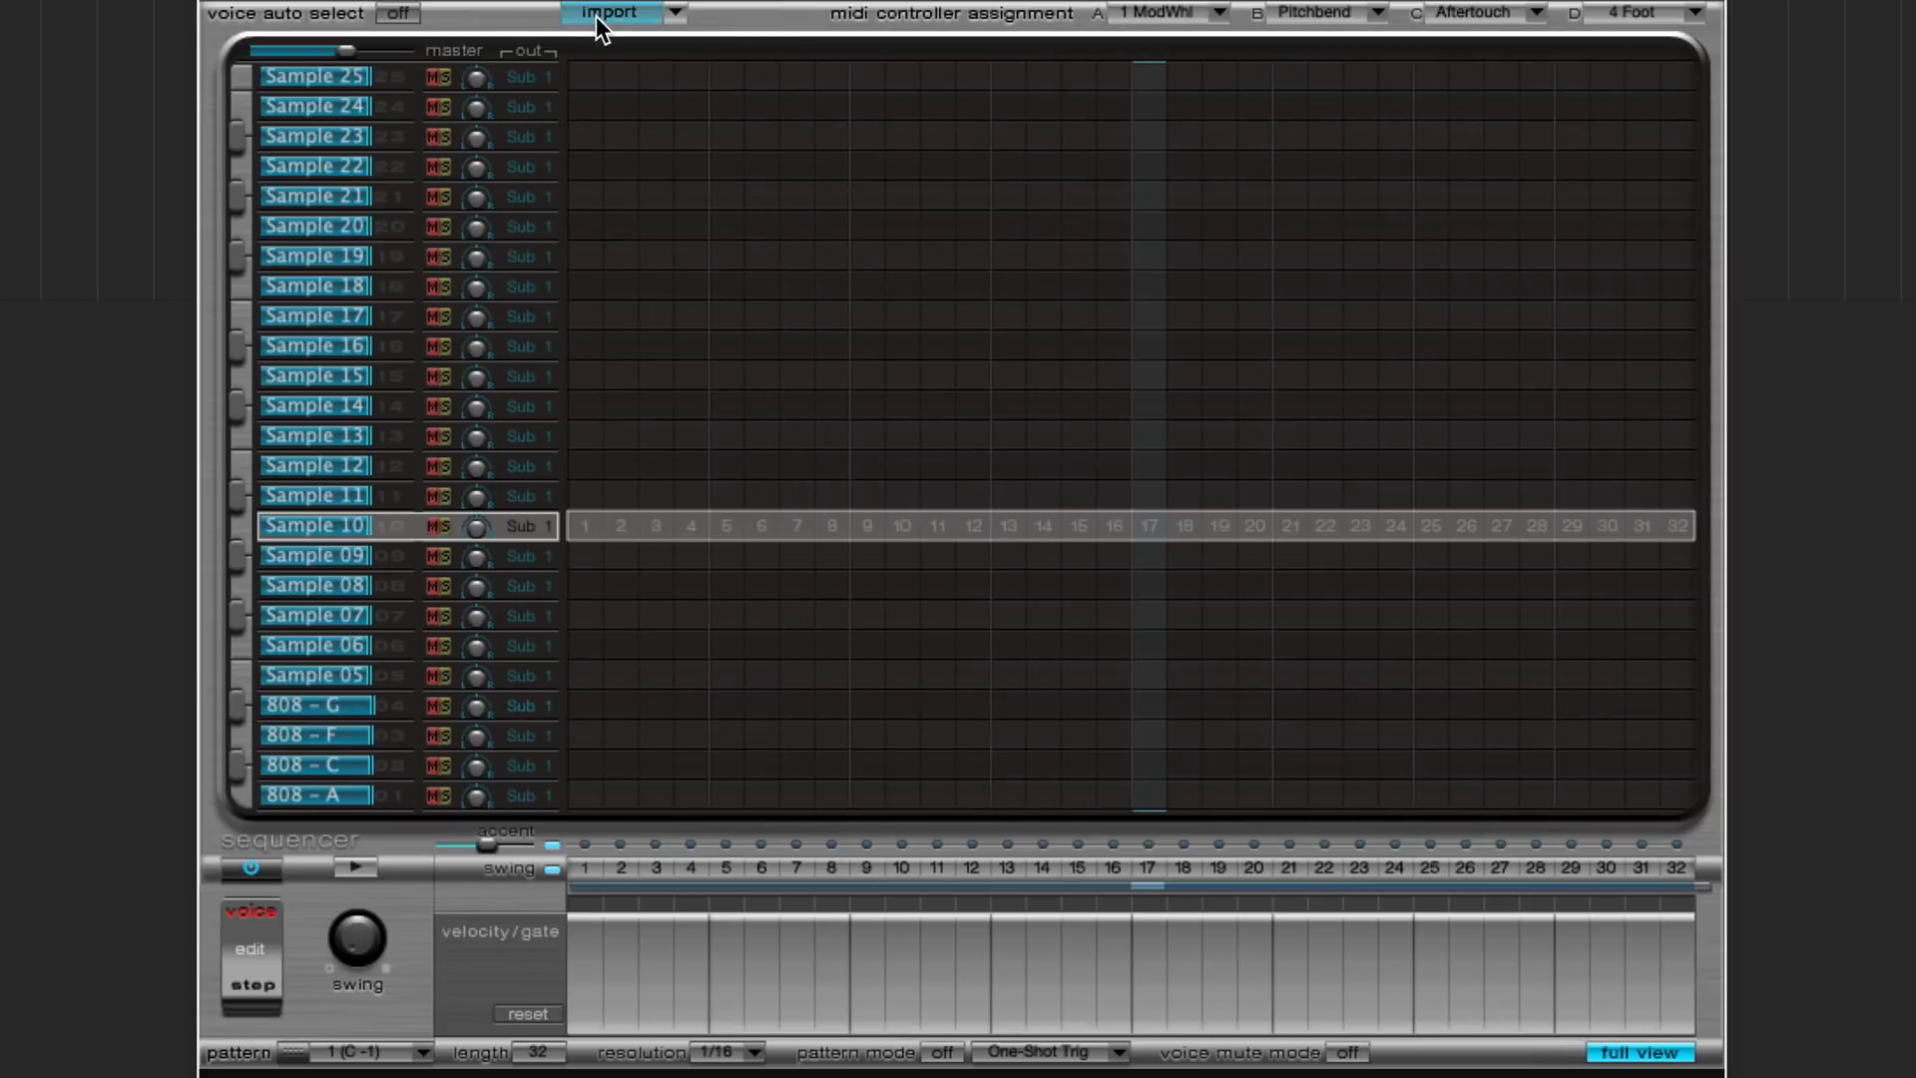
- Import Hat Closed and Gated Snare from a kit in the 01 Drum Kits folder into empty voices
click(611, 14)
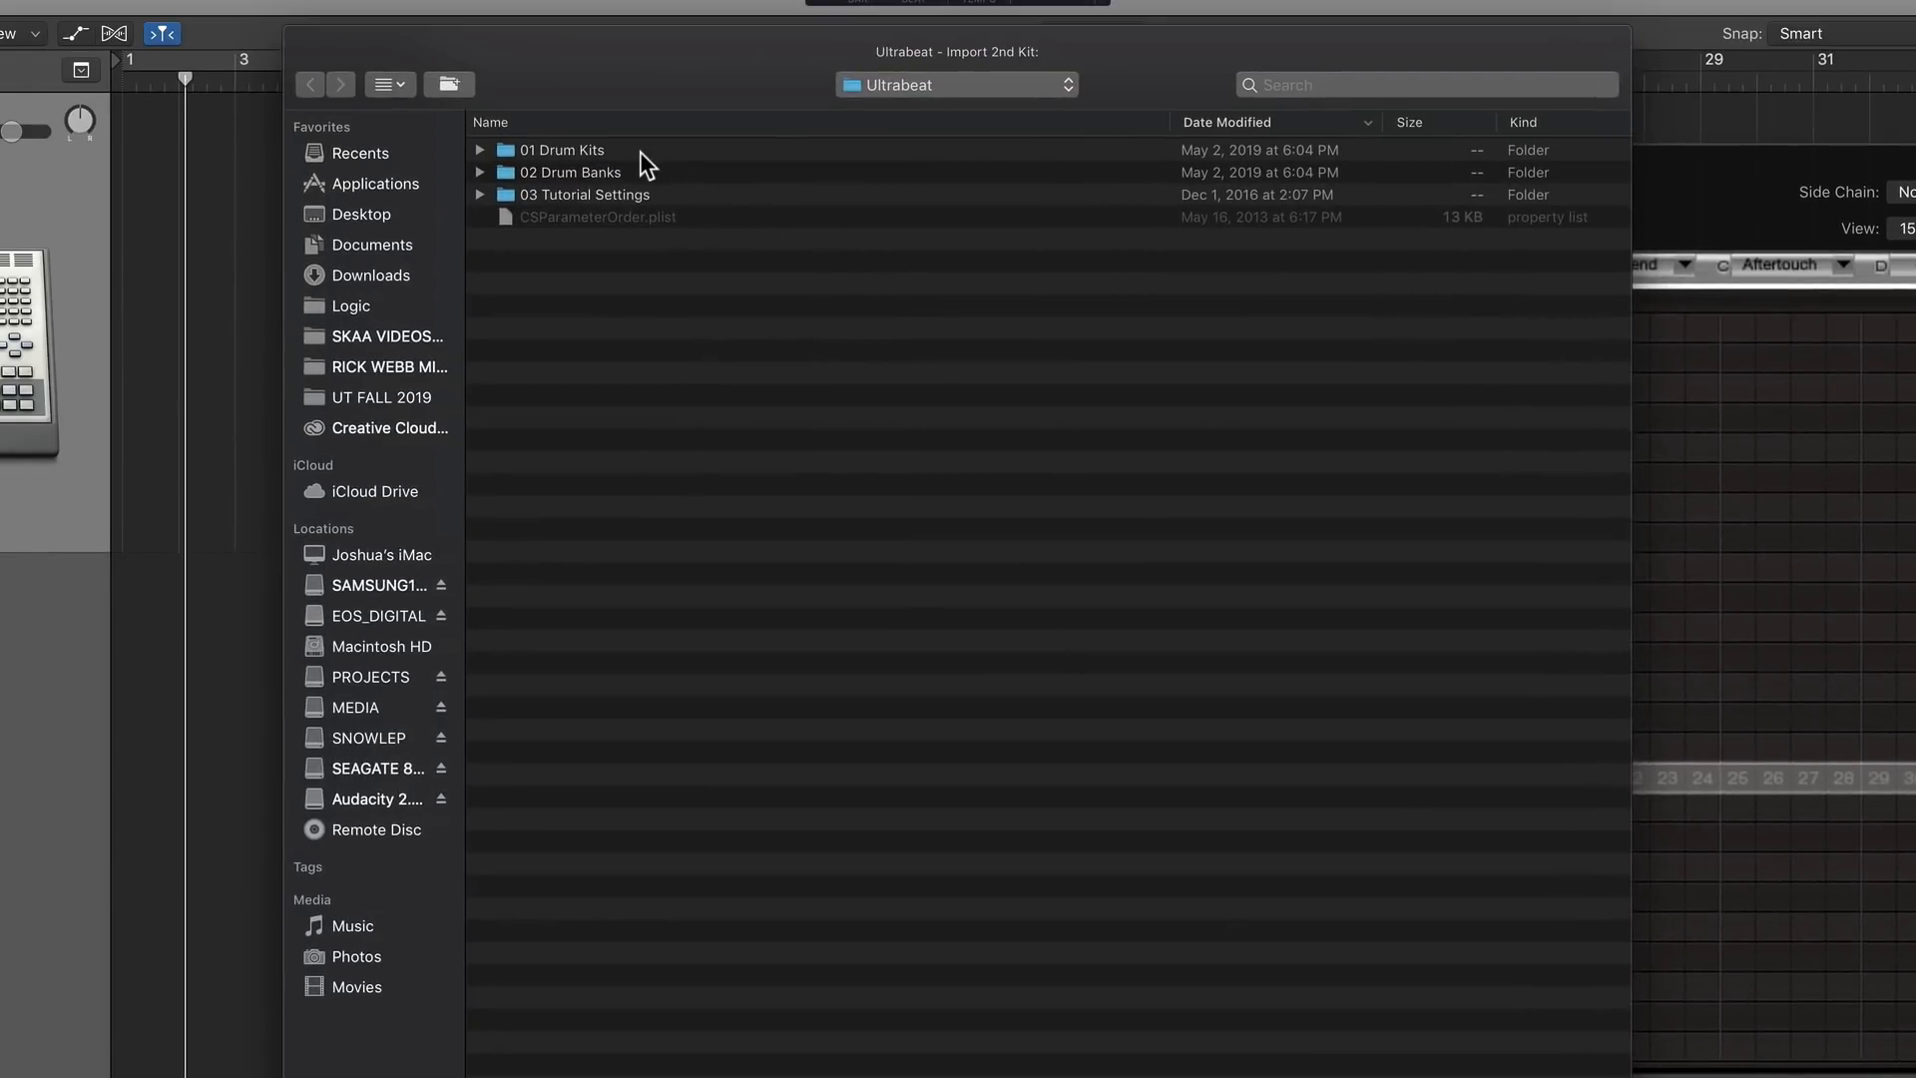
double_click(565, 150)
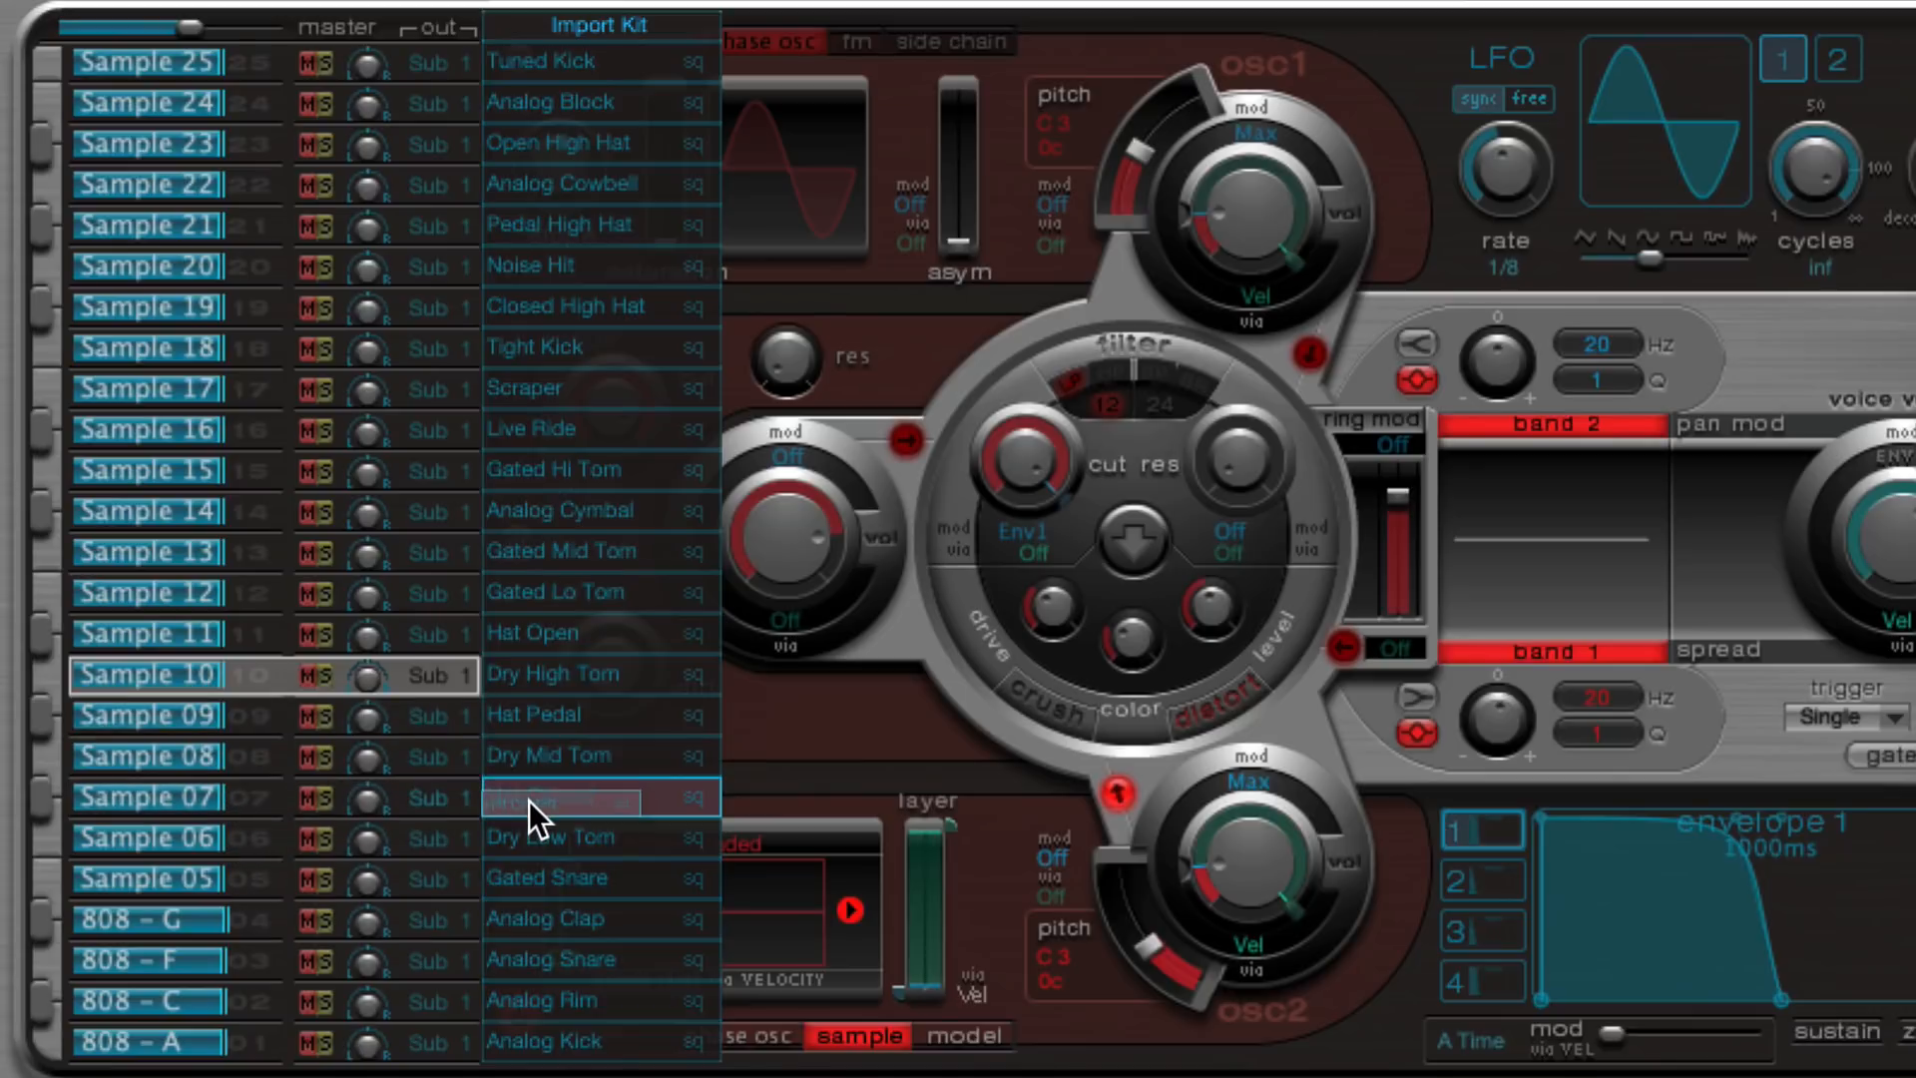
click(562, 796)
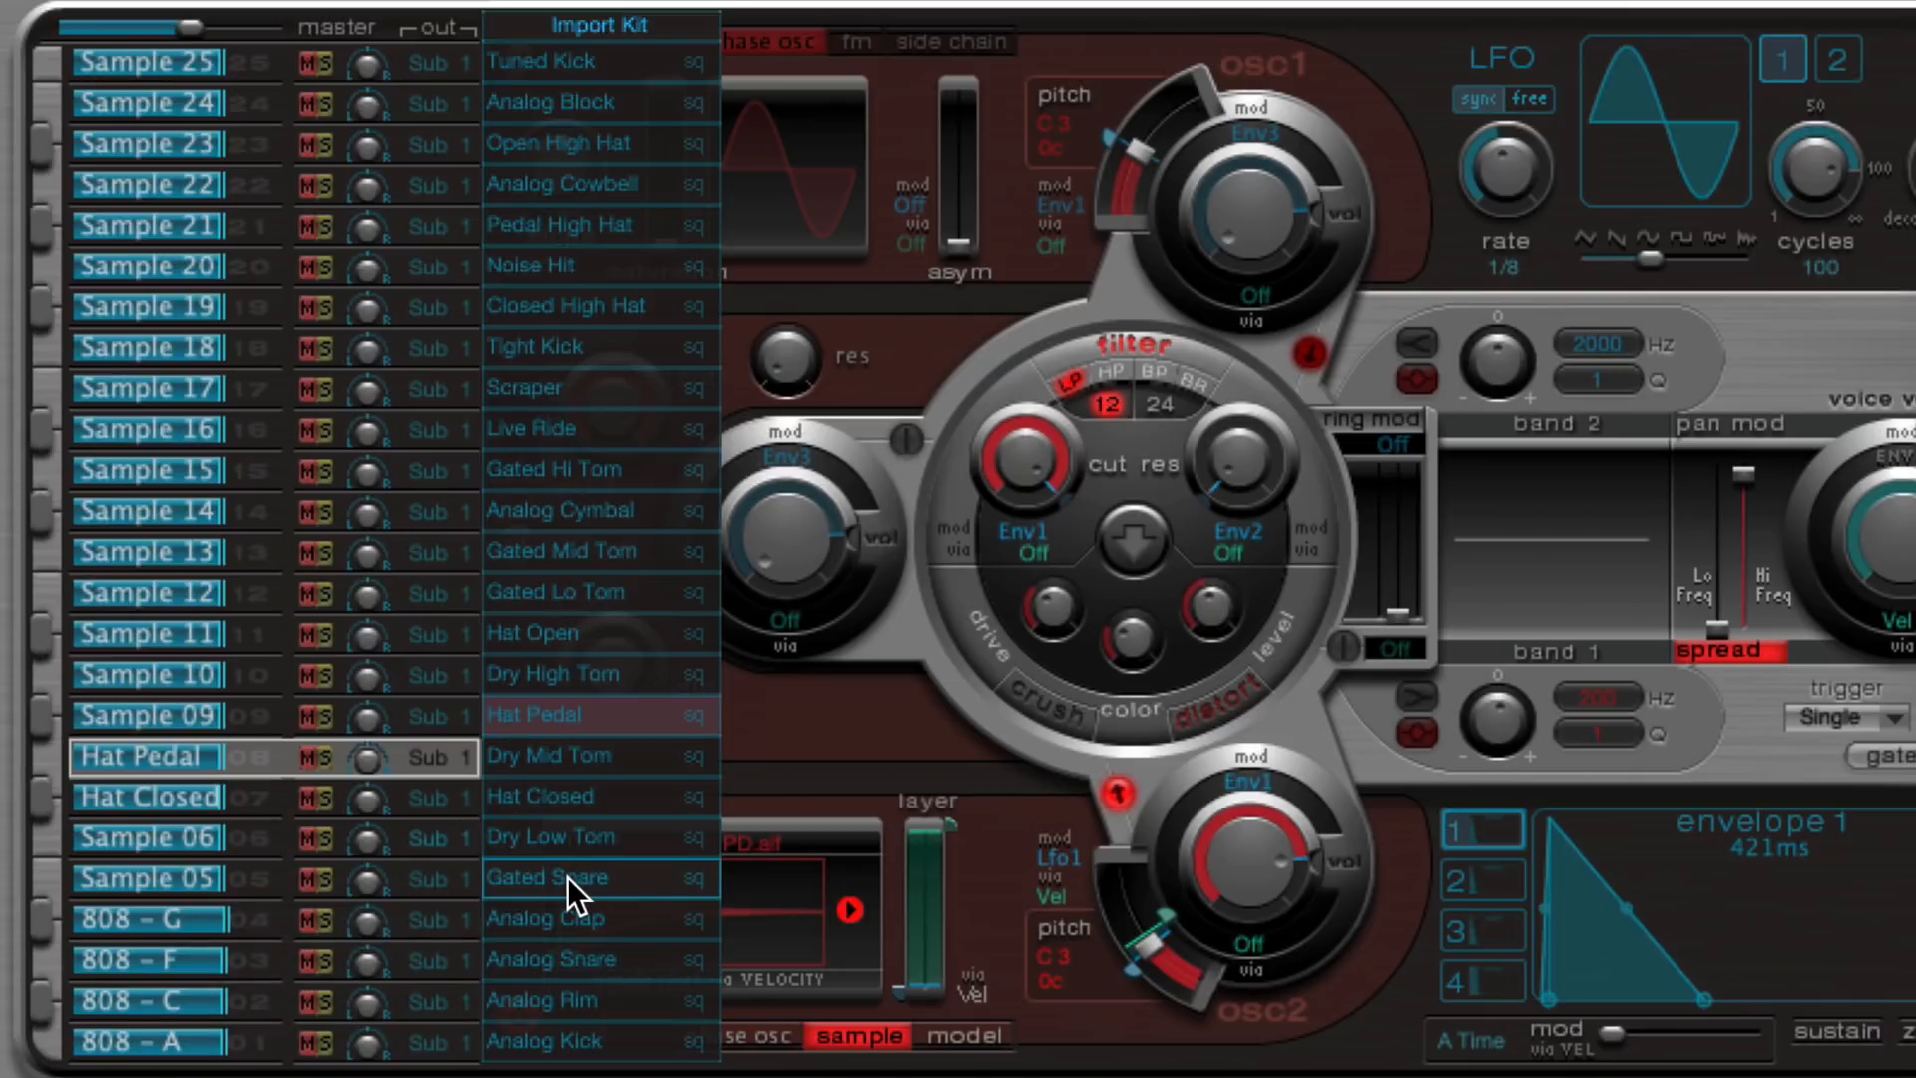
click(547, 878)
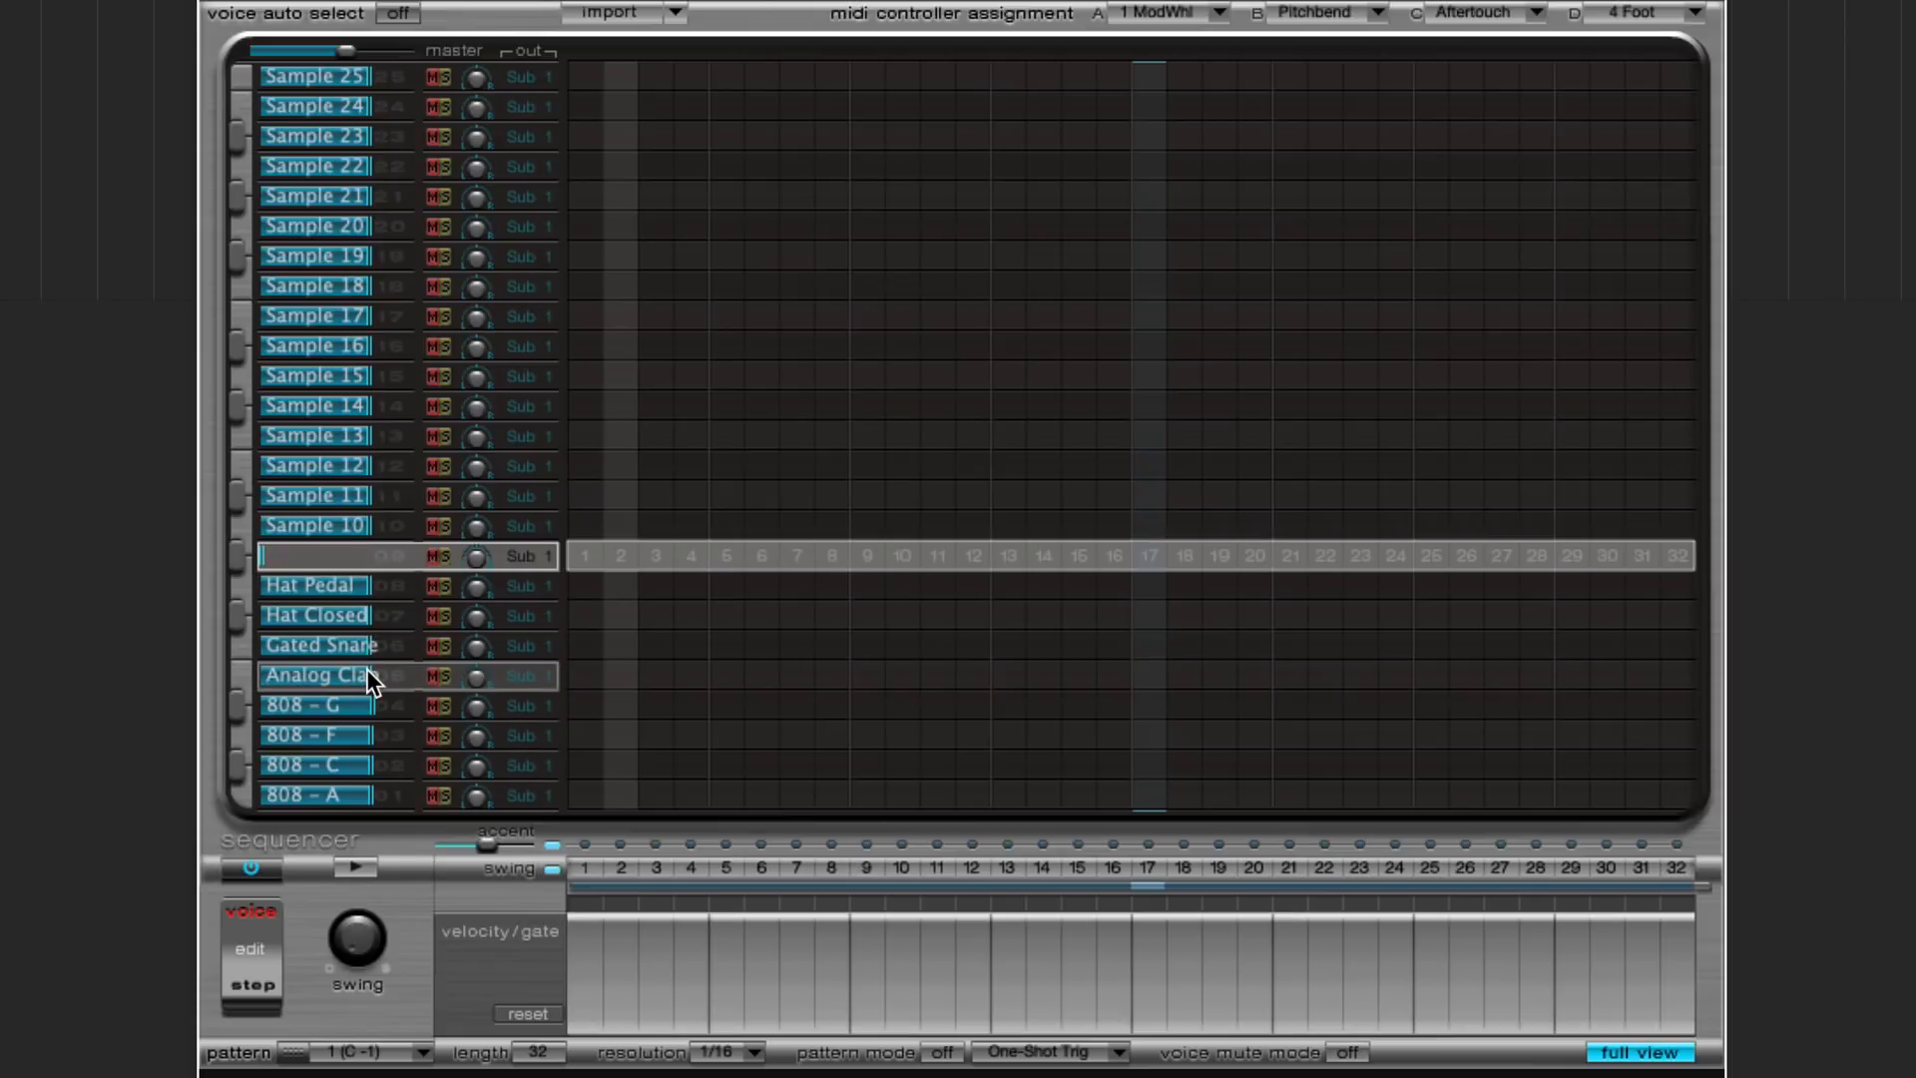
- Select an imported voice to view its steps and play the pattern to hear the groove
click(355, 868)
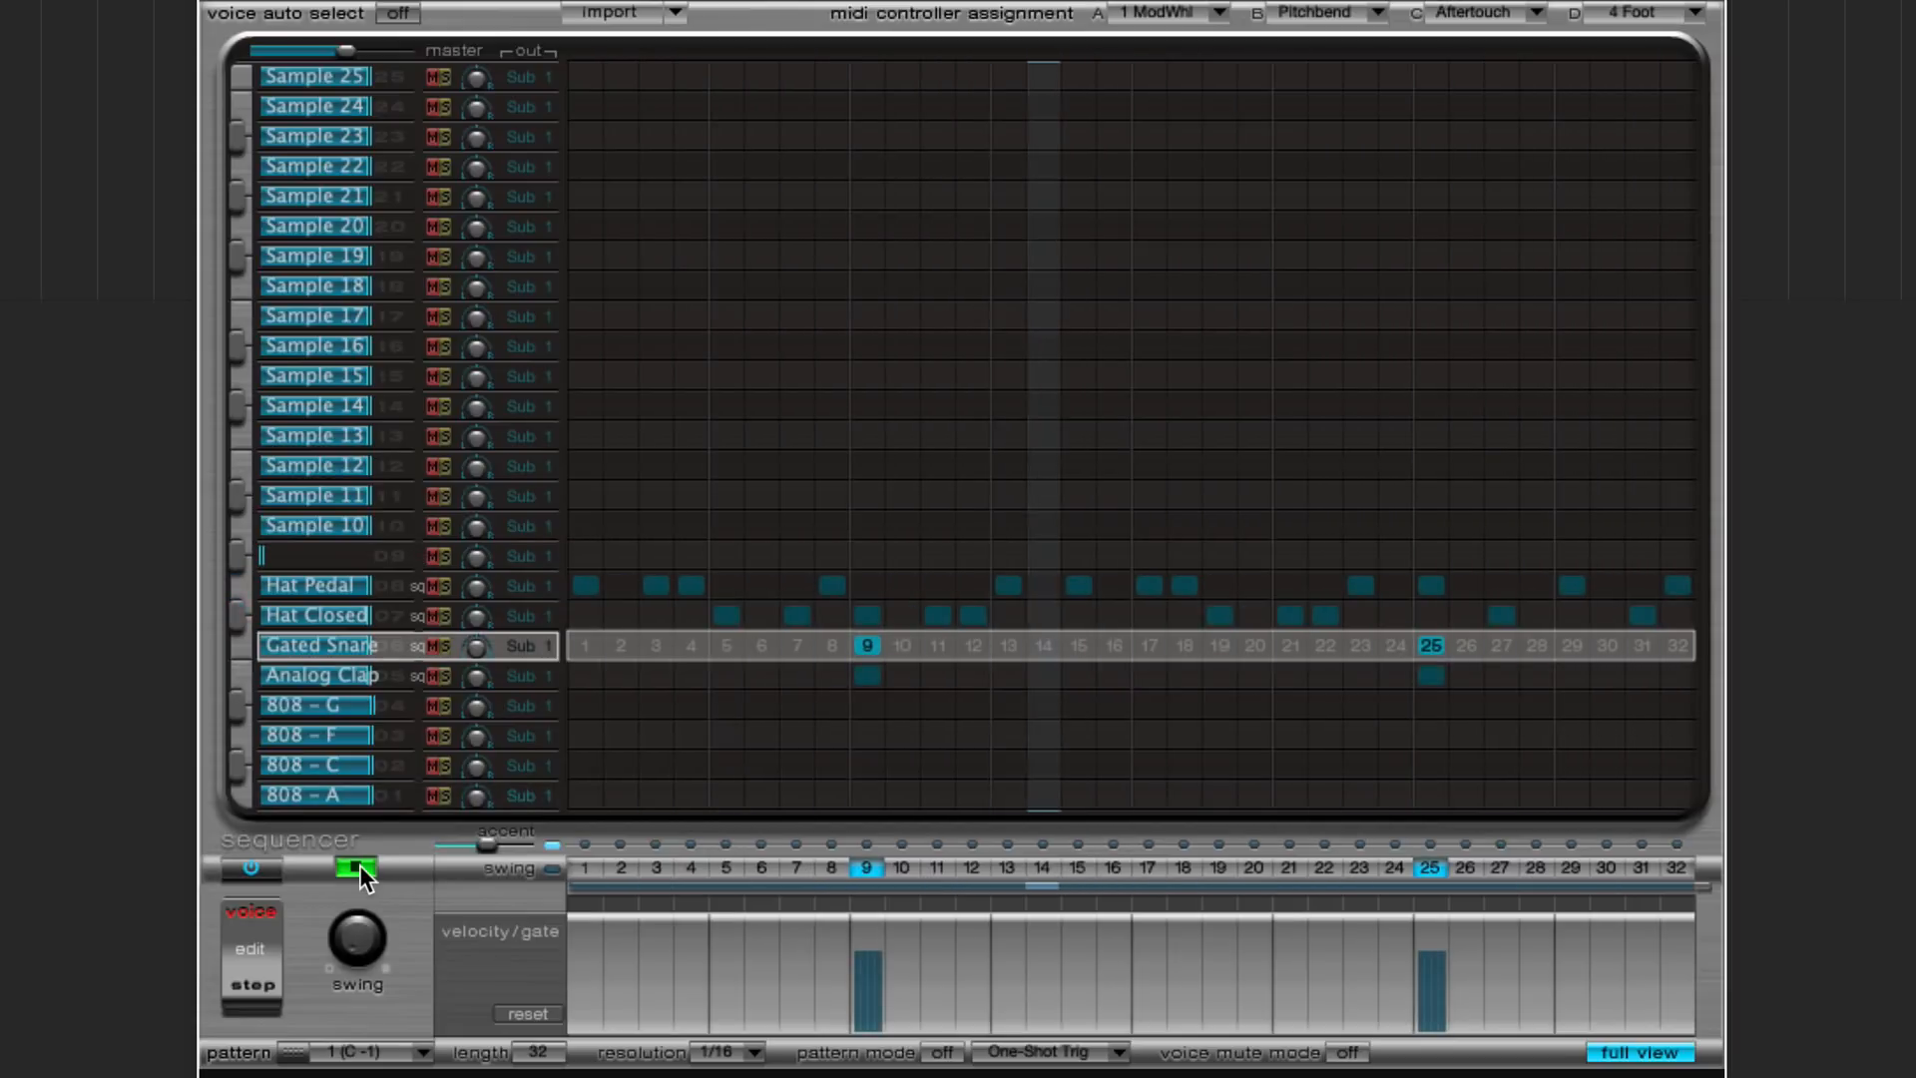
click(355, 868)
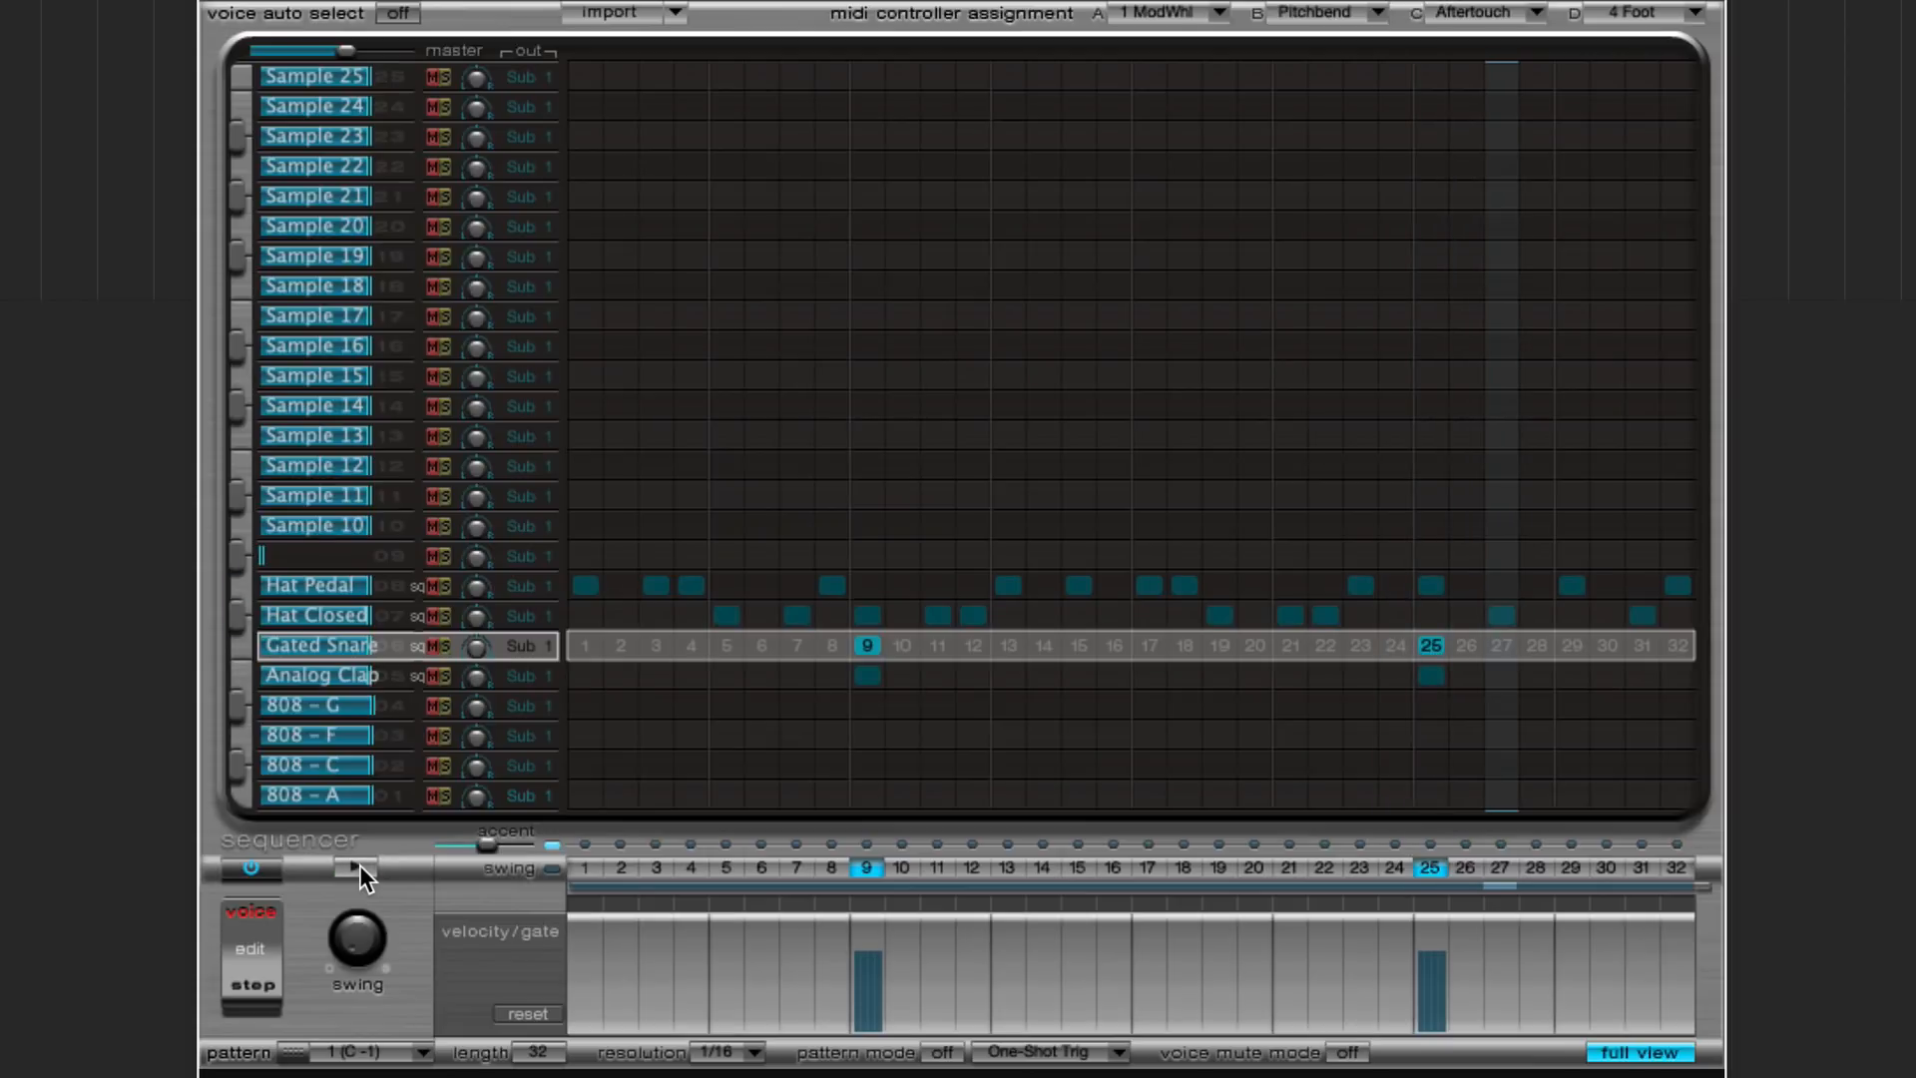
mouse_move(1680, 1066)
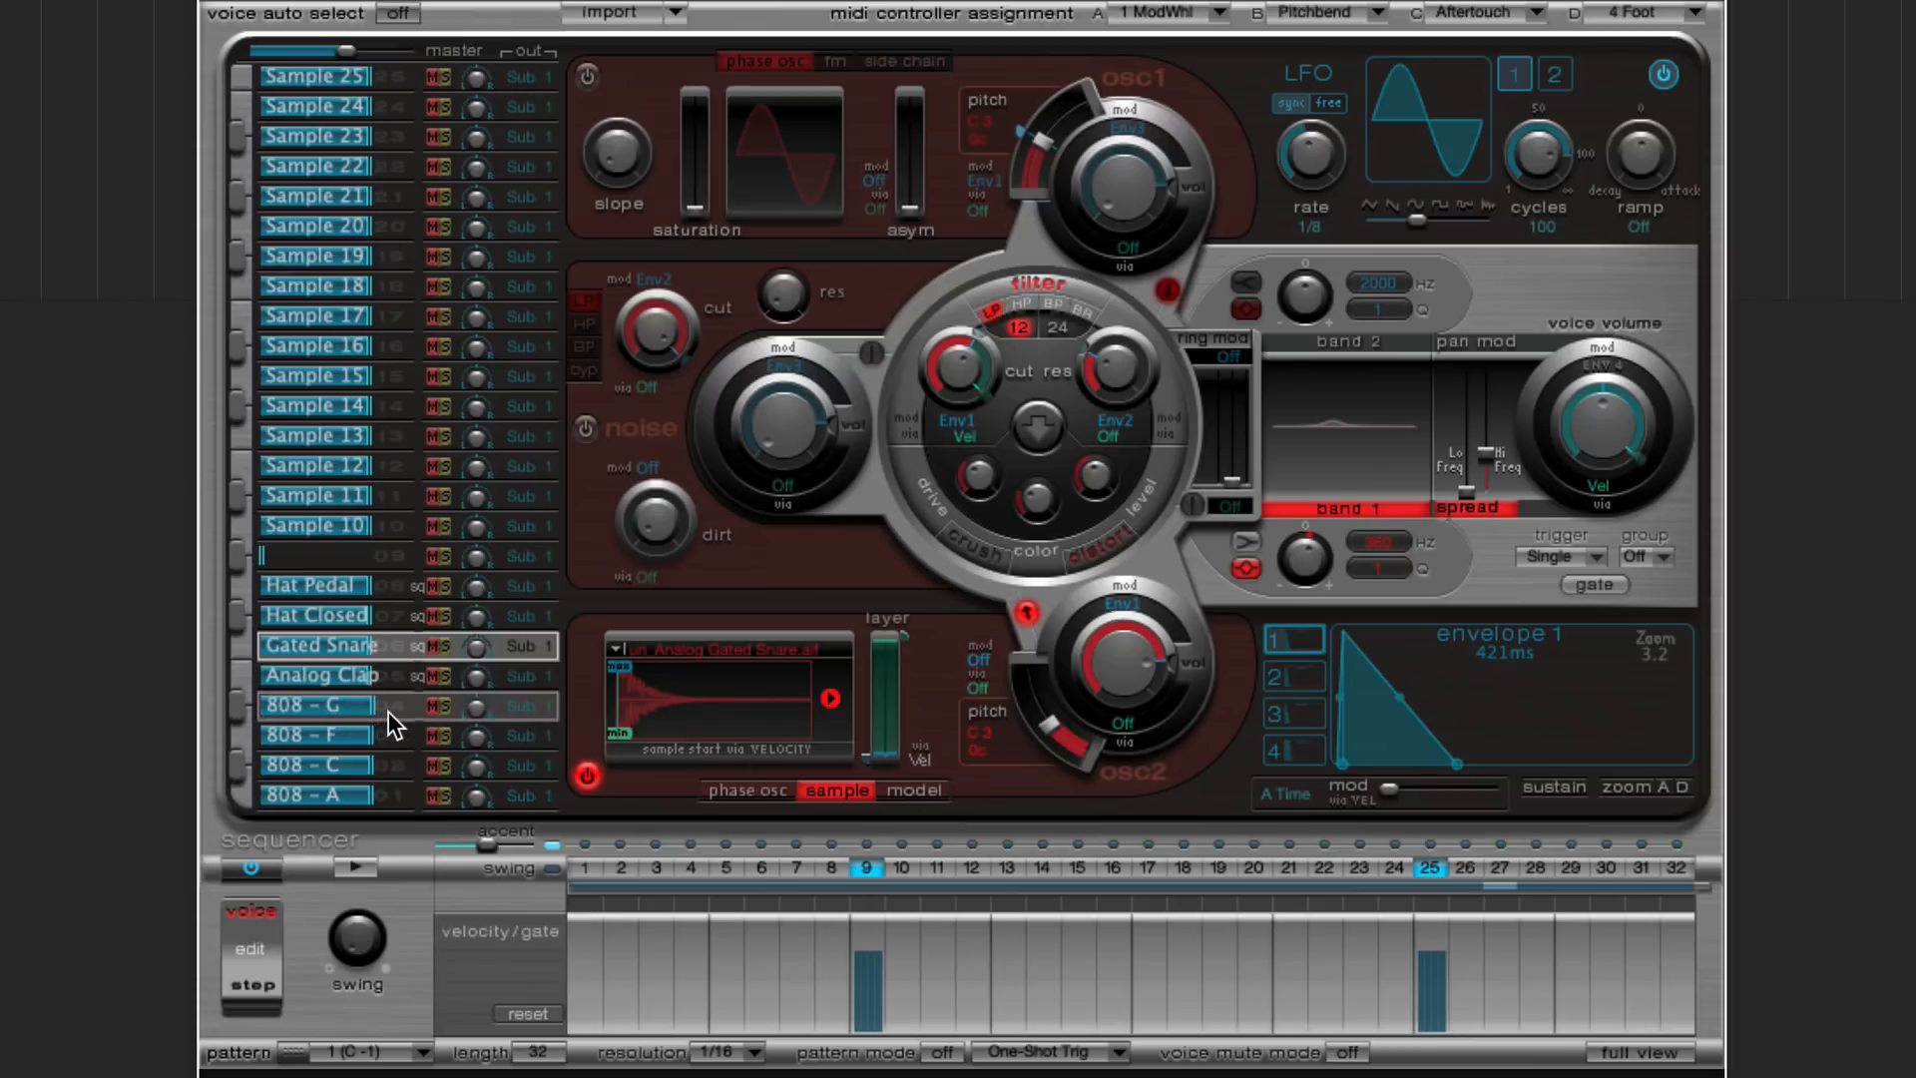
- Assign the 808 - A and 808 - F voices to trigger group 1, selecting each 808 in turn
click(314, 796)
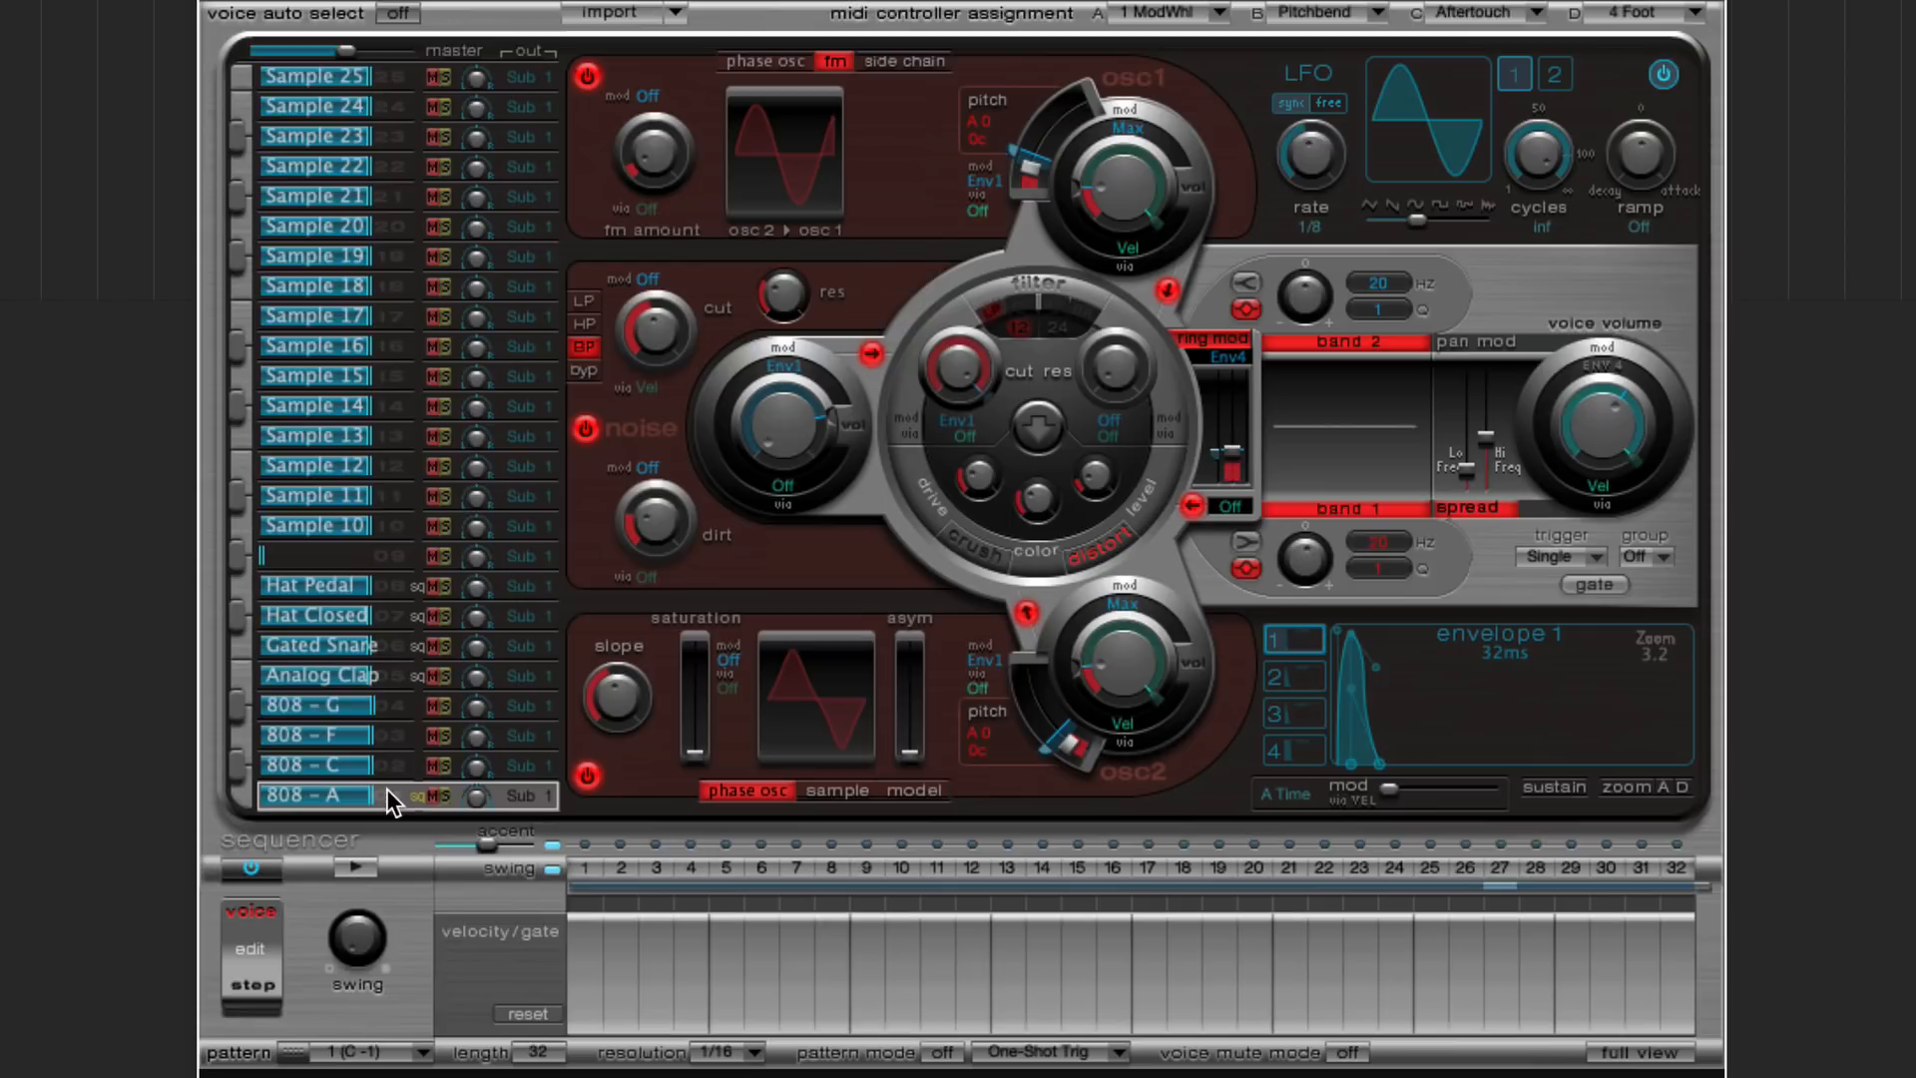
mouse_move(254, 812)
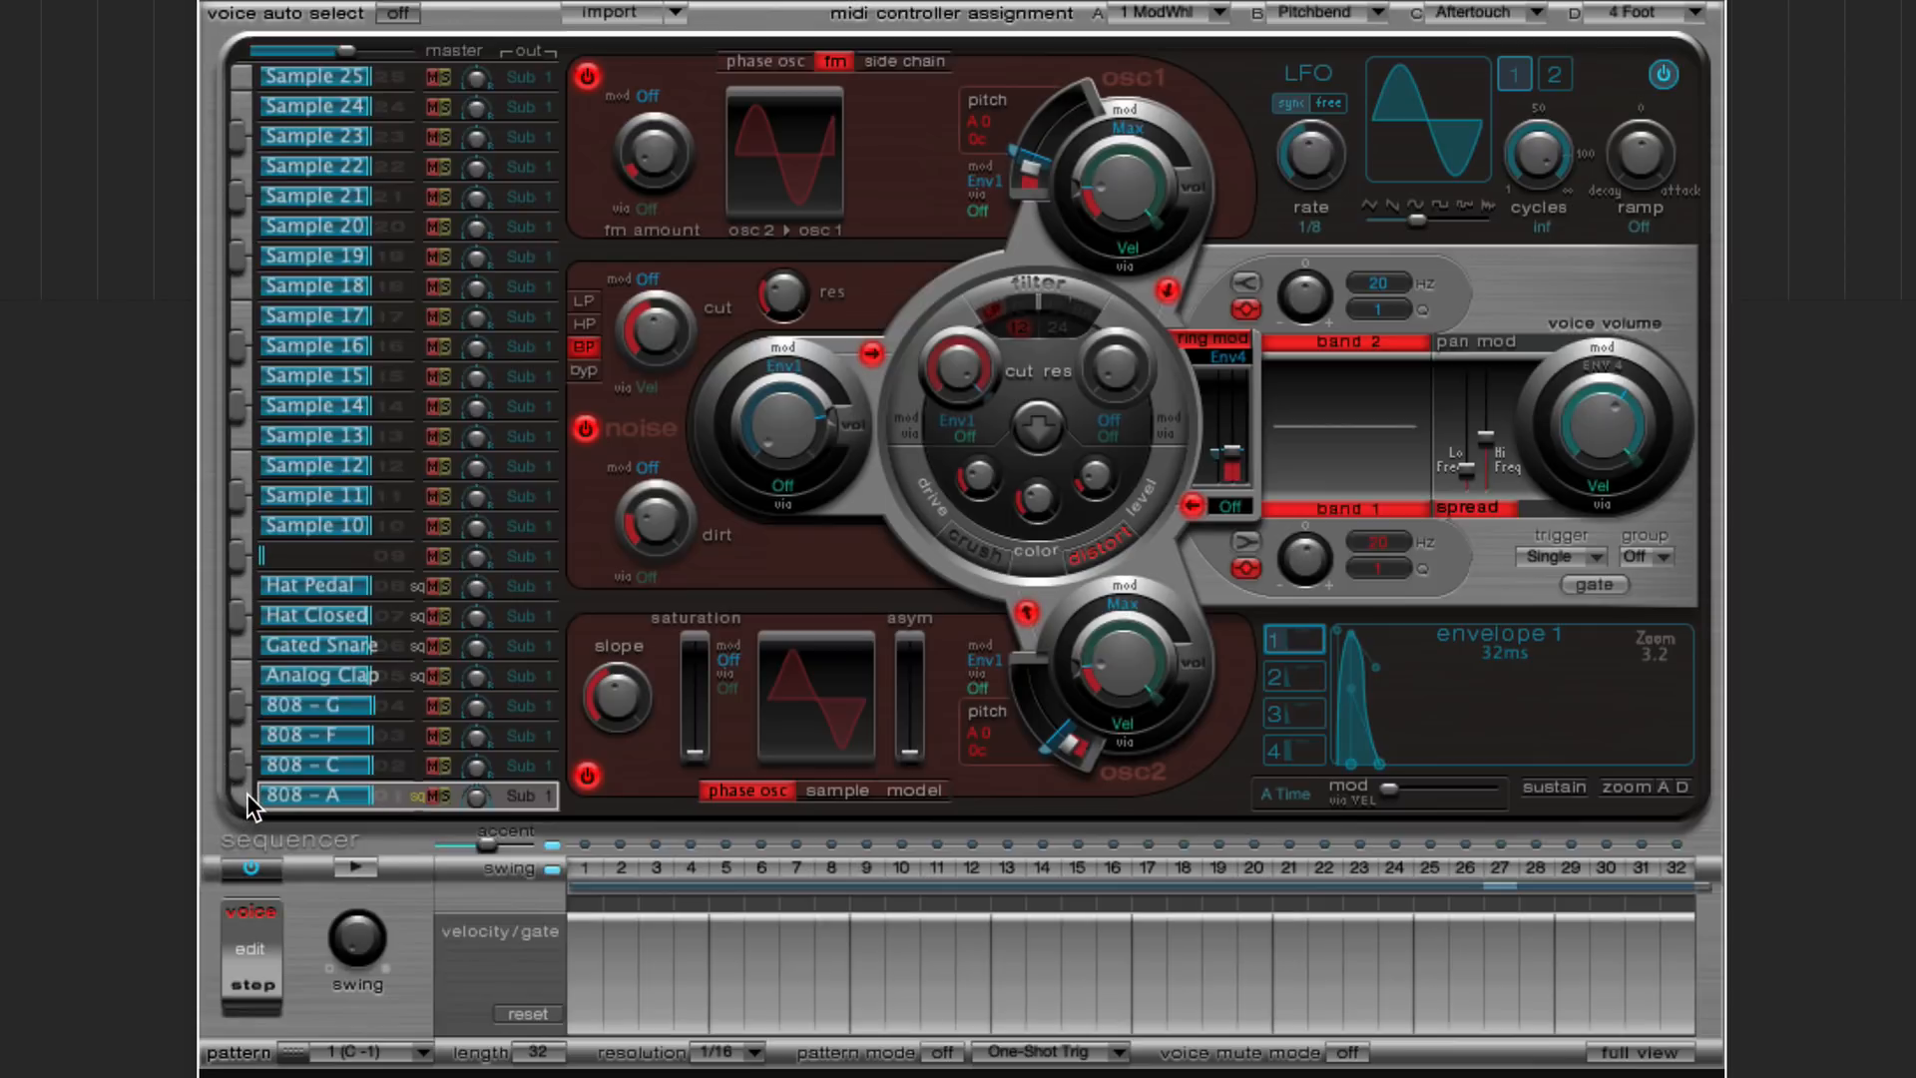
mouse_move(250, 788)
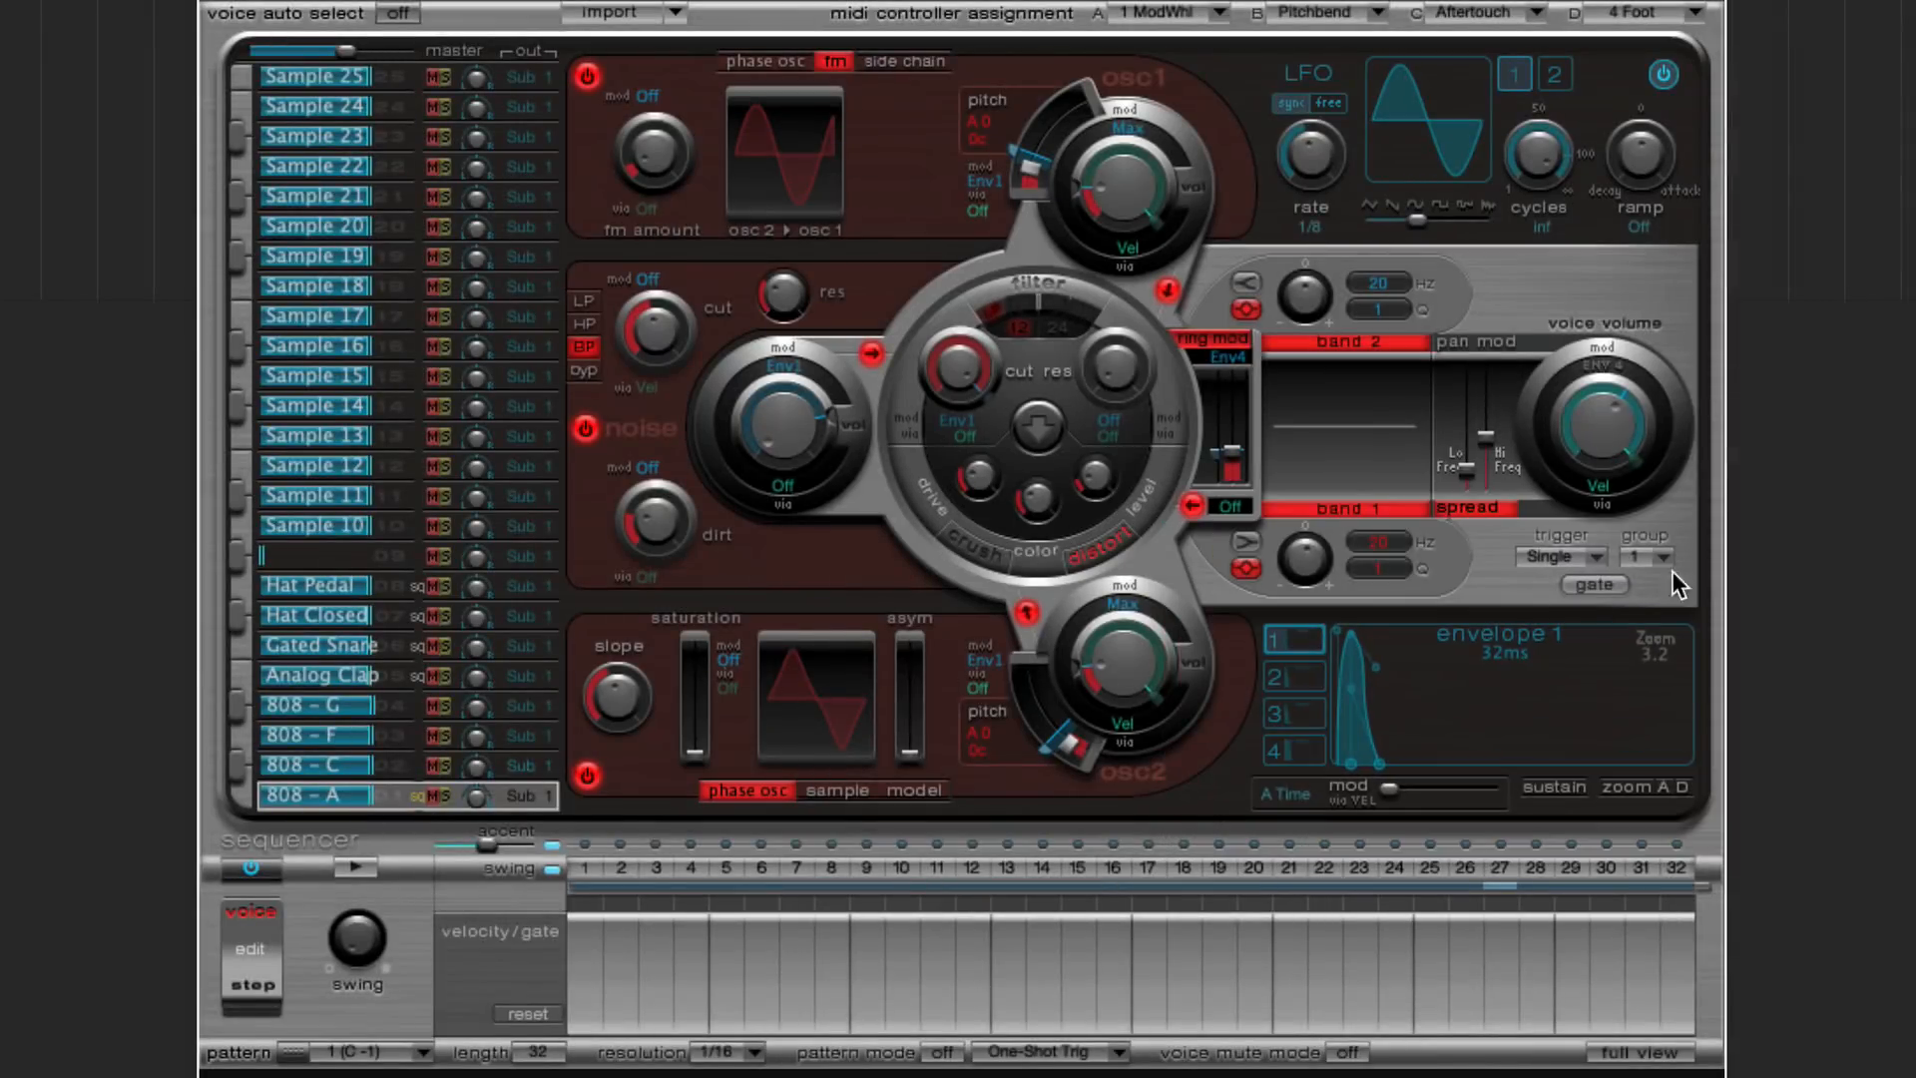
click(313, 764)
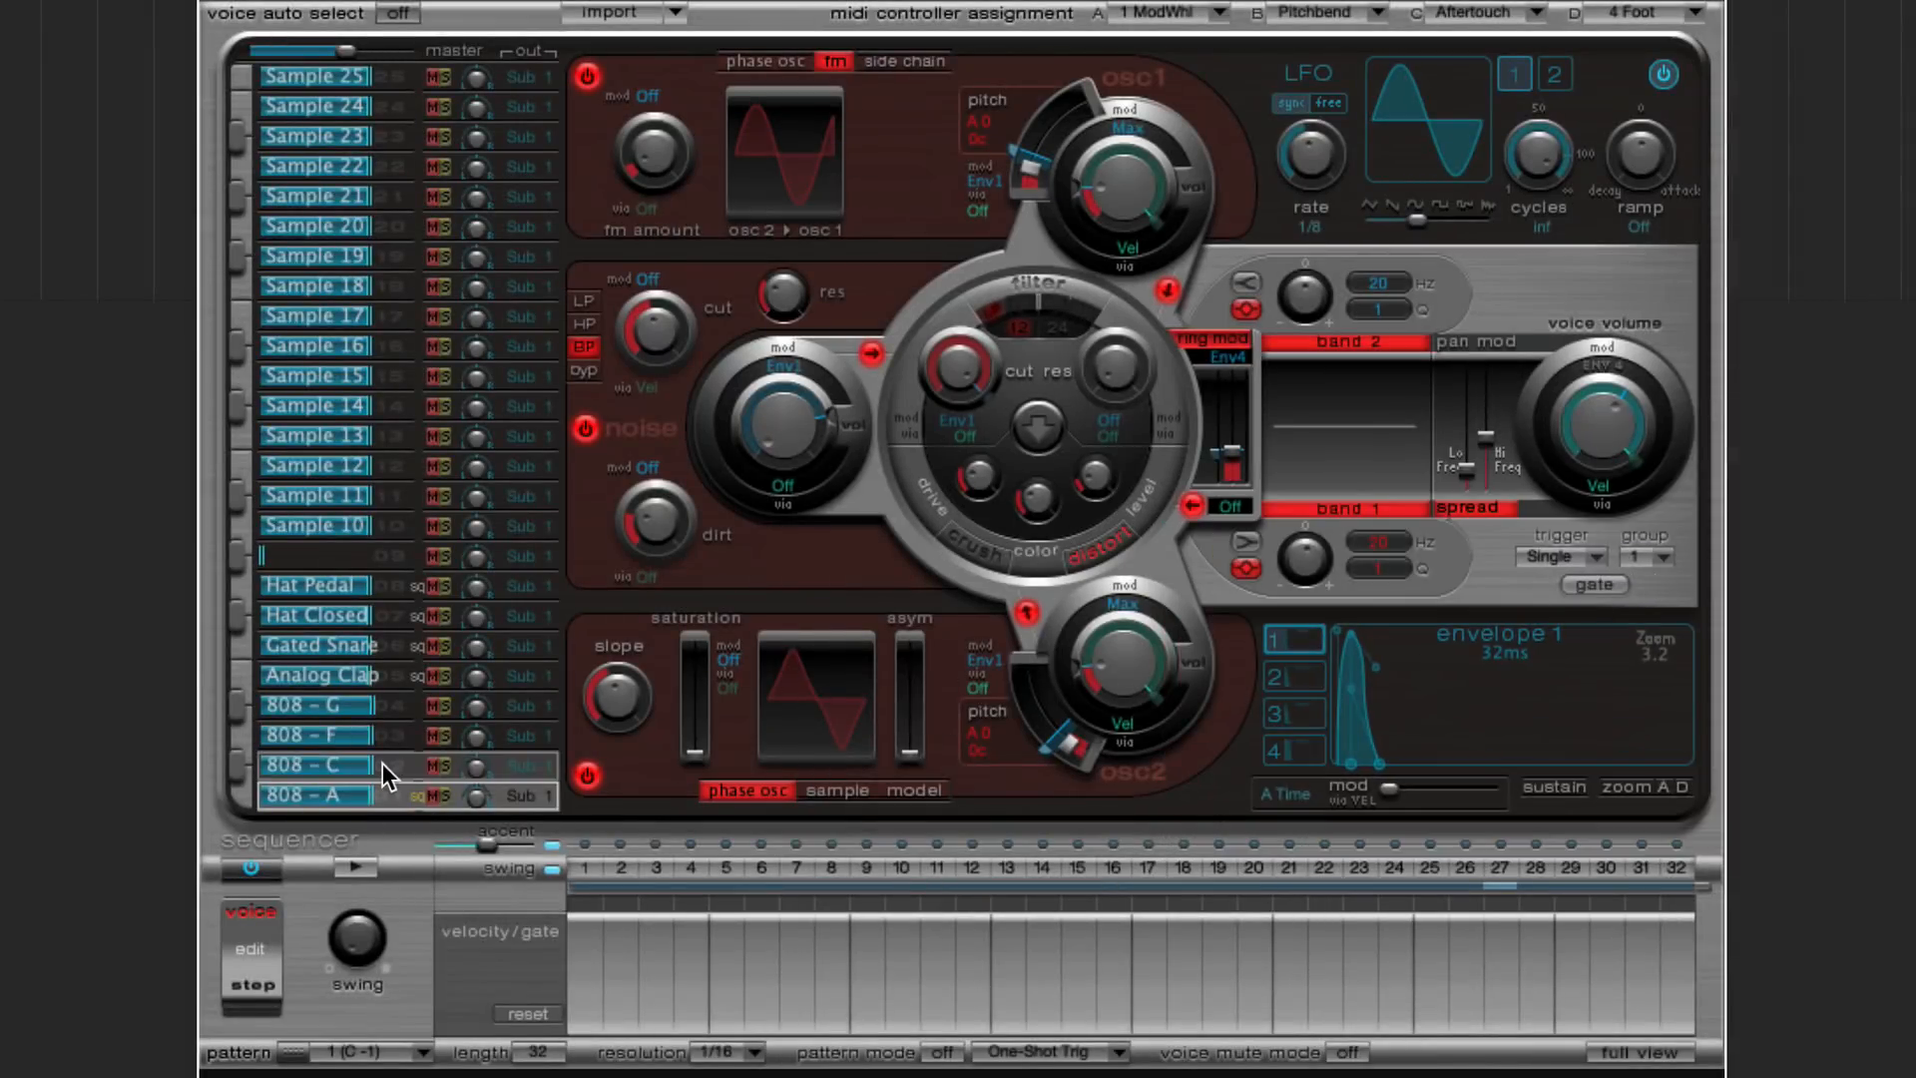
click(1646, 557)
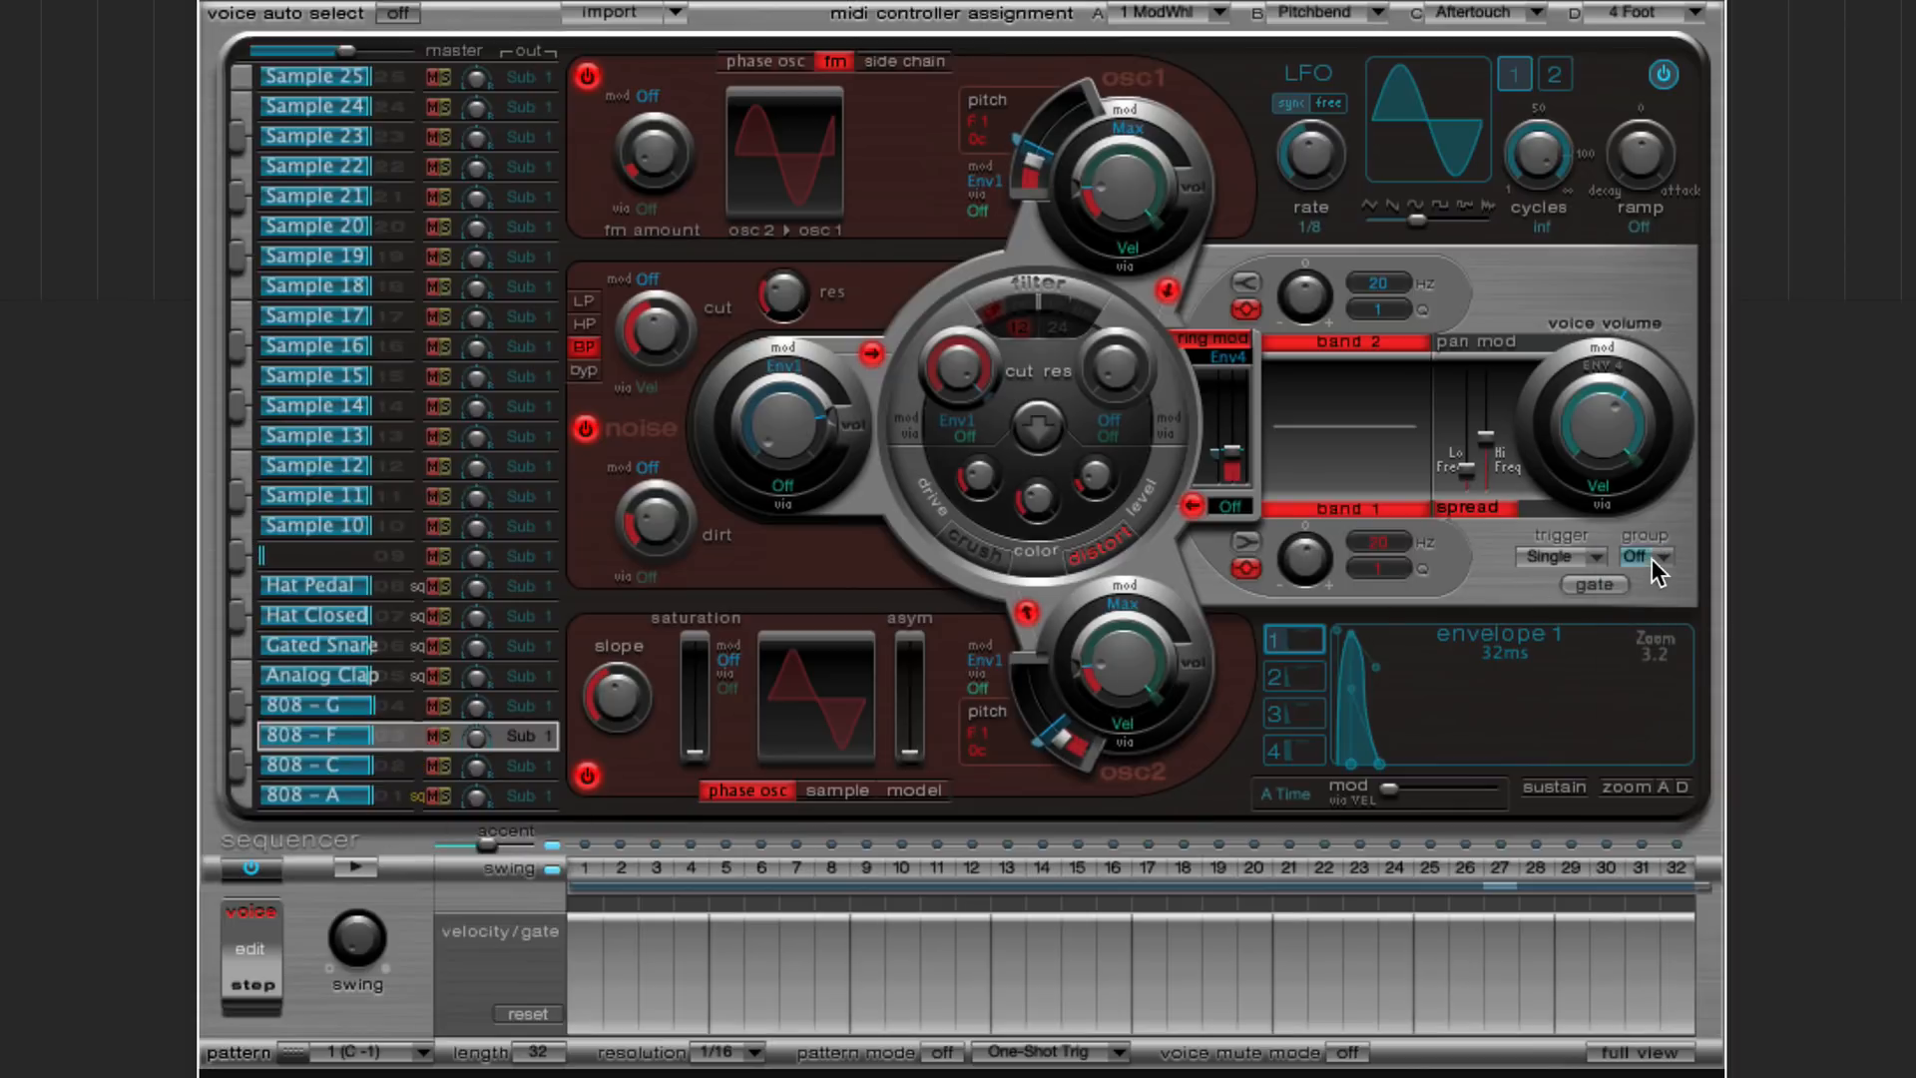
click(1636, 557)
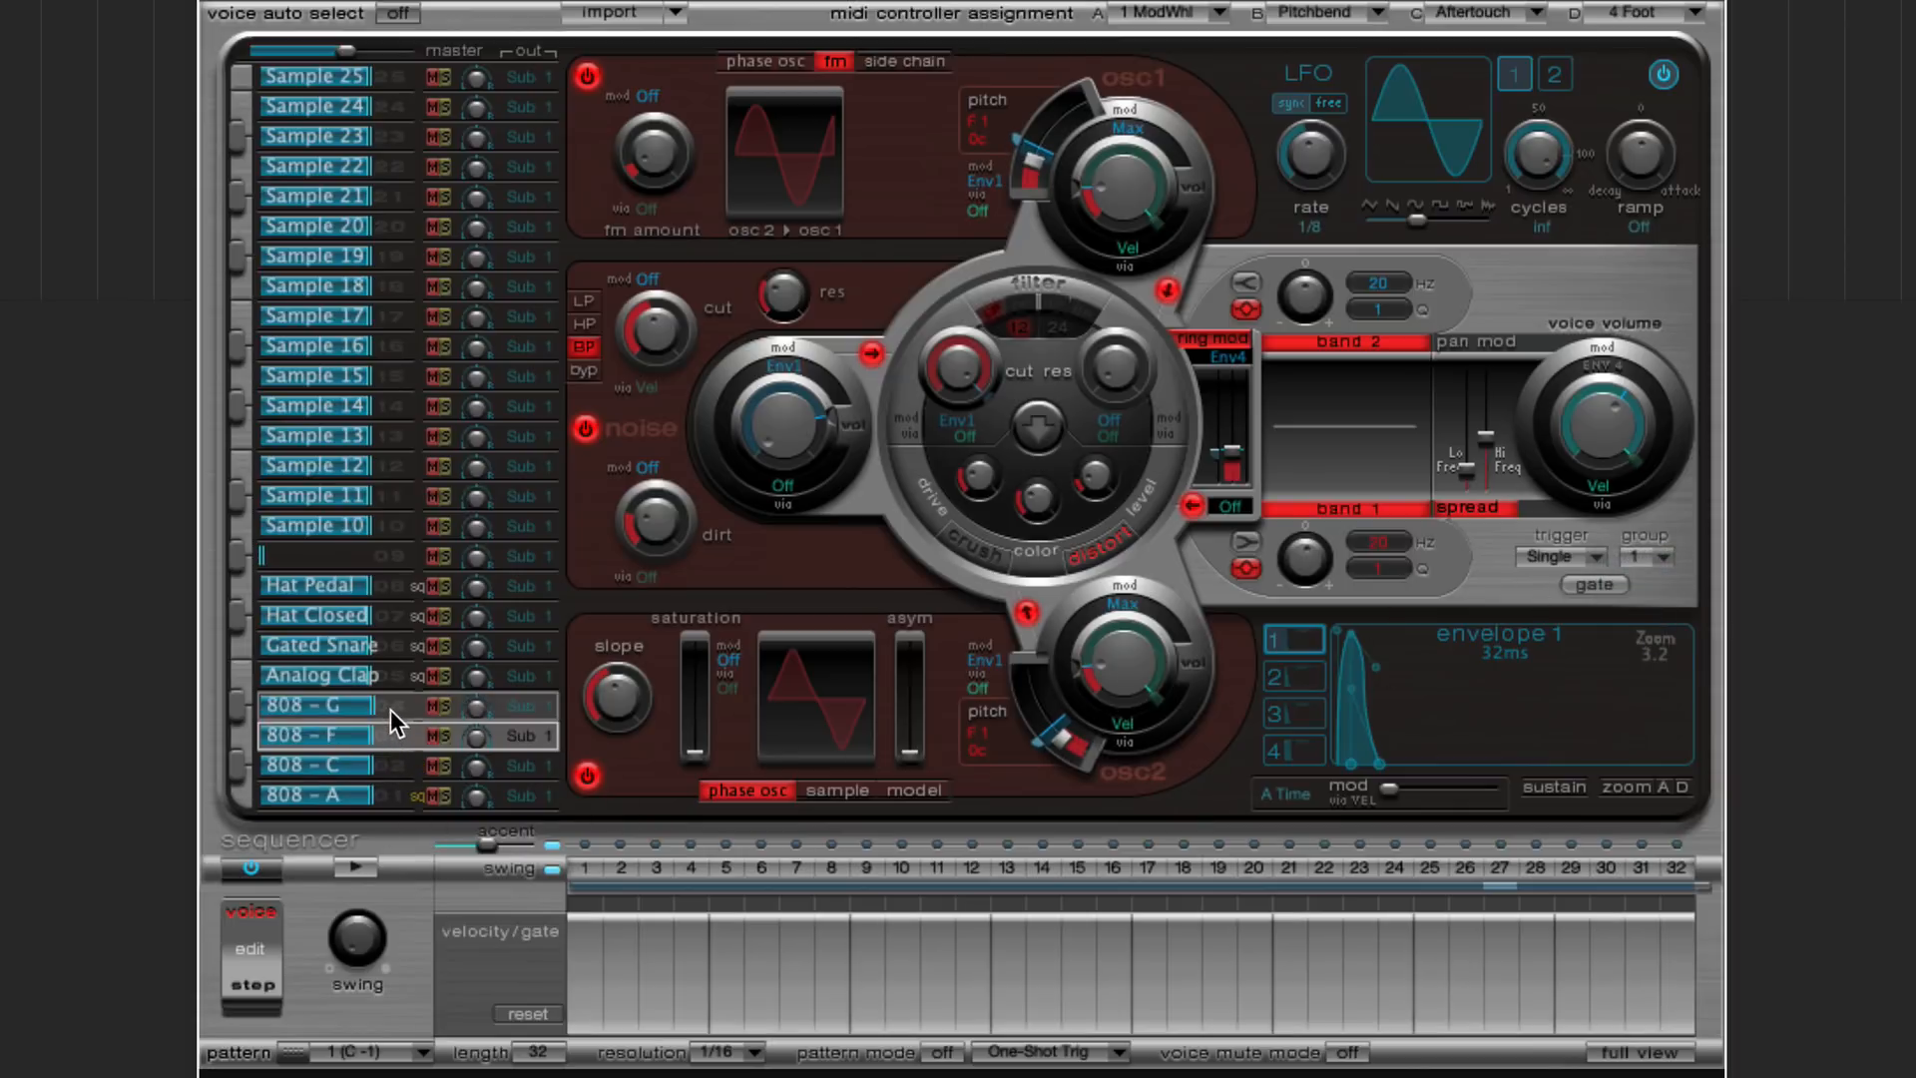
click(1646, 557)
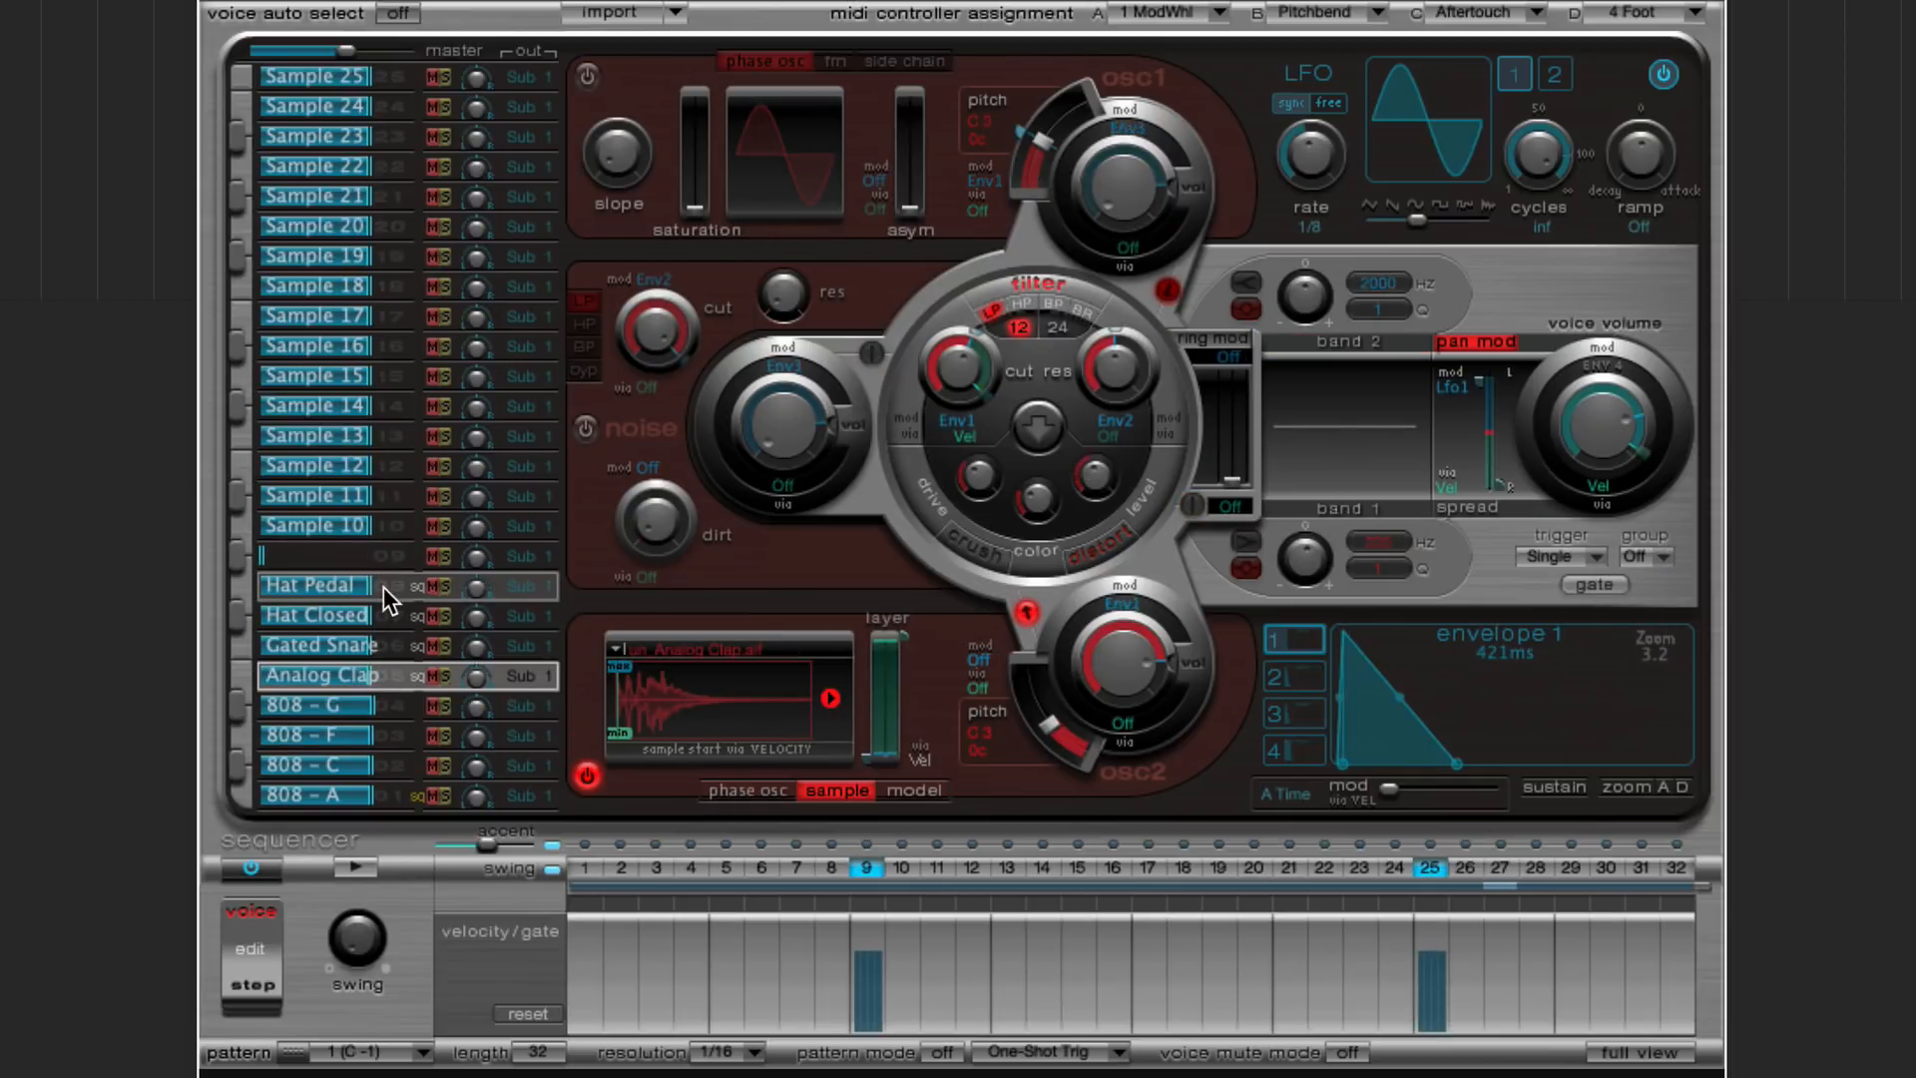
- Select the Hat Pedal voice in the step grid
click(317, 645)
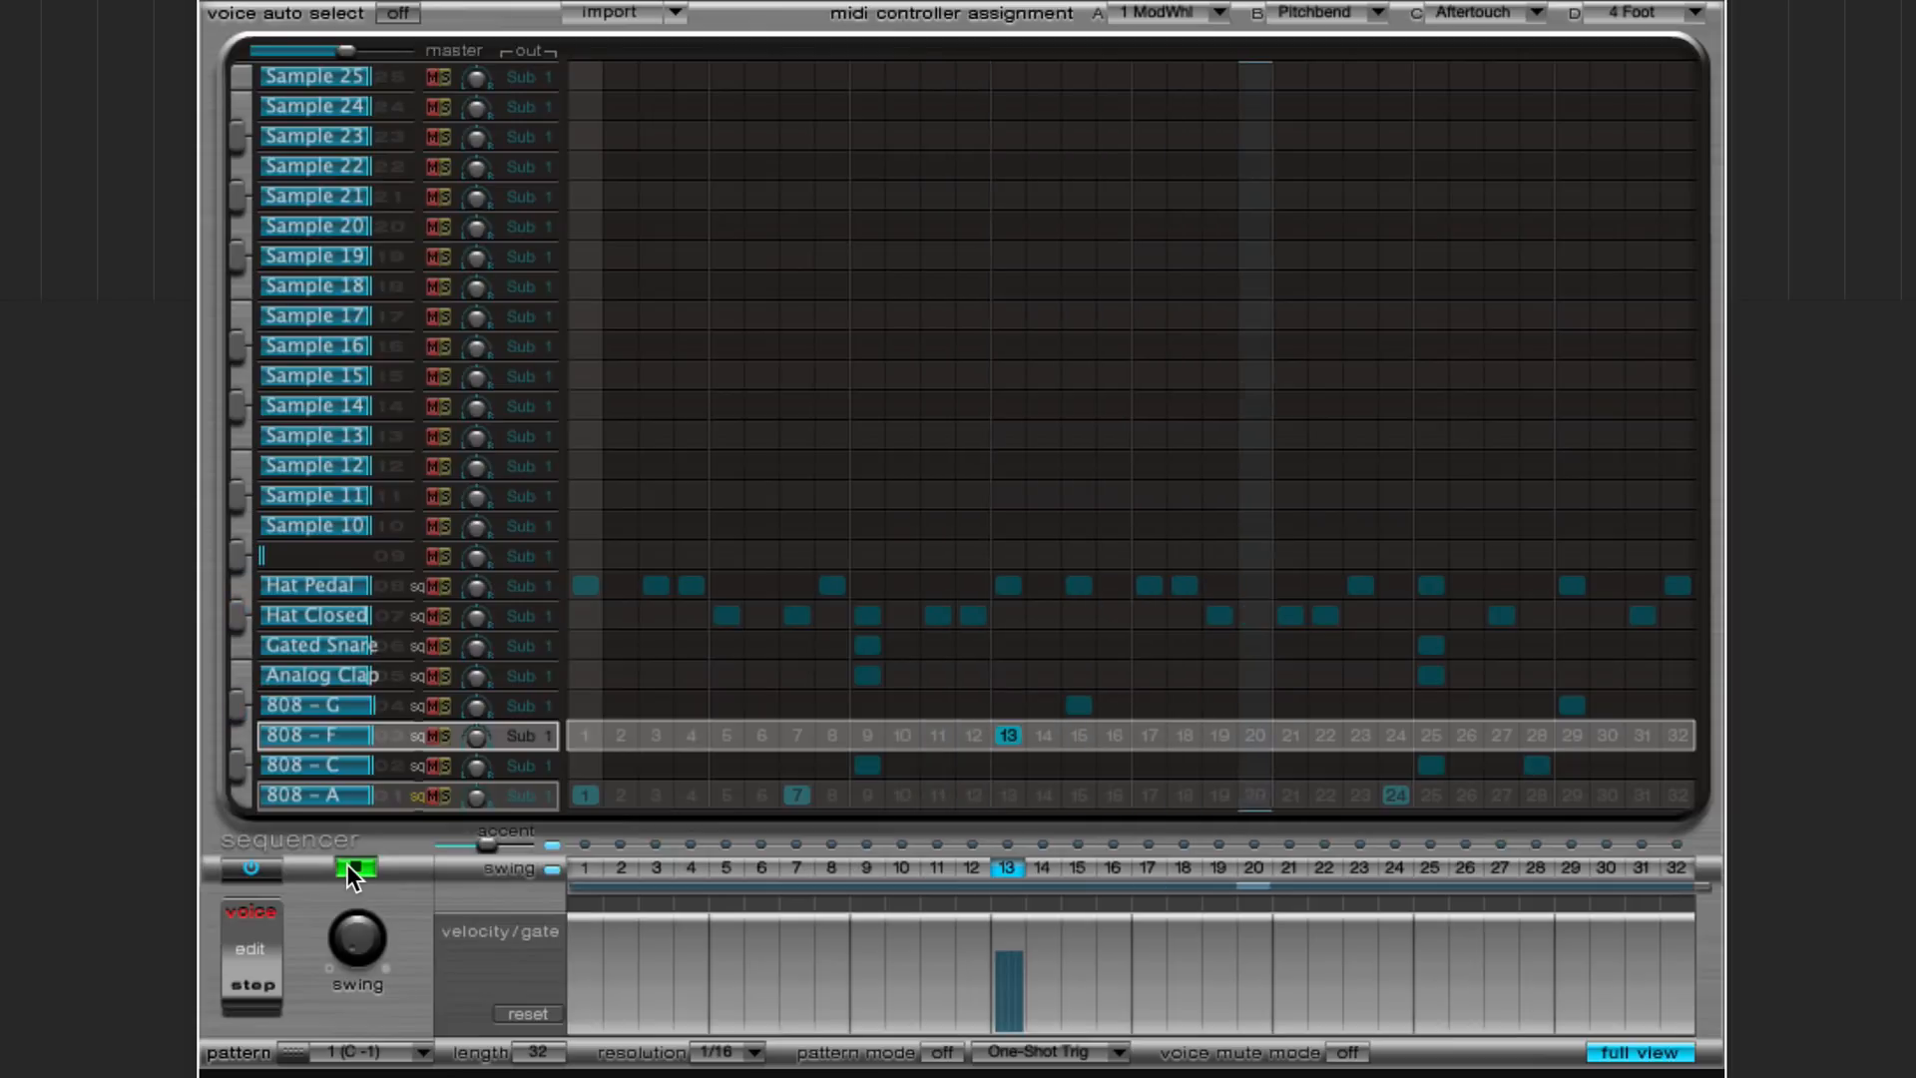
- Stop pattern playback and move the Ultrabeat window aside to reveal the four track regions
click(355, 870)
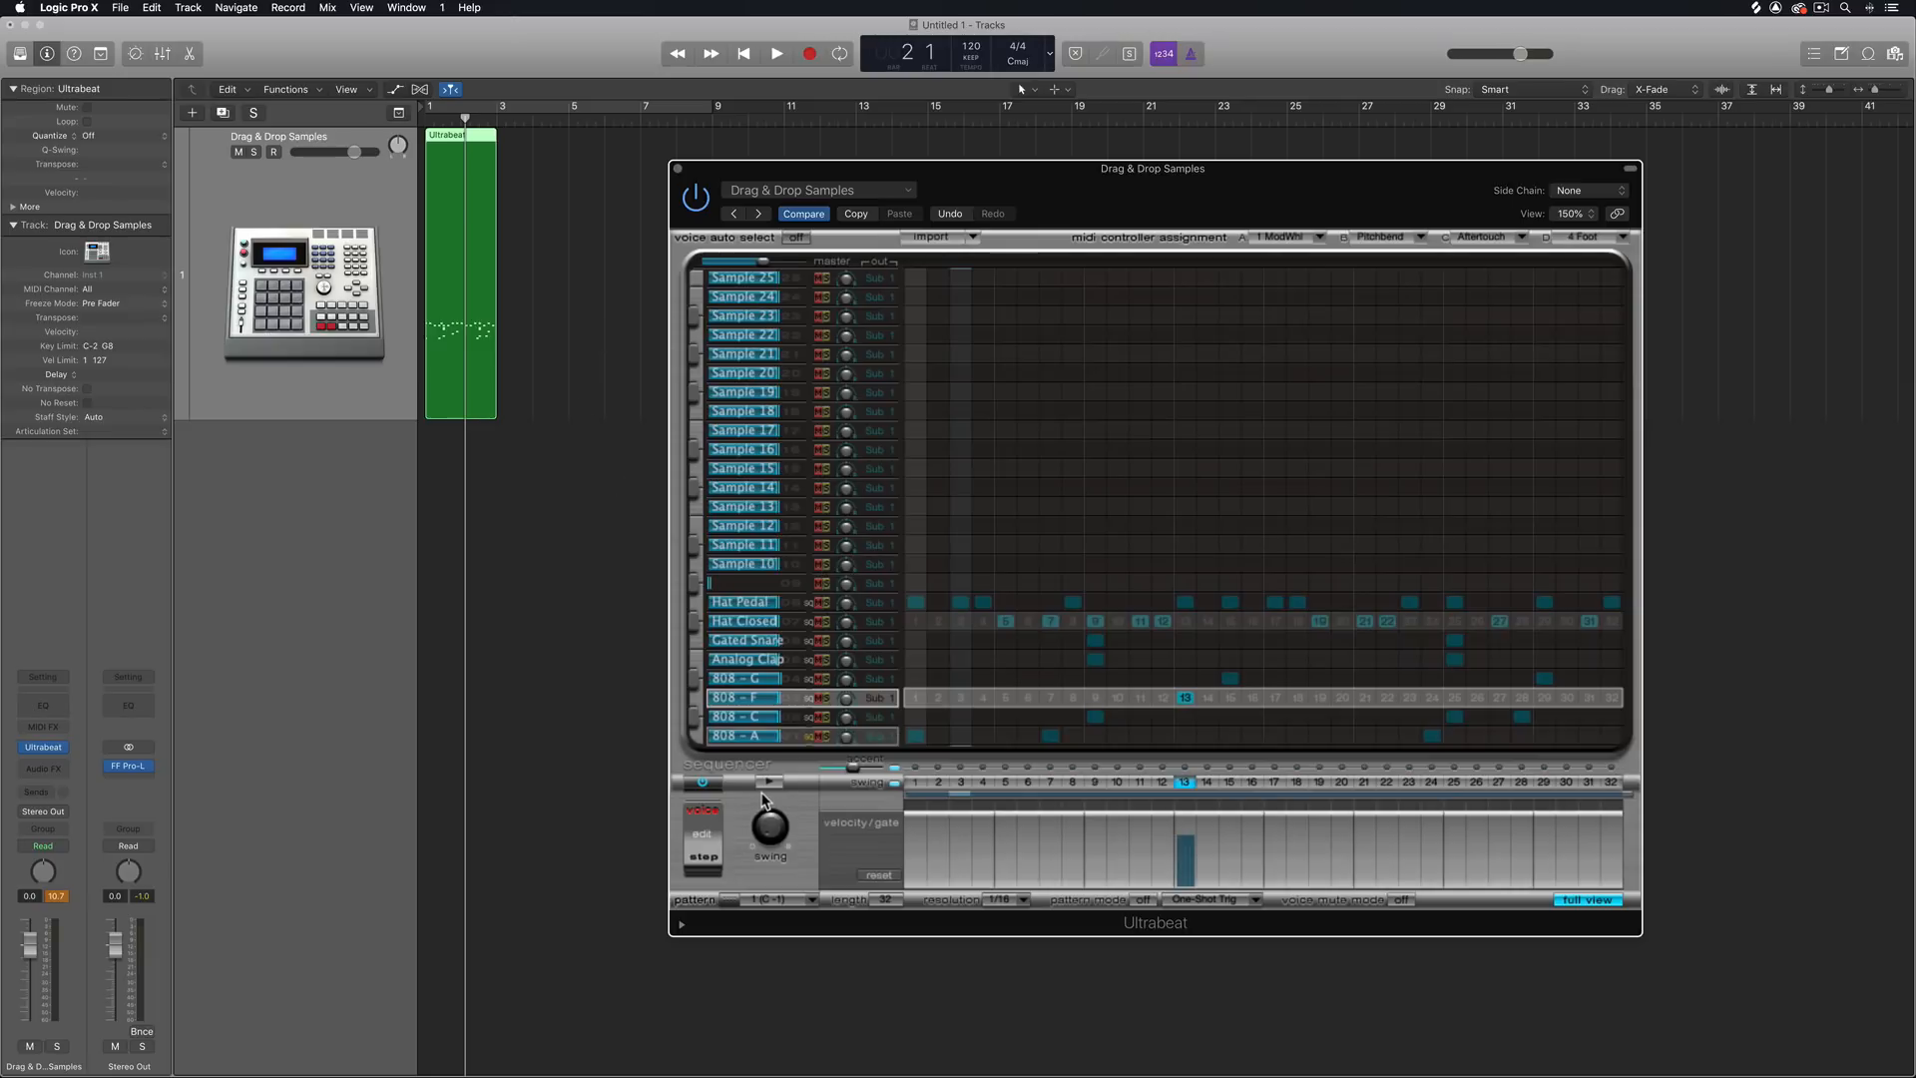
click(766, 782)
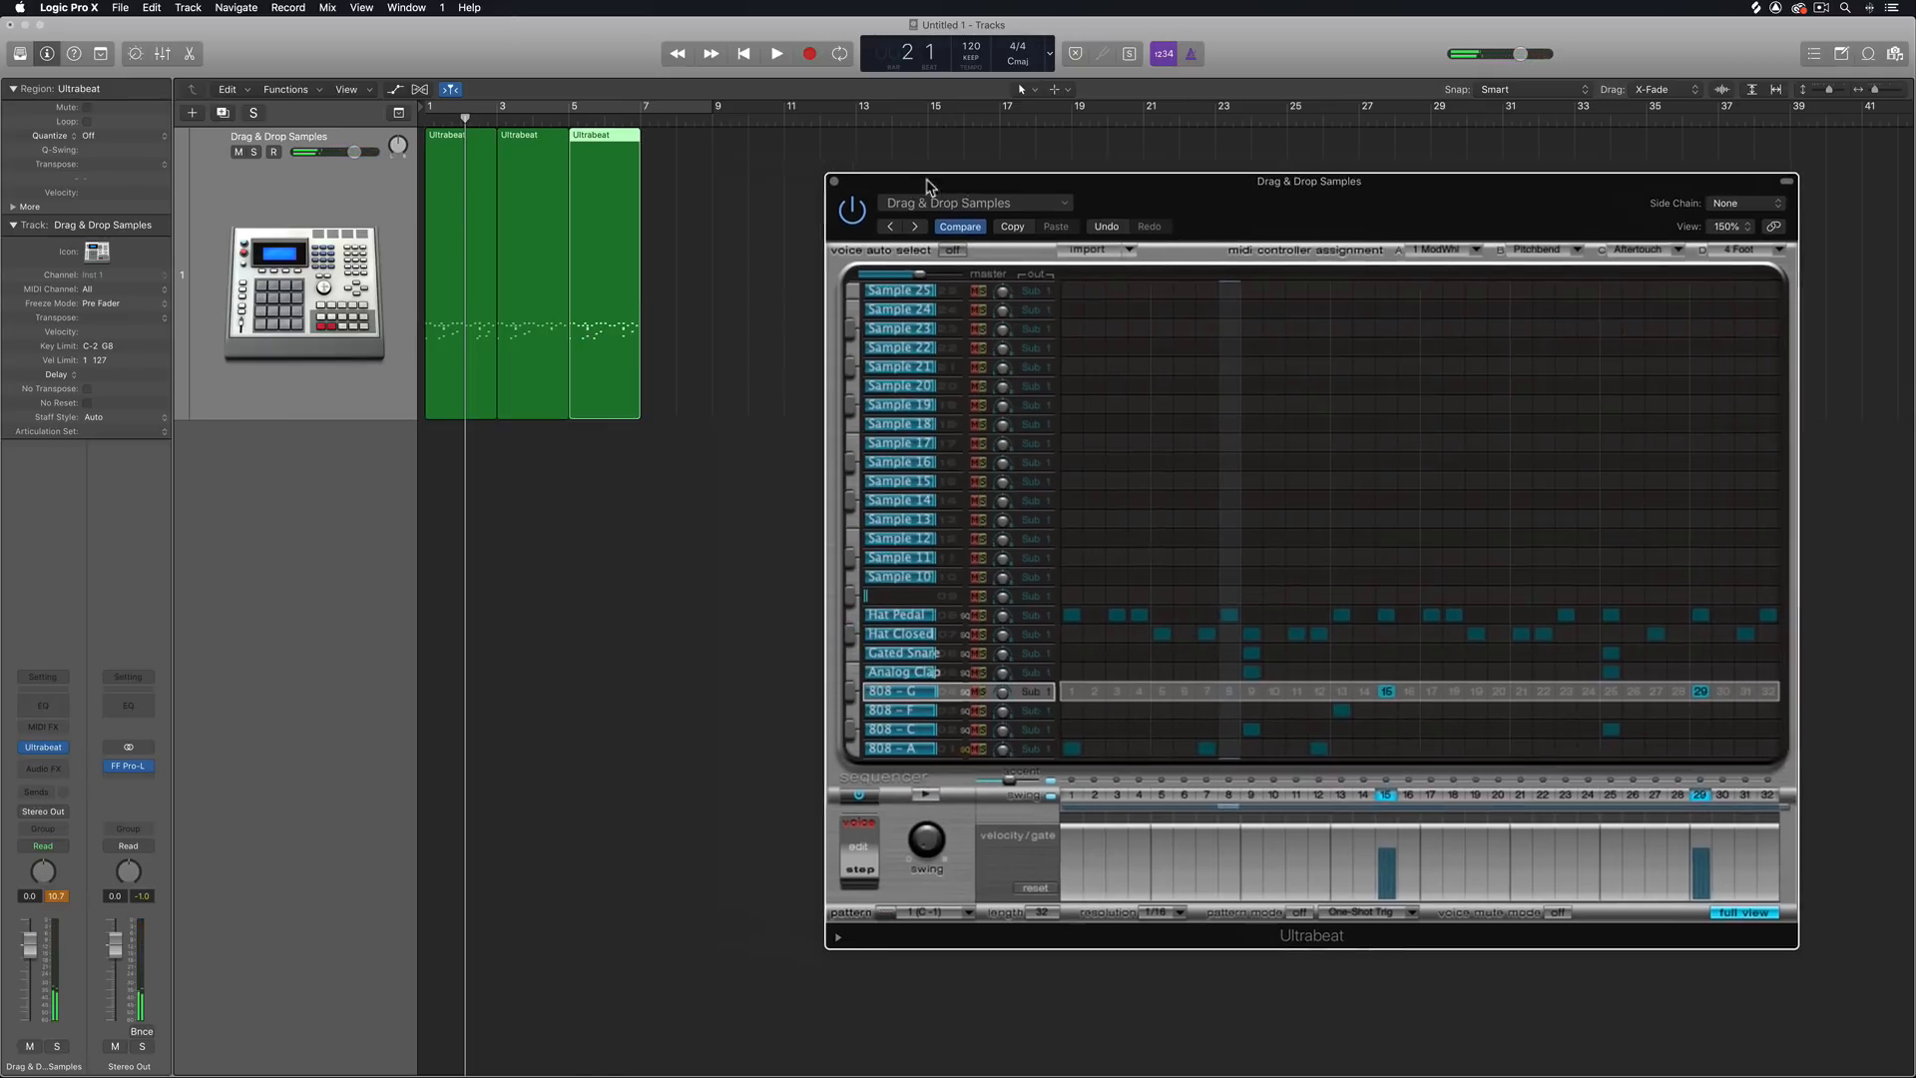
drag(1309, 182, 1394, 182)
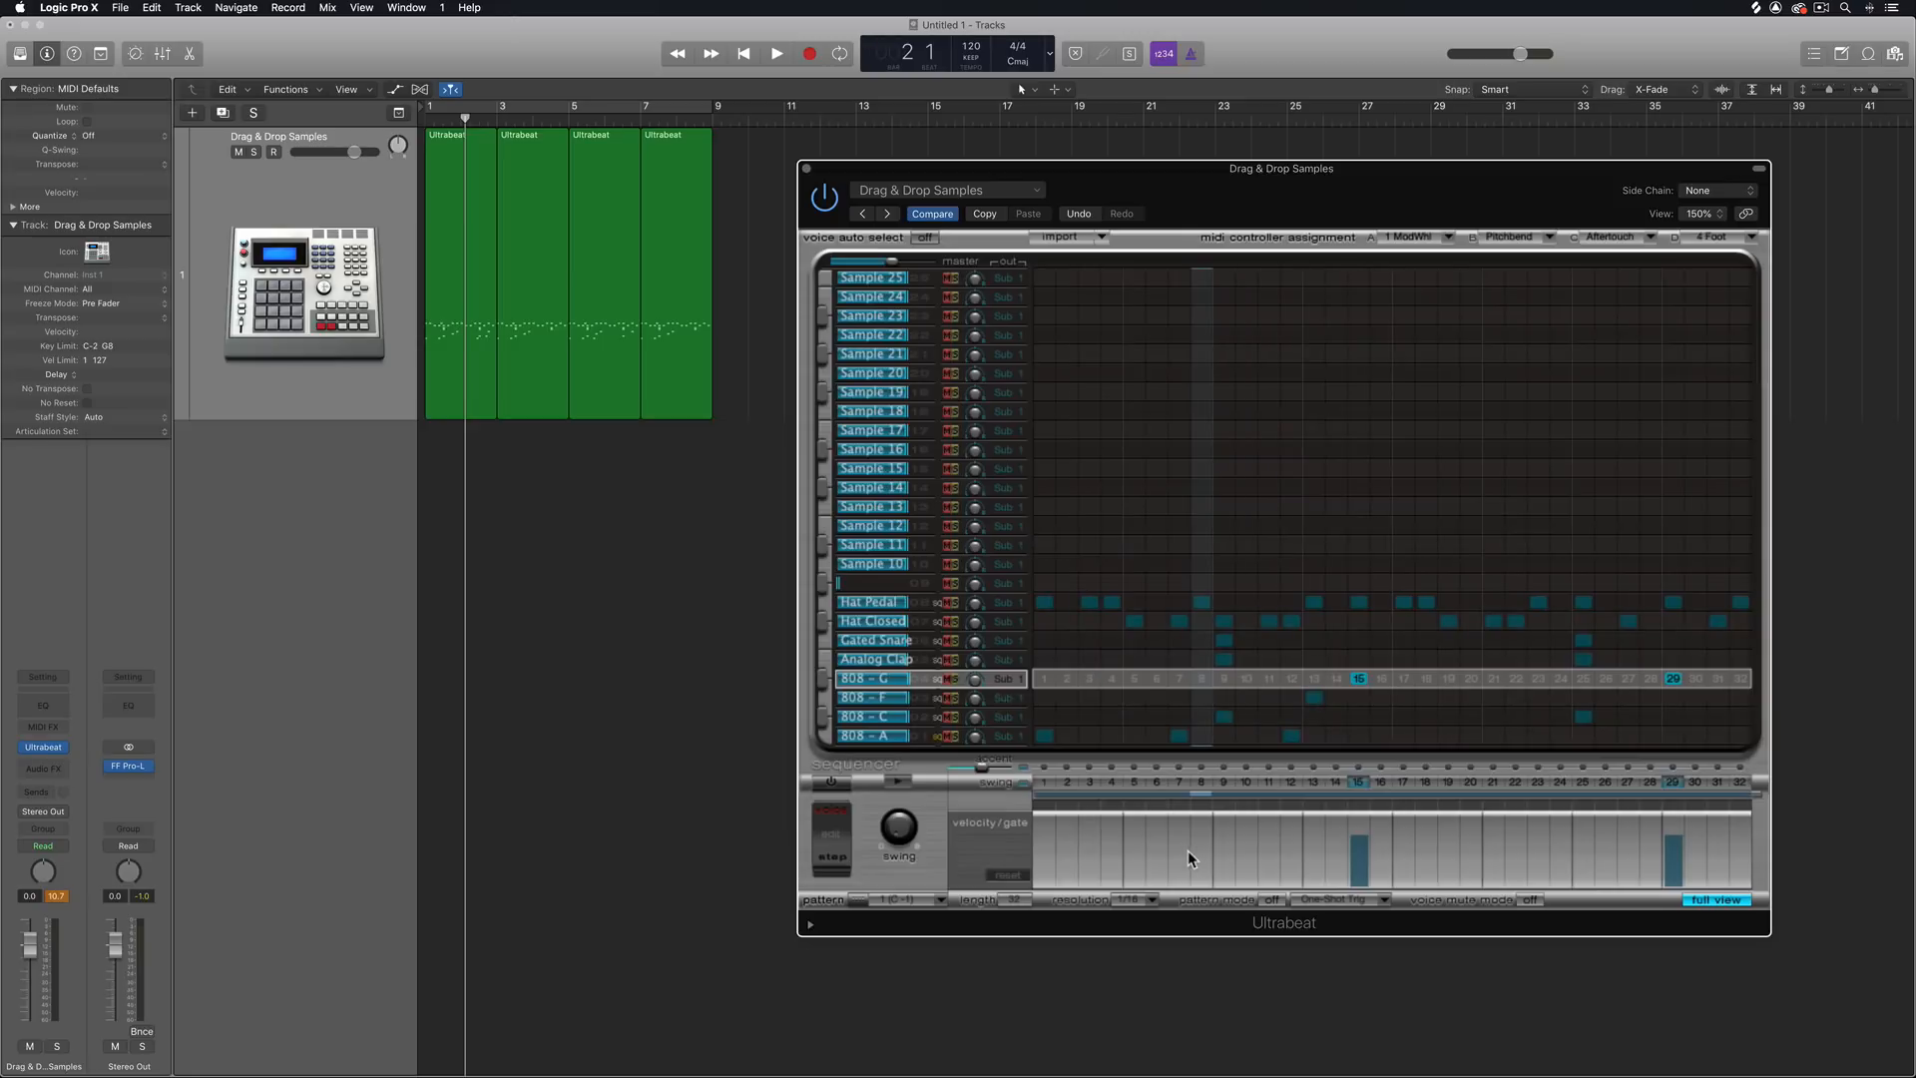
- Browse the Sub output menus for the 808-G, Analog Clap and Hat Closed voices
click(870, 698)
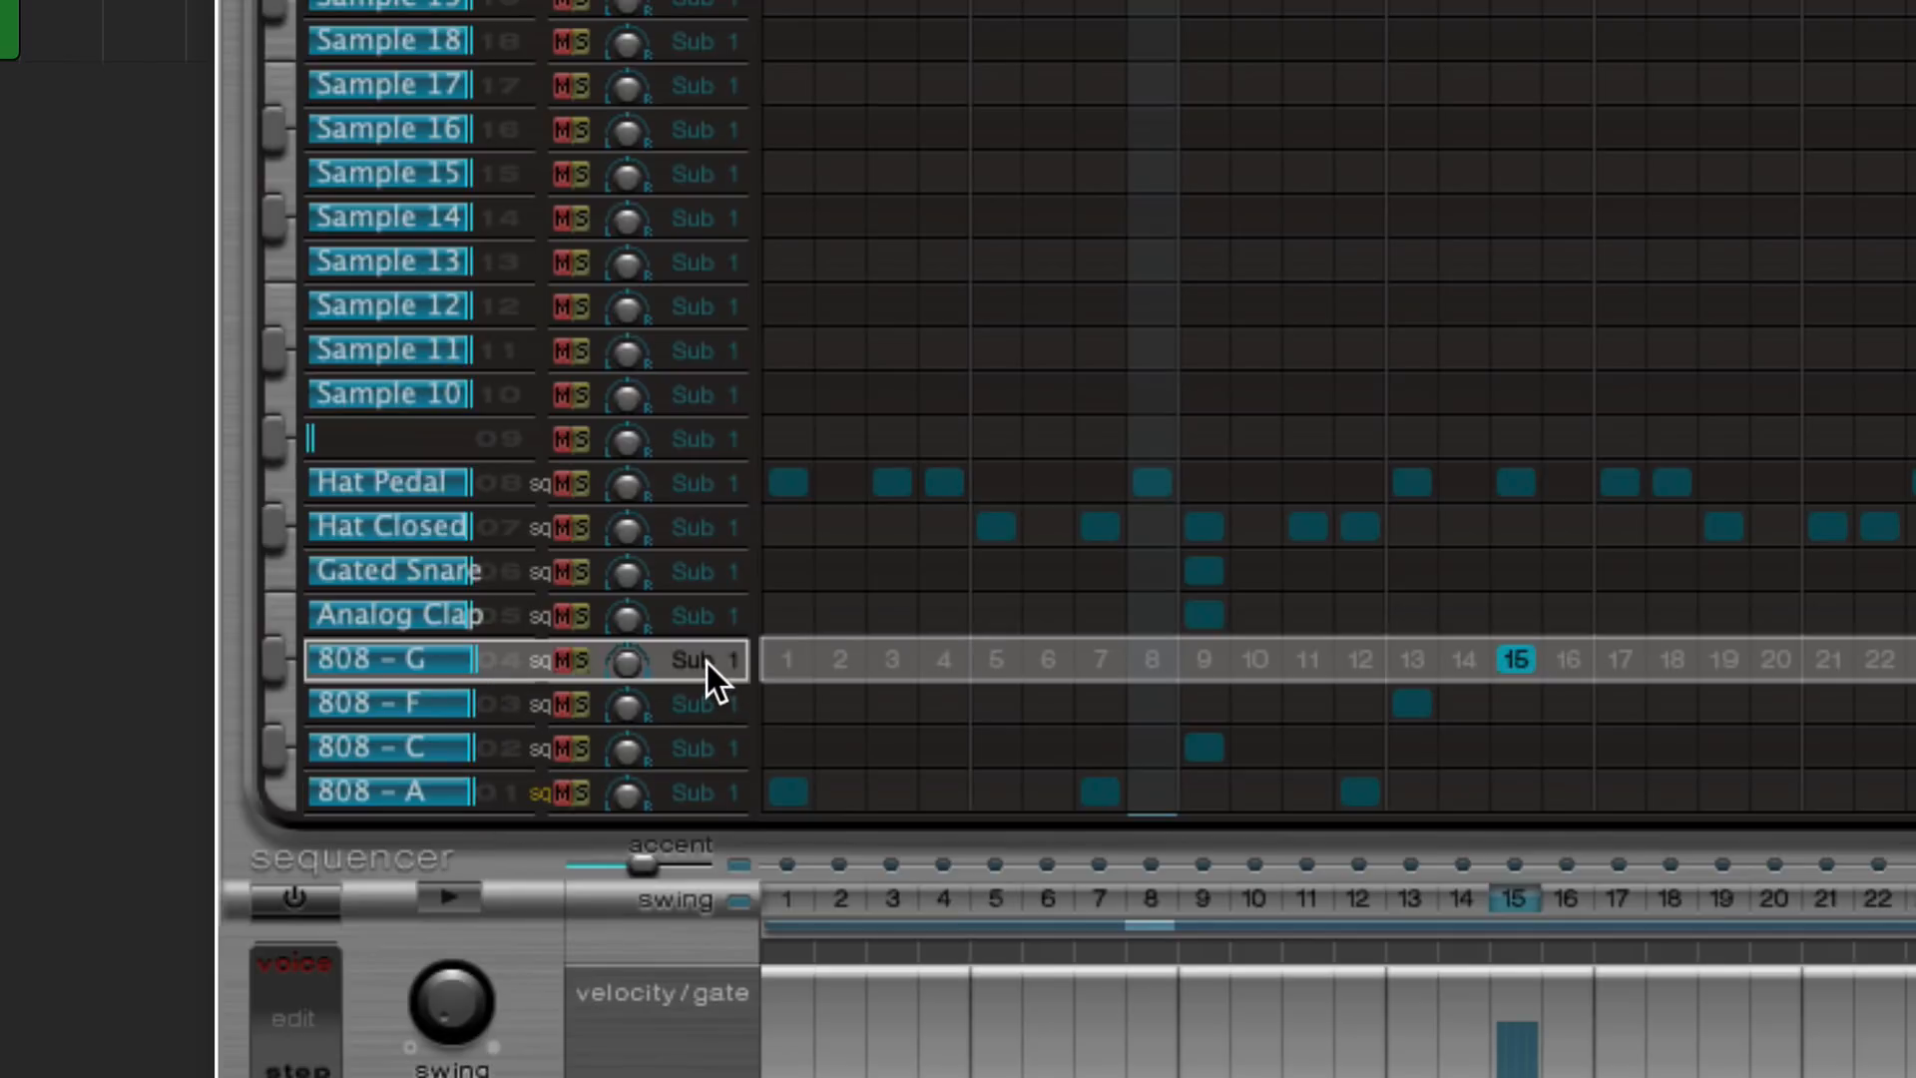
click(692, 658)
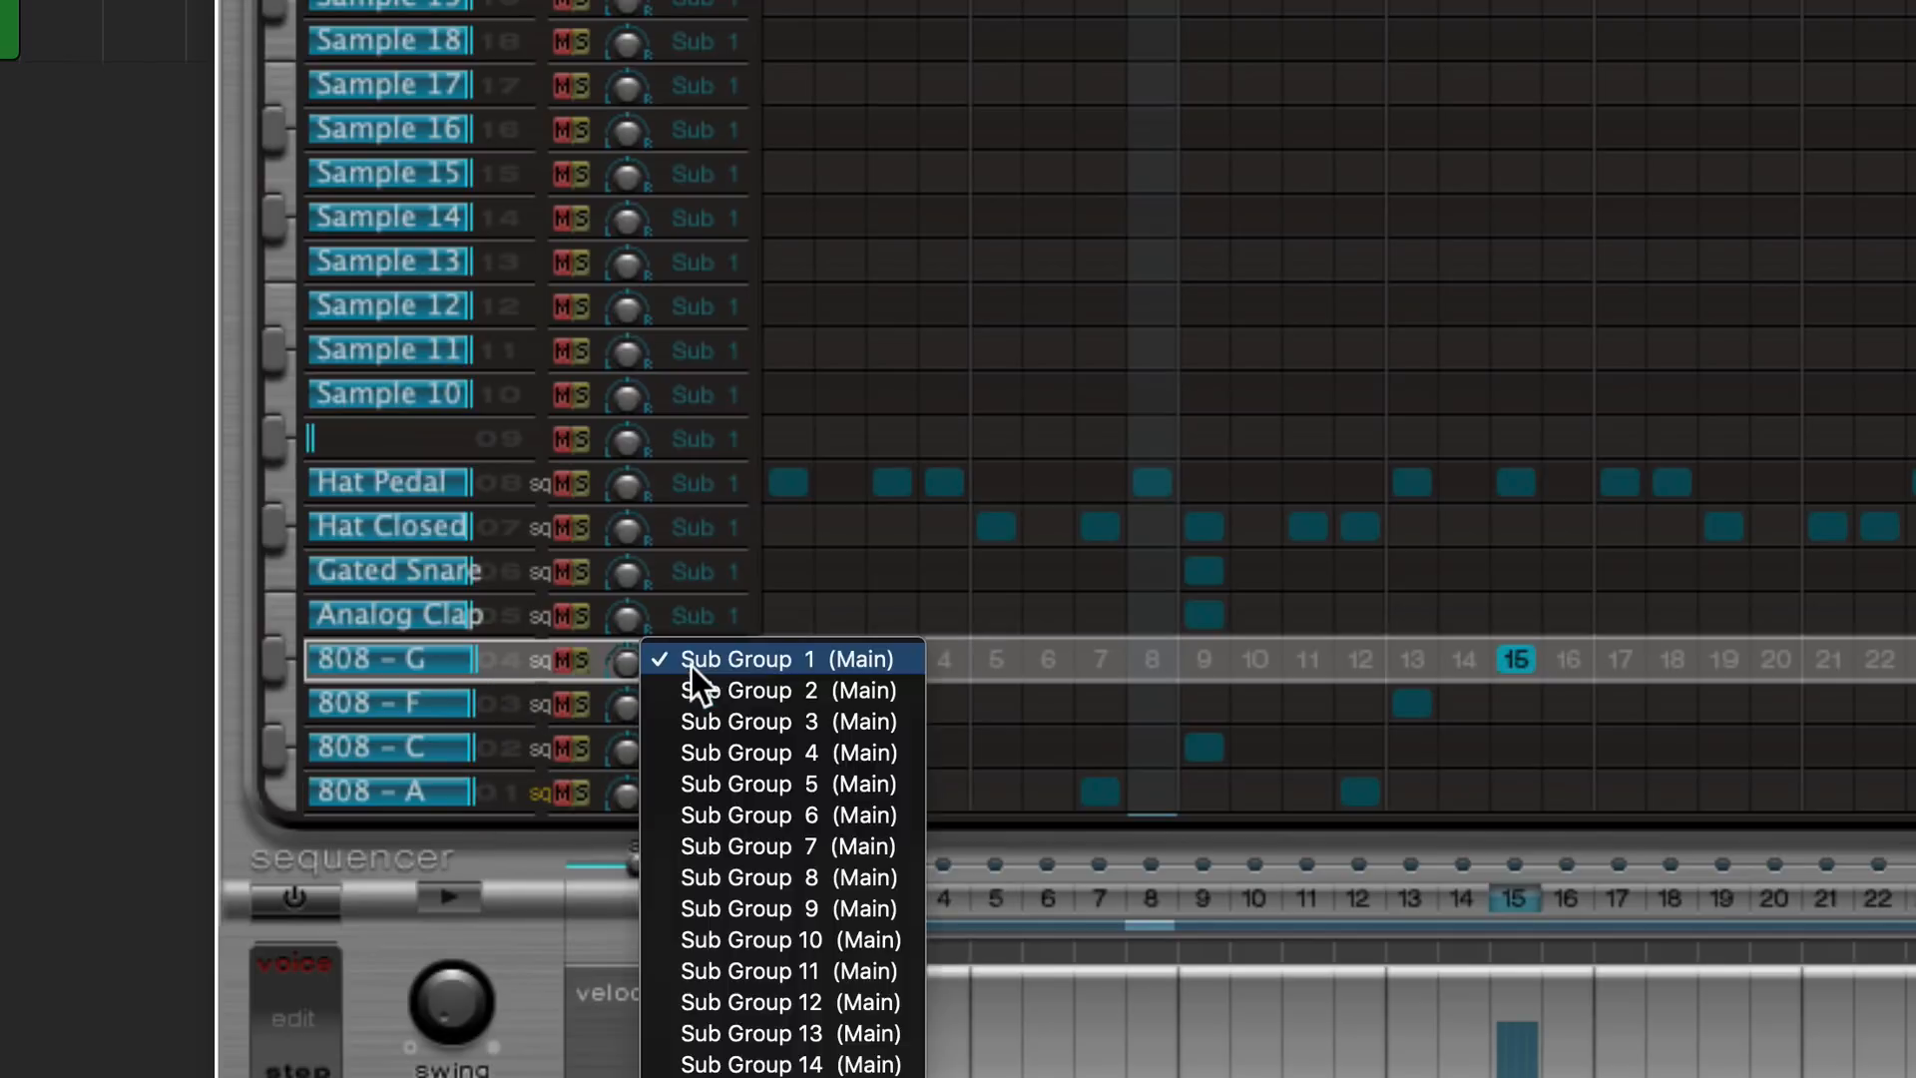
click(786, 658)
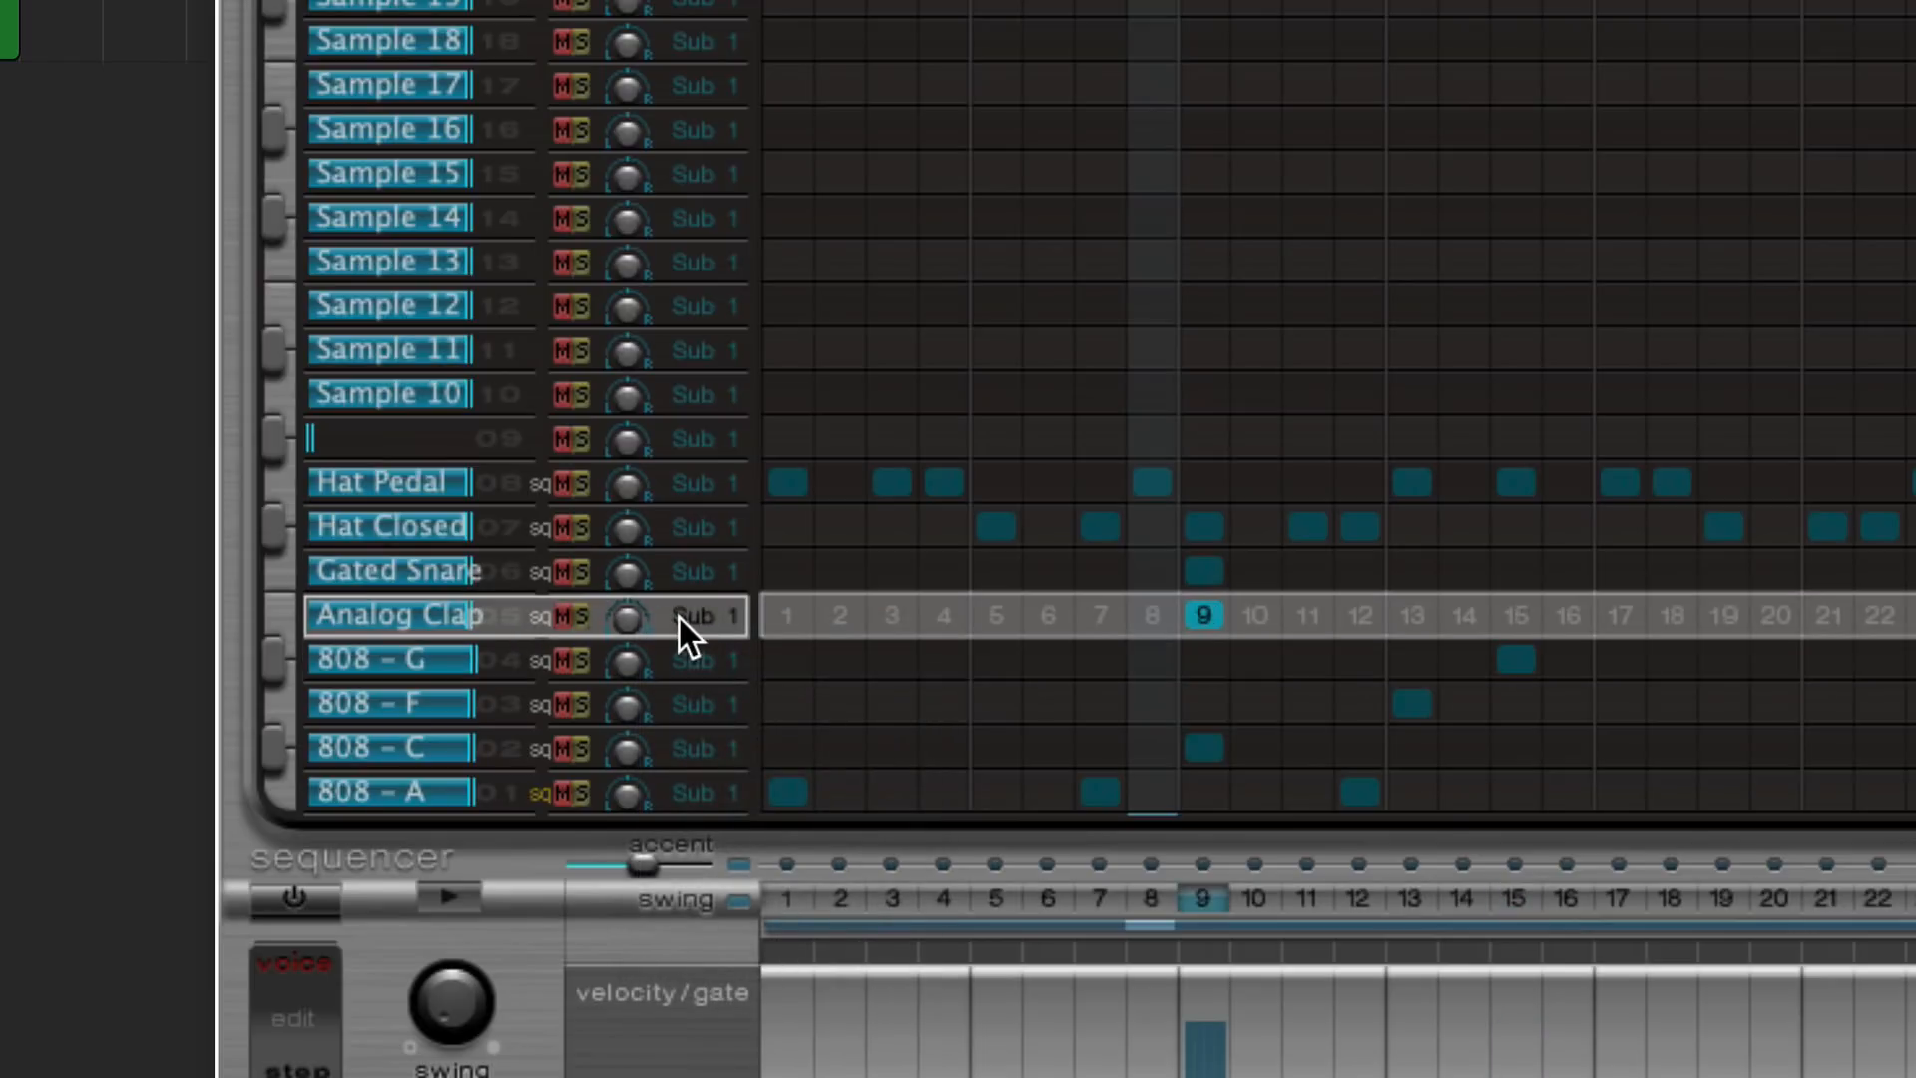
click(693, 612)
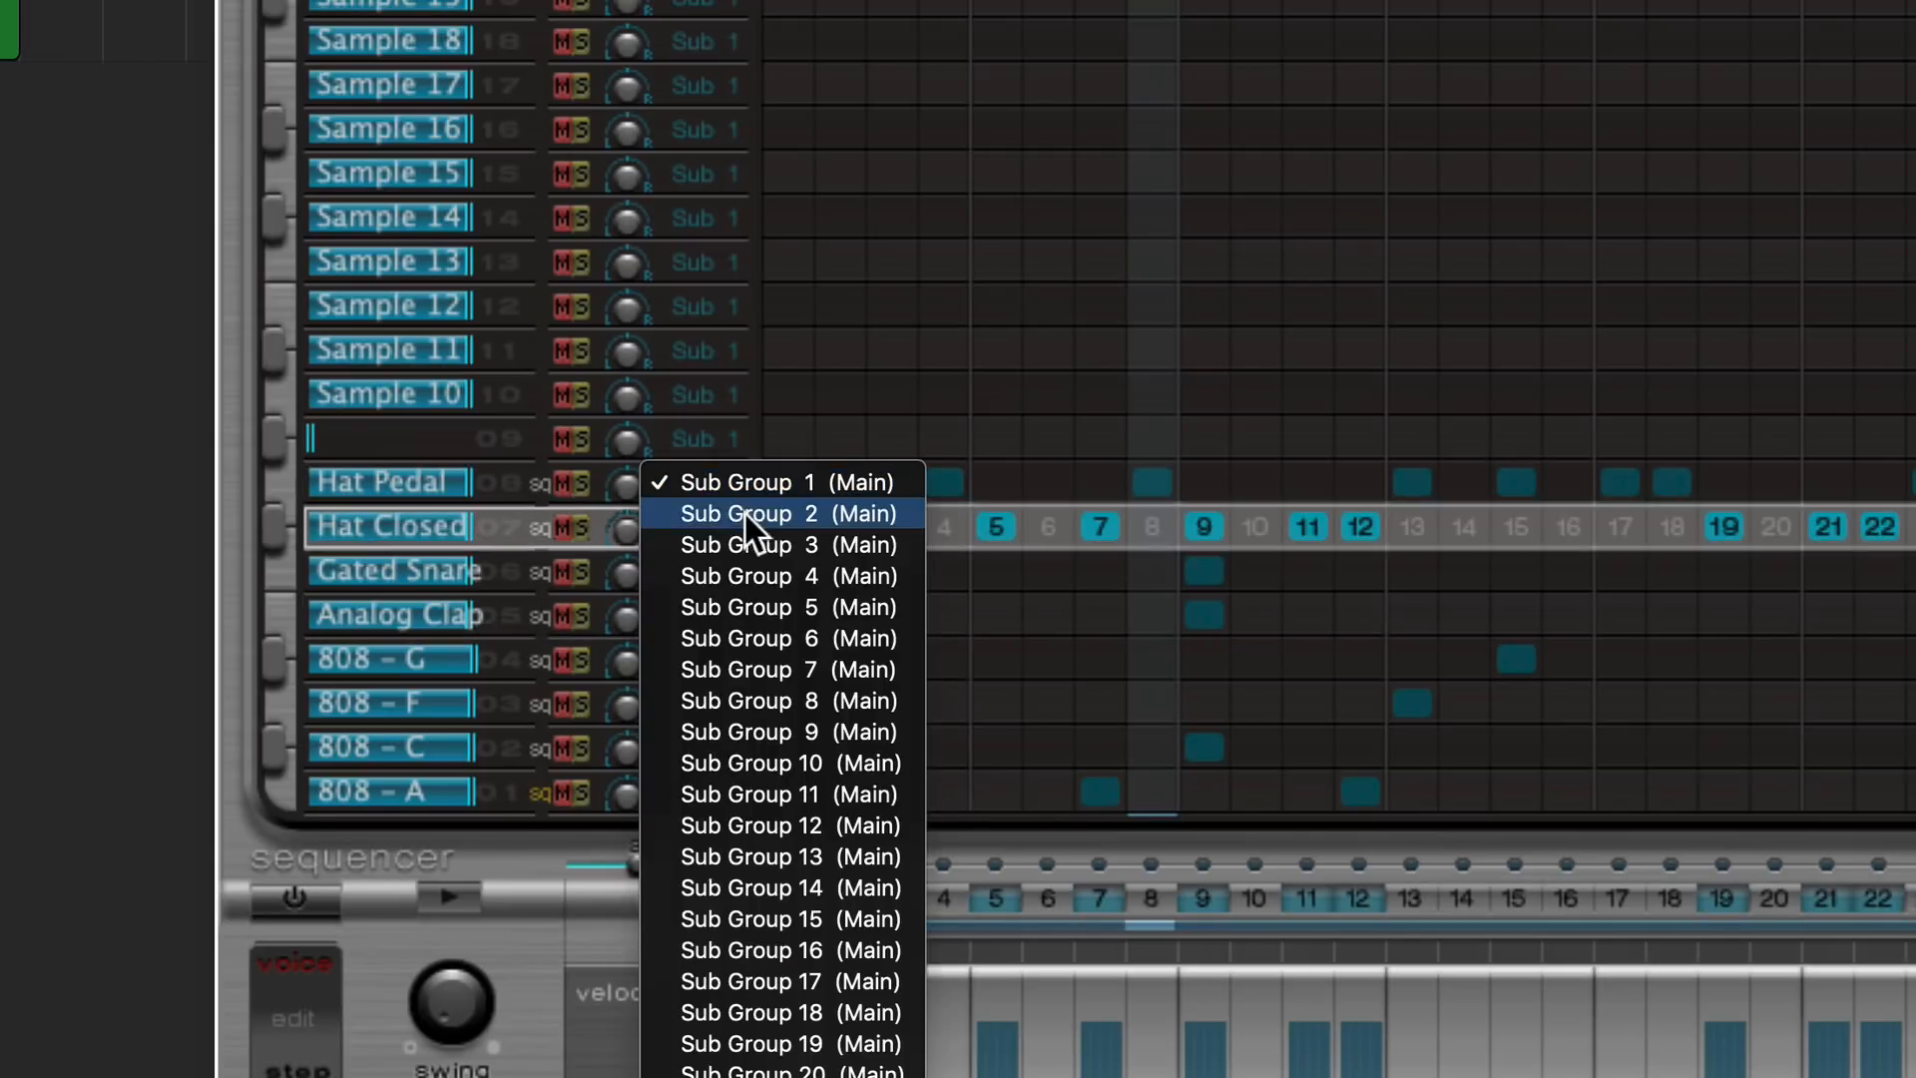
click(788, 543)
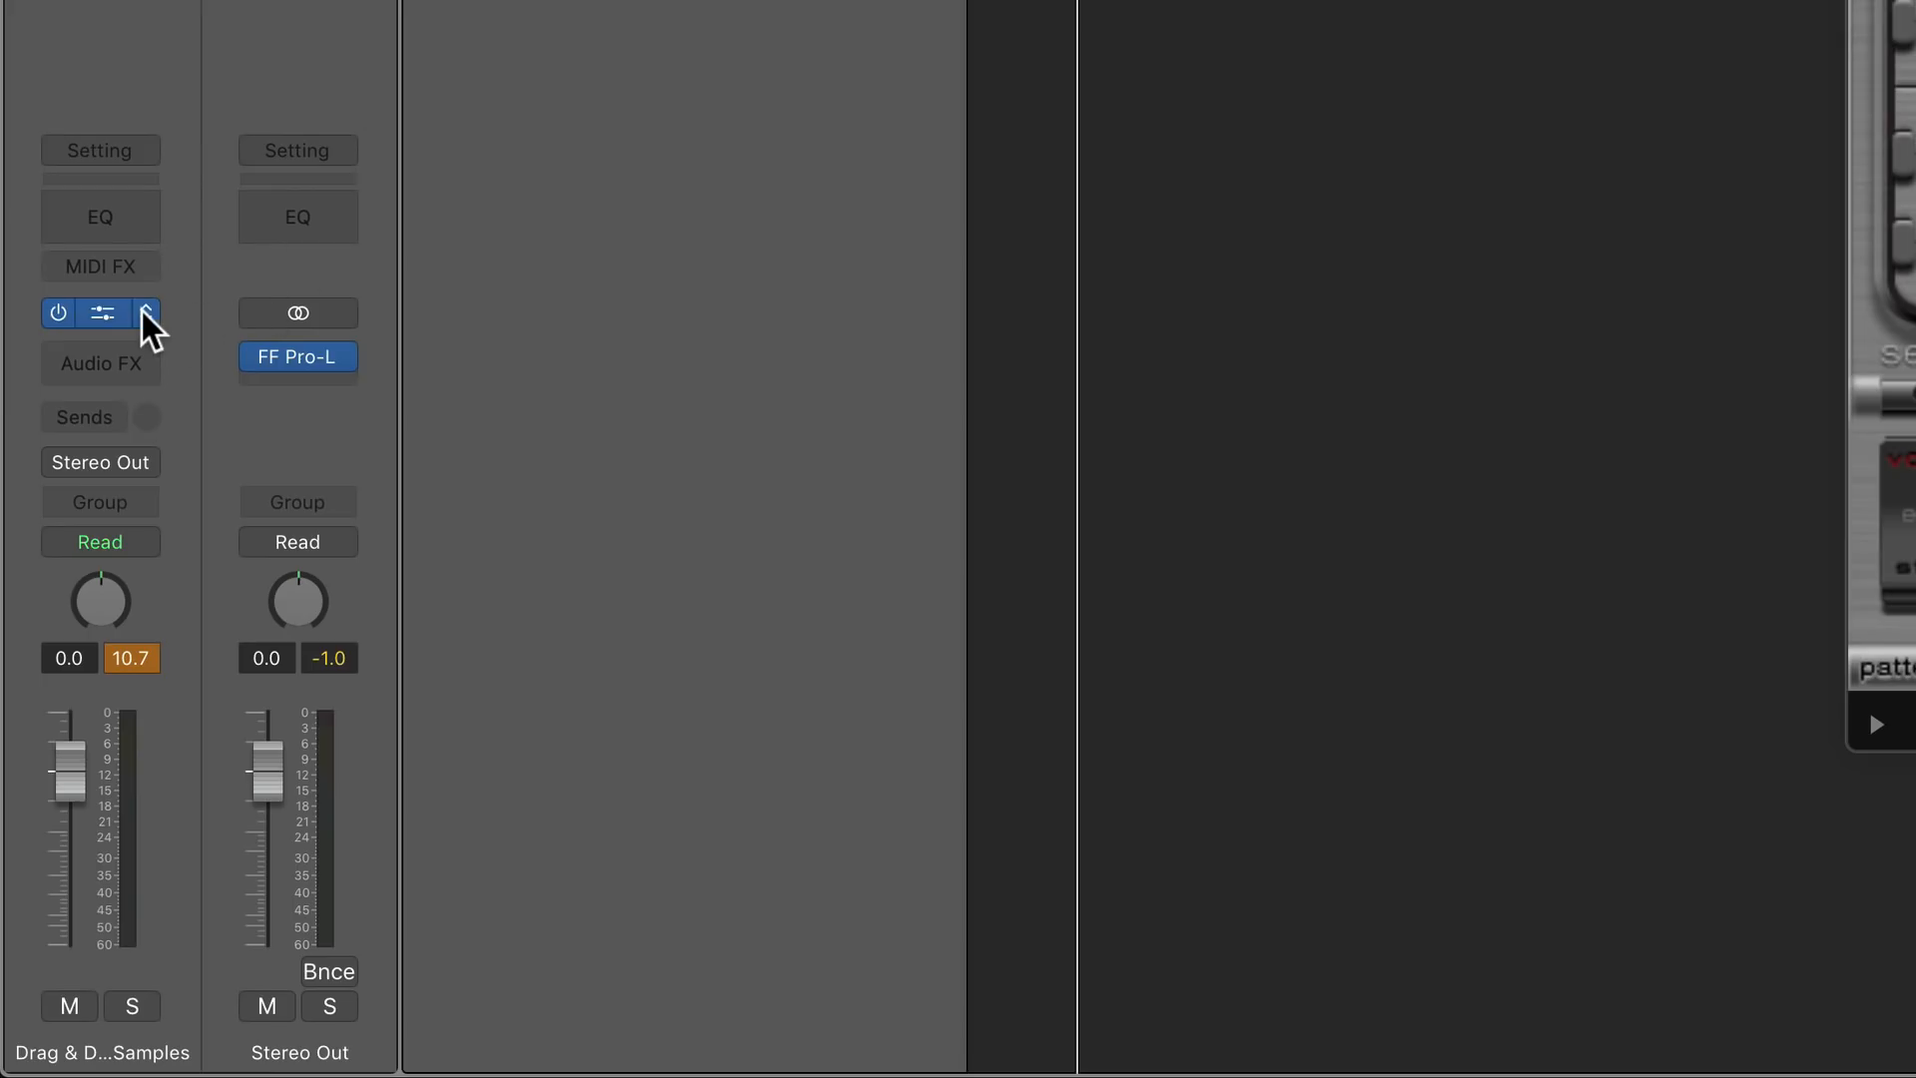
- Switch the drum channel's Ultrabeat to its Multi Output (8xStereo, 8xMono) version
click(101, 313)
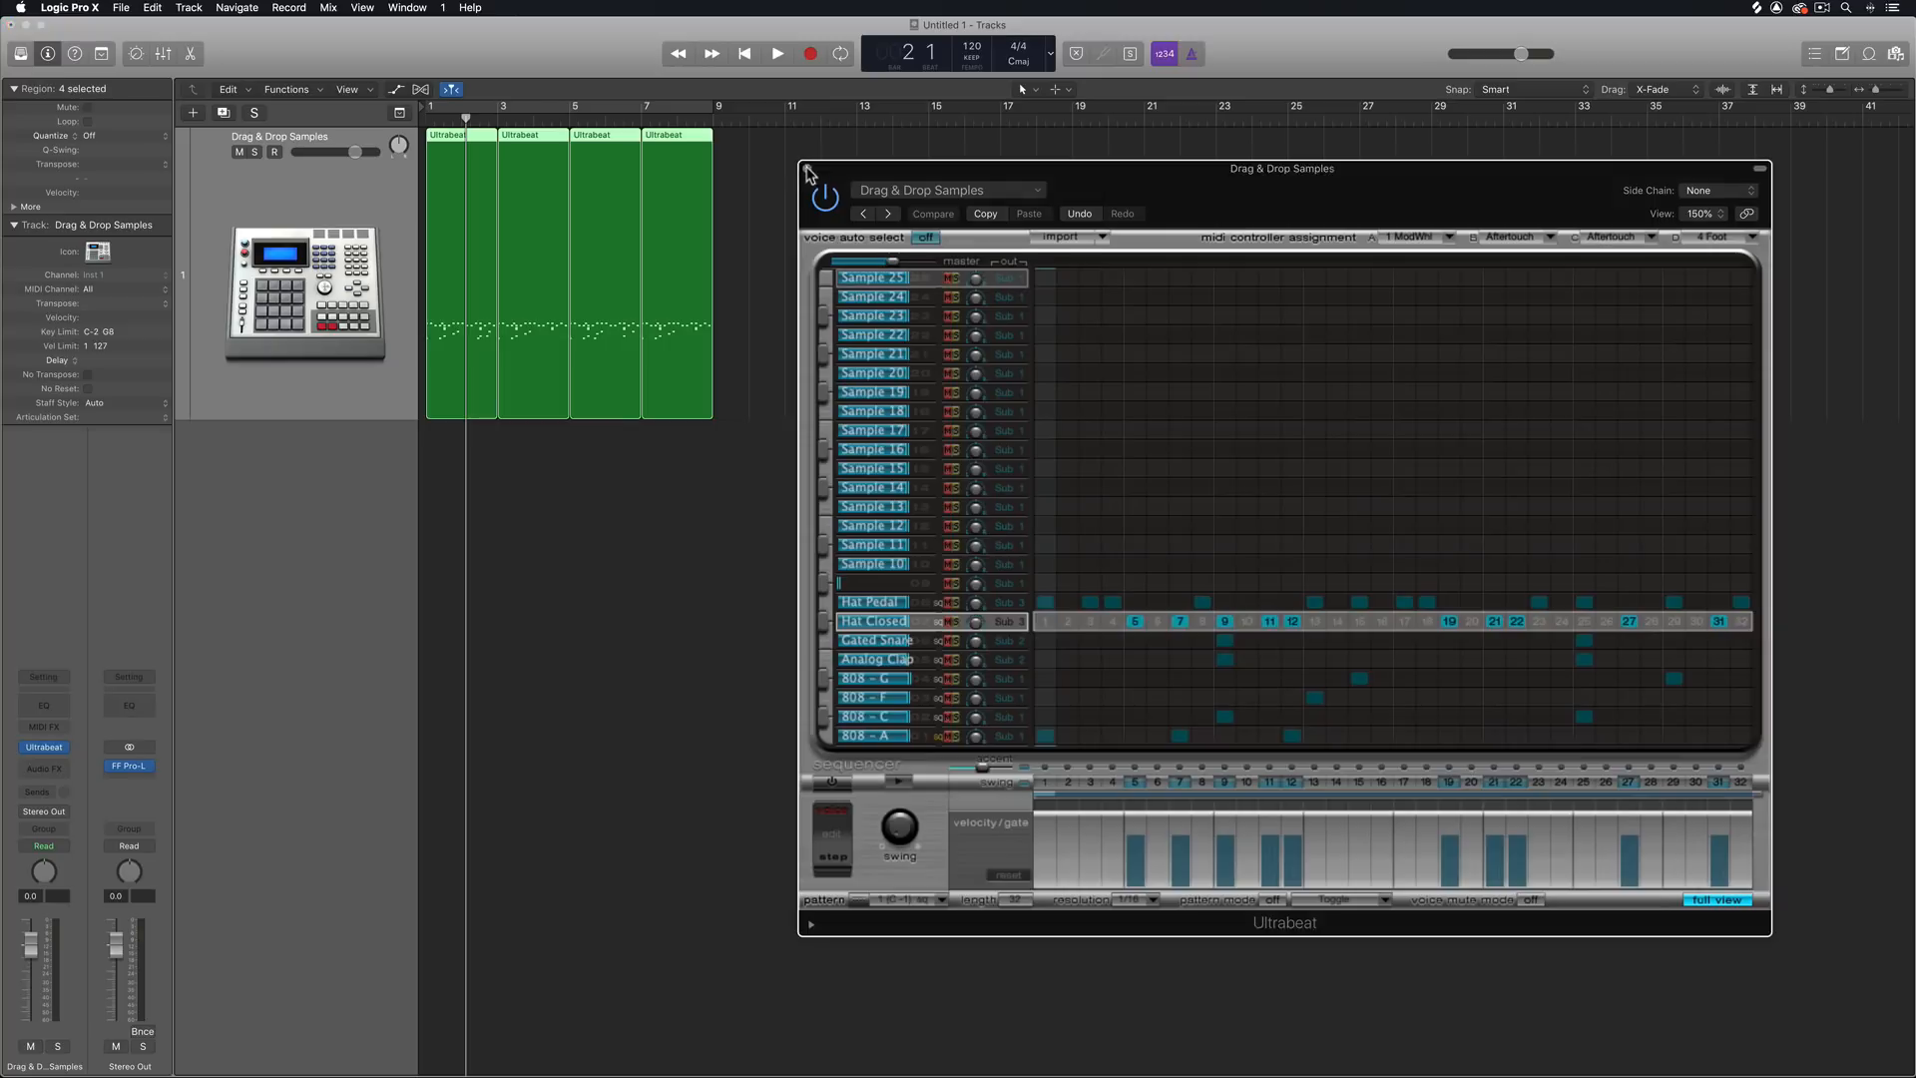
click(808, 170)
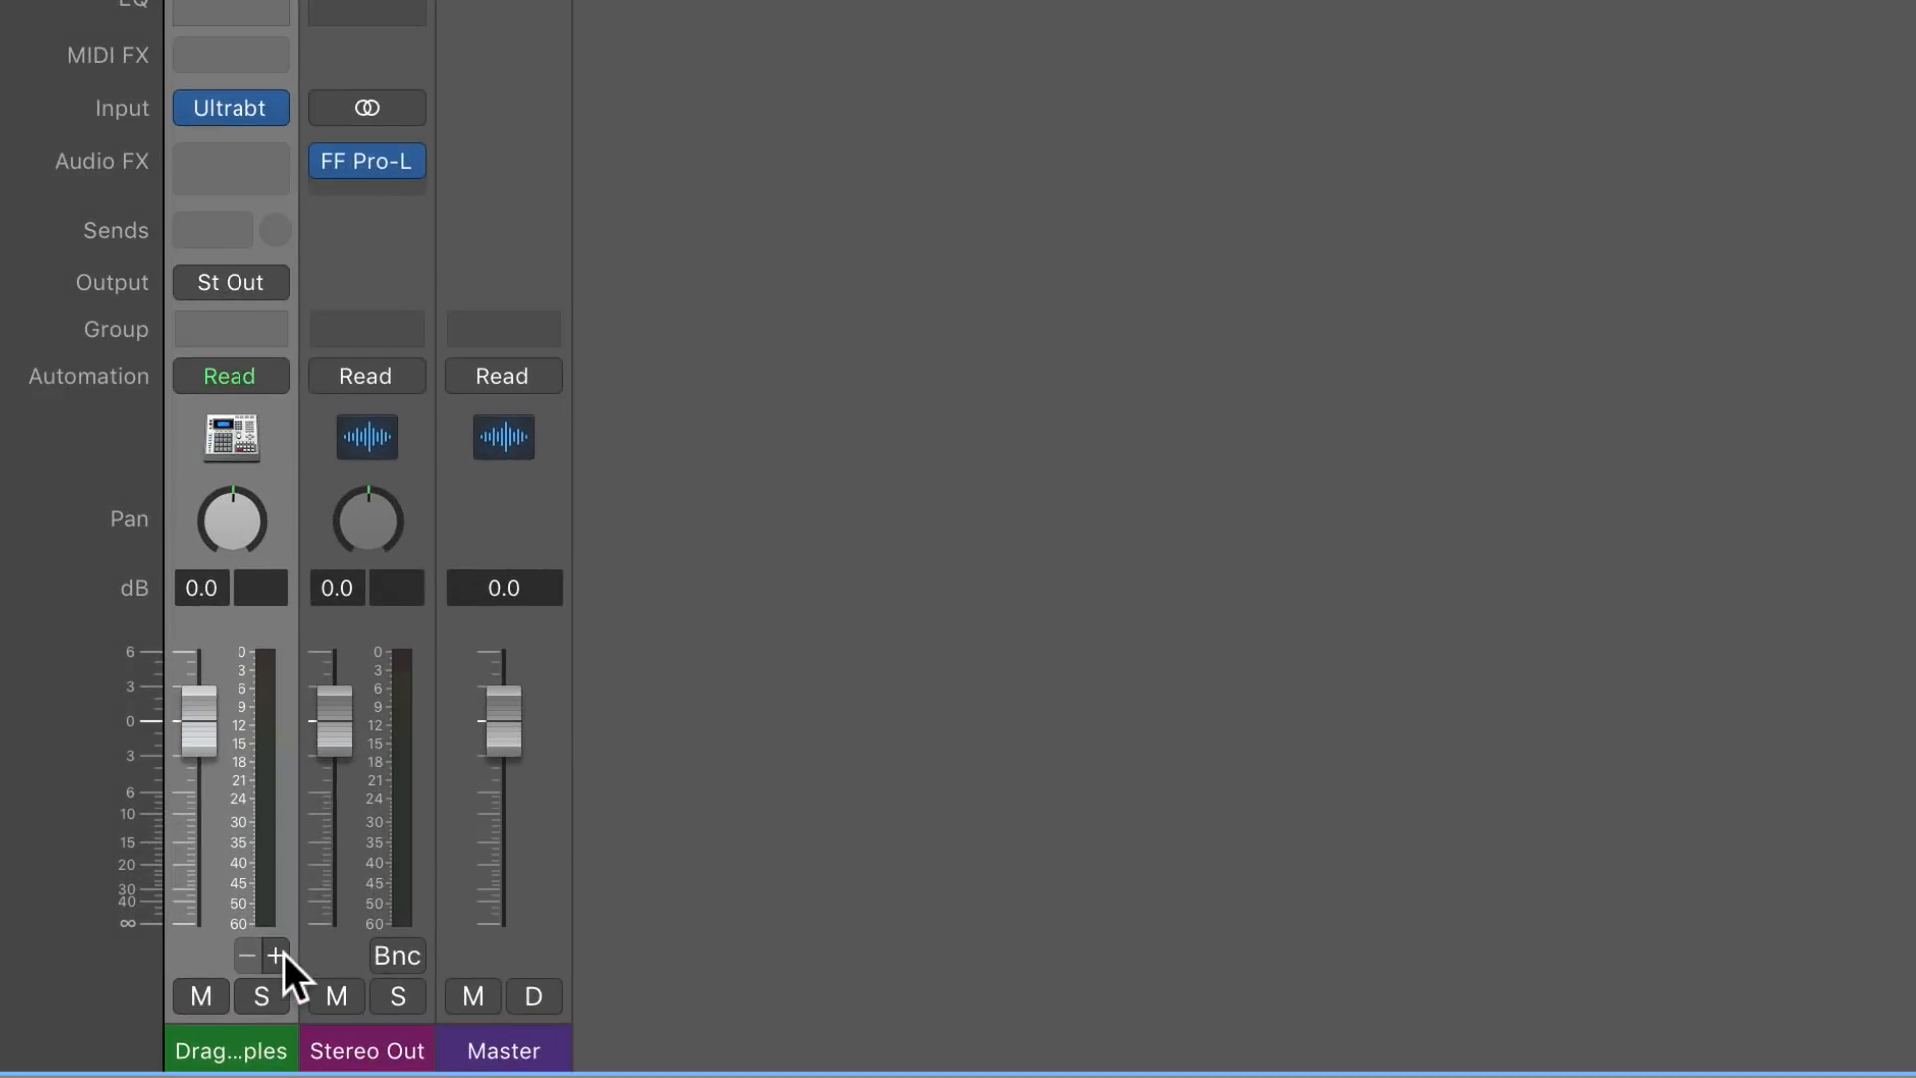
- Add aux channels for Ultrabeat's extra outputs and name the strips 808s, Snare Clp and Hats
click(275, 956)
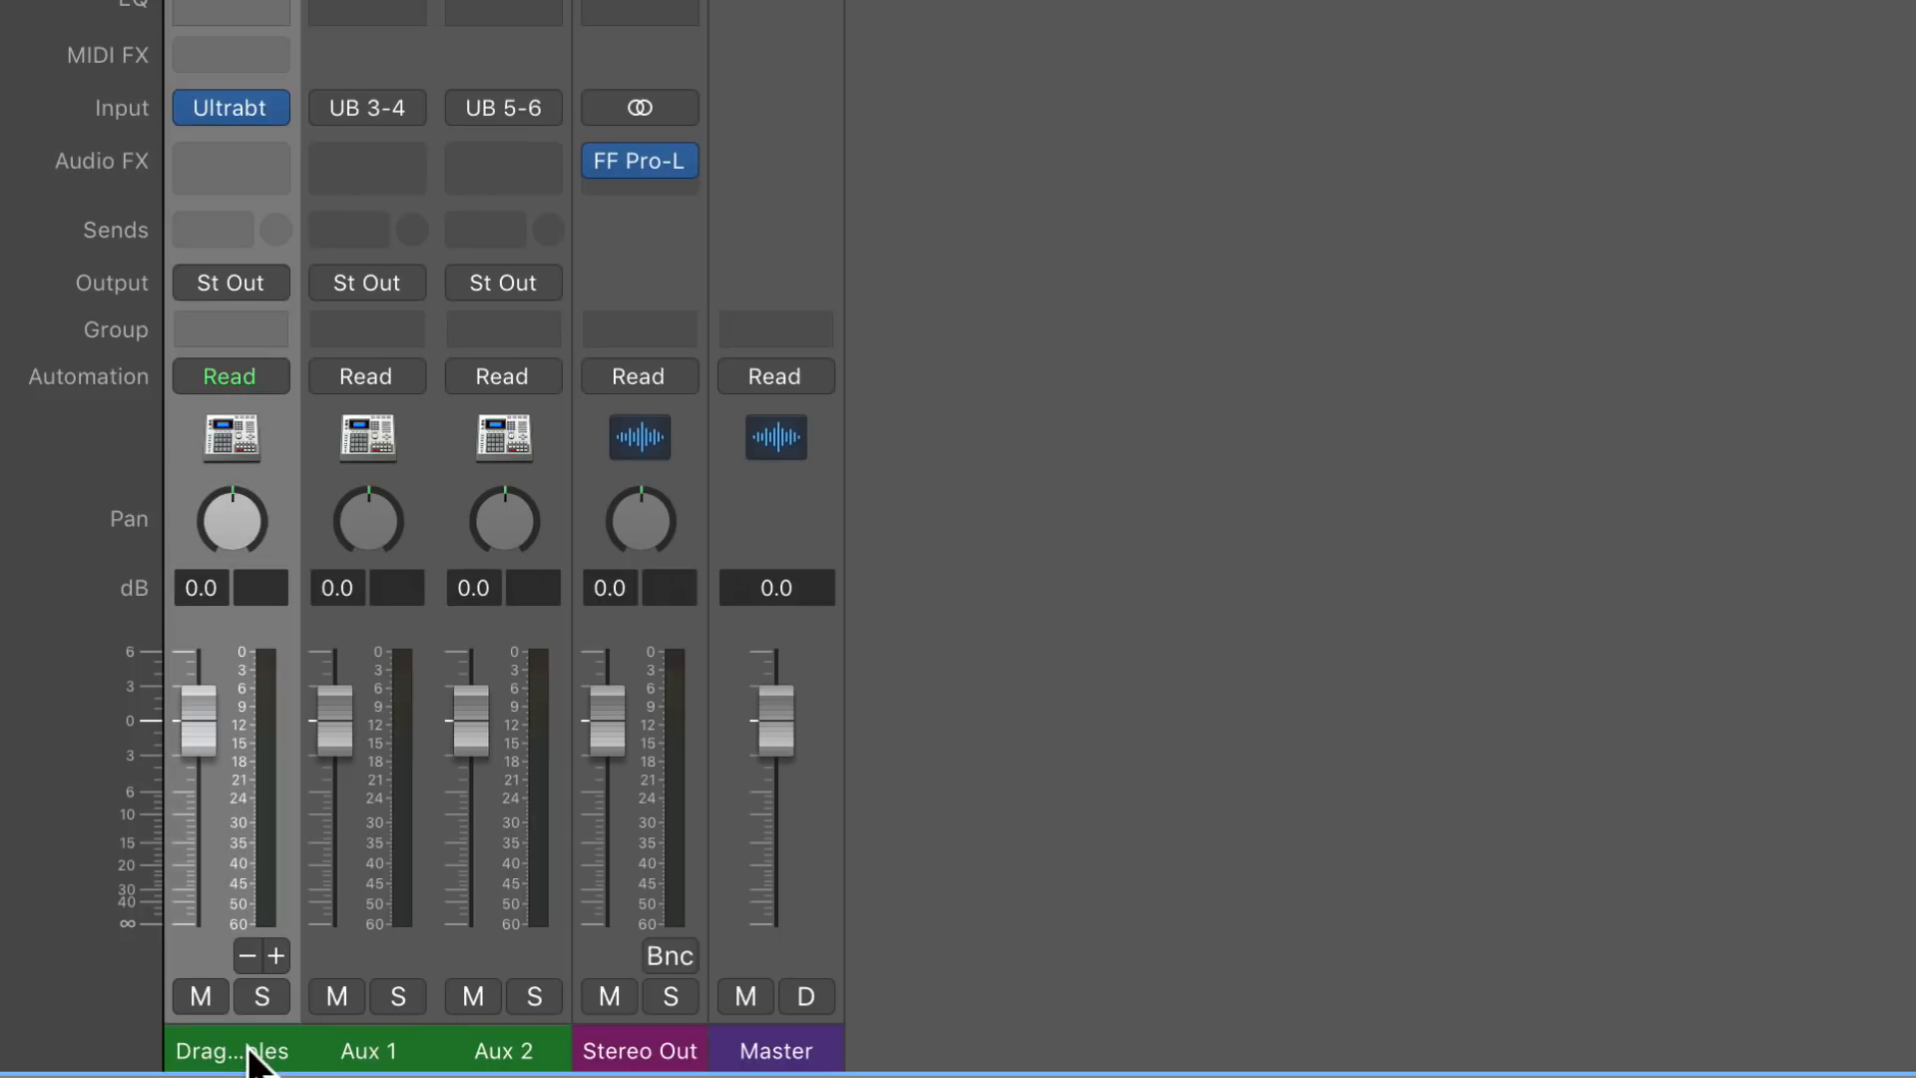
text(808s)
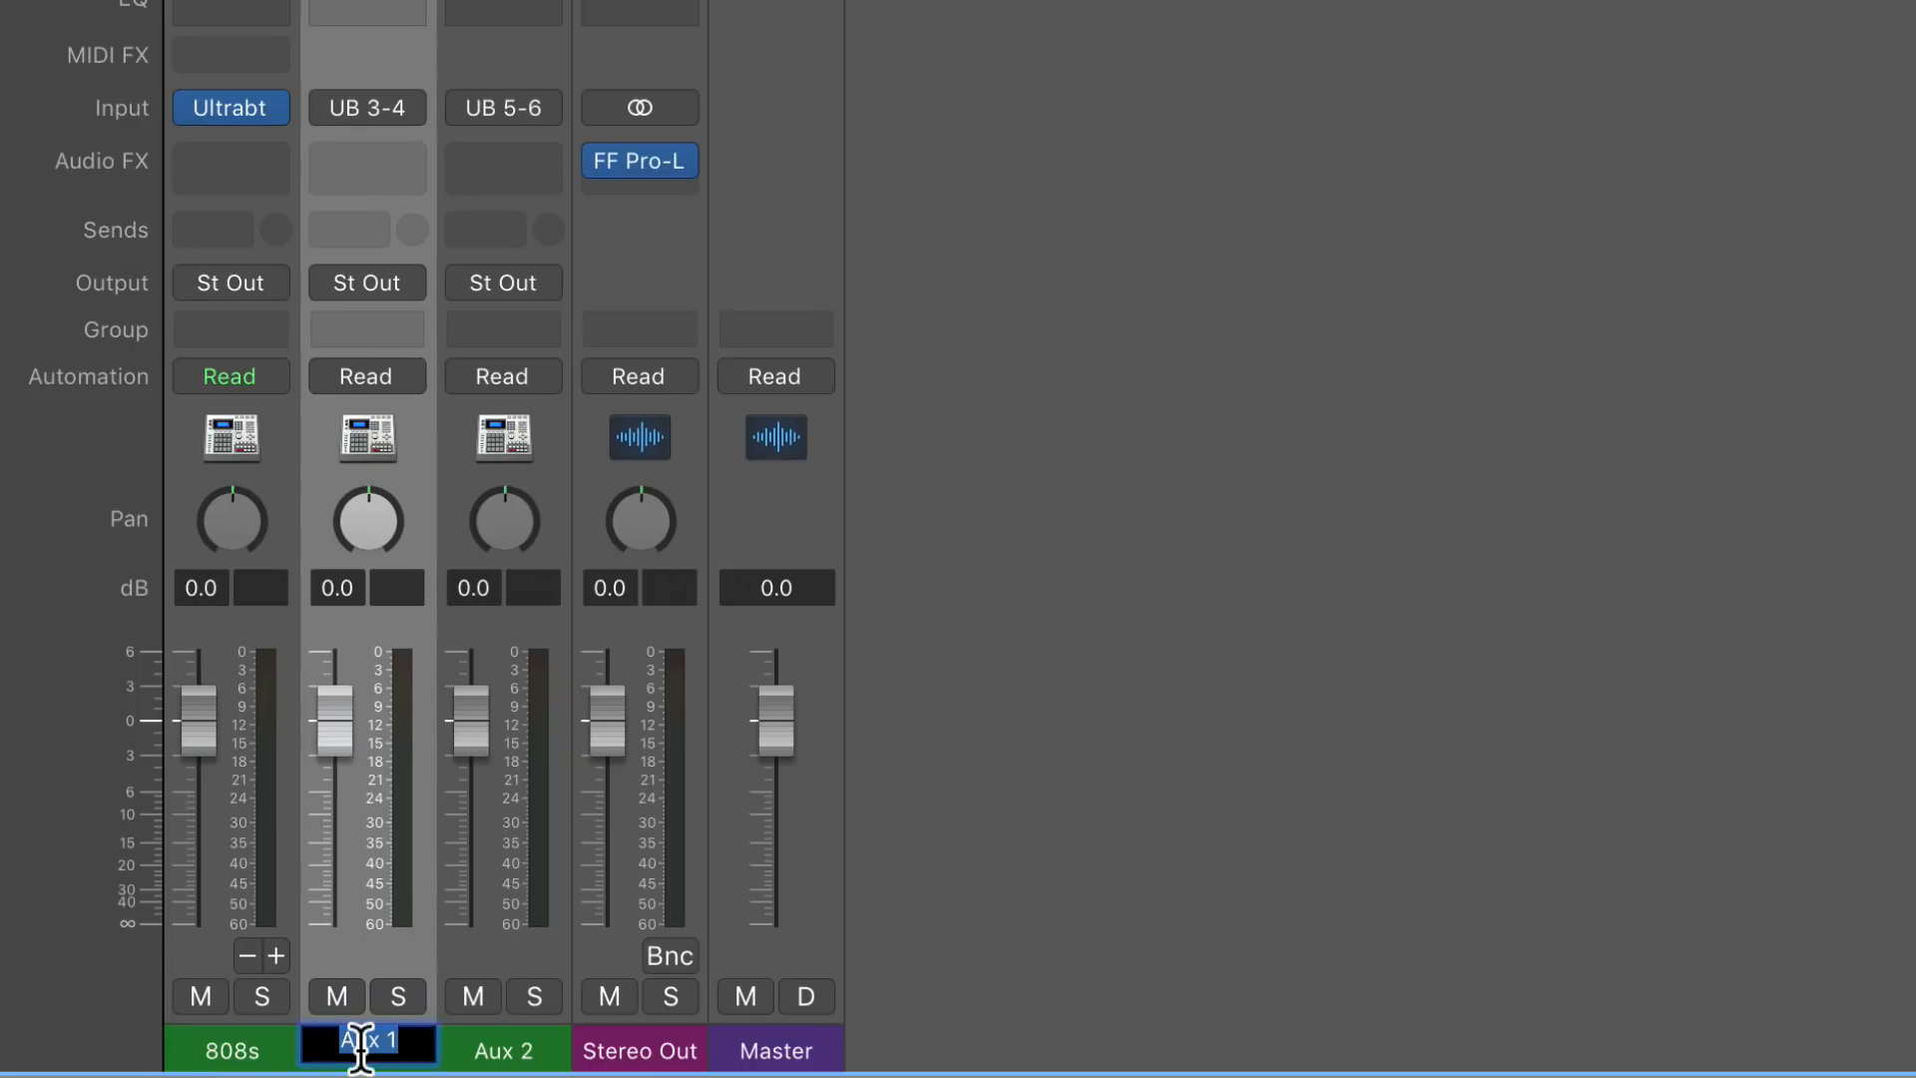
text(Snar)
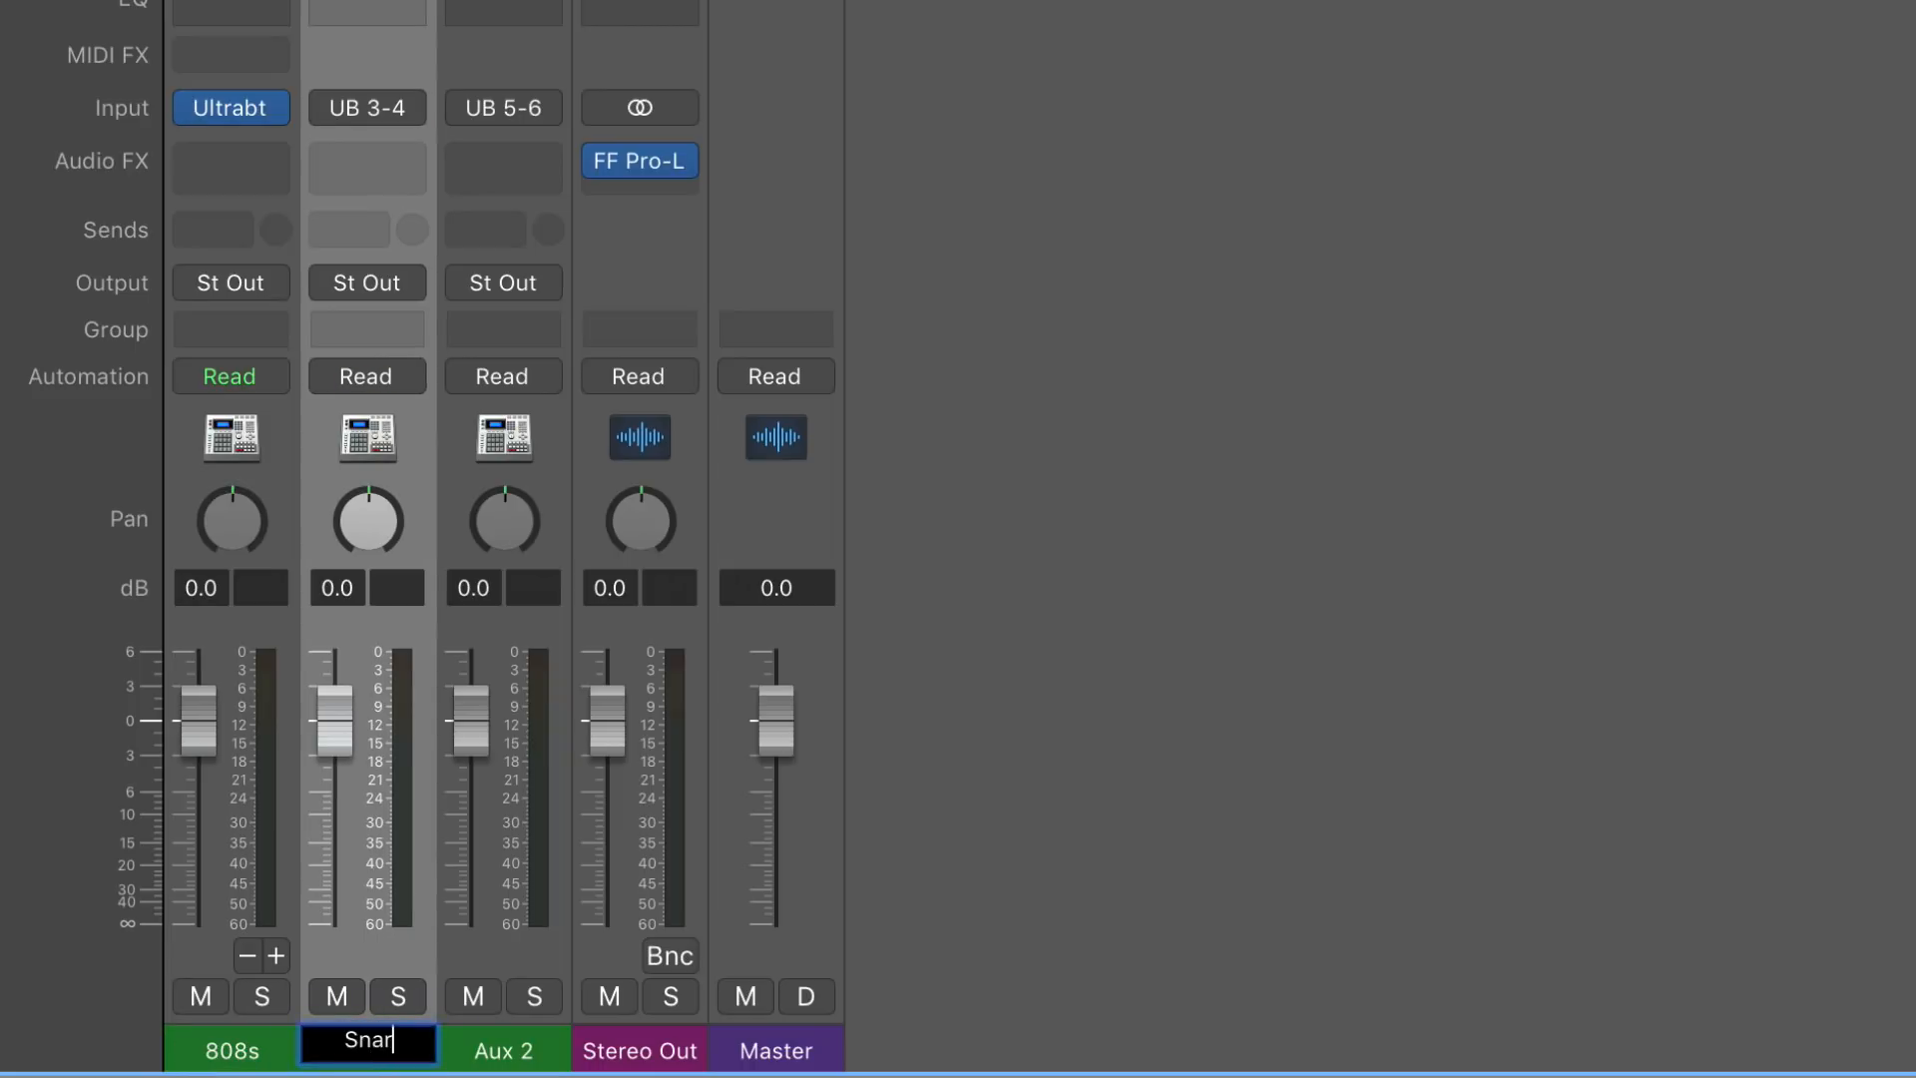
text(Snare Clp)
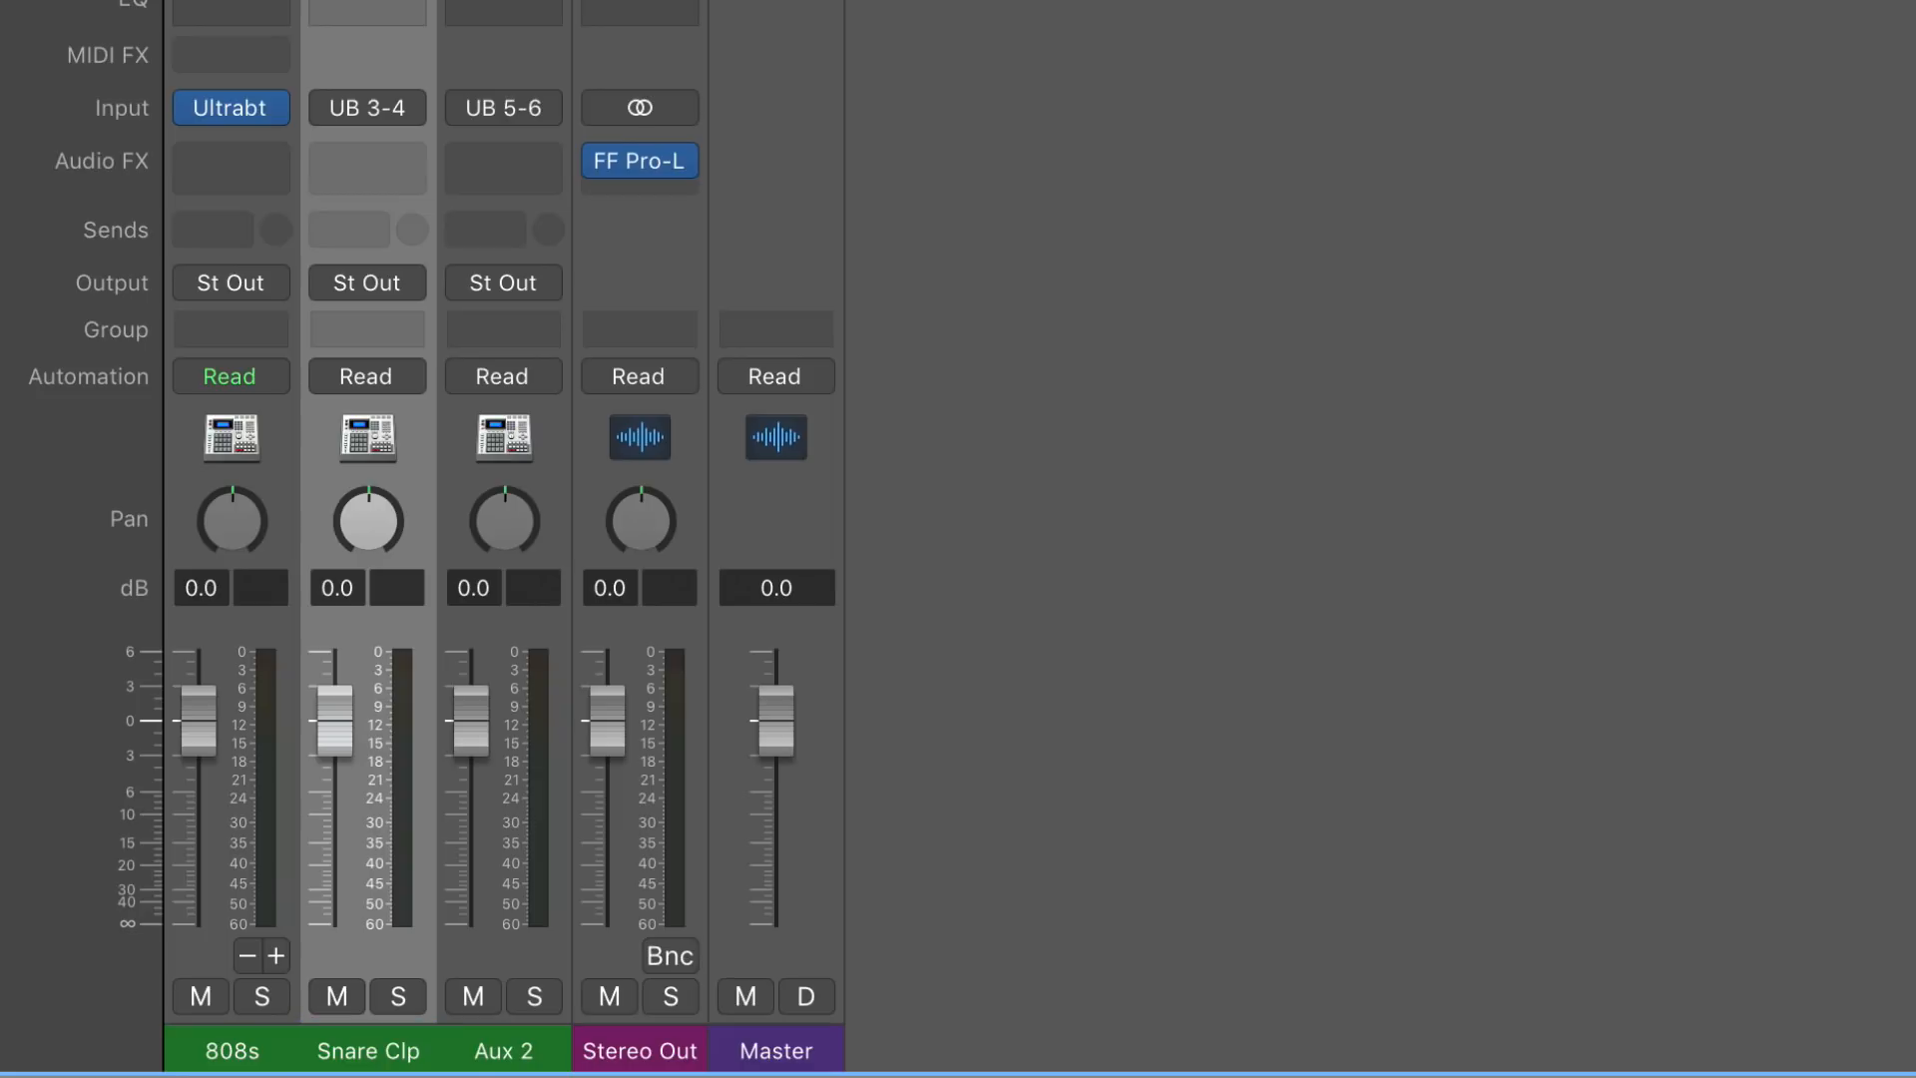
double_click(503, 1050)
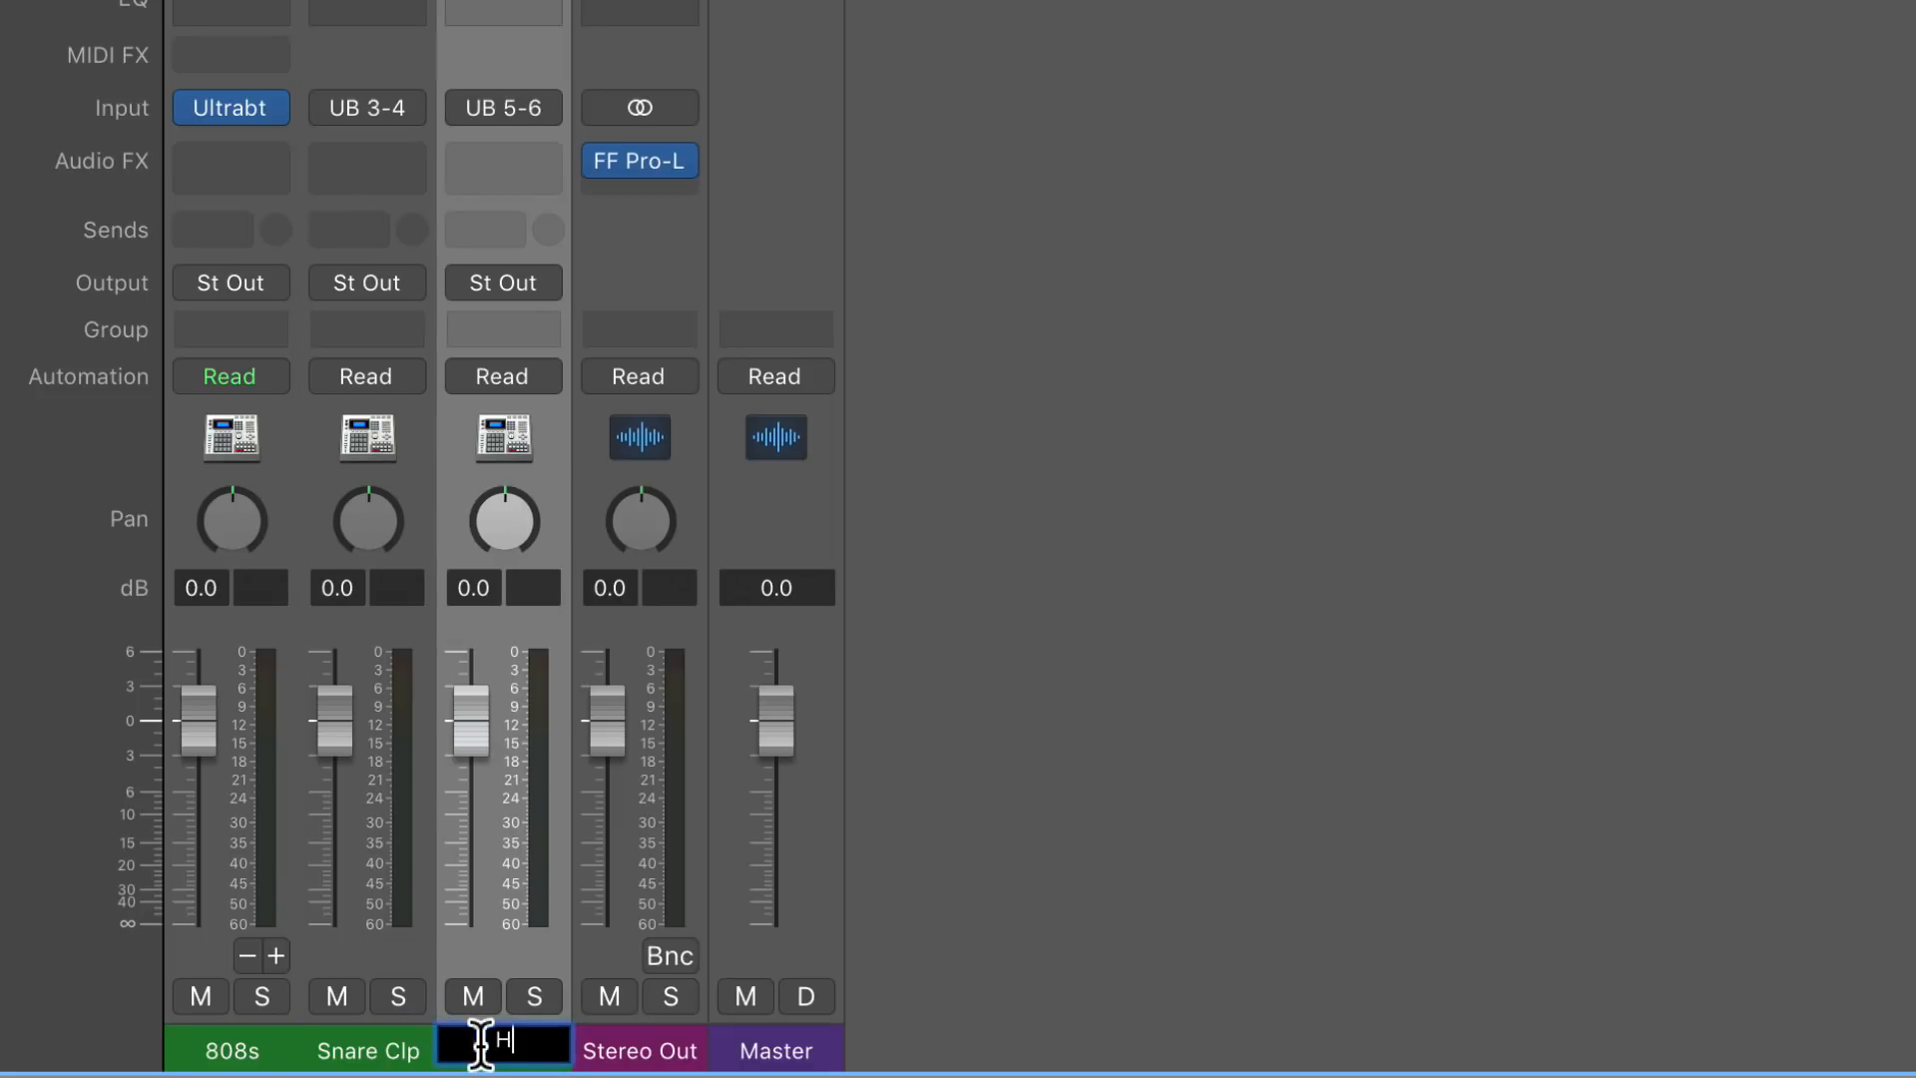
text(Hats)
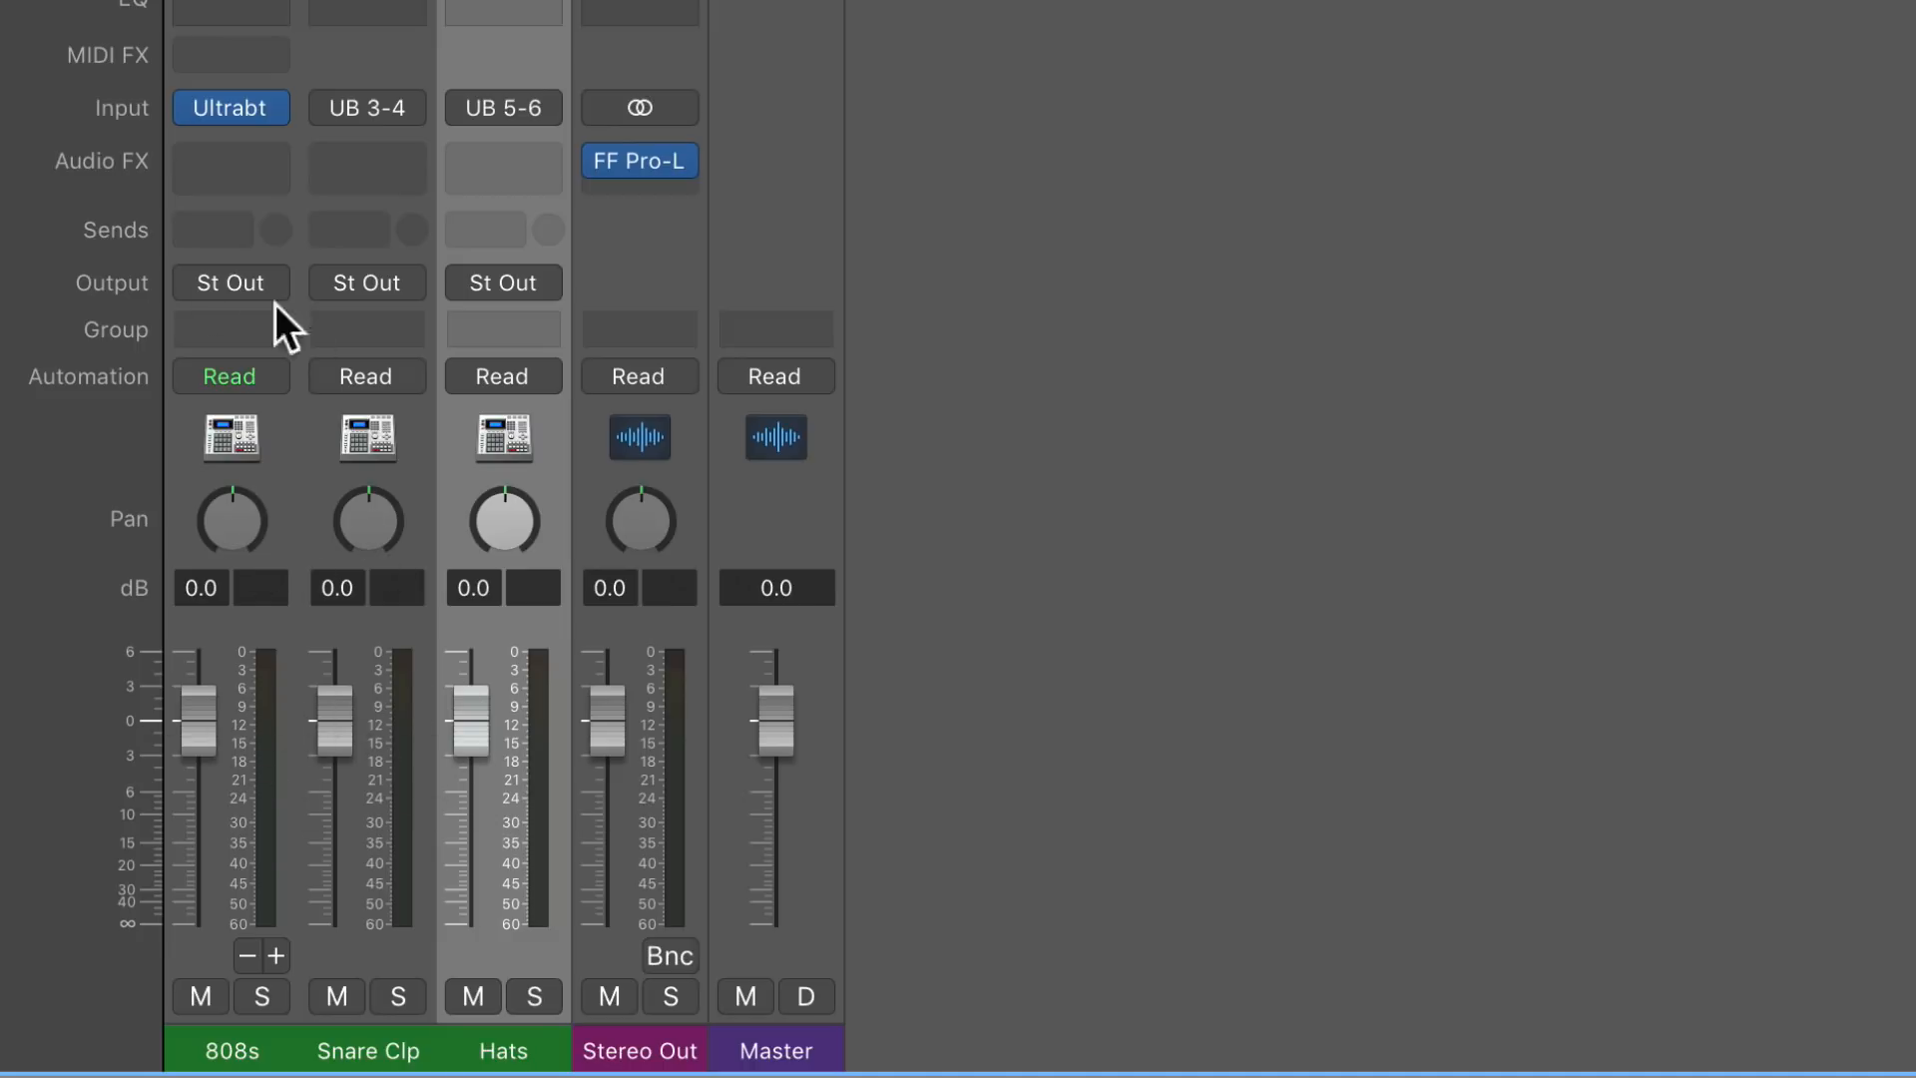
mouse_move(229, 868)
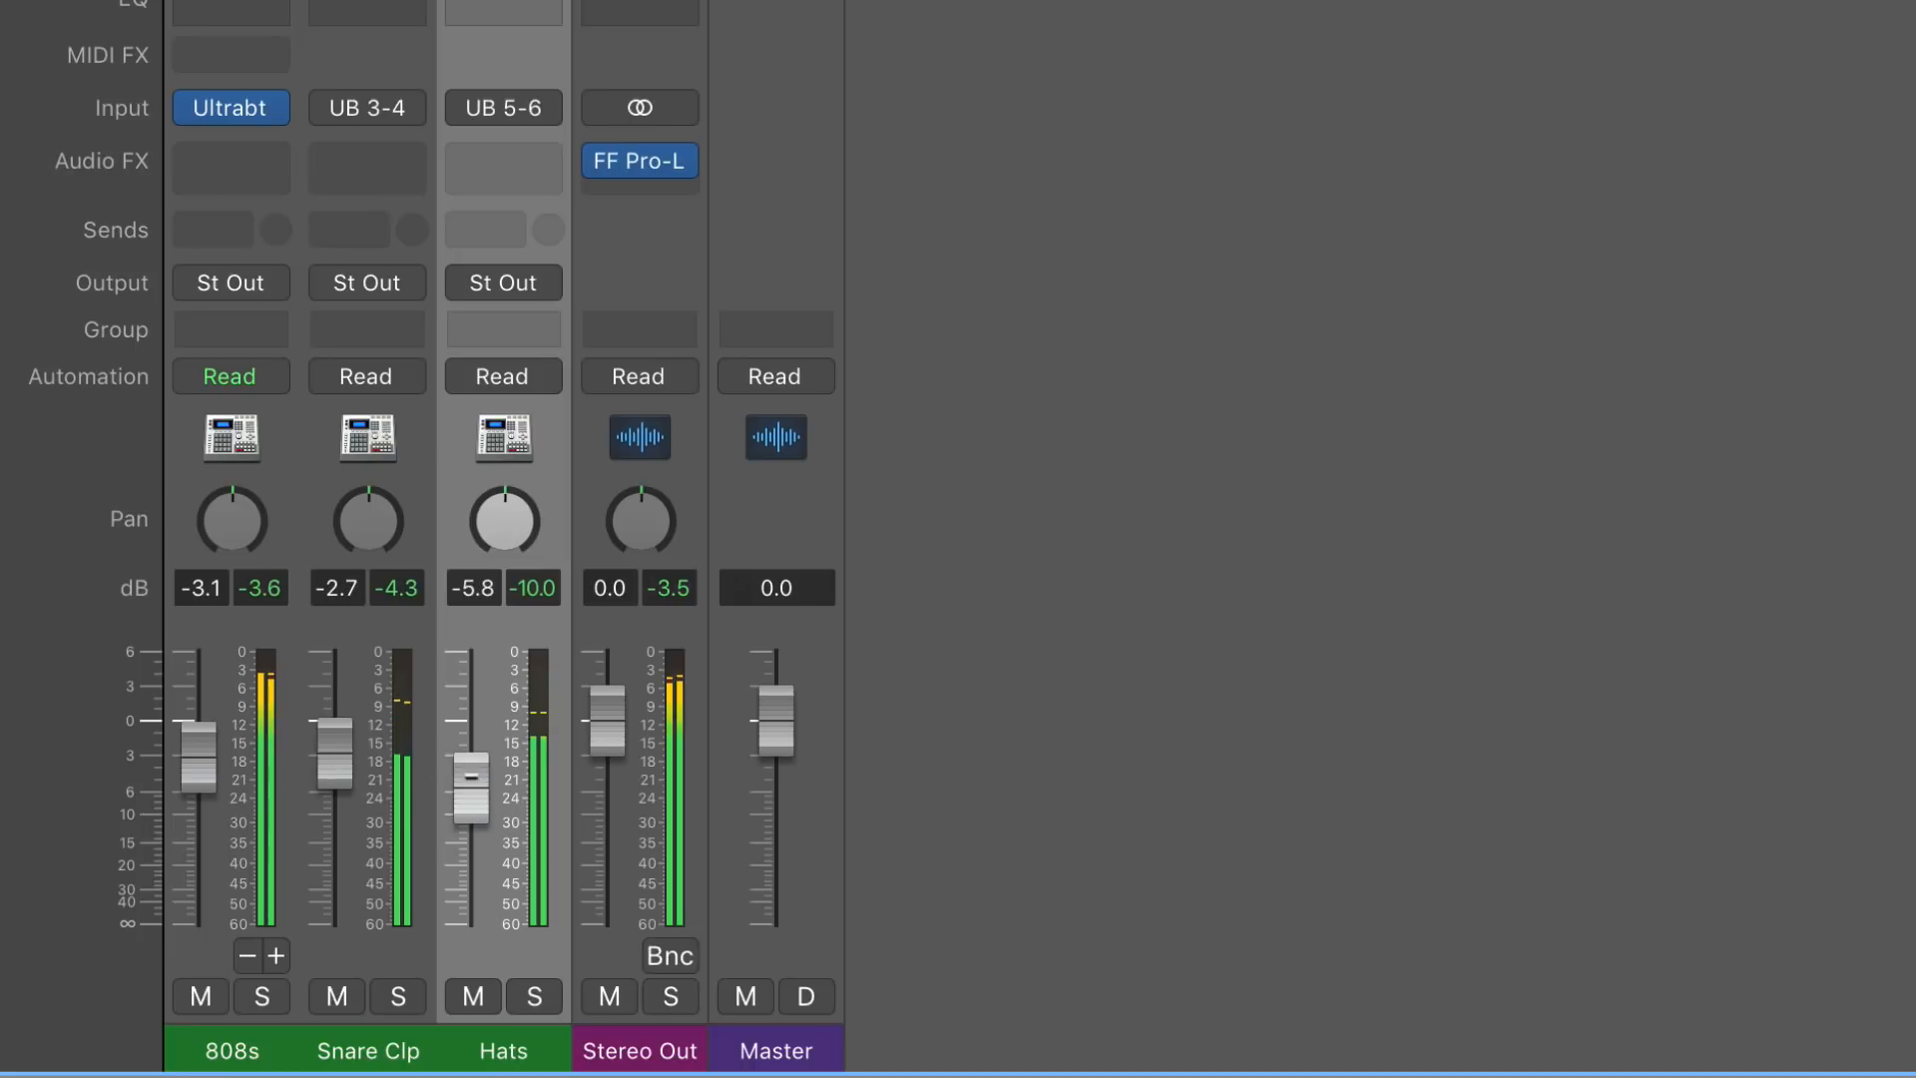
- Insert a ChromaVerb on Snare Clp with the Concert Hall character and adjust its wet mix
click(260, 996)
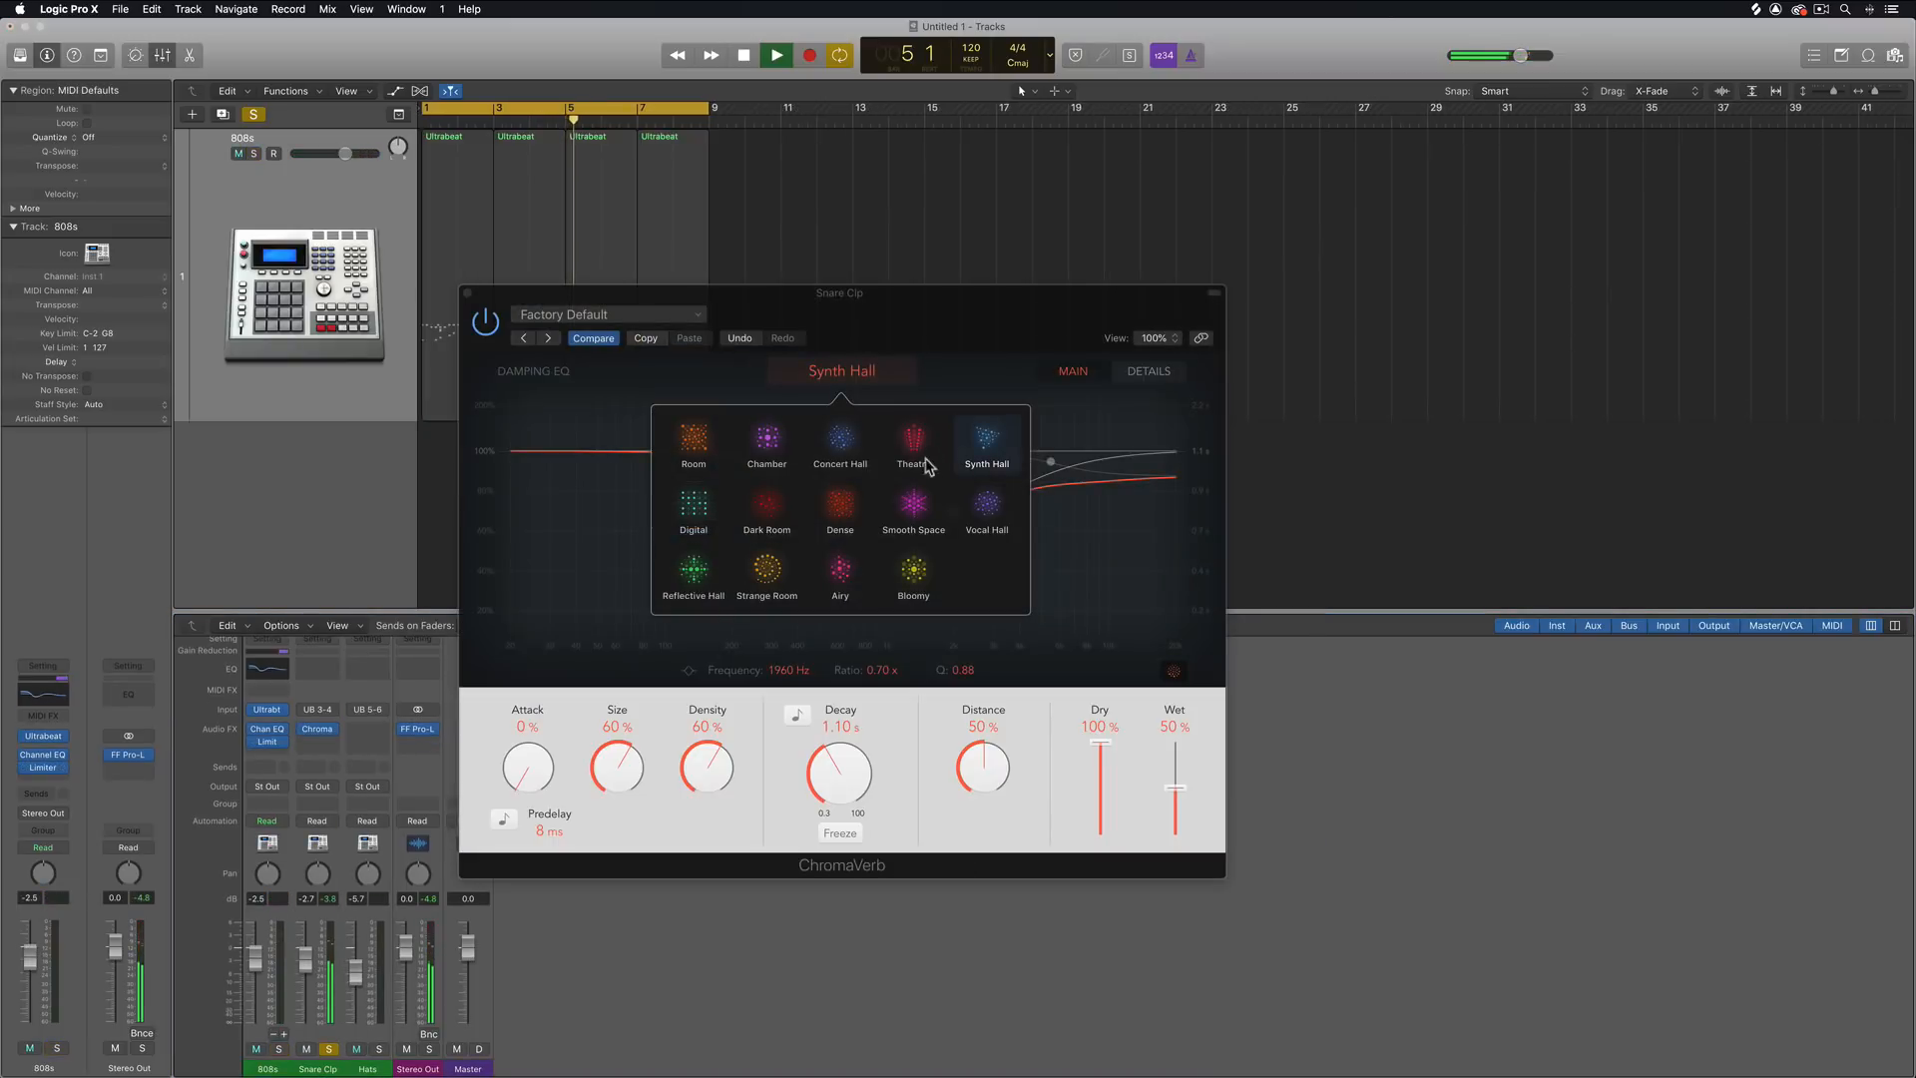
click(840, 443)
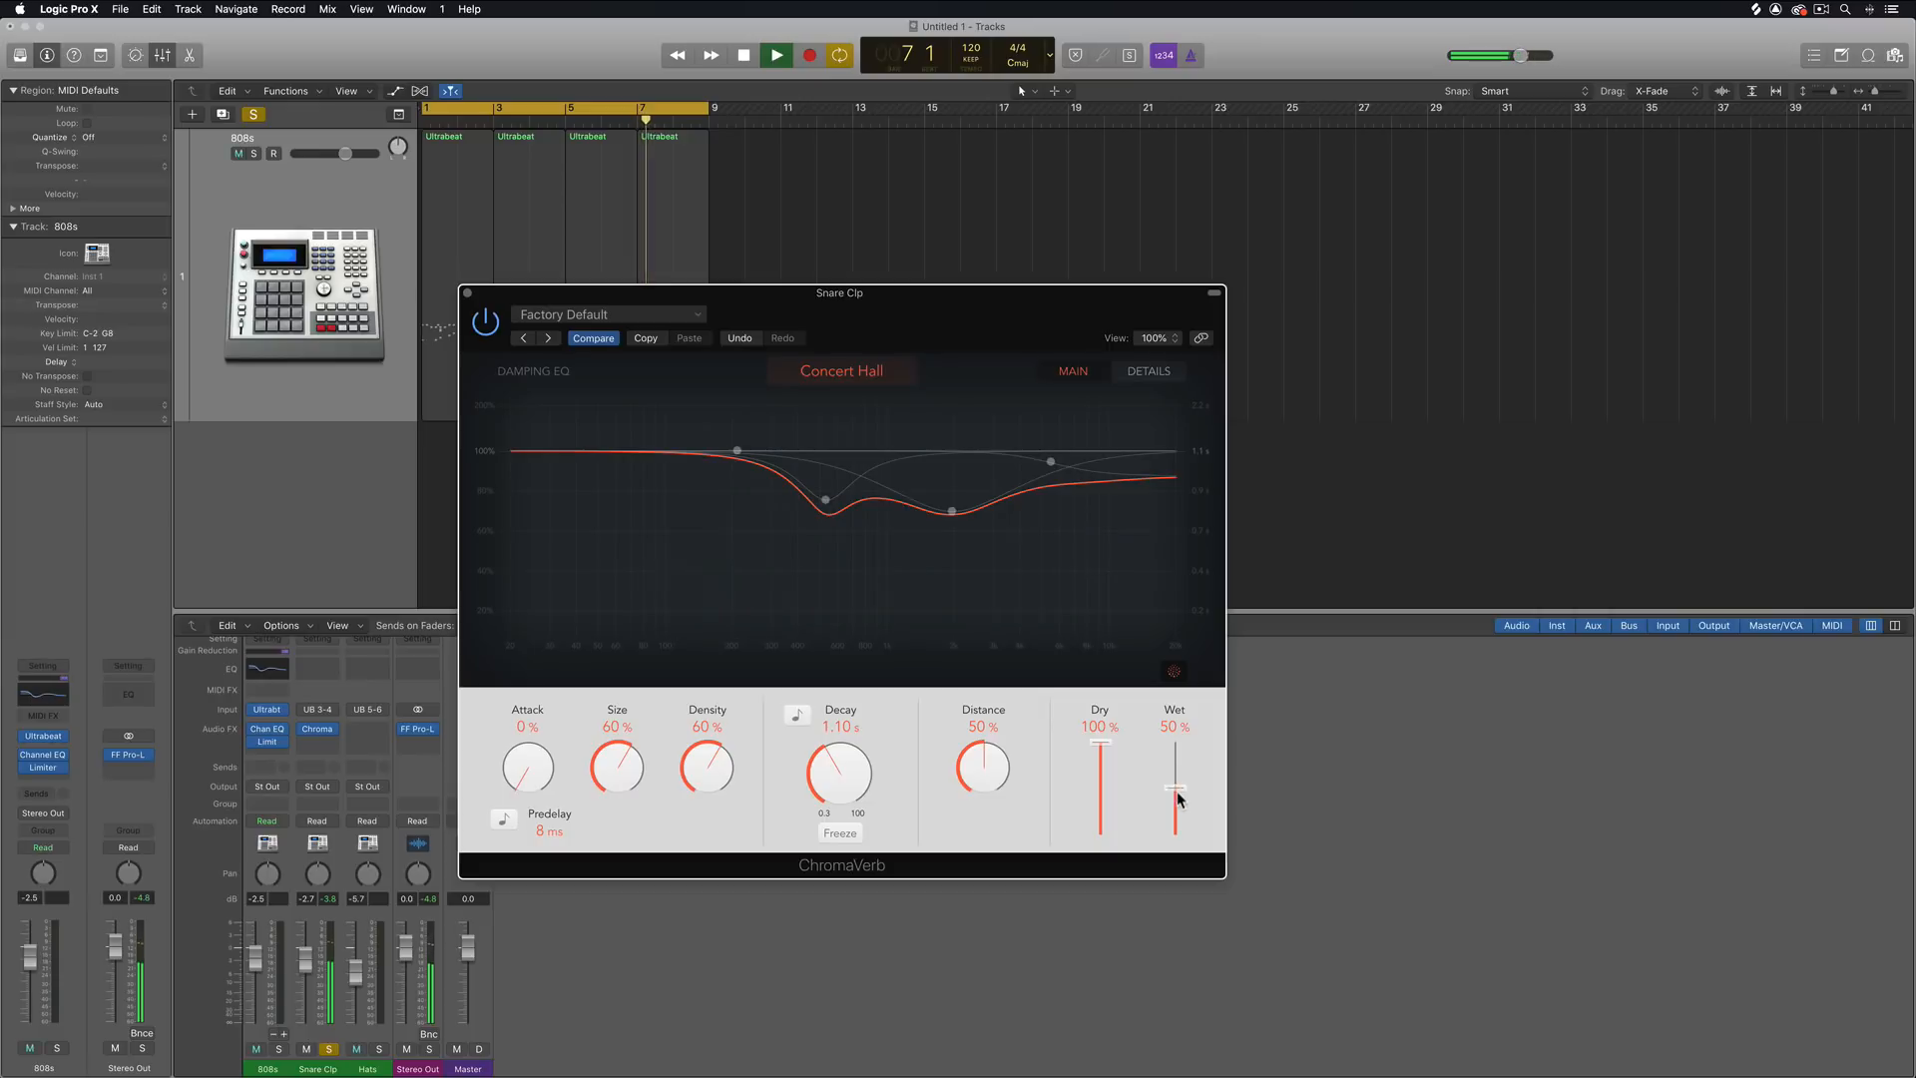
drag(1176, 788, 1176, 812)
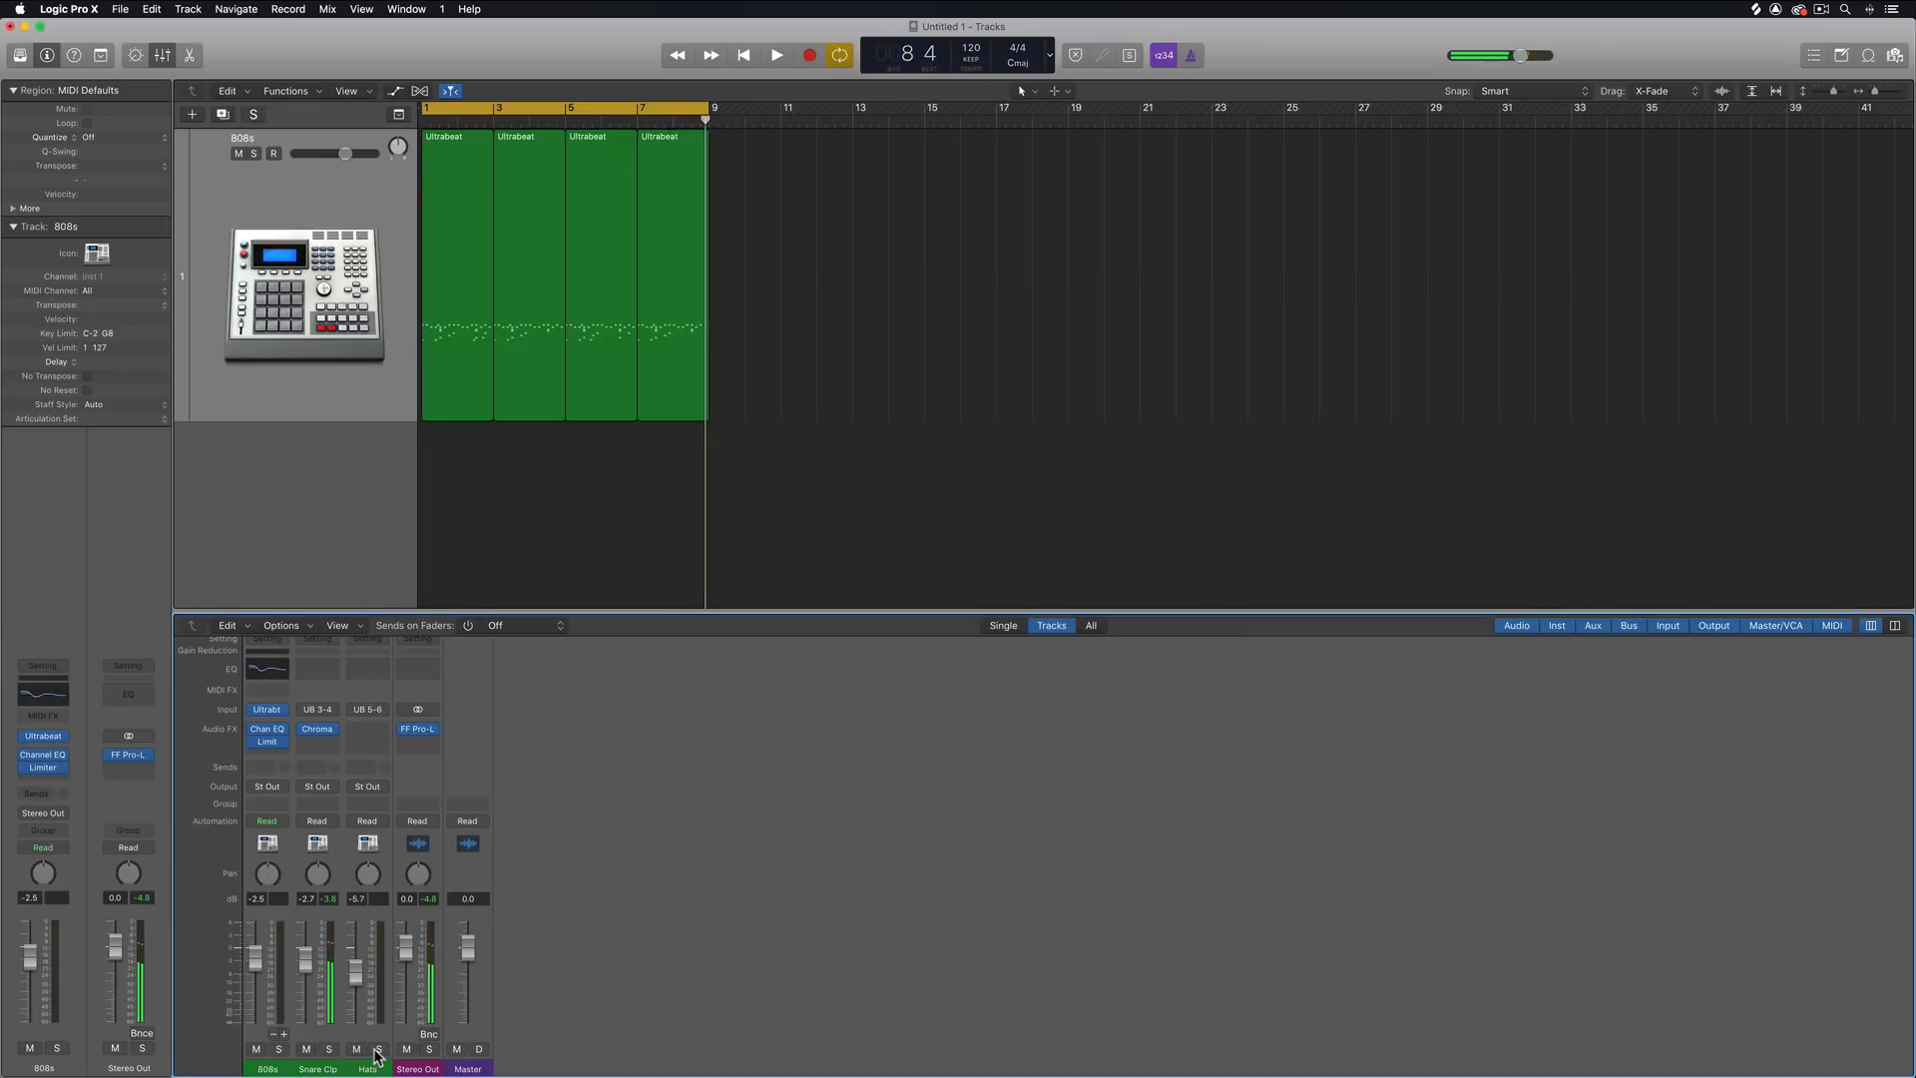
- Insert a Stereo Delay on the Hats channel and fine-tune its settings
click(368, 748)
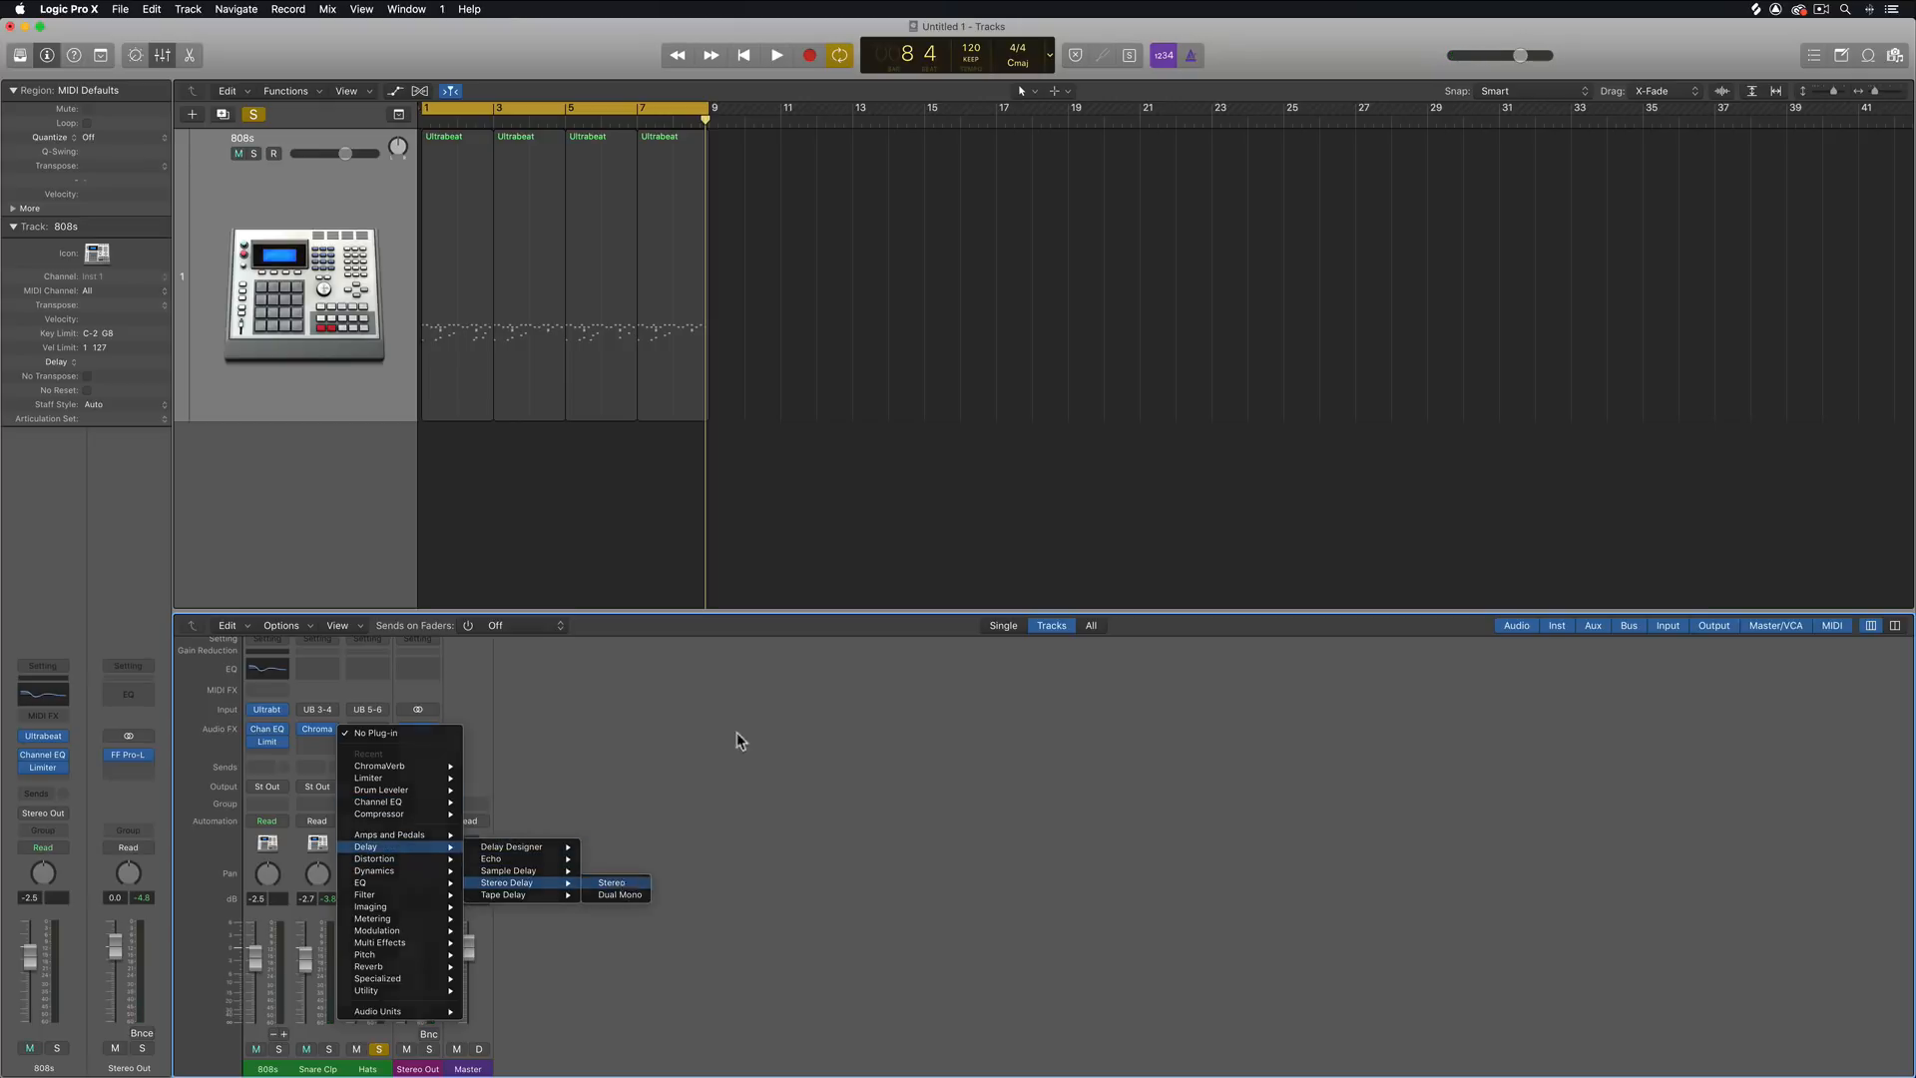
click(611, 882)
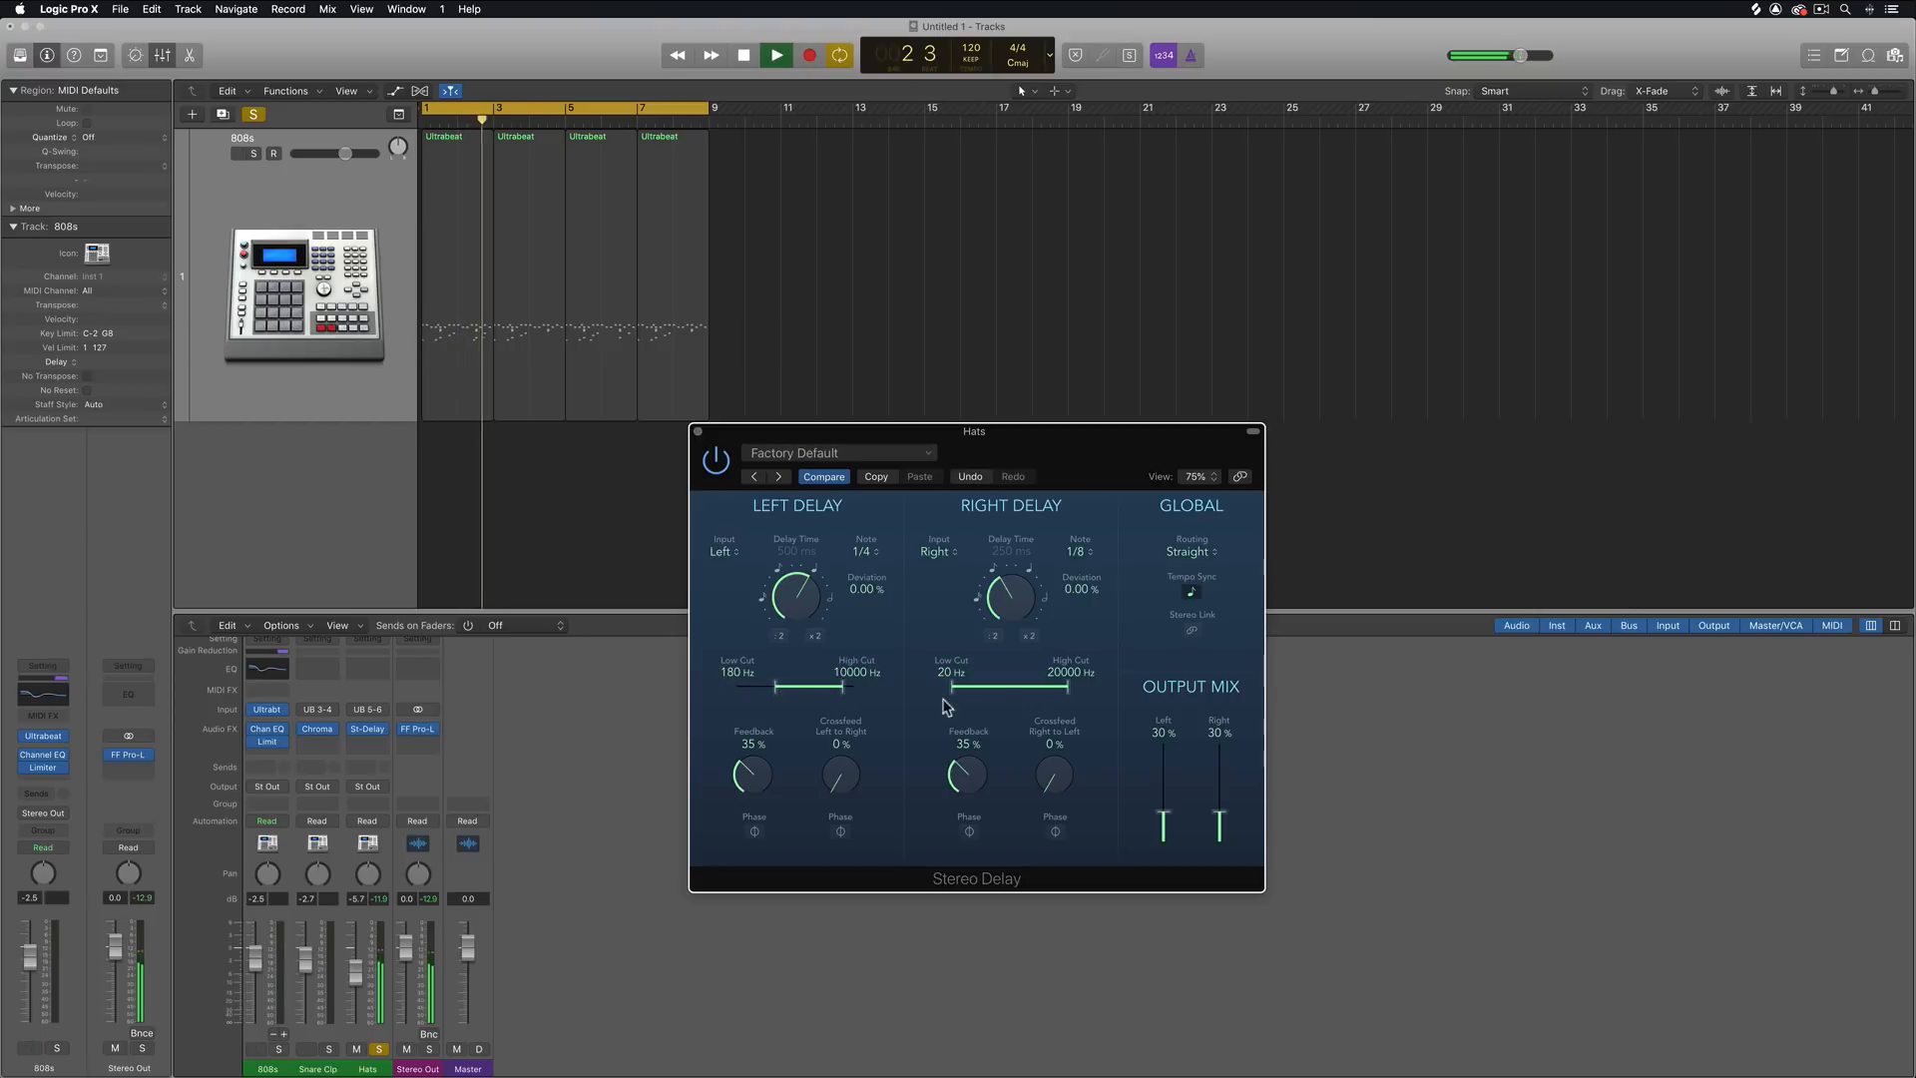
drag(946, 685, 1026, 685)
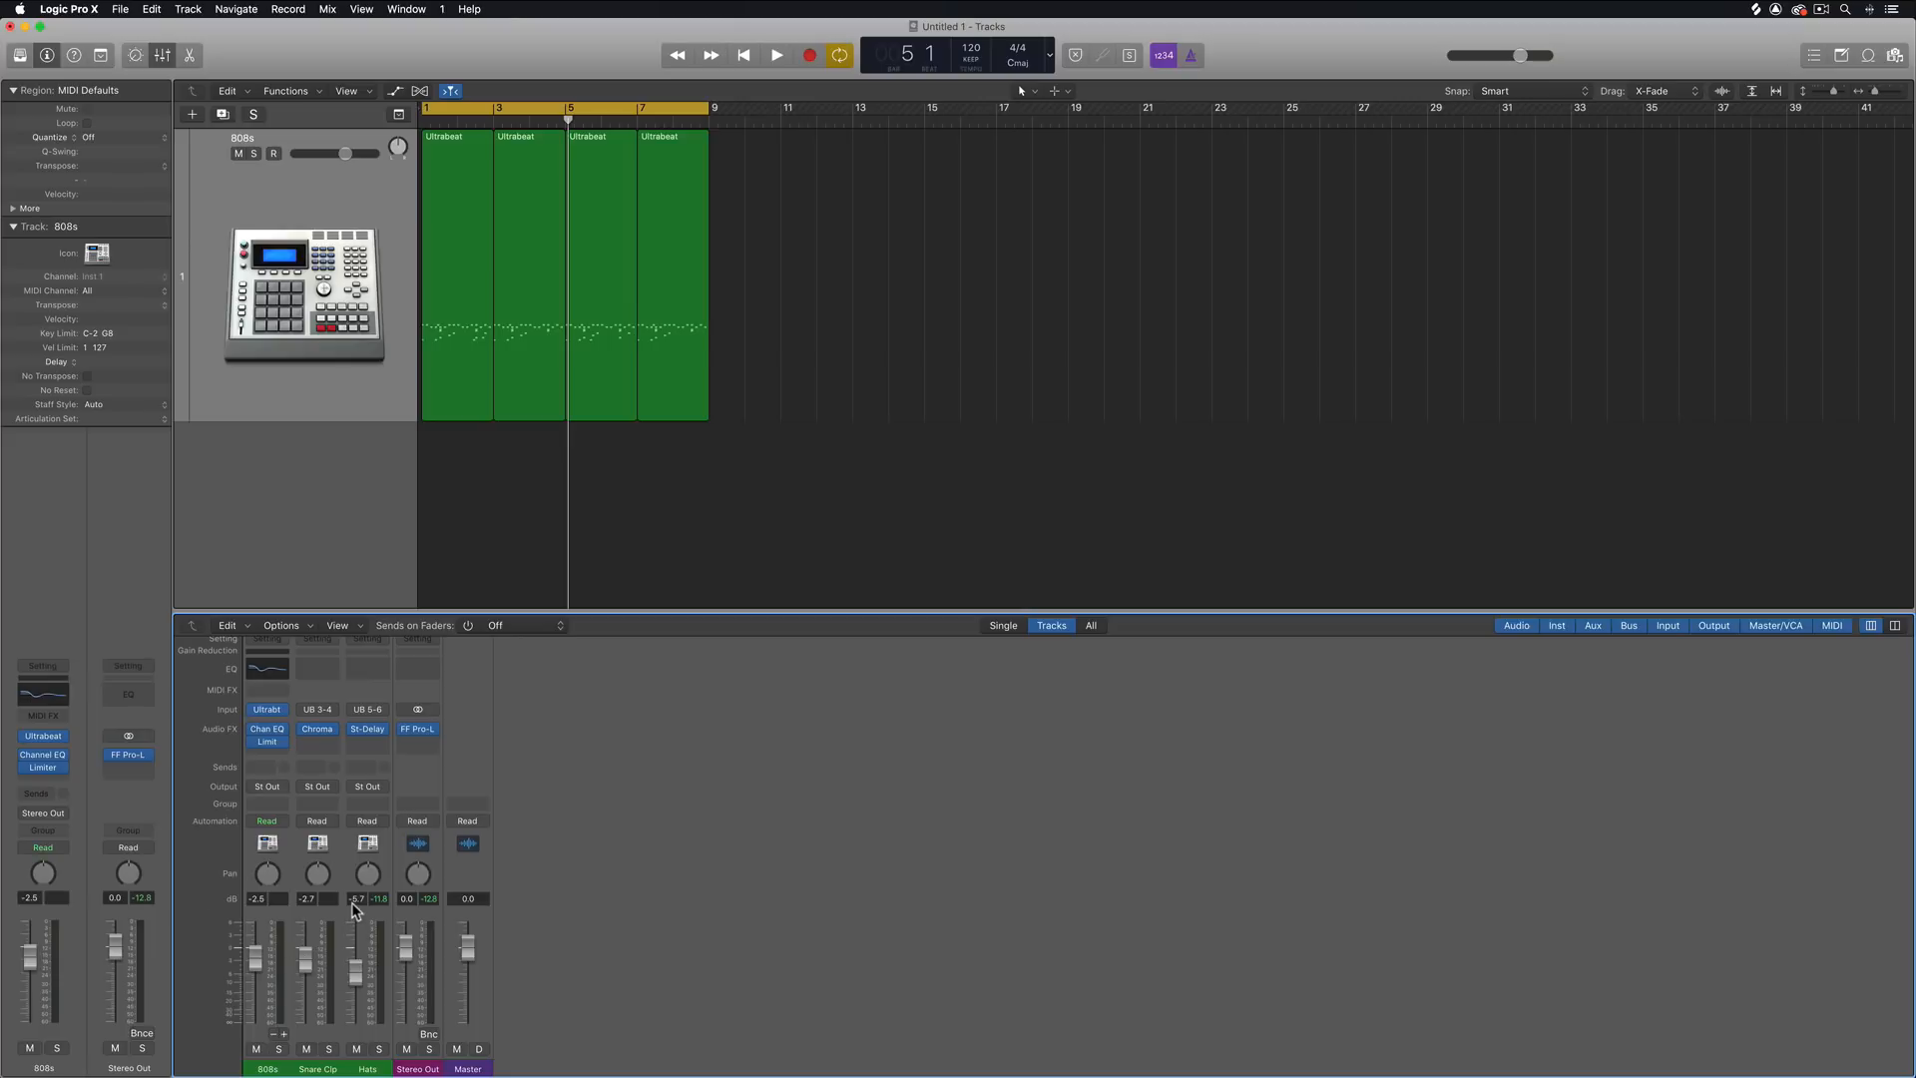
mouse_move(401, 962)
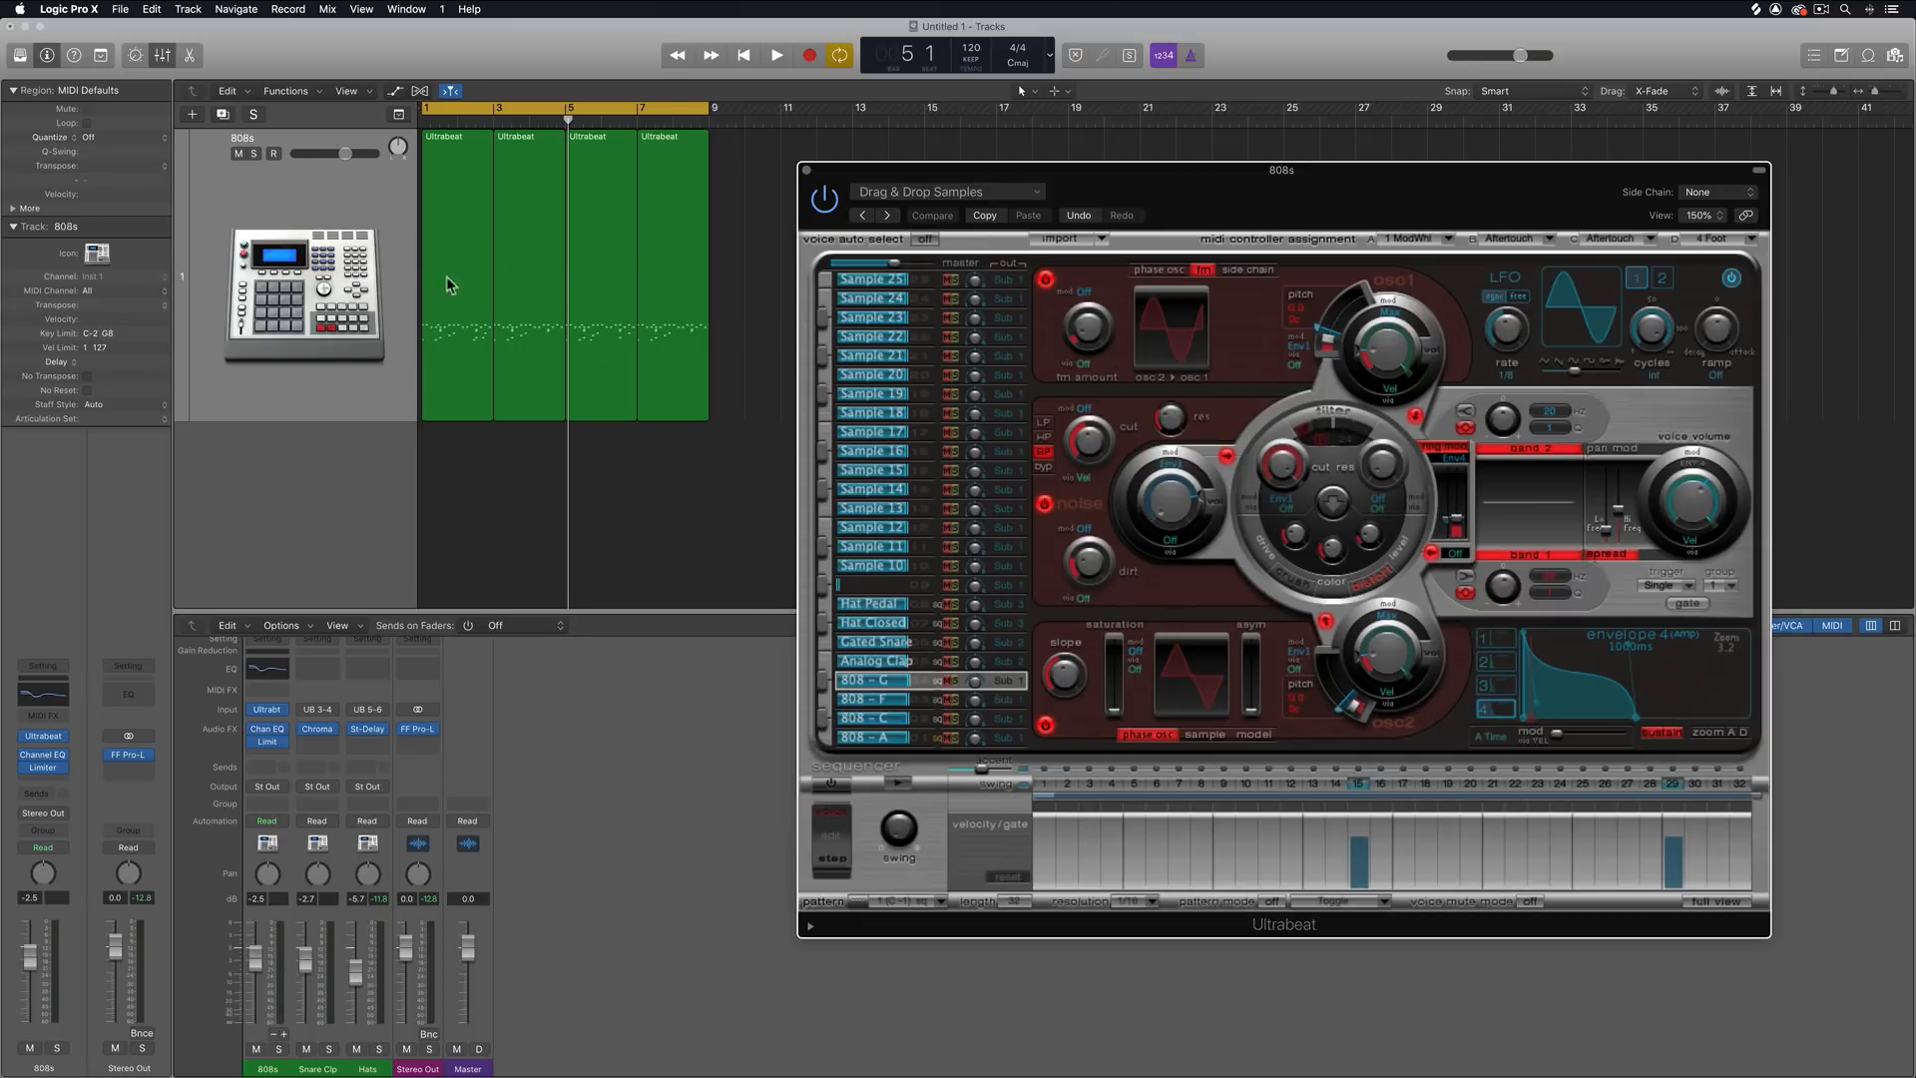
mouse_move(593, 266)
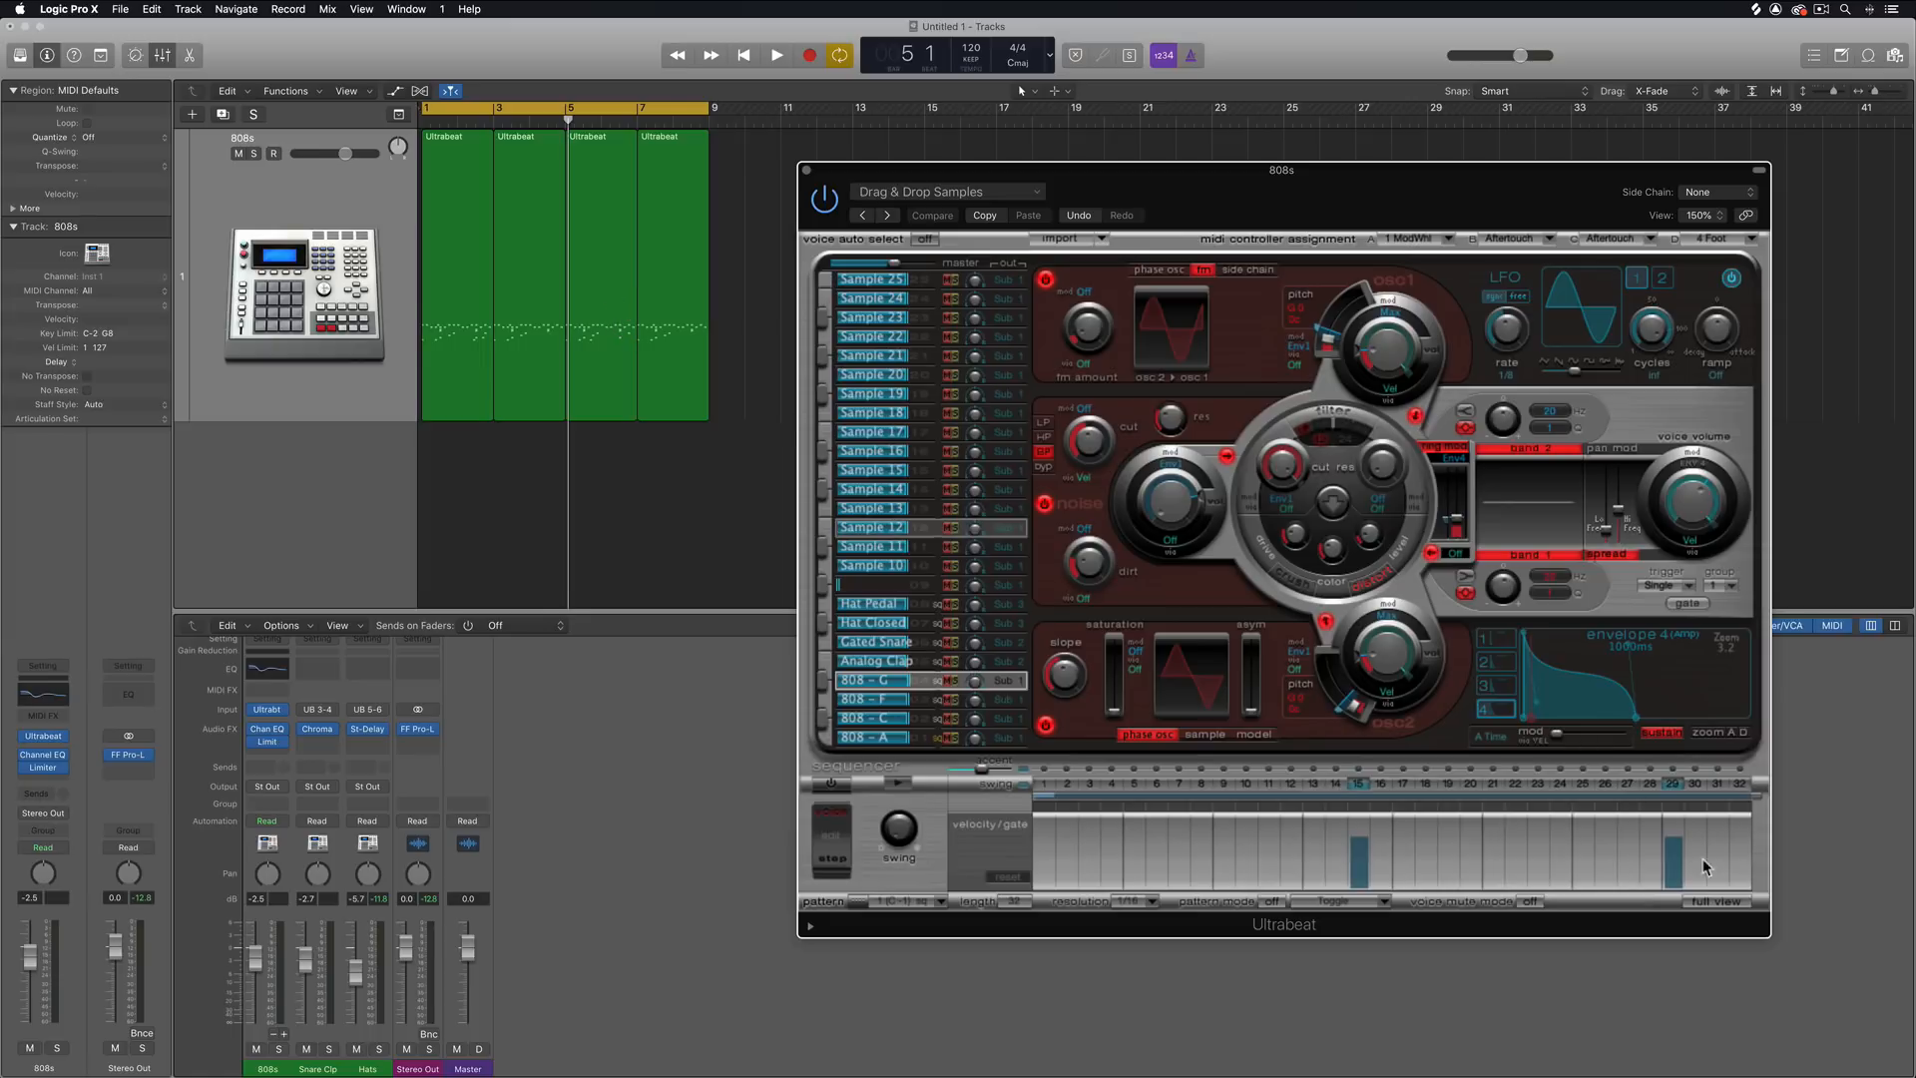
- Show Ultrabeat's full step grid for all voices and play the pattern back twice
click(1717, 900)
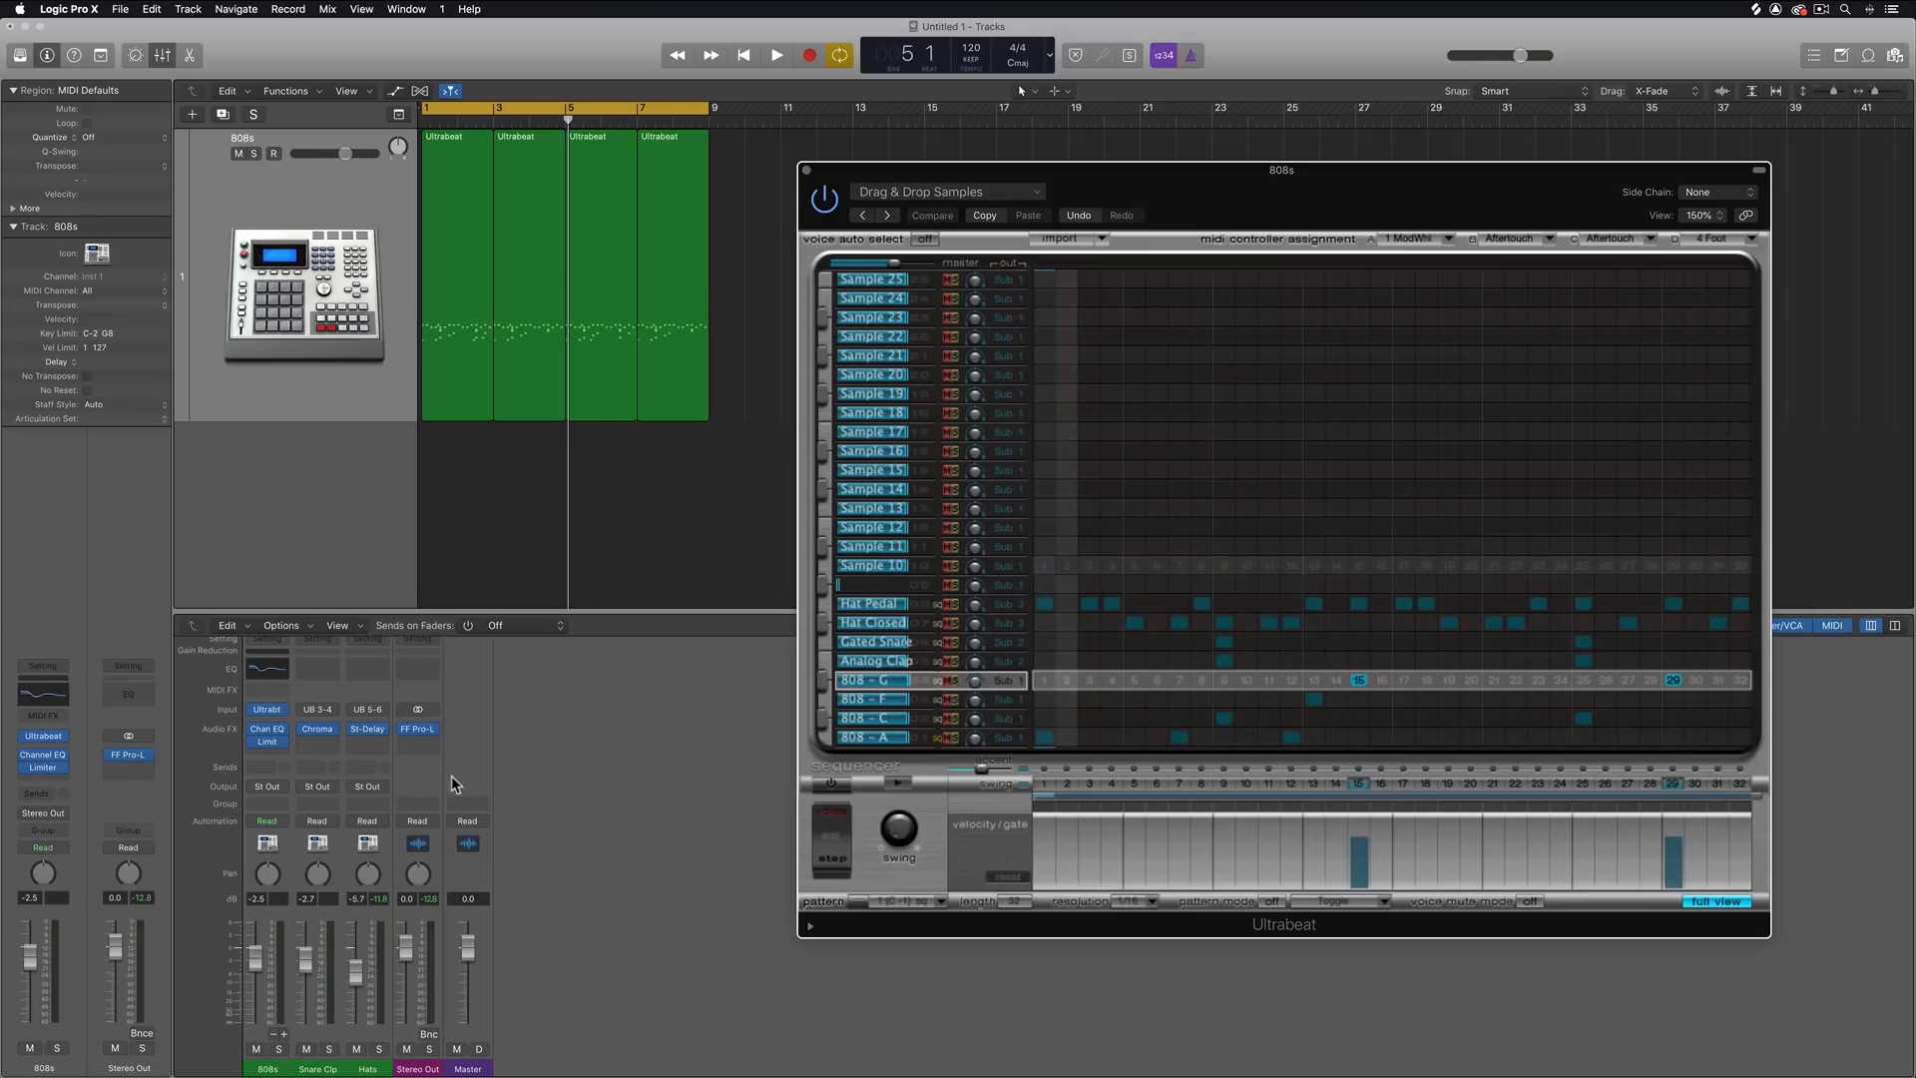
mouse_move(313, 912)
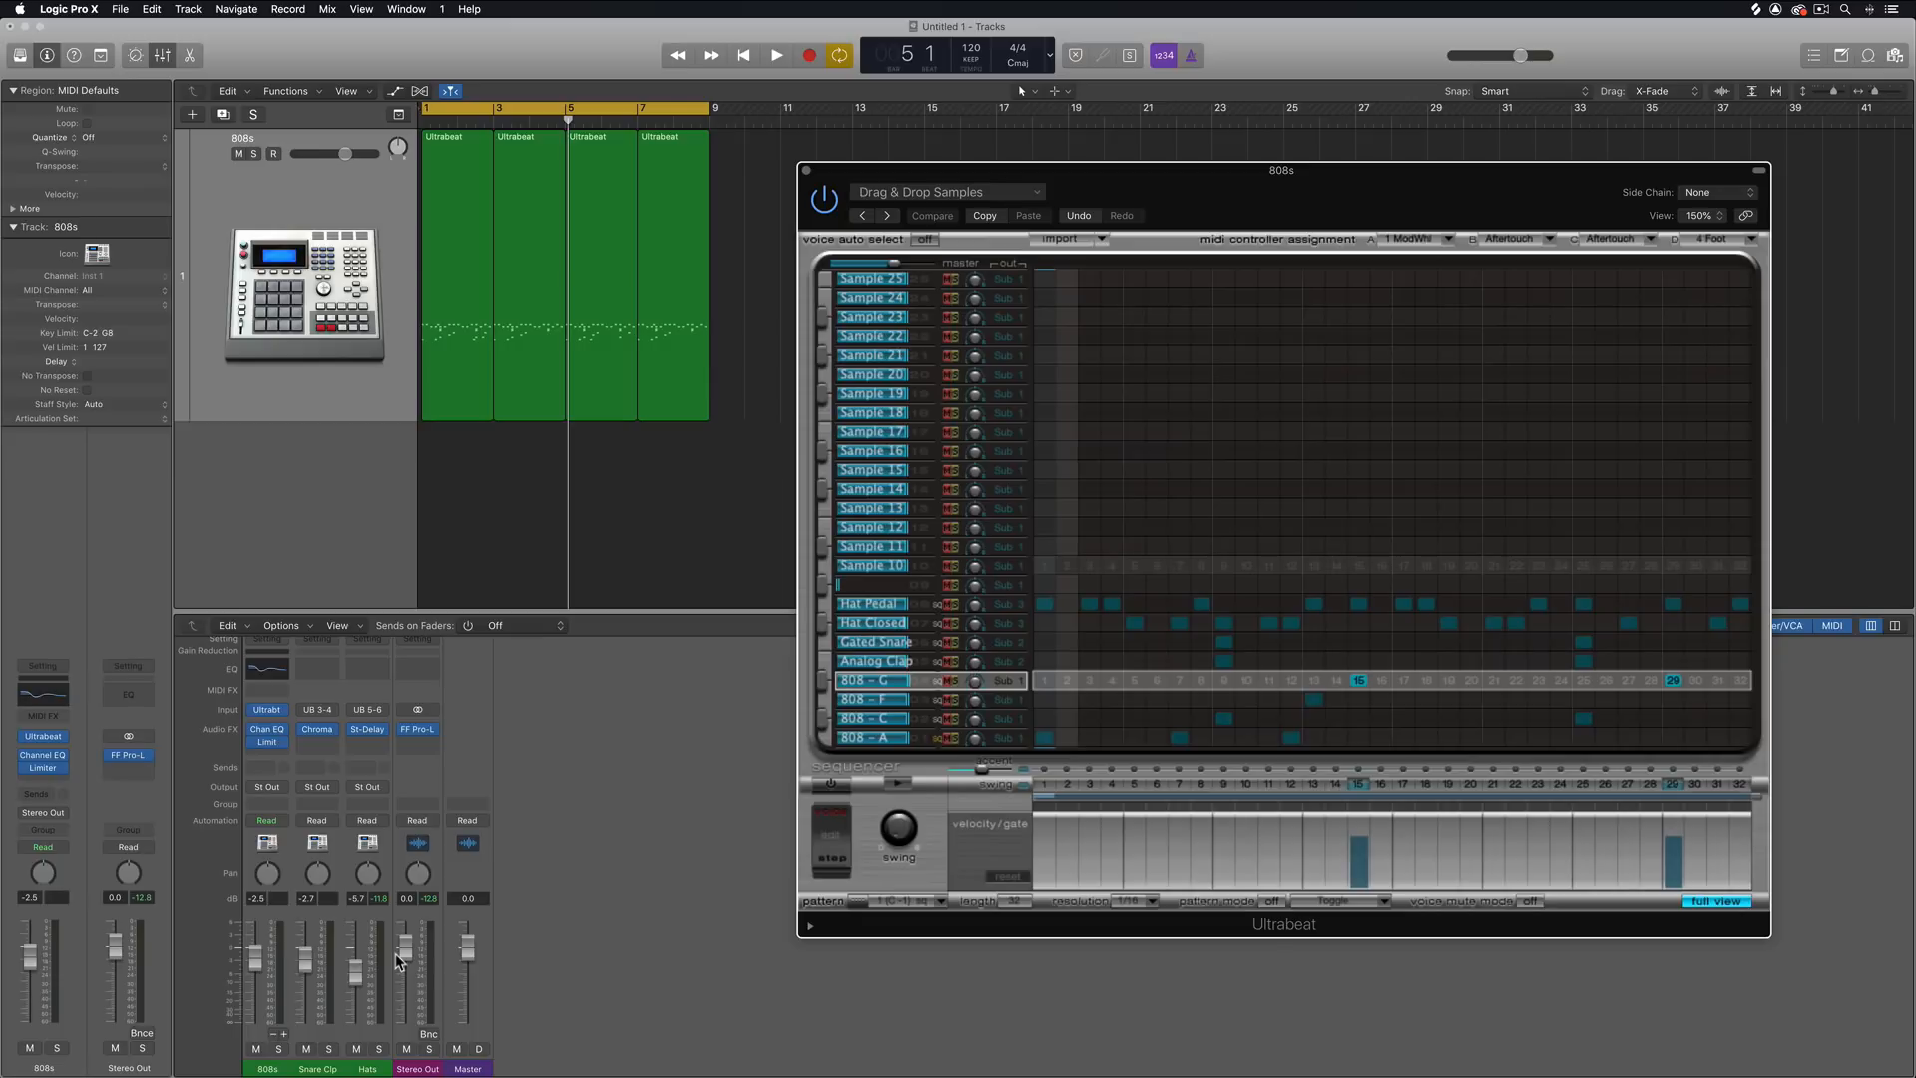
click(776, 56)
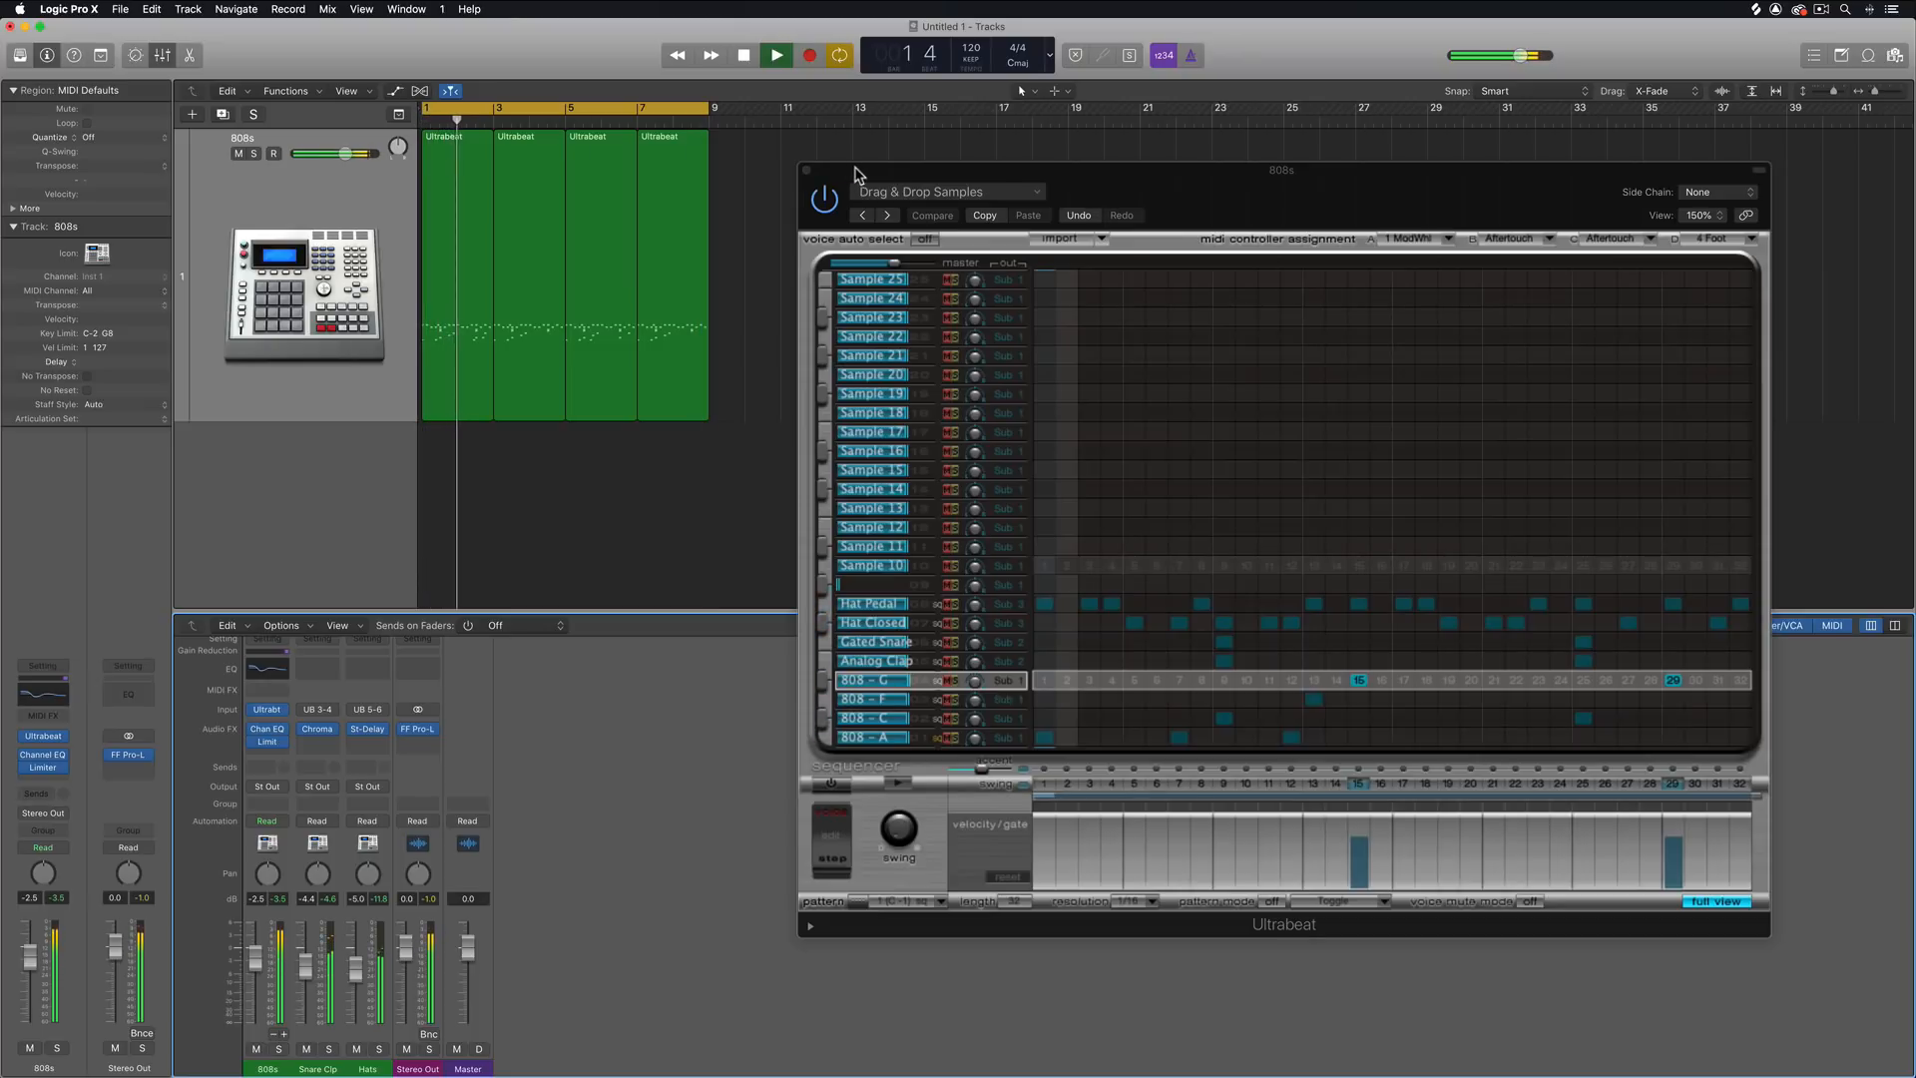
click(776, 56)
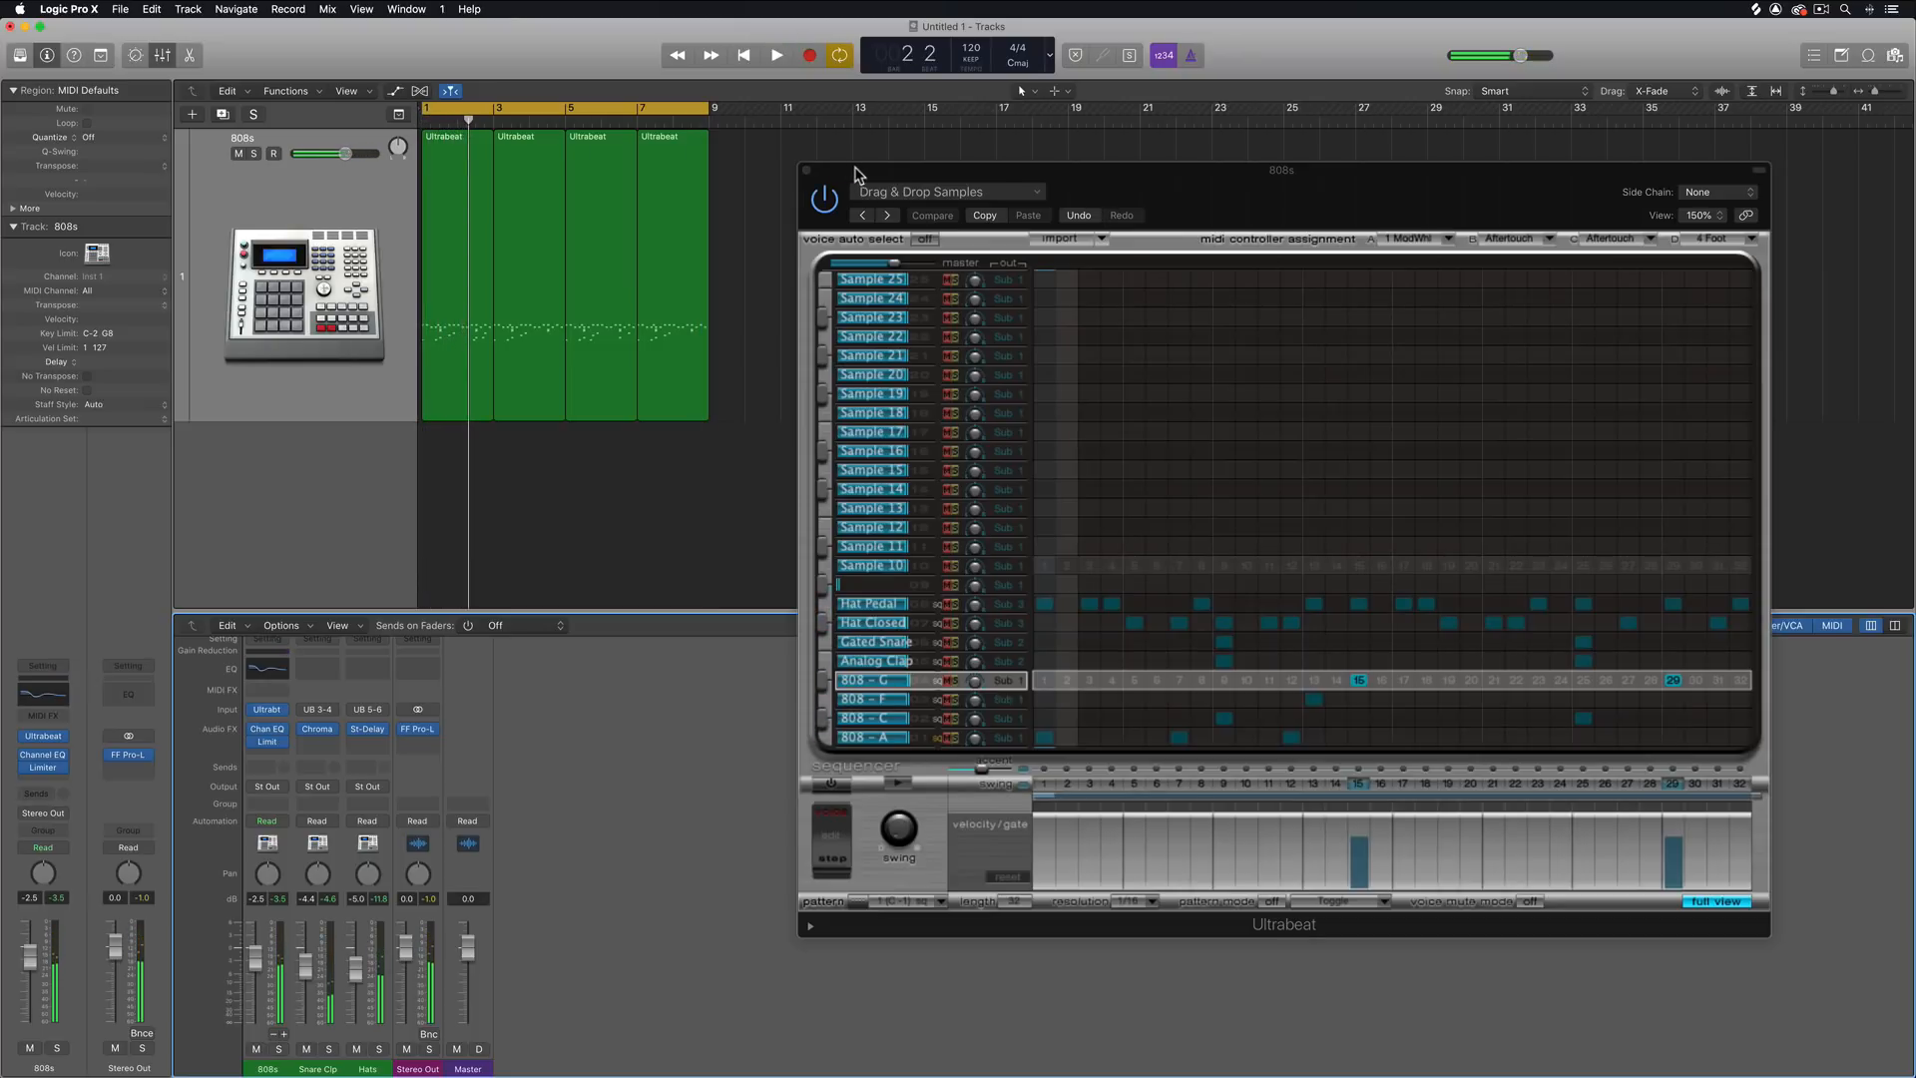